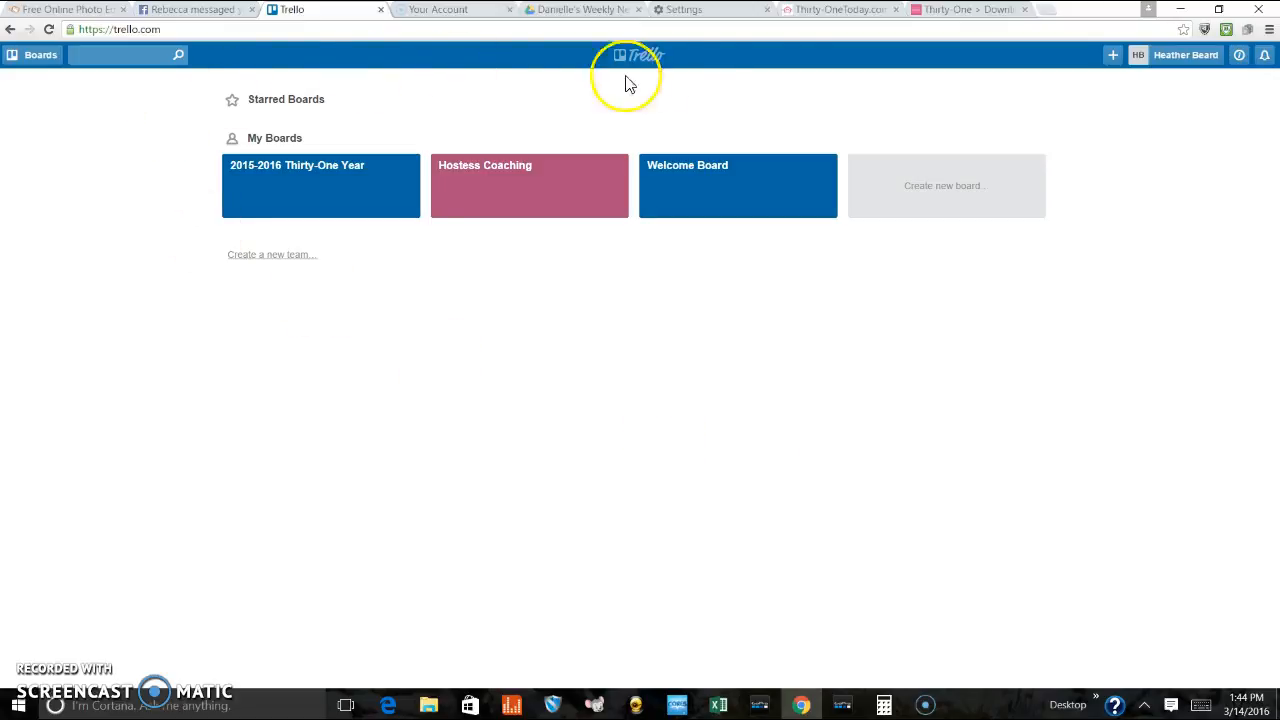
pyautogui.moveTo(1032, 200)
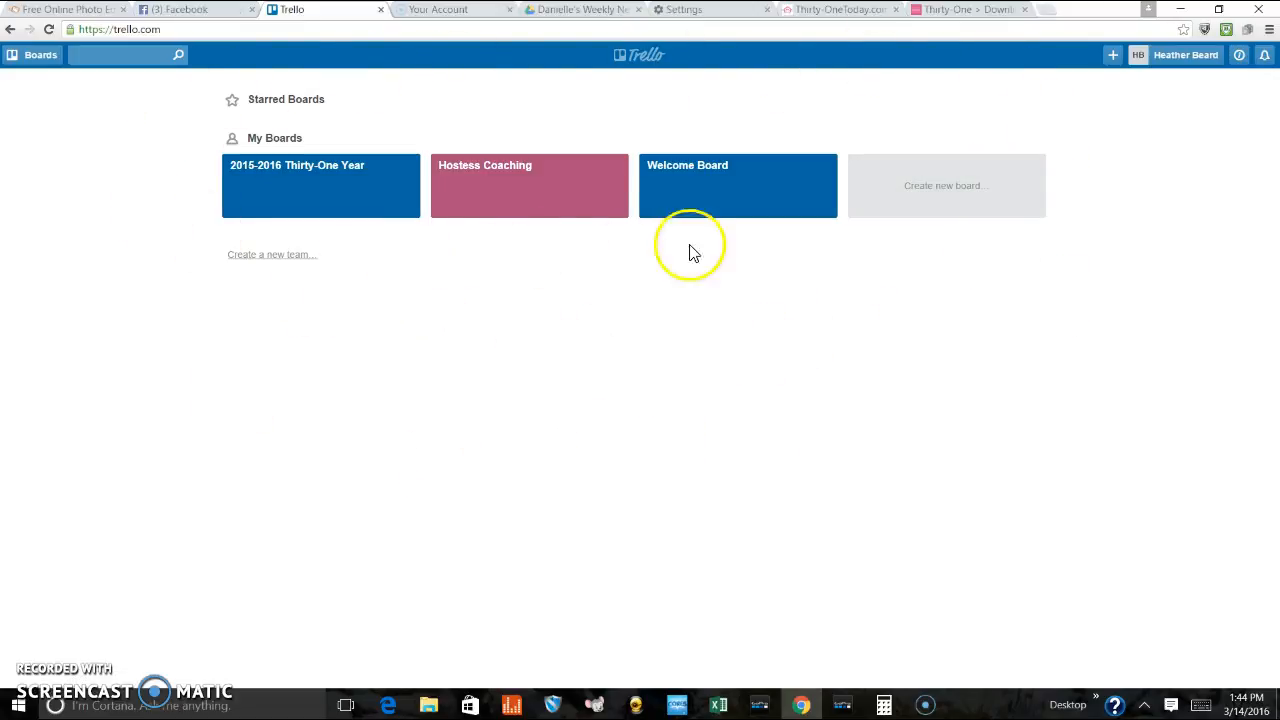
pyautogui.moveTo(524, 210)
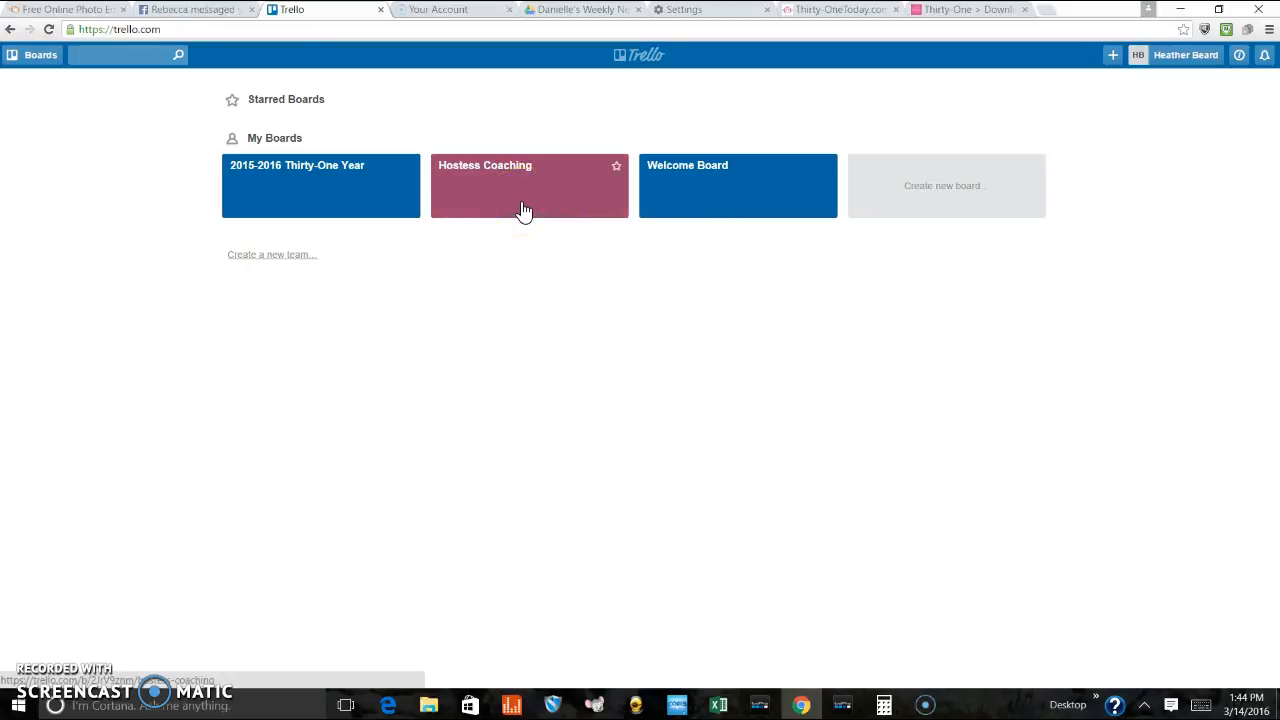
# Open the Hostess Coaching board from the Trello boards page.
pyautogui.click(528, 184)
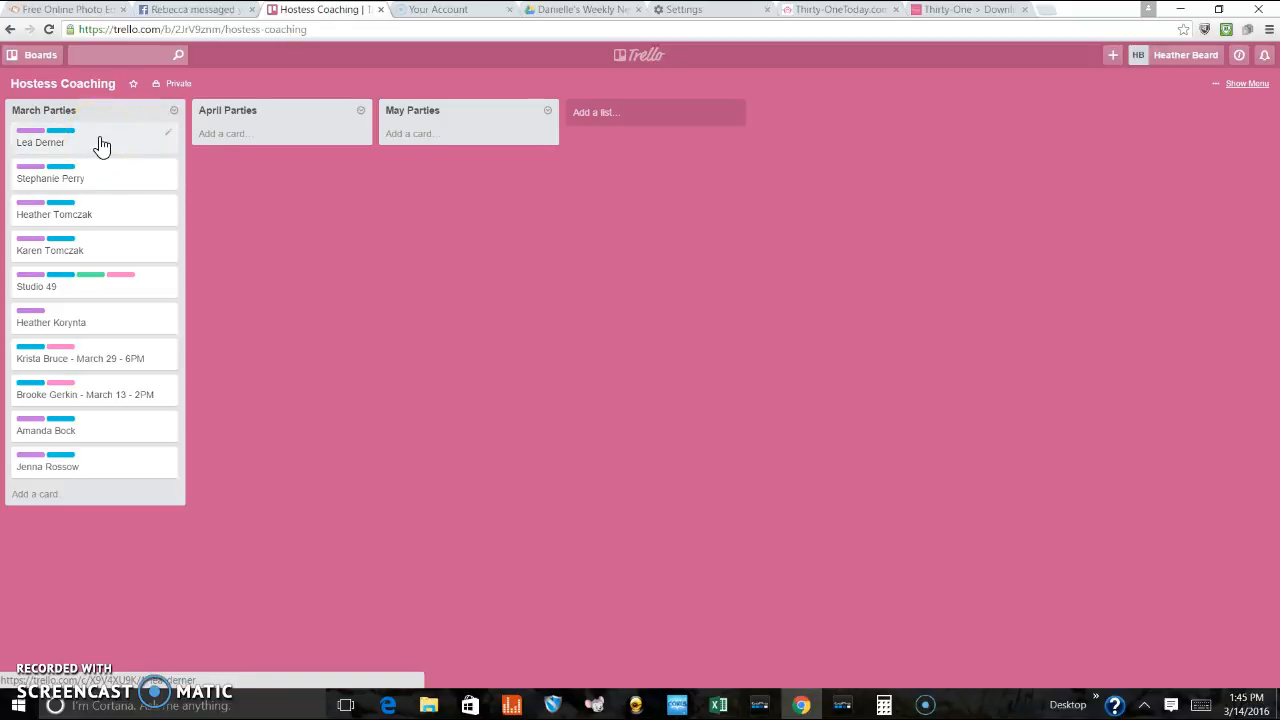
pyautogui.click(40, 142)
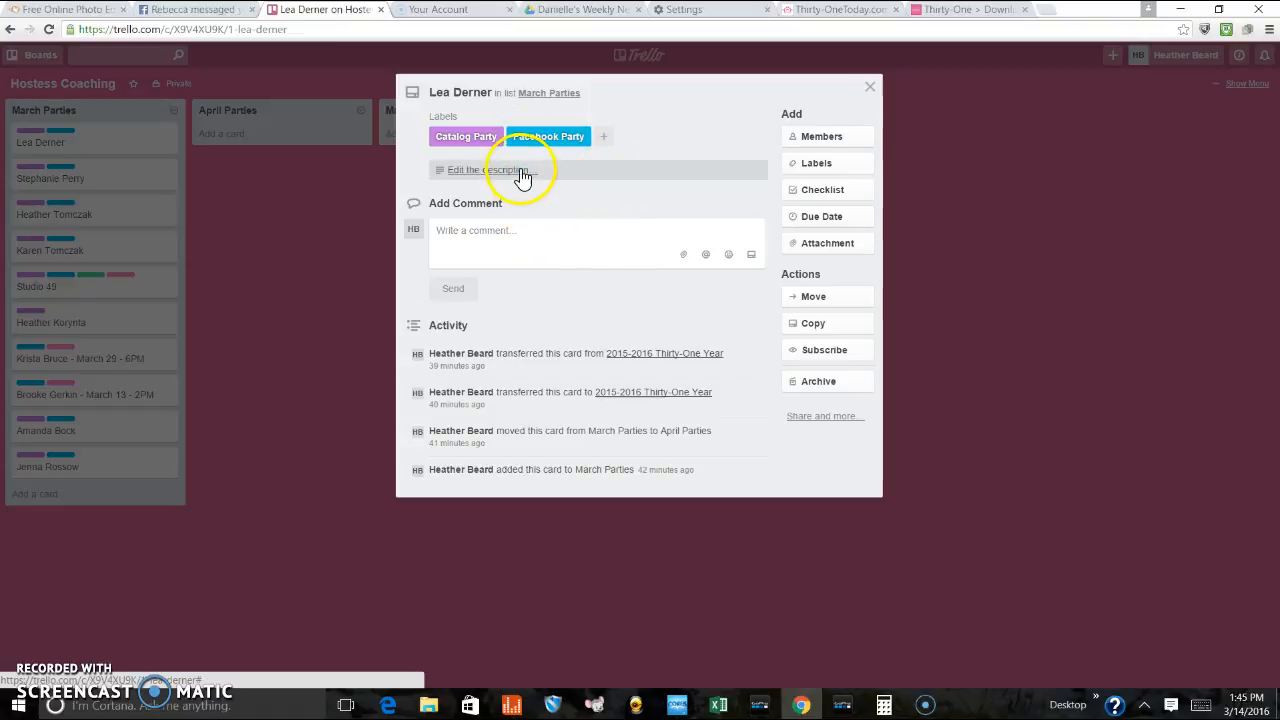
pyautogui.moveTo(524, 176)
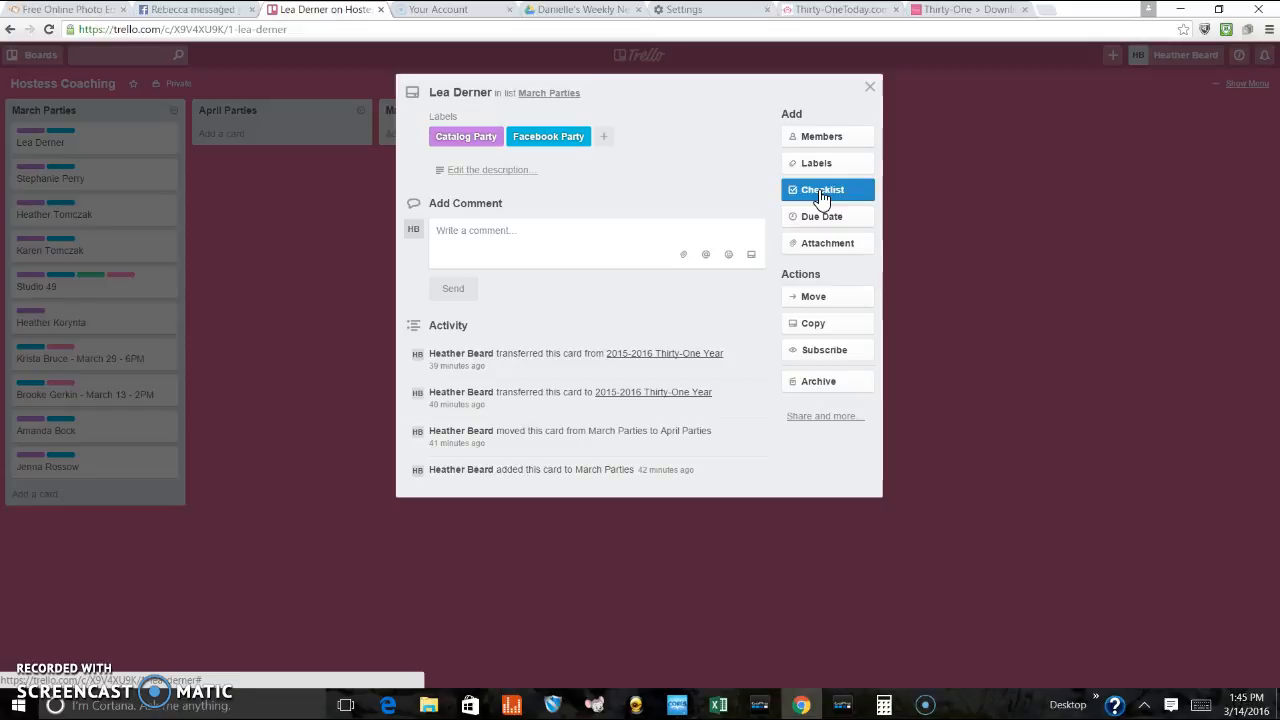
pyautogui.click(822, 188)
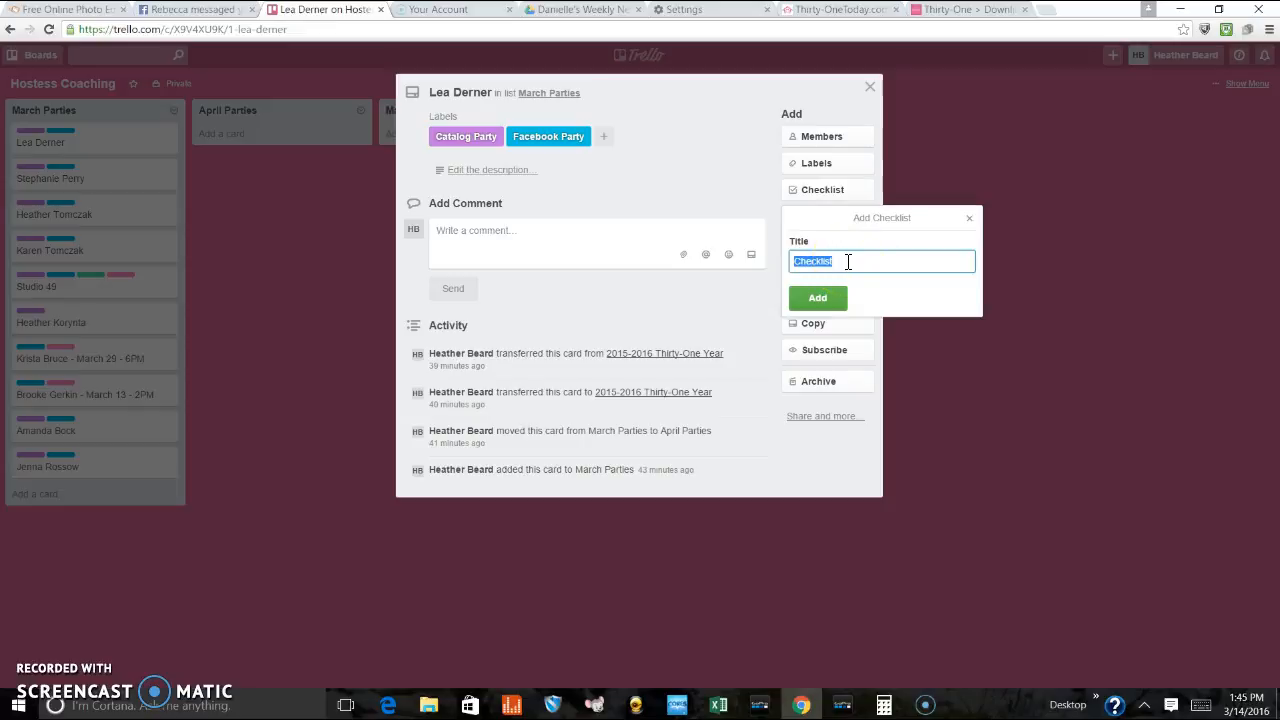
pyautogui.write('Hostess Coa')
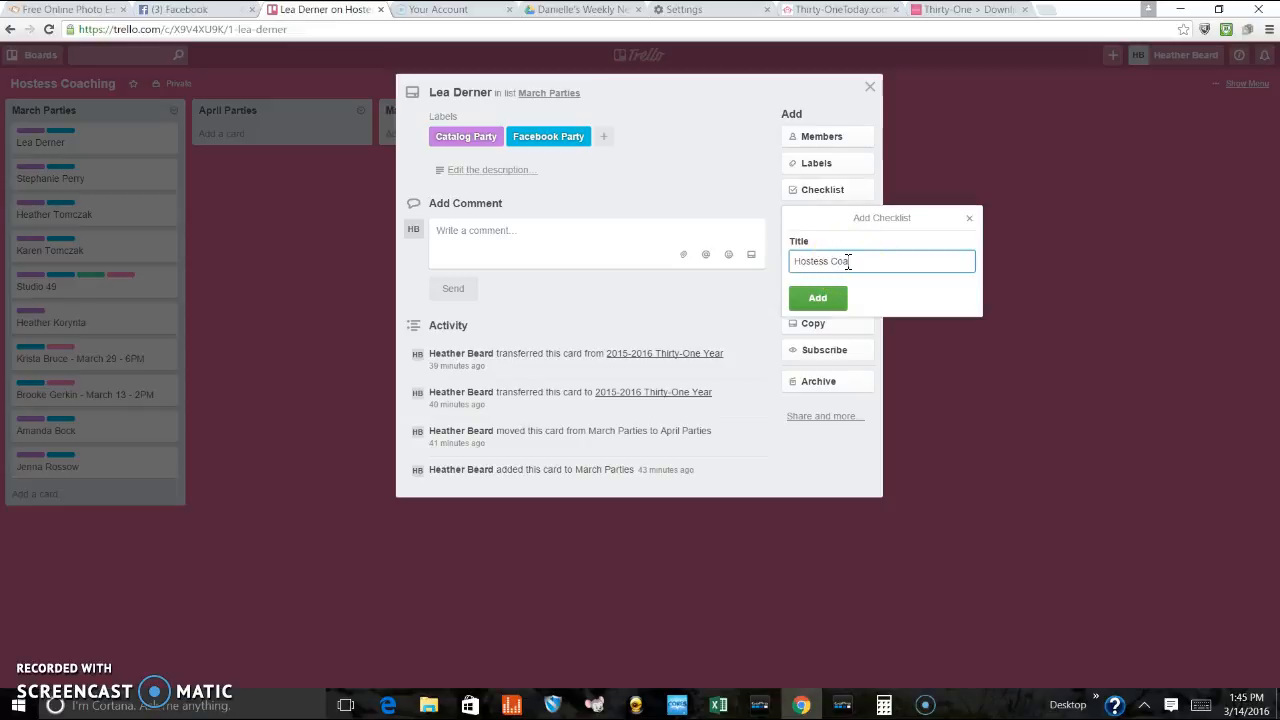
pyautogui.write('ching')
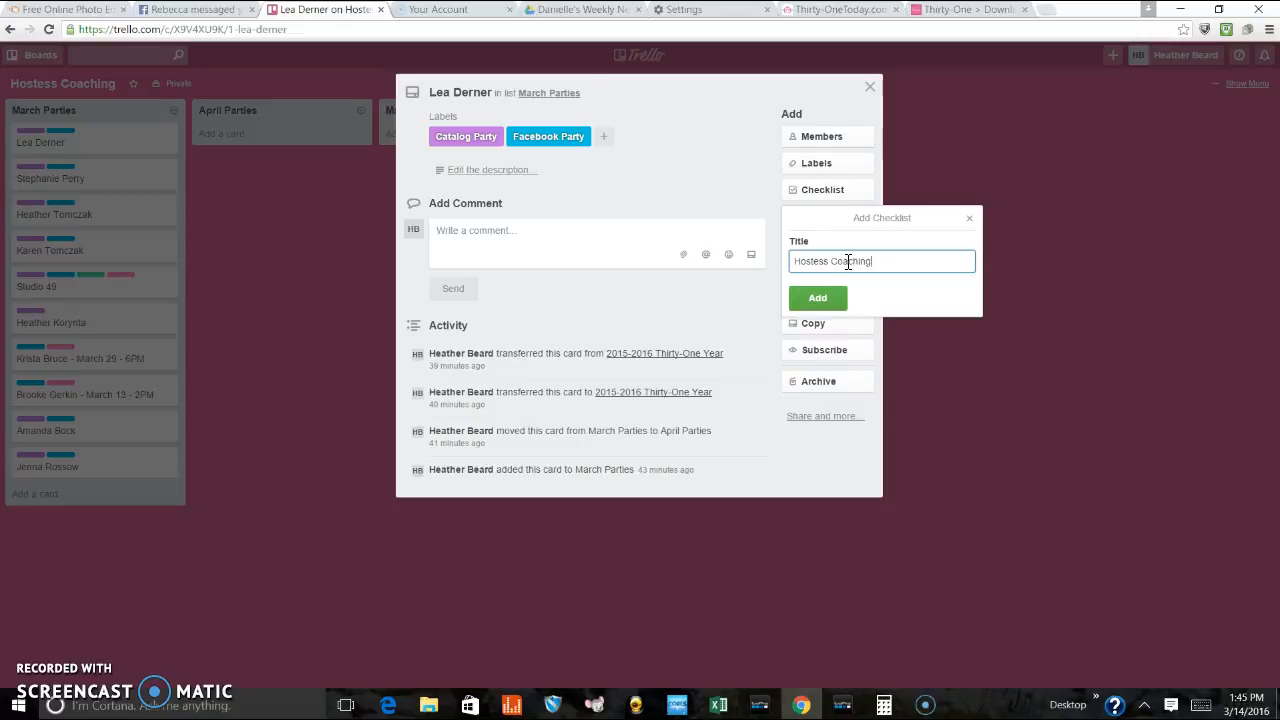
pyautogui.write('- Cata')
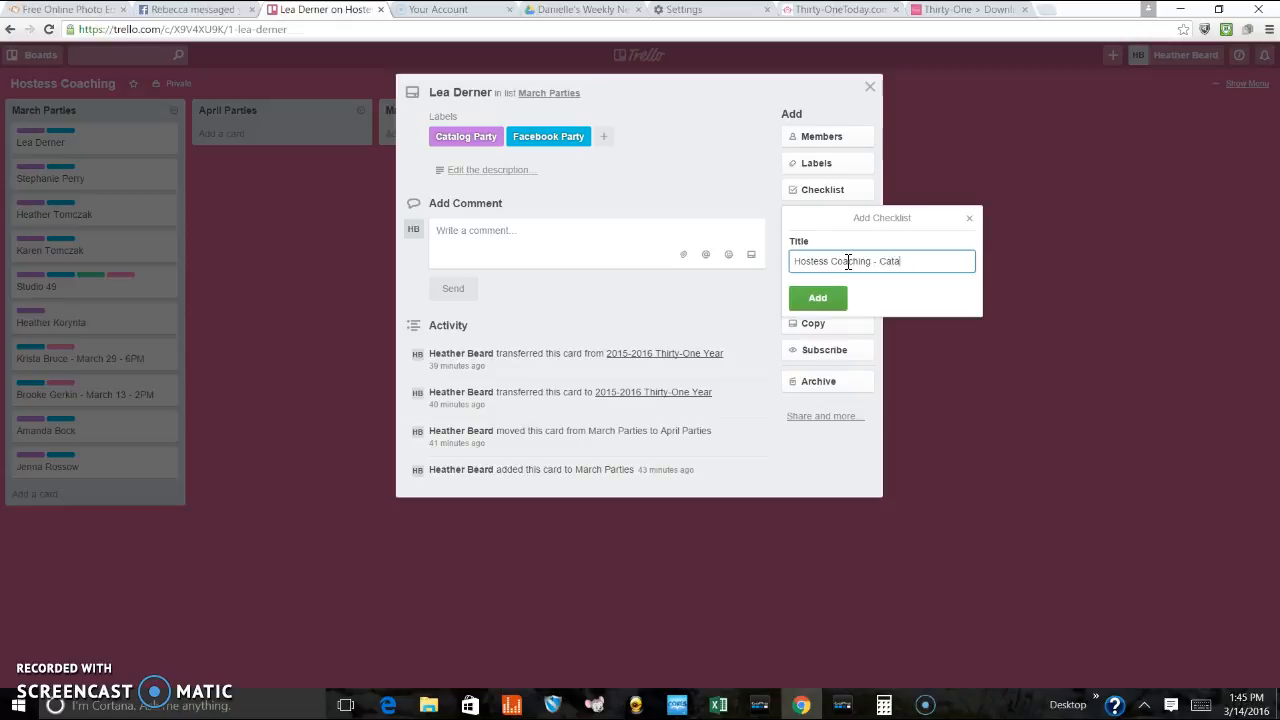
pyautogui.write('log Party')
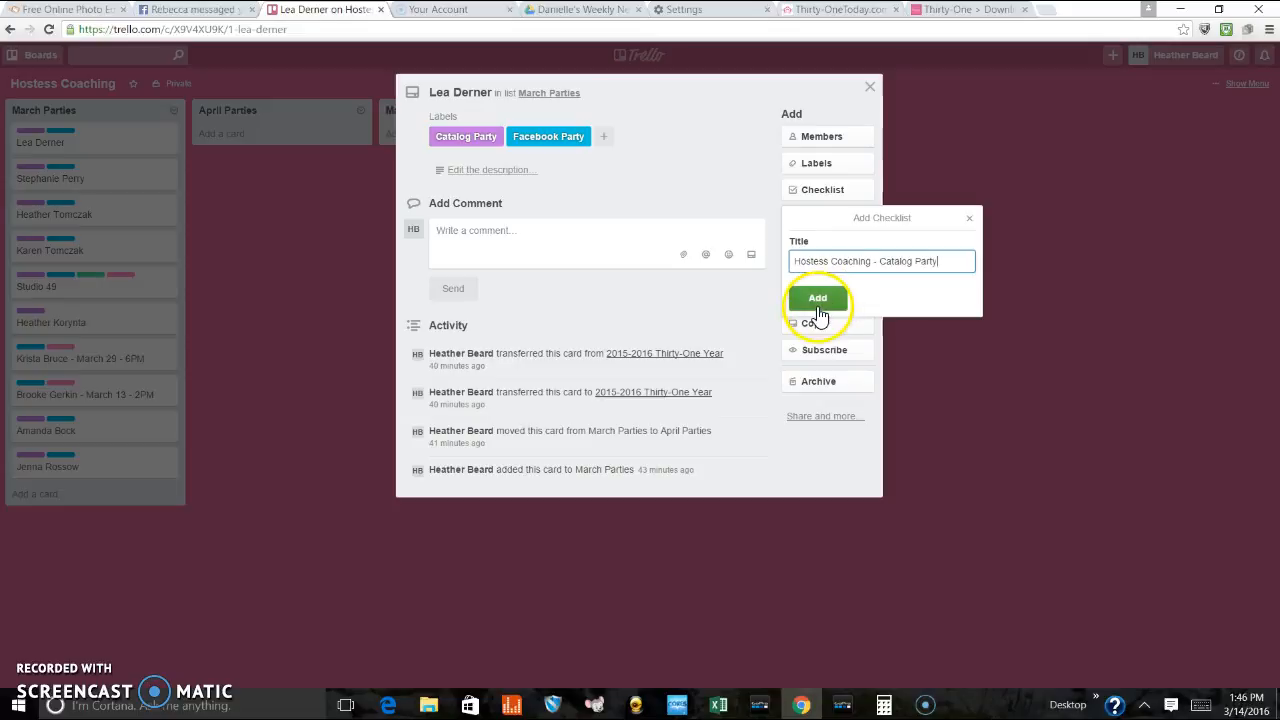
pyautogui.click(816, 296)
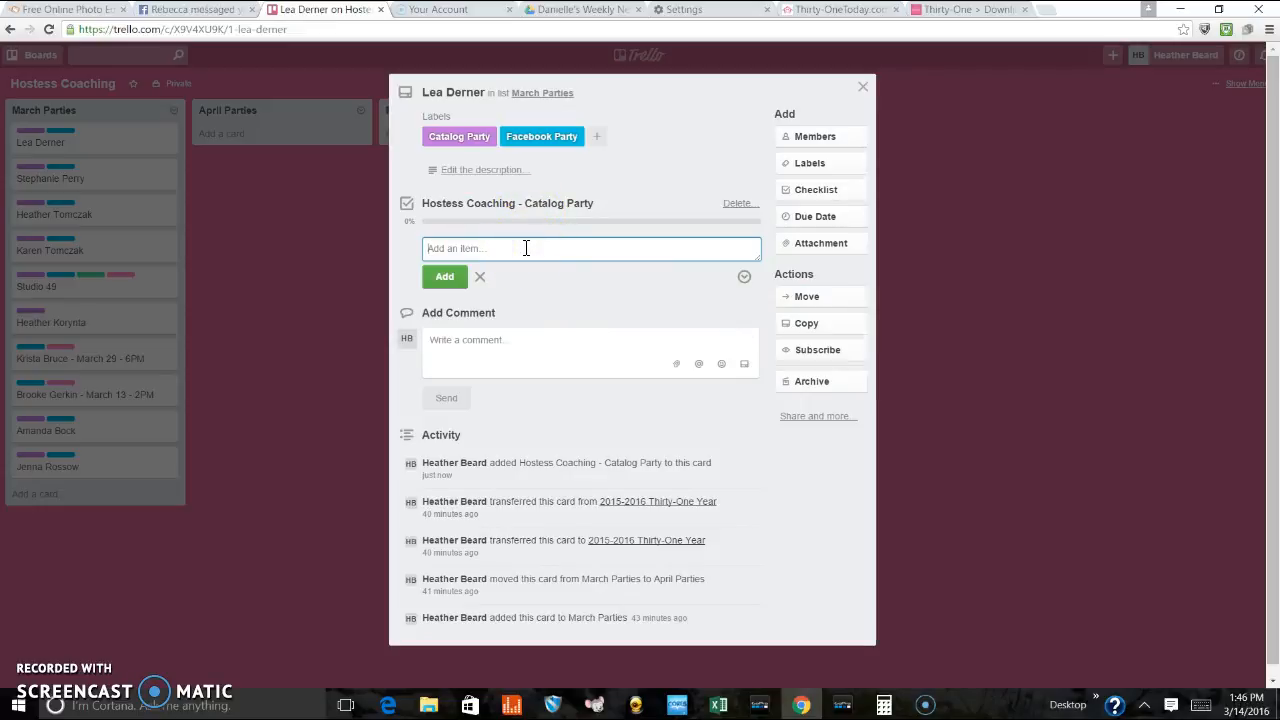
# Add the item 'Confirm the Party & Get Hostess & Party Information.' to the checklist.
pyautogui.write('Conf')
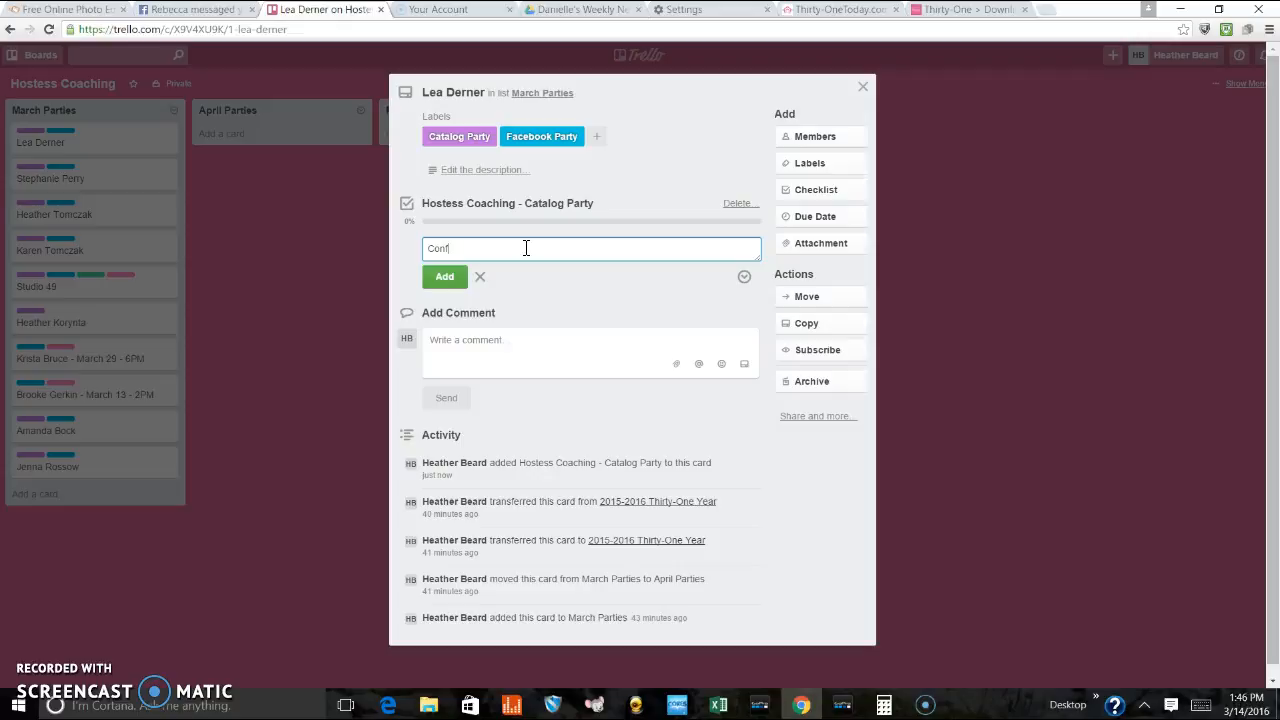
pyautogui.write('irm thep')
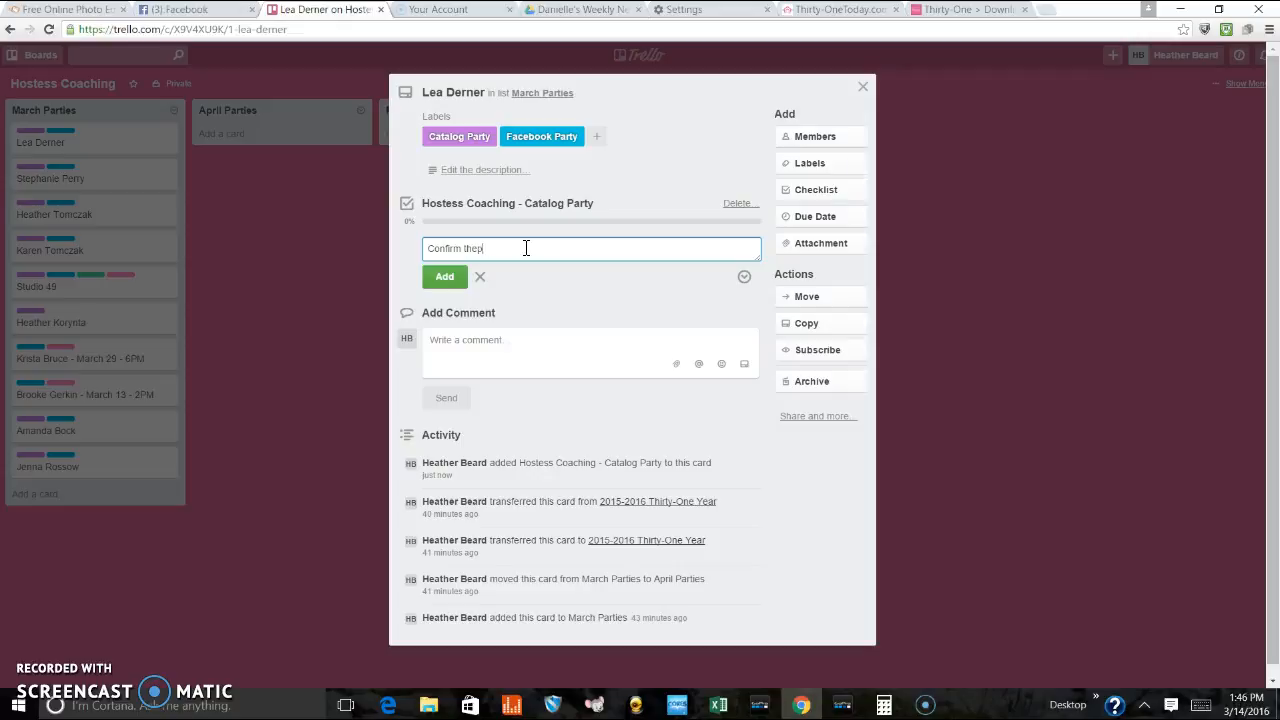
pyautogui.write('Party')
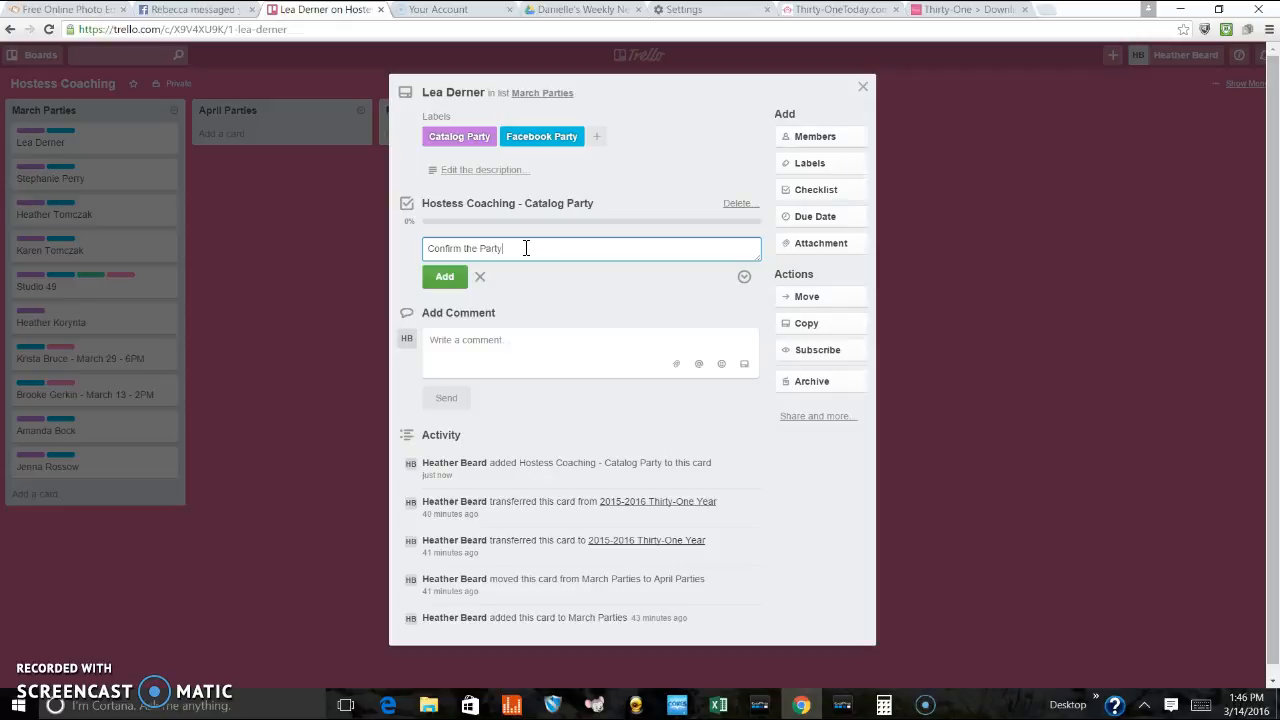
pyautogui.write('& et')
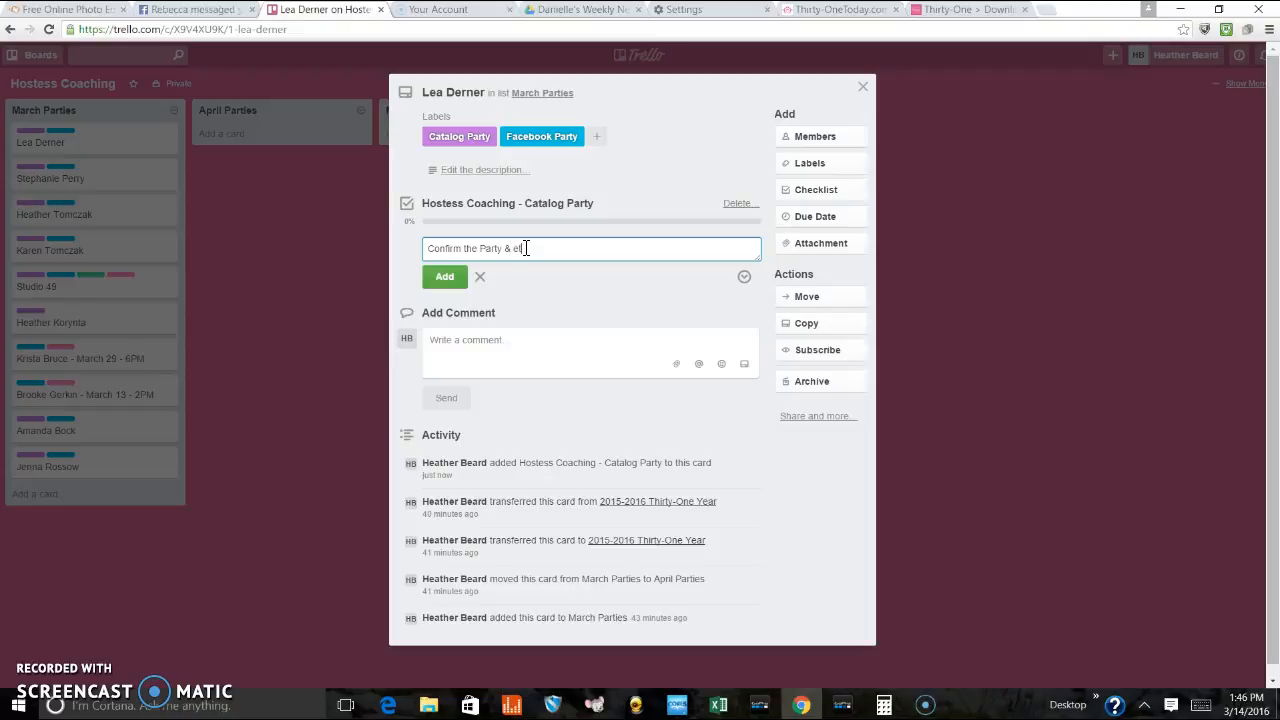
pyautogui.write('Get Ho')
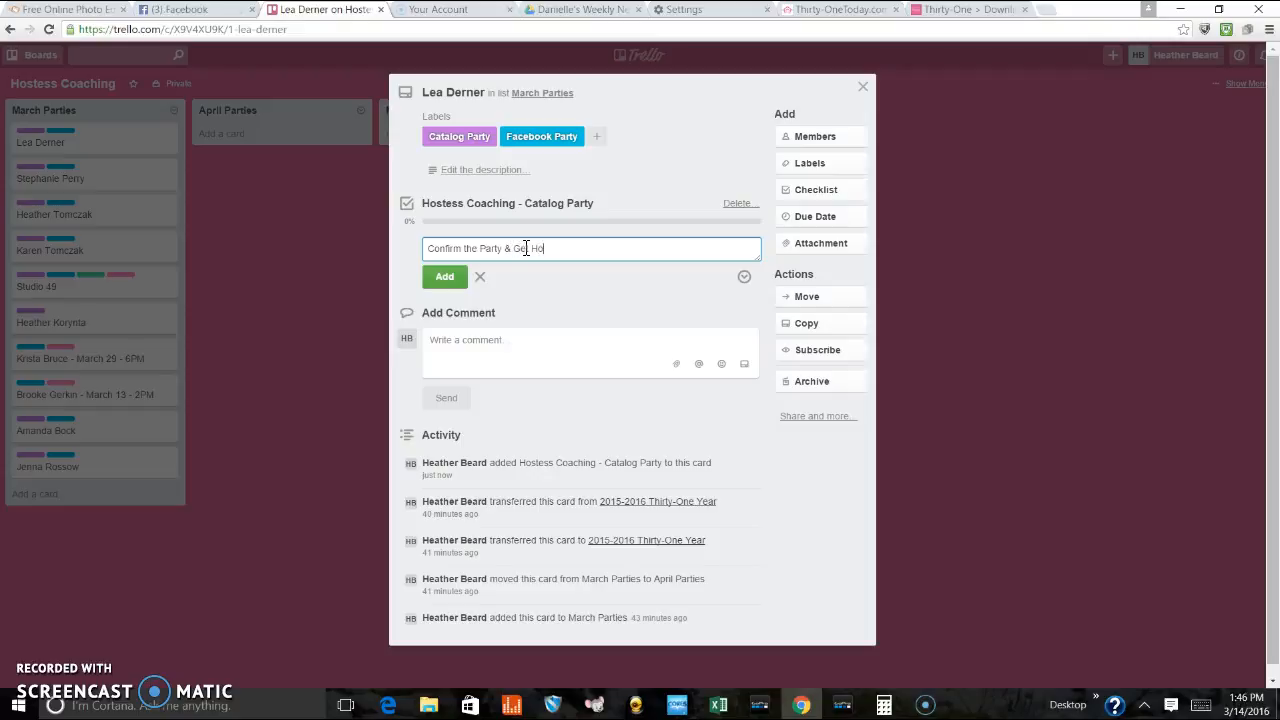
pyautogui.write('ostess information')
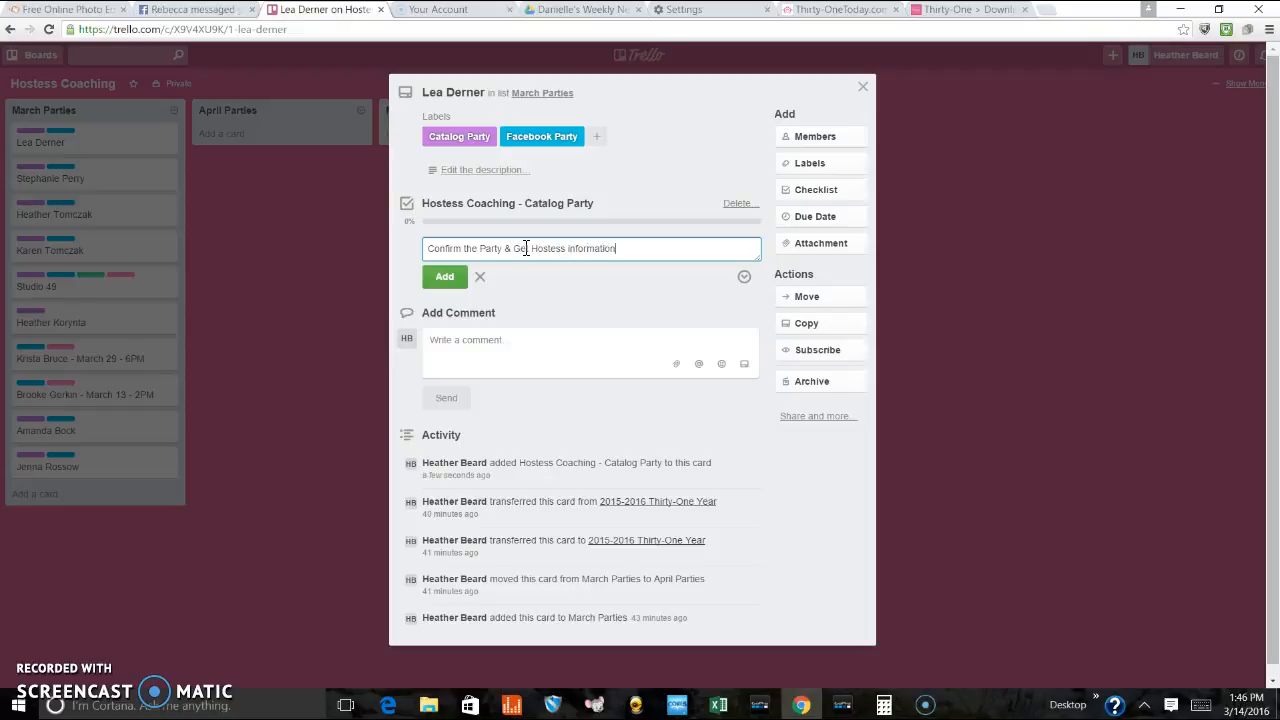
pyautogui.press('Backspace')
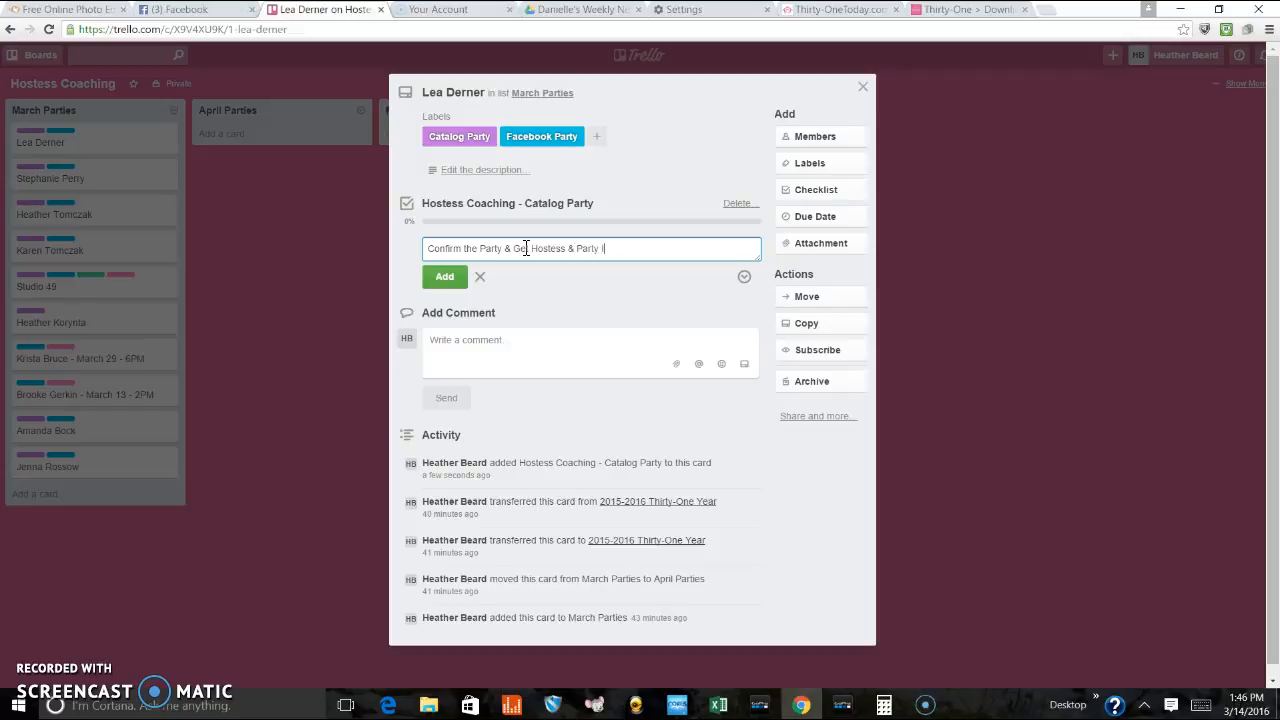
pyautogui.write('Information')
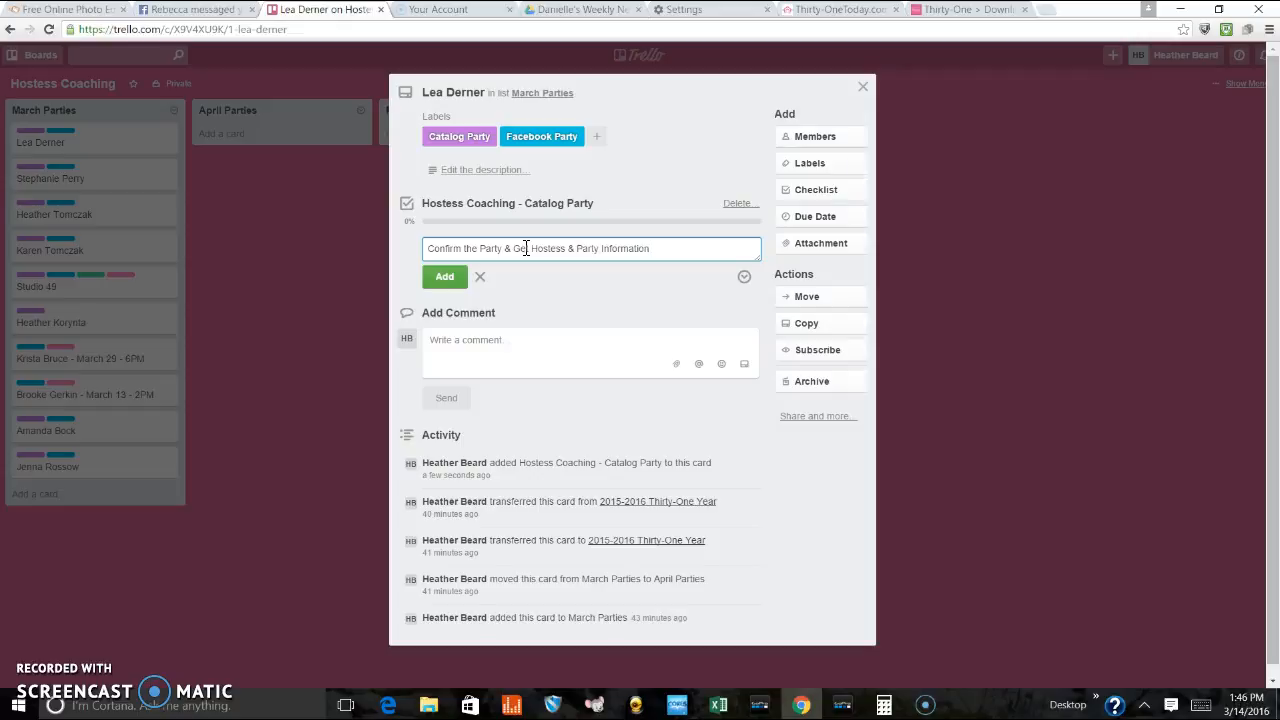
pyautogui.write('.')
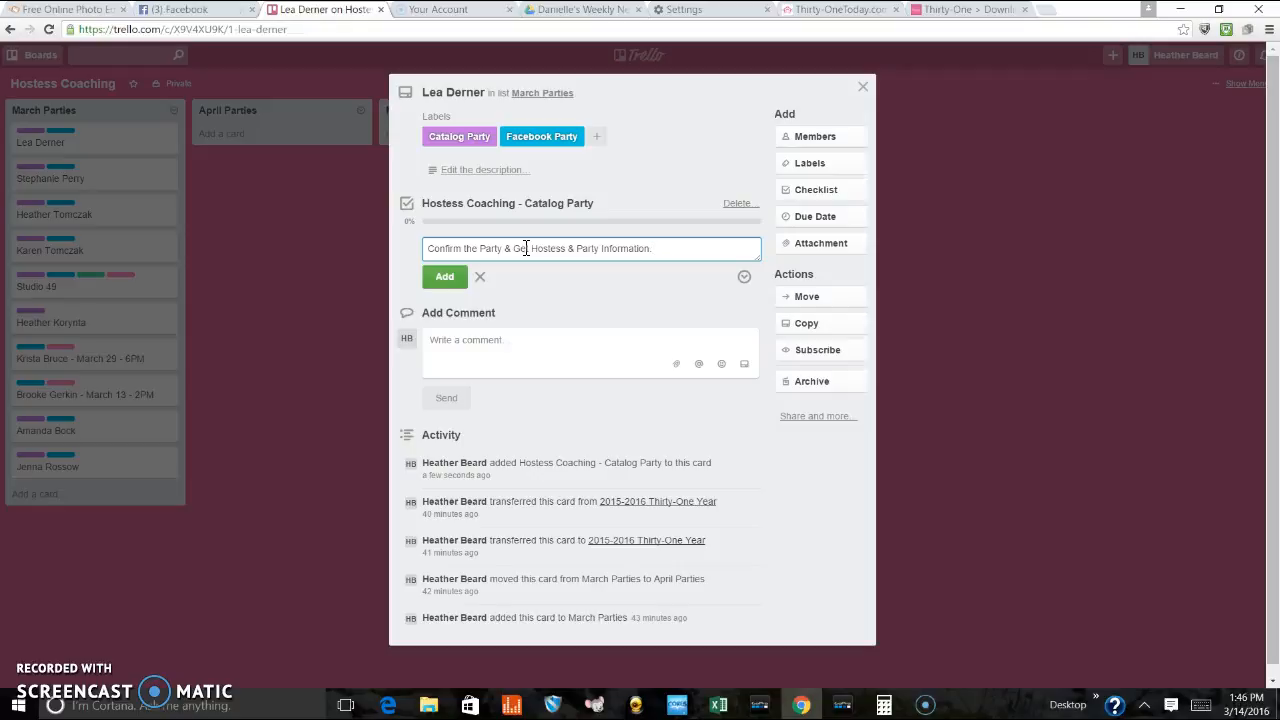
pyautogui.click(444, 276)
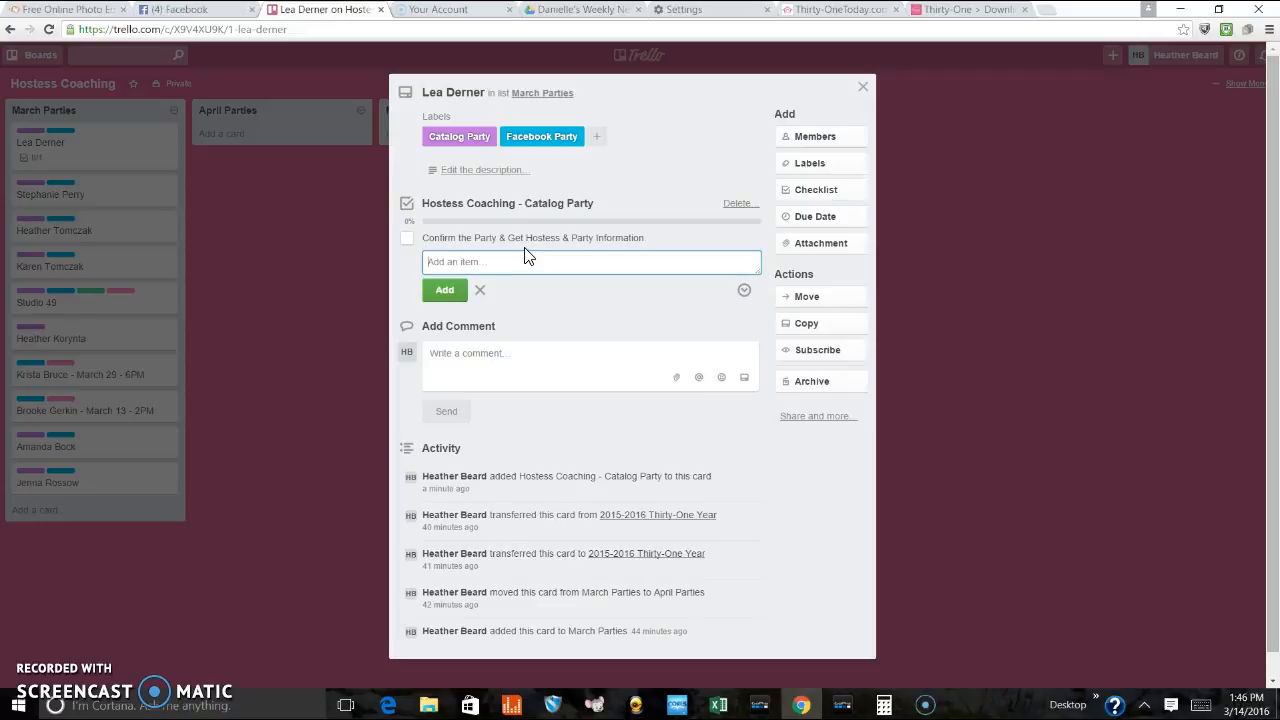
# Add the item 'Booking Thank-You' to the checklist.
pyautogui.write('Booking Thank-')
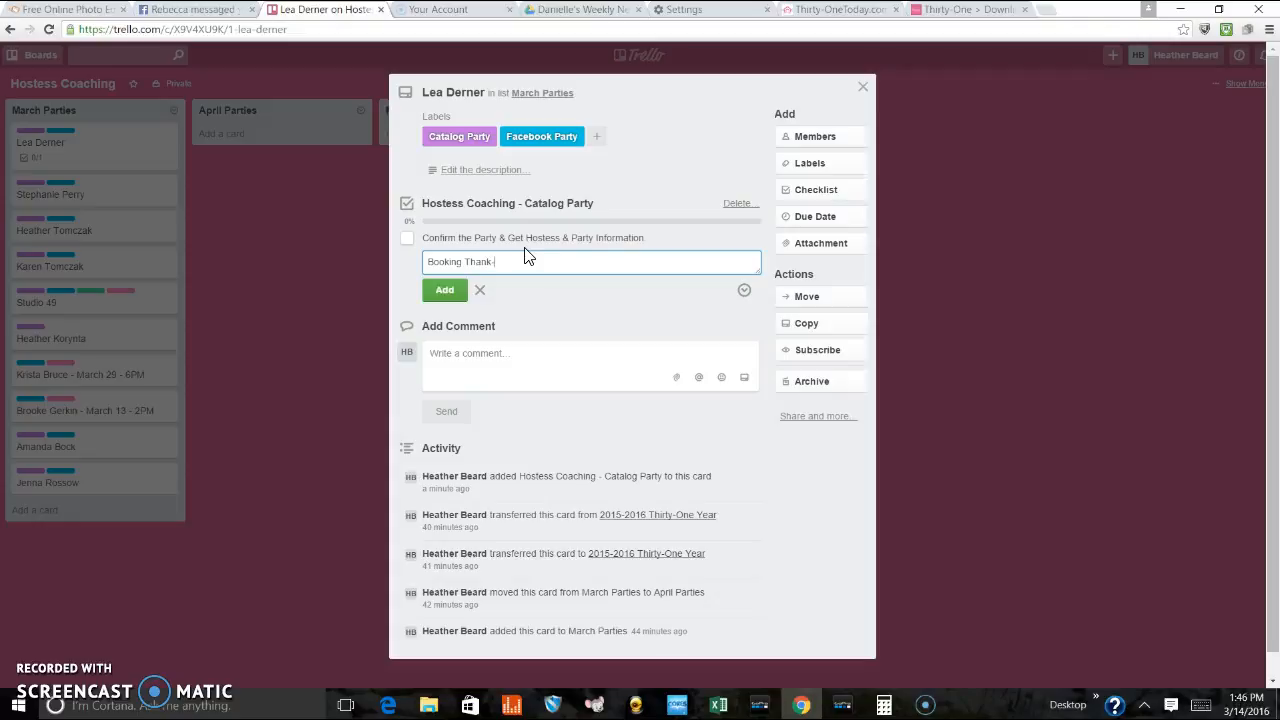
pyautogui.click(444, 290)
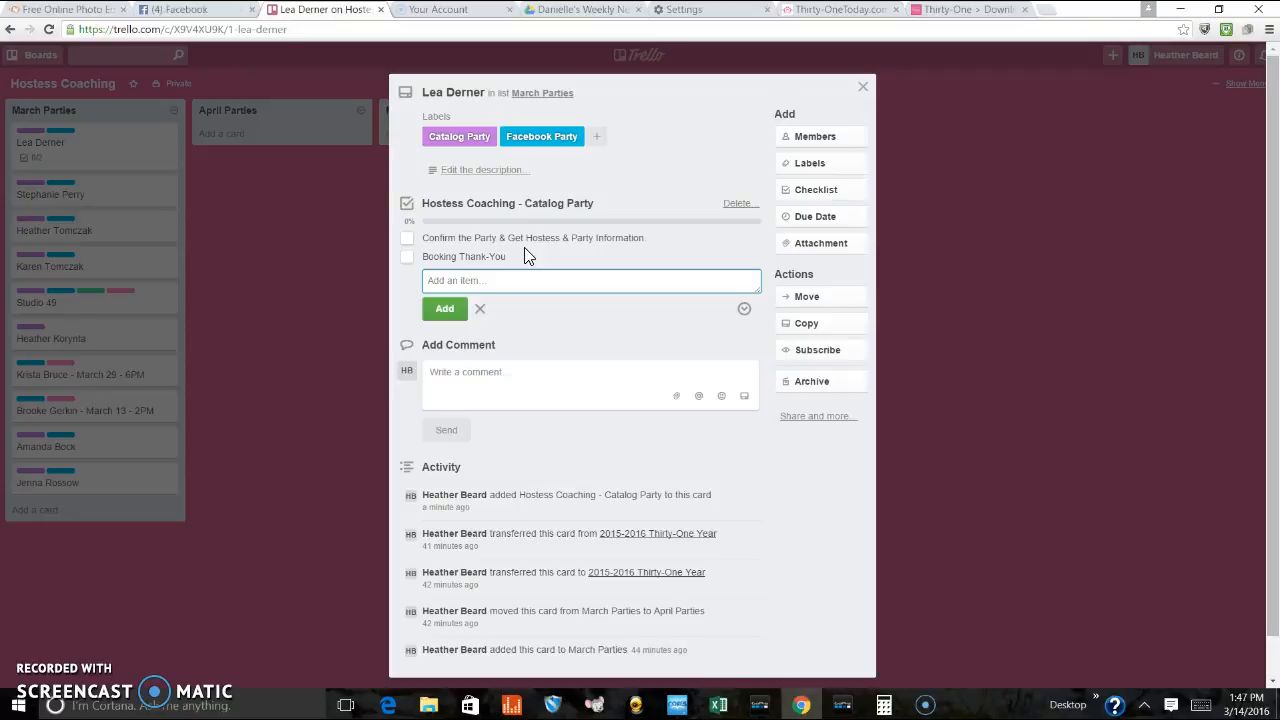
# Add the item 'Send/Deliver Hostess Packet' to the checklist.
pyautogui.write('Send/Deliver Hos')
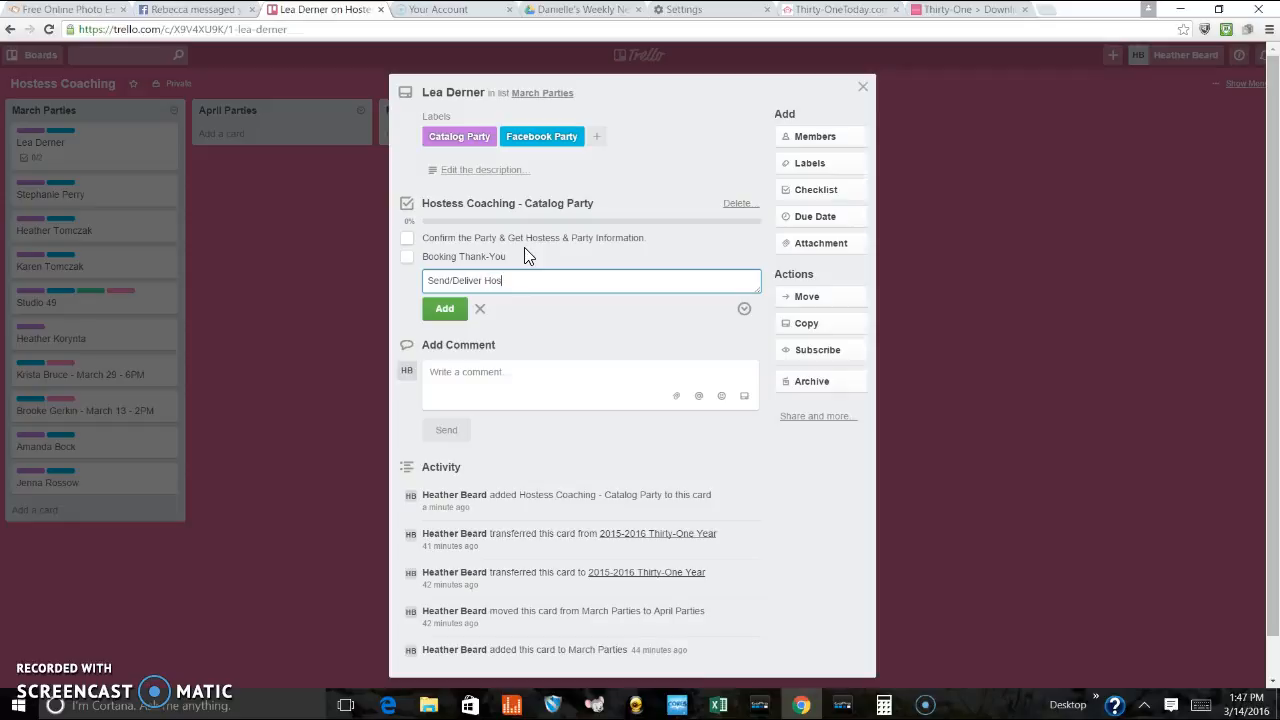
pyautogui.write('tess Packet')
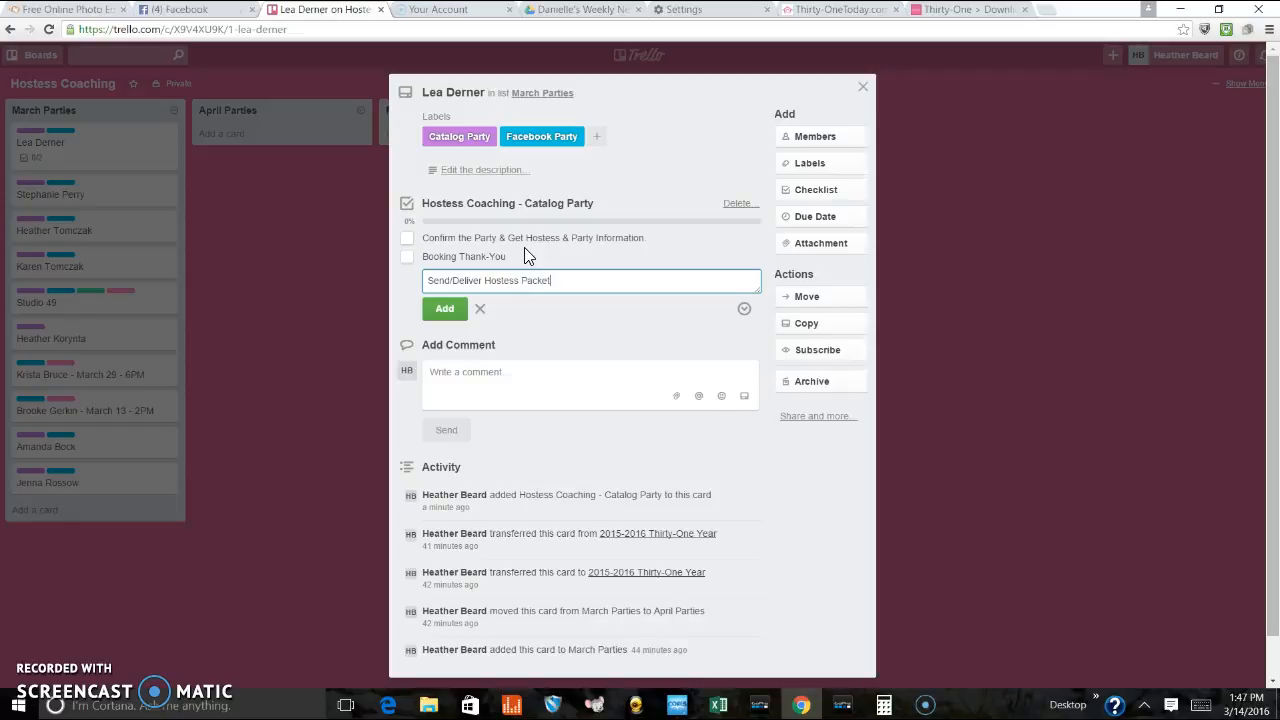
pyautogui.click(444, 308)
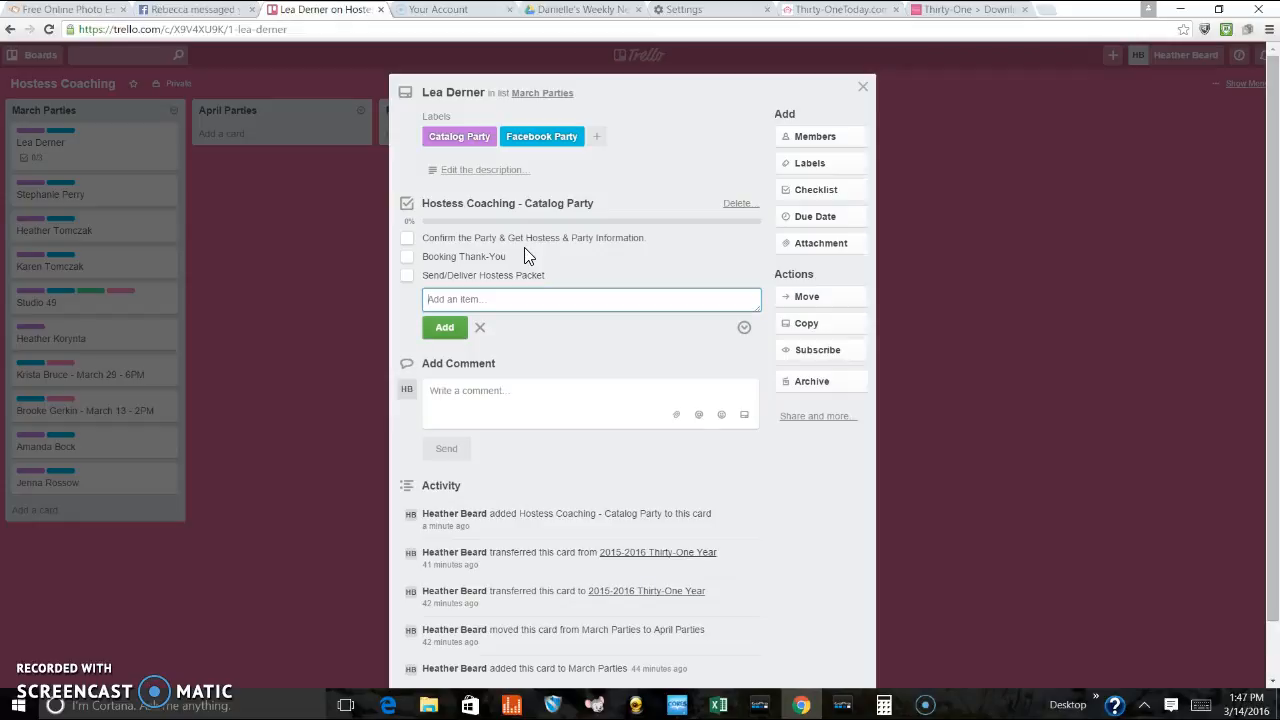
# Add the item about offering mini-catalog invites, a Google Doc for addresses, and sending invites.
pyautogui.write('Offer')
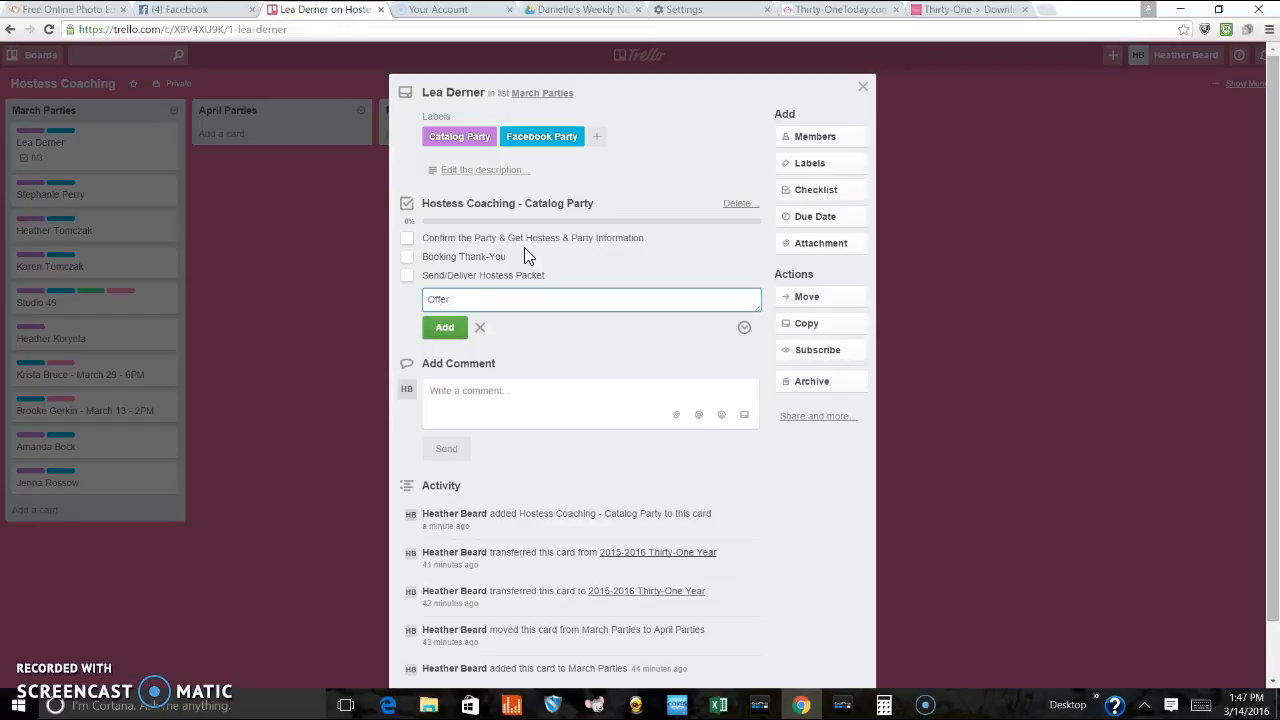
pyautogui.write('mini-catal')
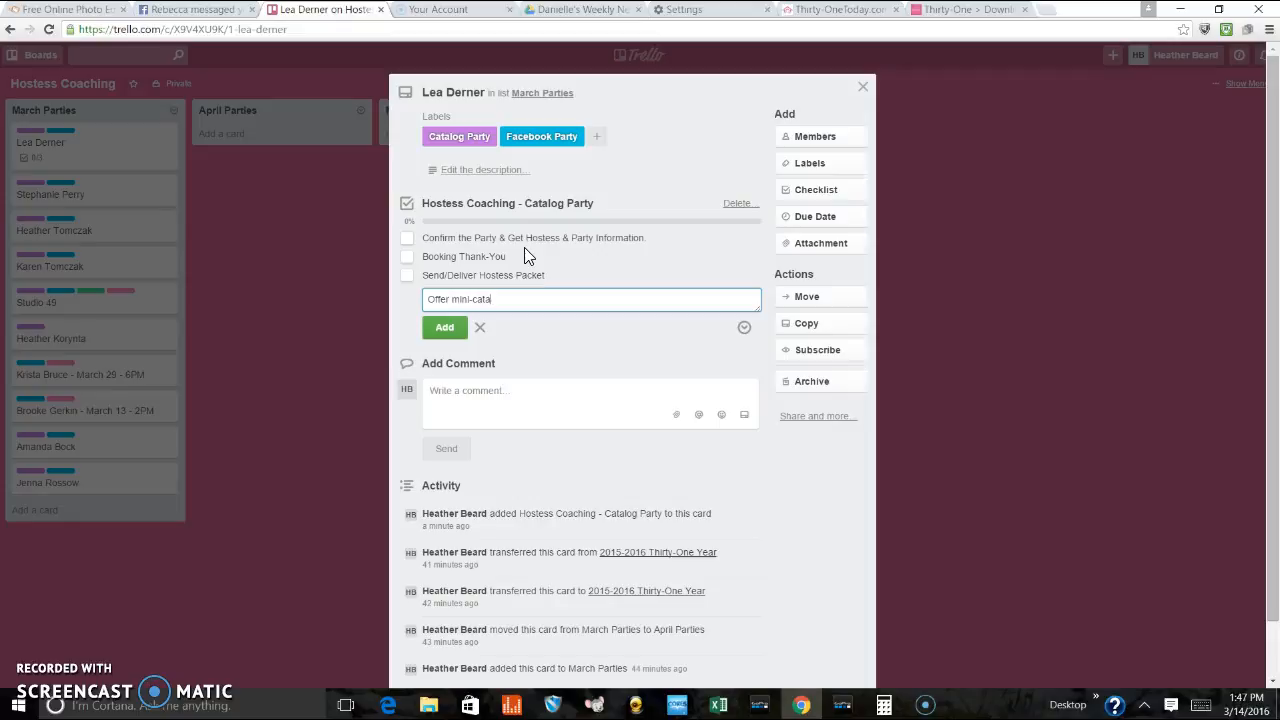
pyautogui.write('log invites to her guests.')
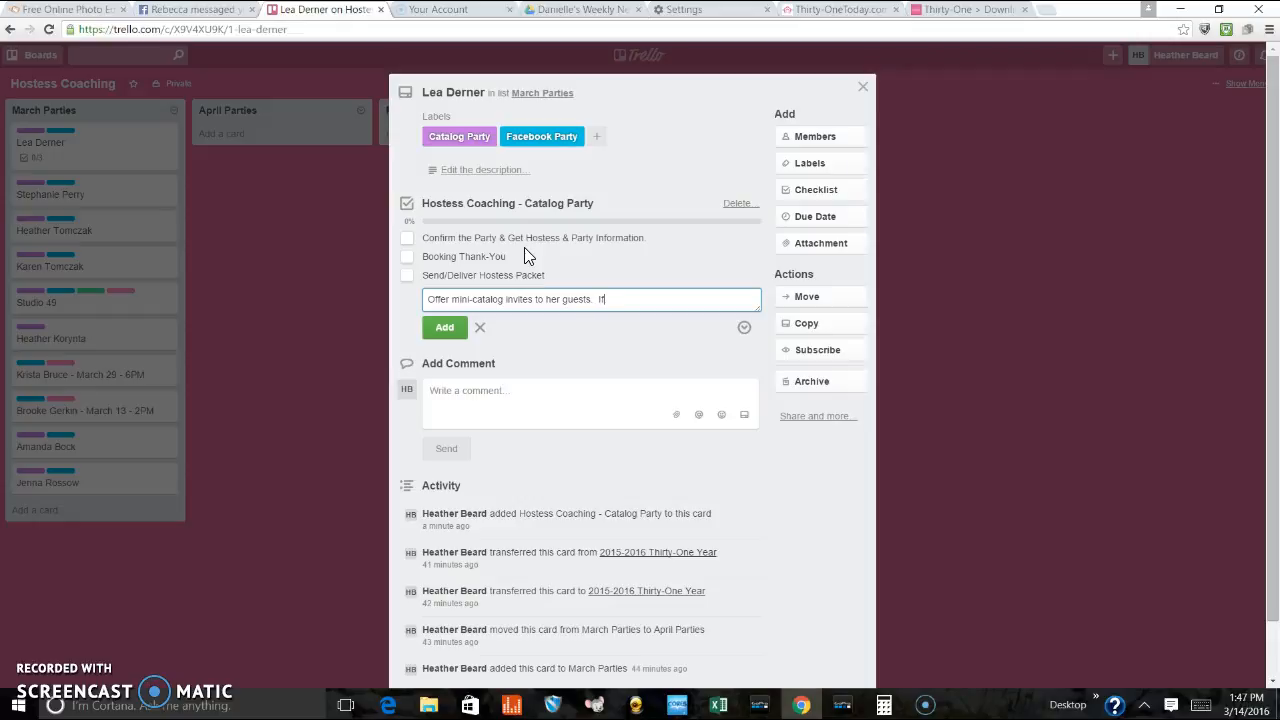
pyautogui.write('If yes,')
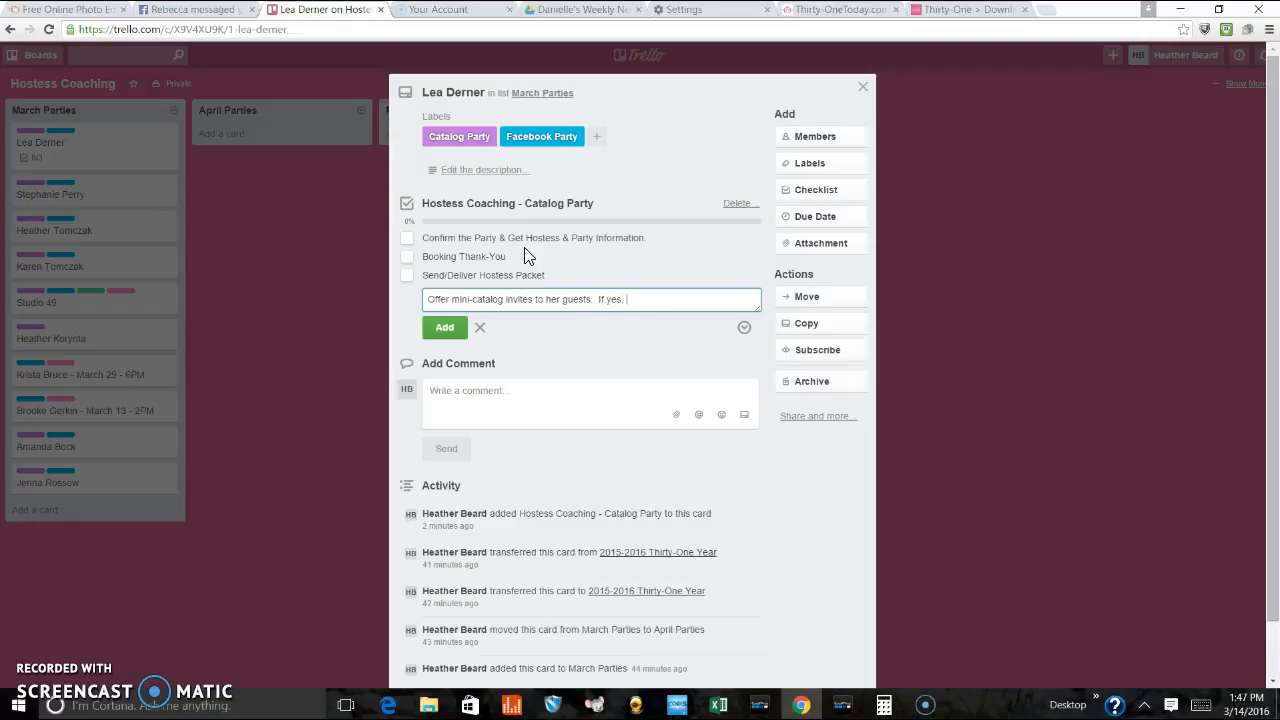
pyautogui.write(', set up')
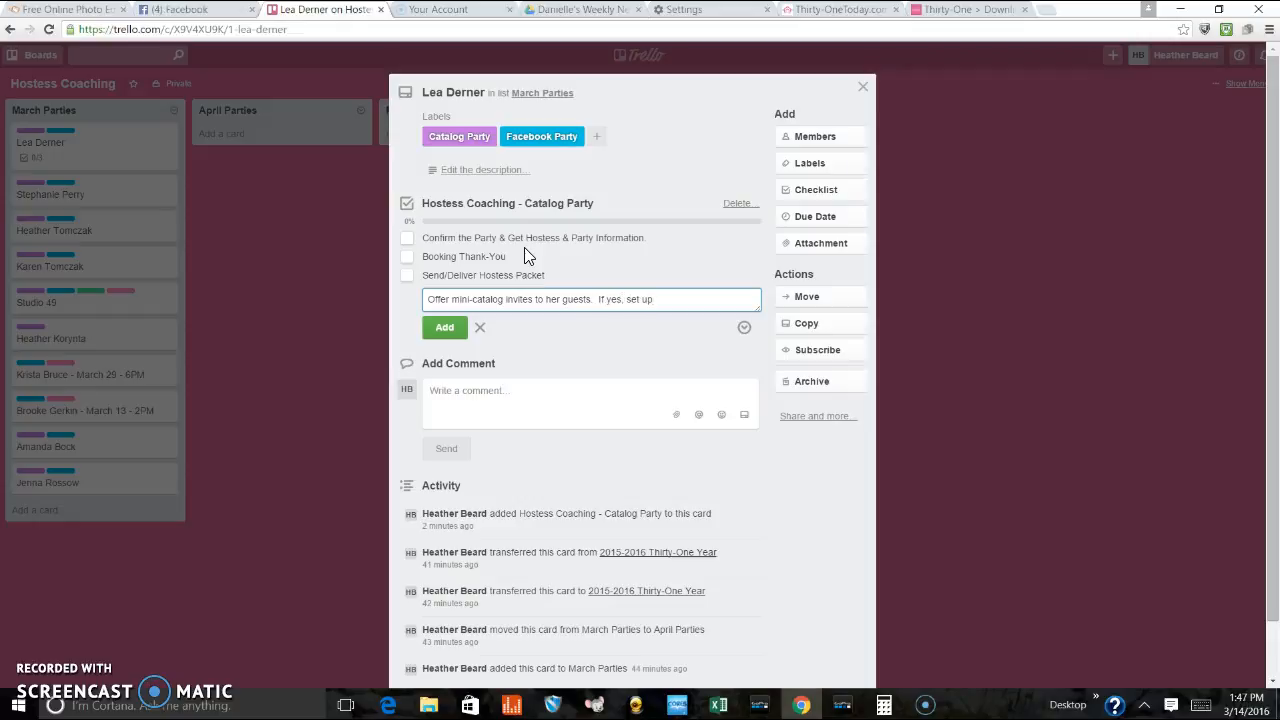
pyautogui.write('Goog')
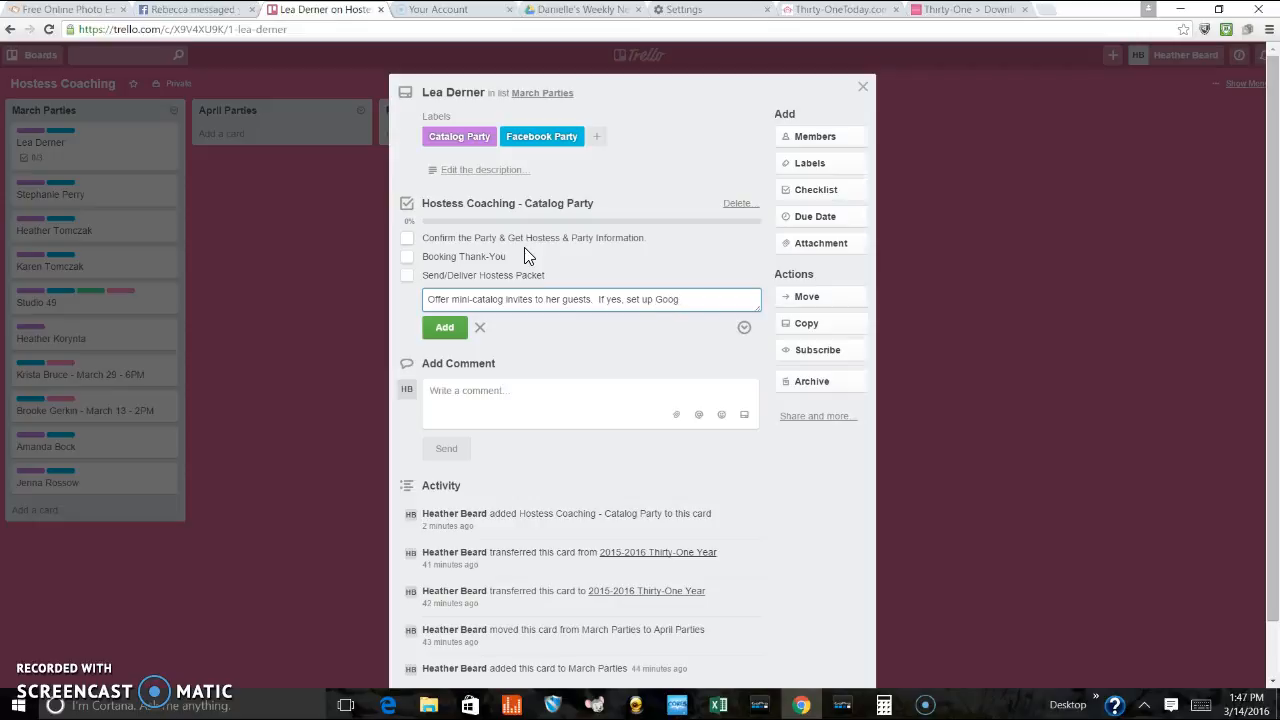
pyautogui.write('le do')
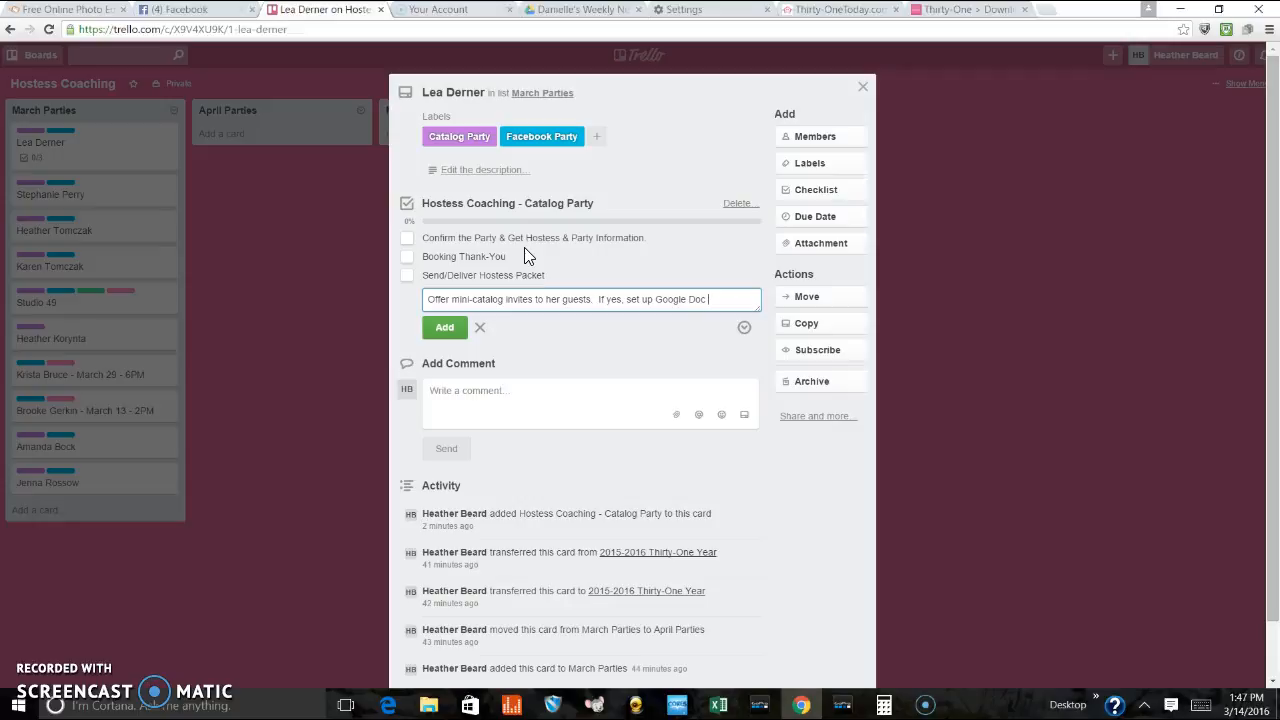
pyautogui.write('for address')
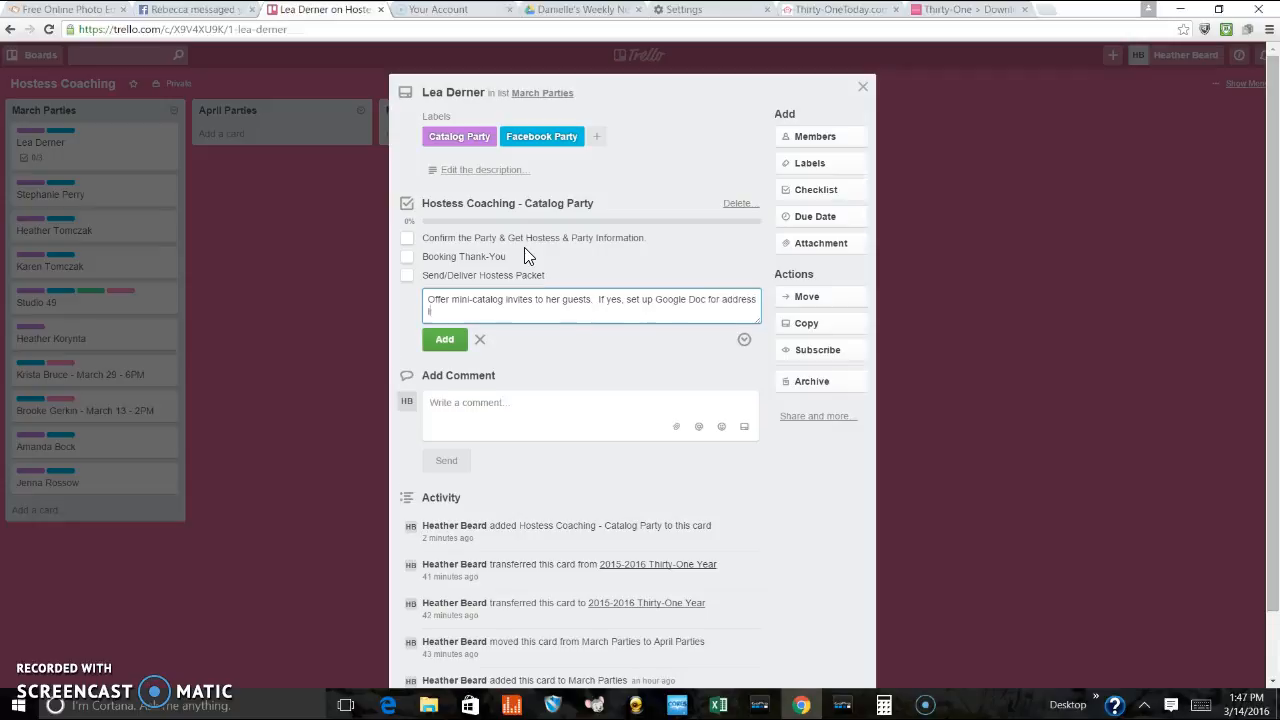
pyautogui.write('input.')
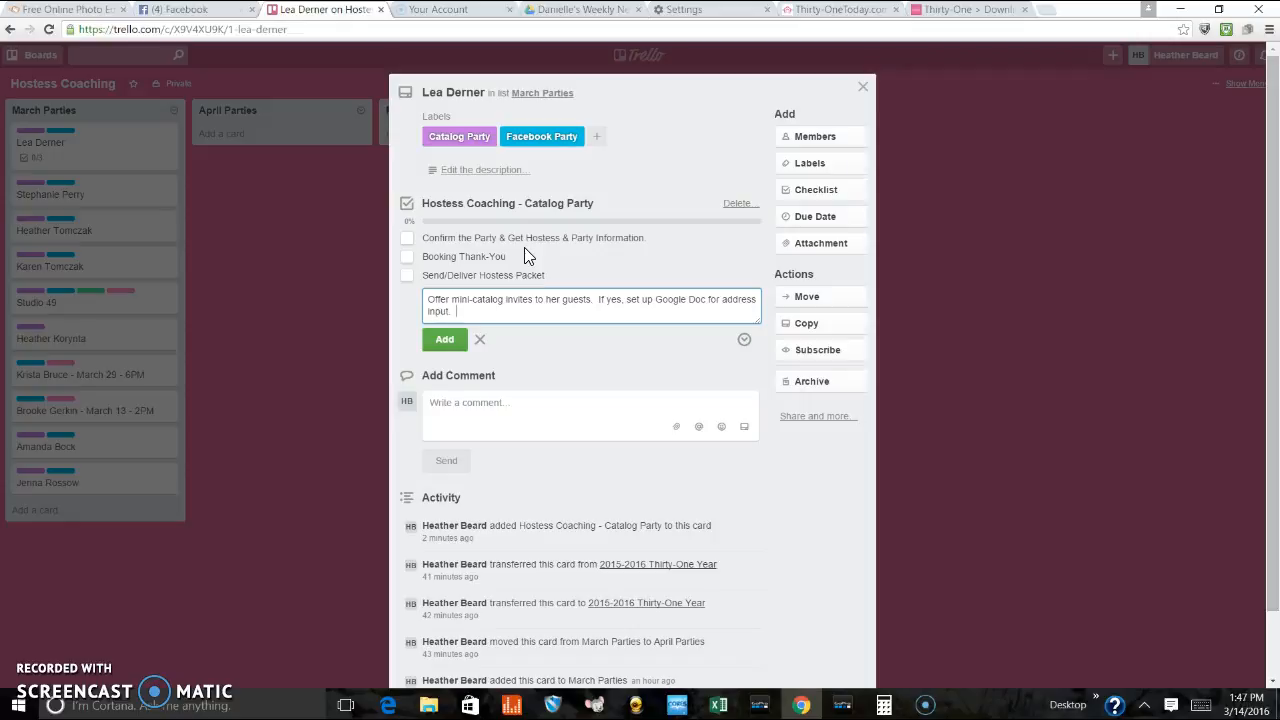
pyautogui.write('And')
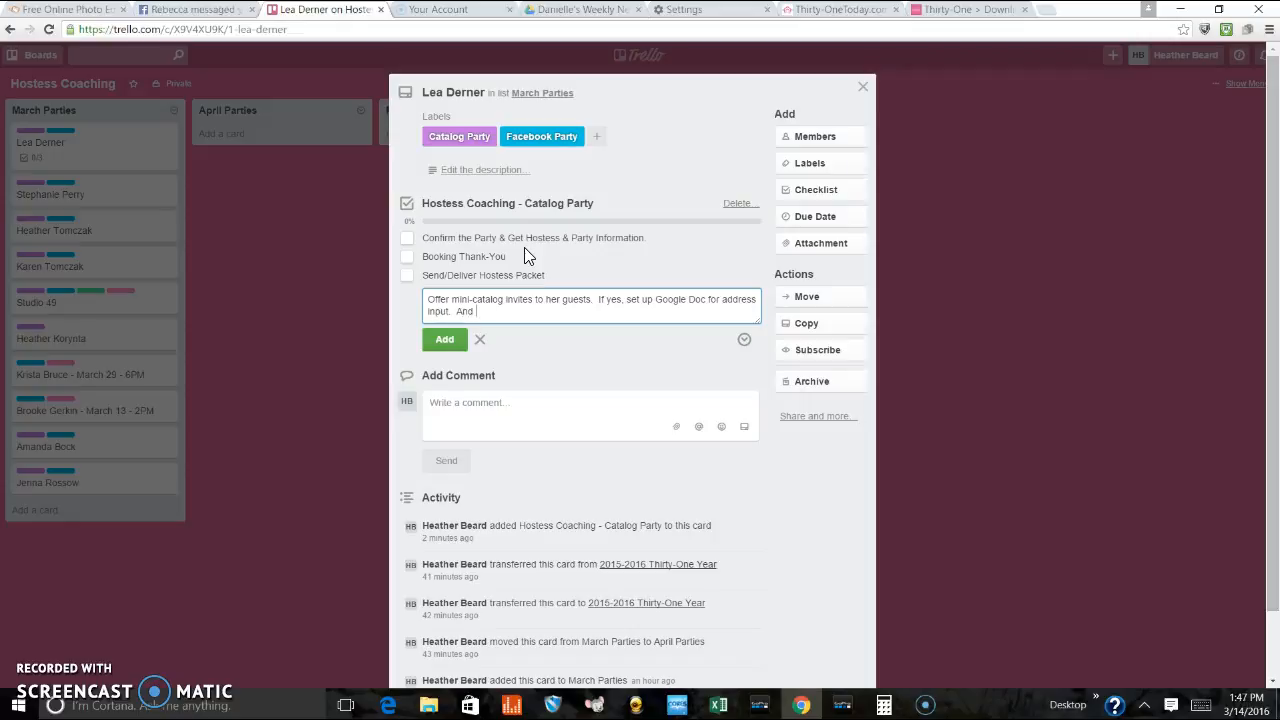
pyautogui.write('send out')
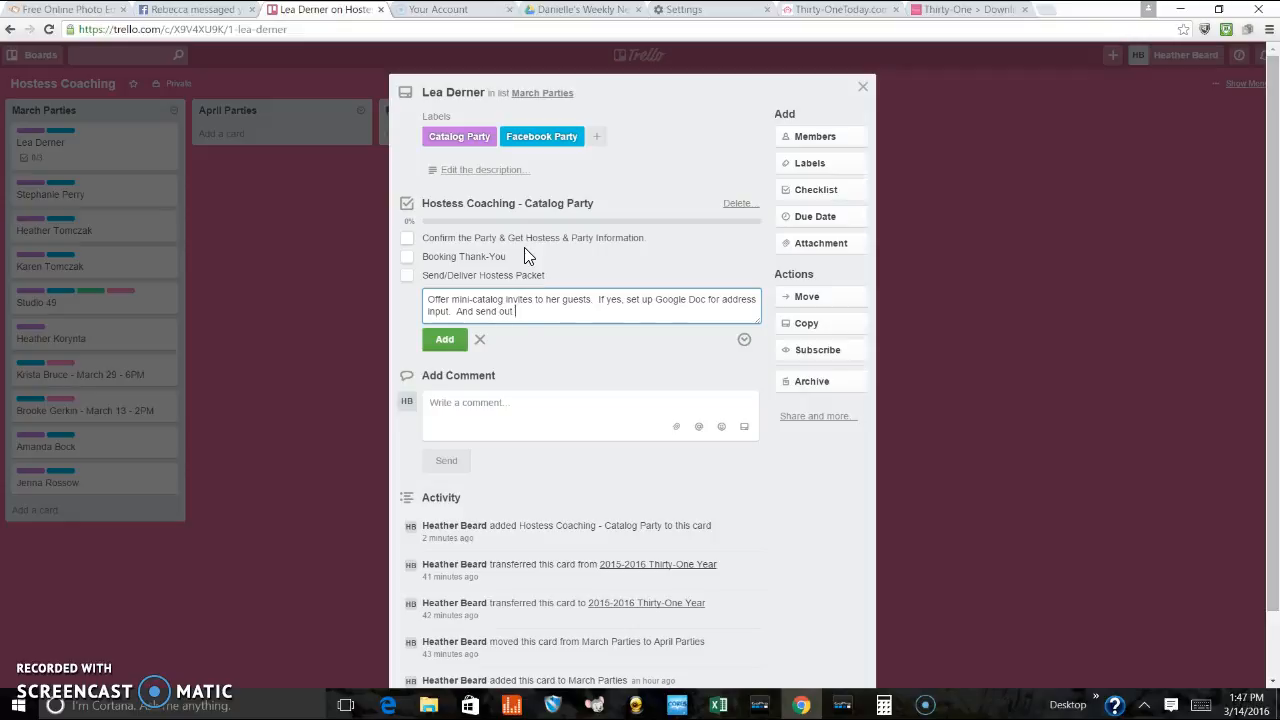
pyautogui.write('invites.')
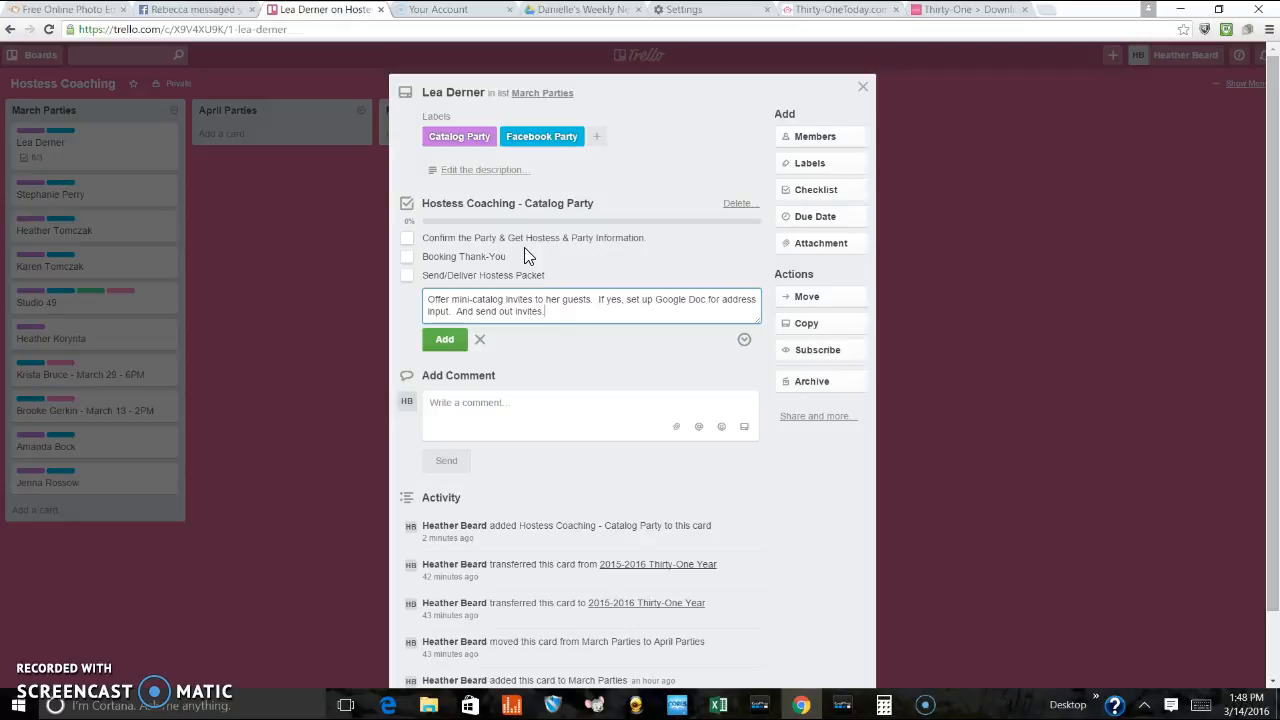
pyautogui.click(444, 340)
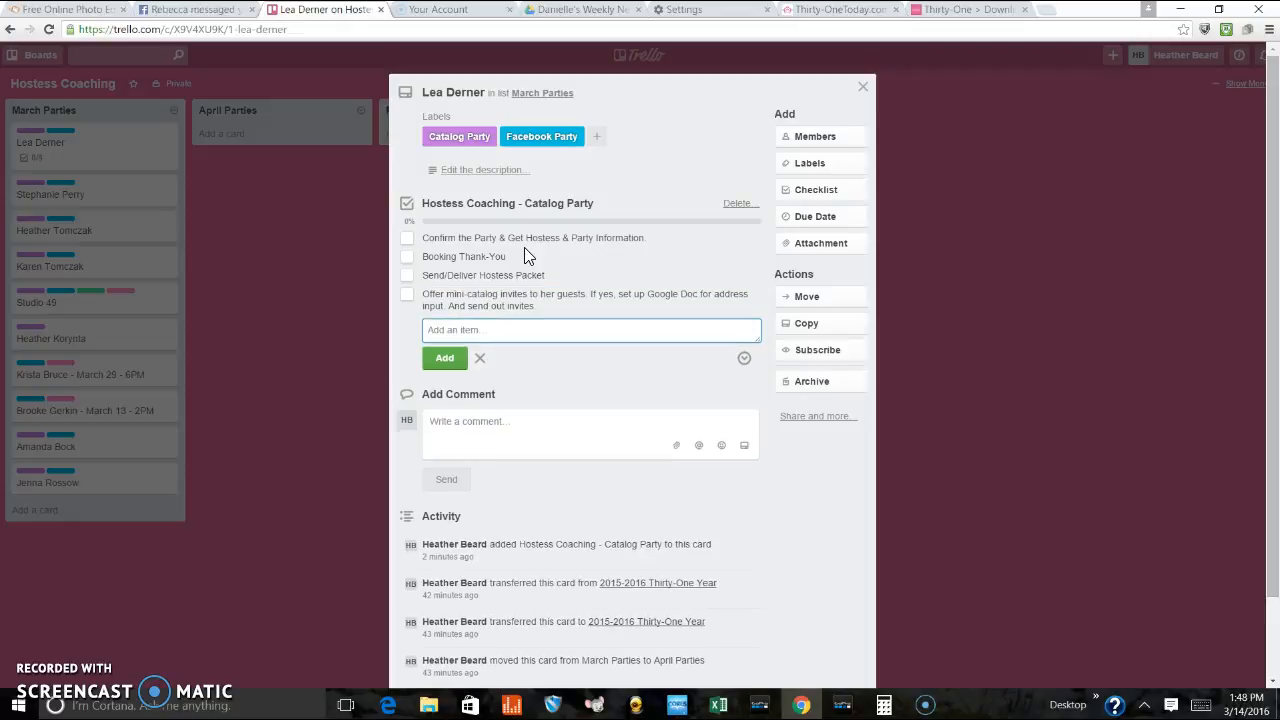
# Add the item 'Create the party on the Thirty-One Website' to the checklist.
pyautogui.write('C')
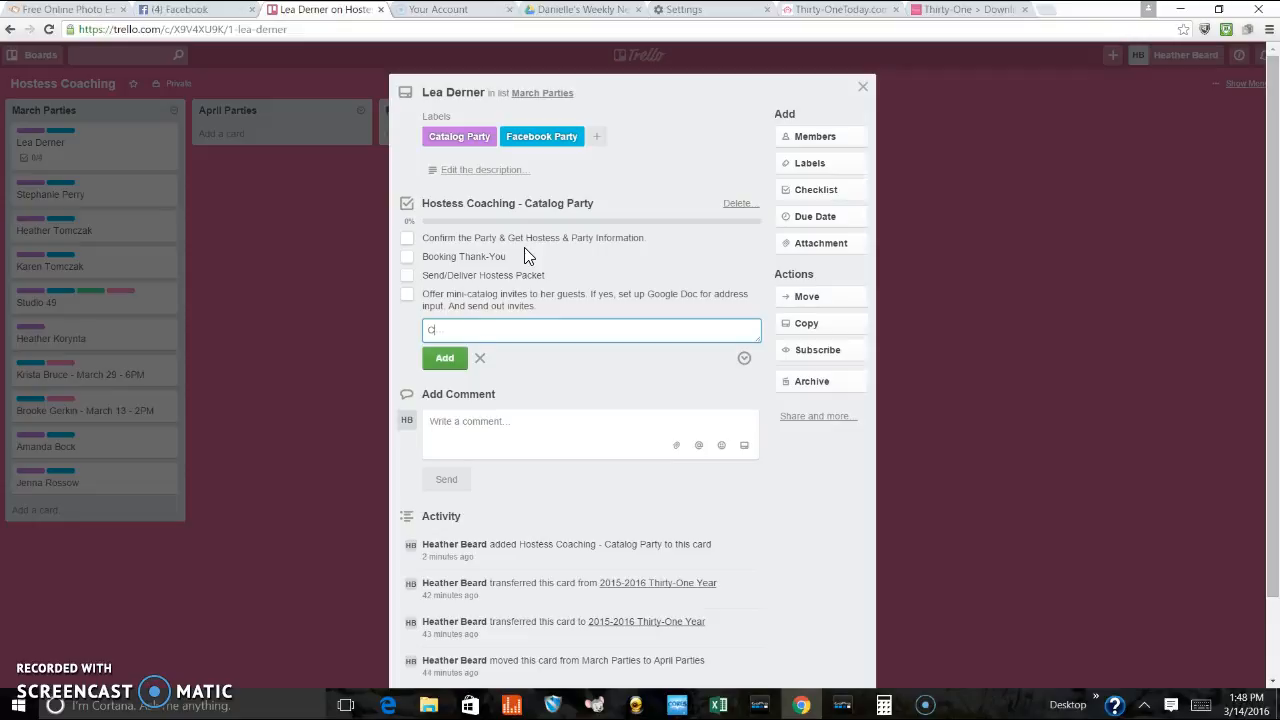
pyautogui.write('reate the party')
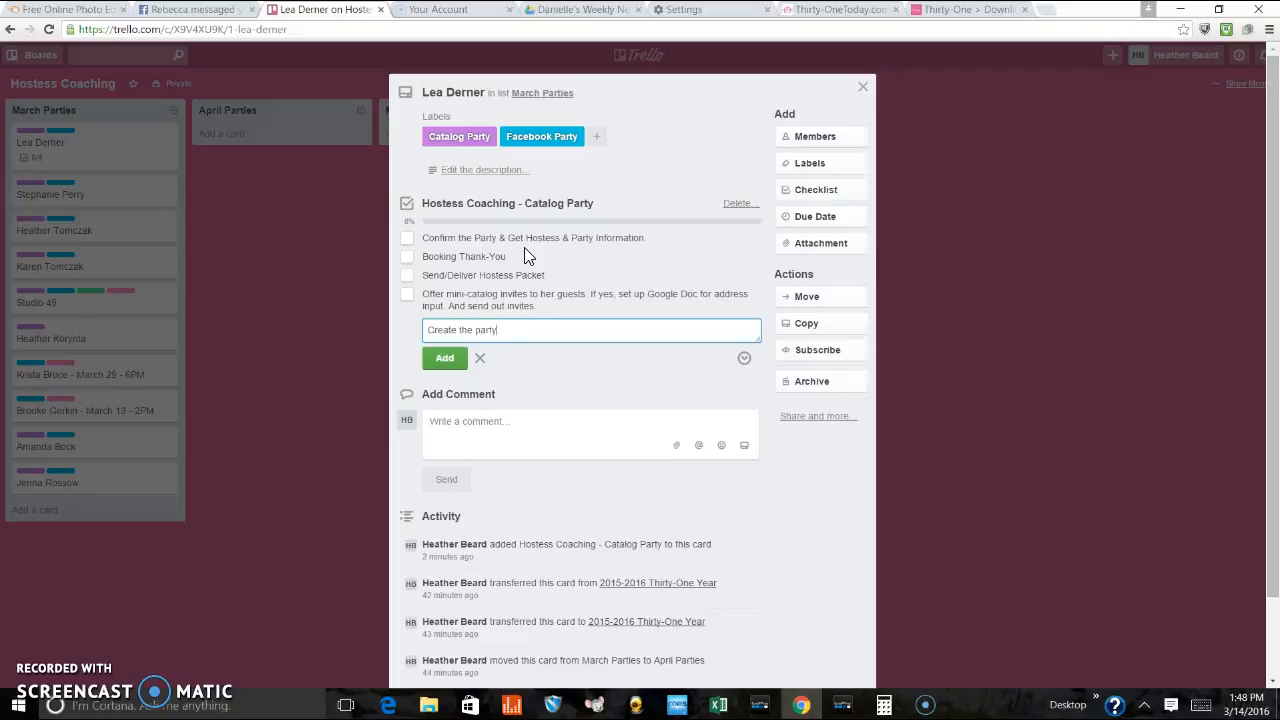
pyautogui.write('on the Thirty-O')
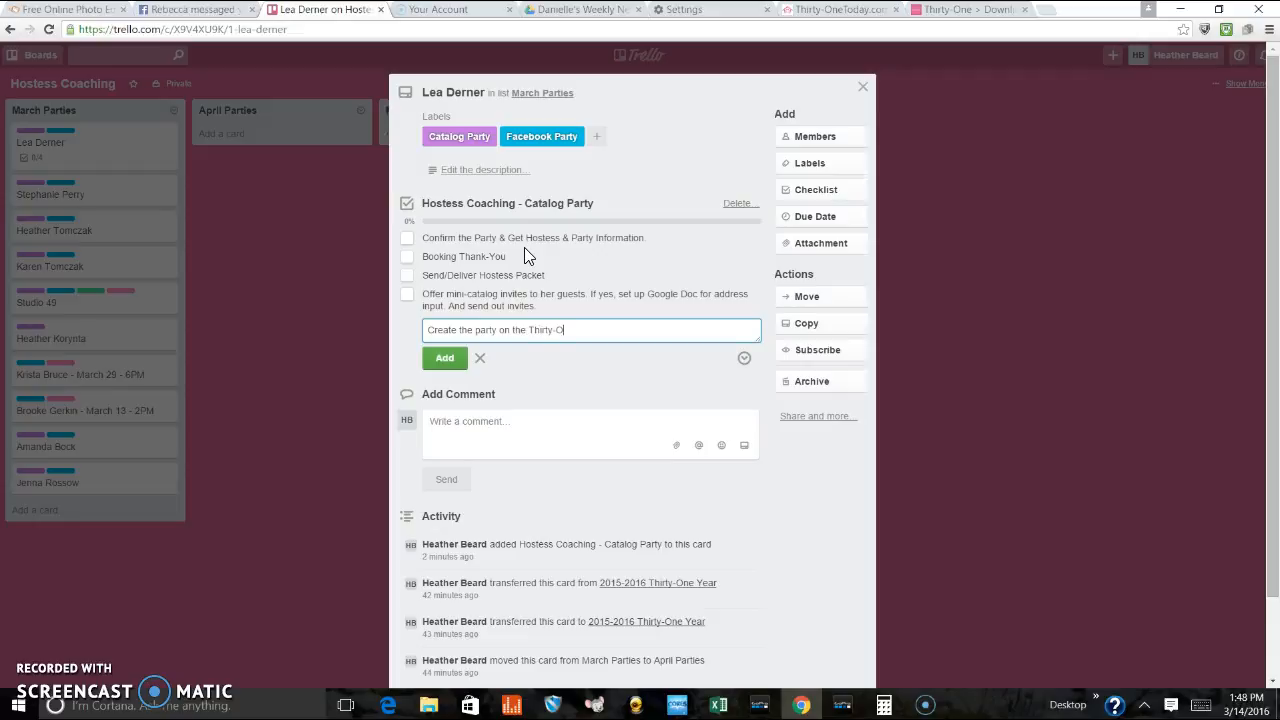
pyautogui.write('ne Website')
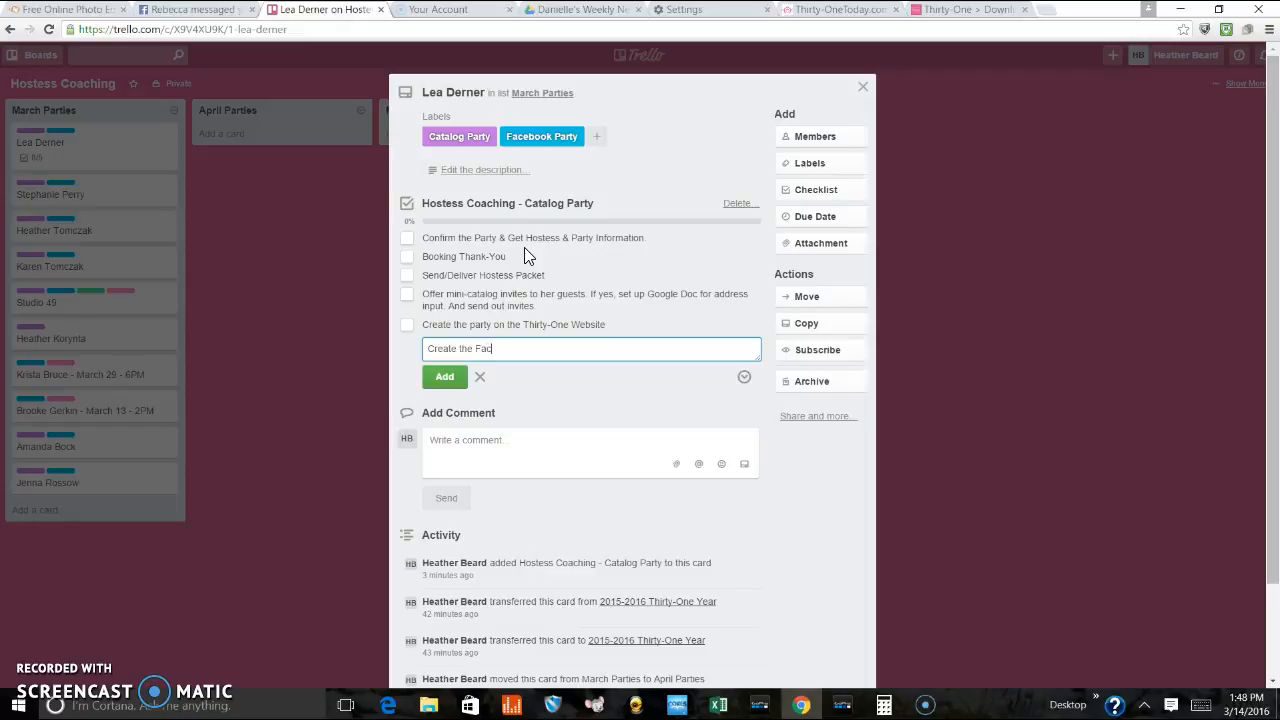
pyautogui.click(444, 376)
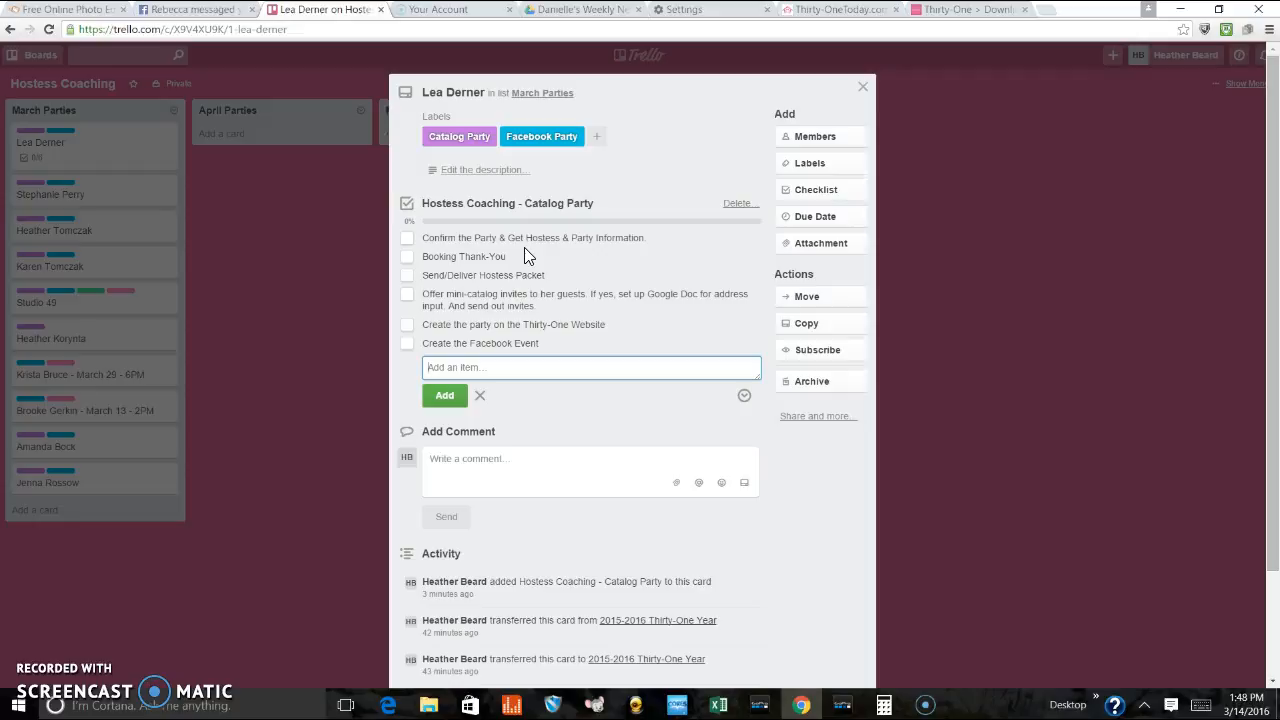
# Draft the item about messaging the hostess and coaching her on the Facebook Event.
pyautogui.write('Message the host')
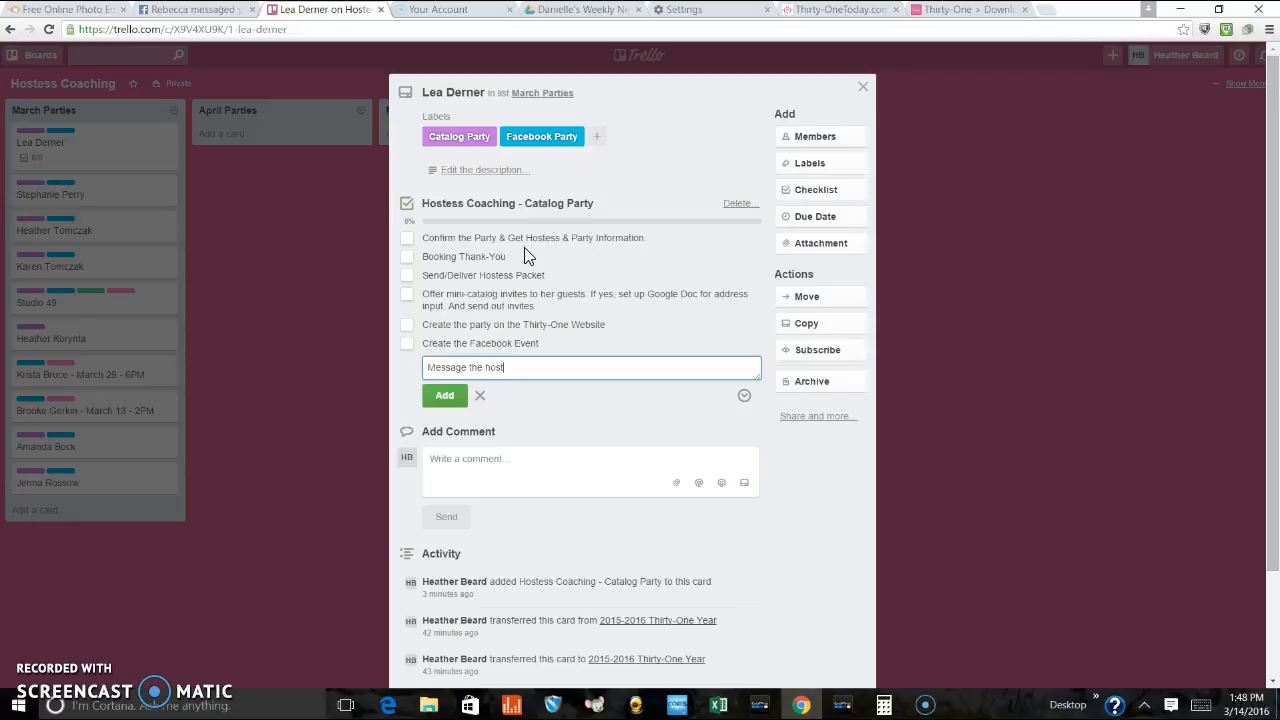
pyautogui.write('ess and')
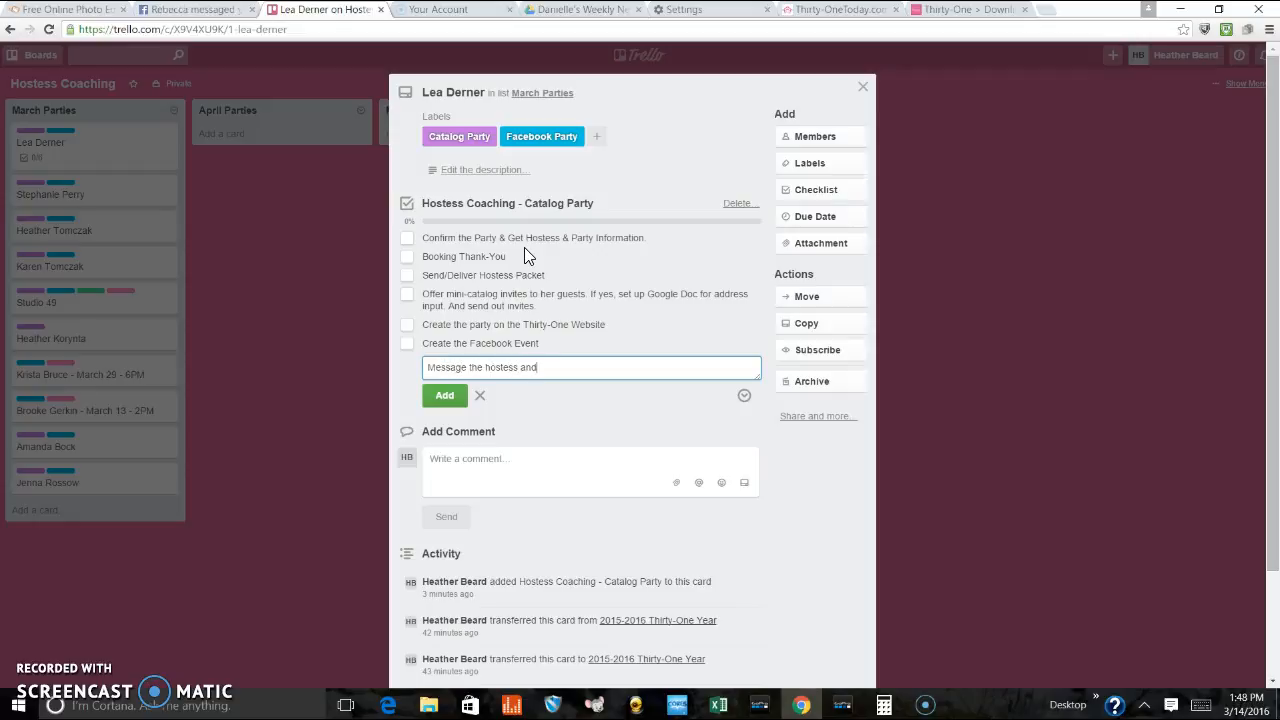
pyautogui.write('coach on how to inv')
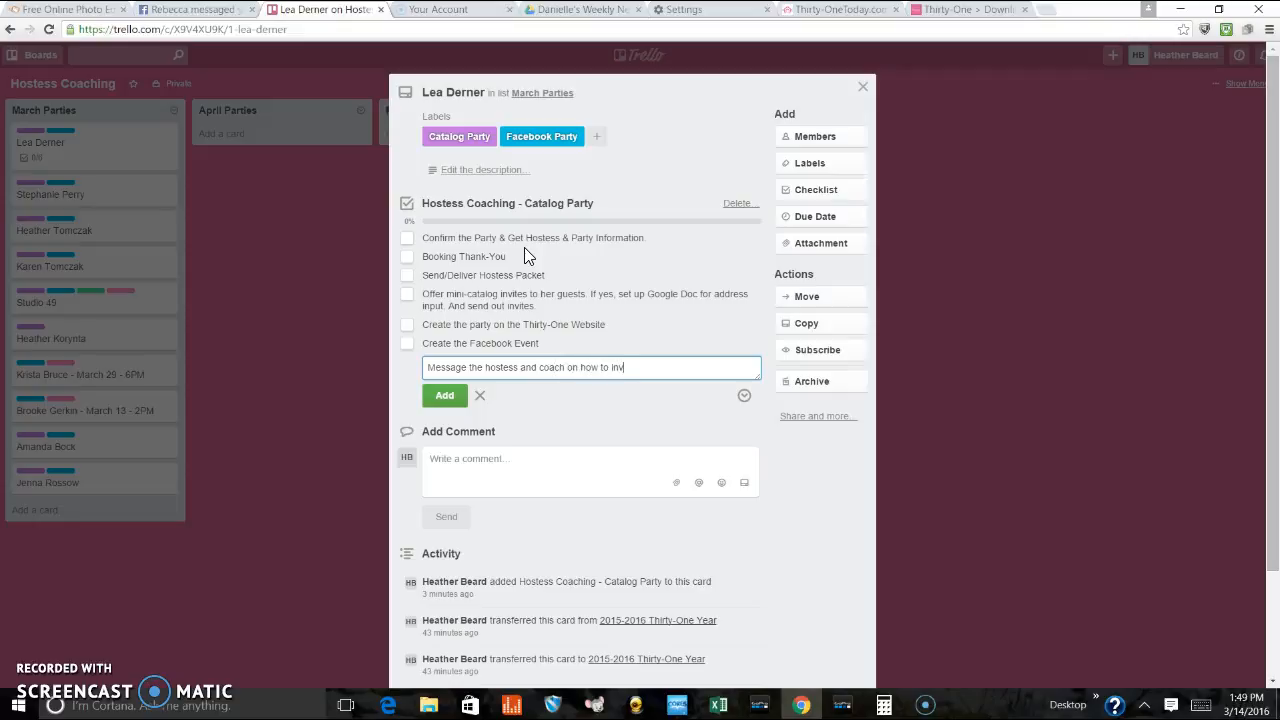
pyautogui.write('ite ge')
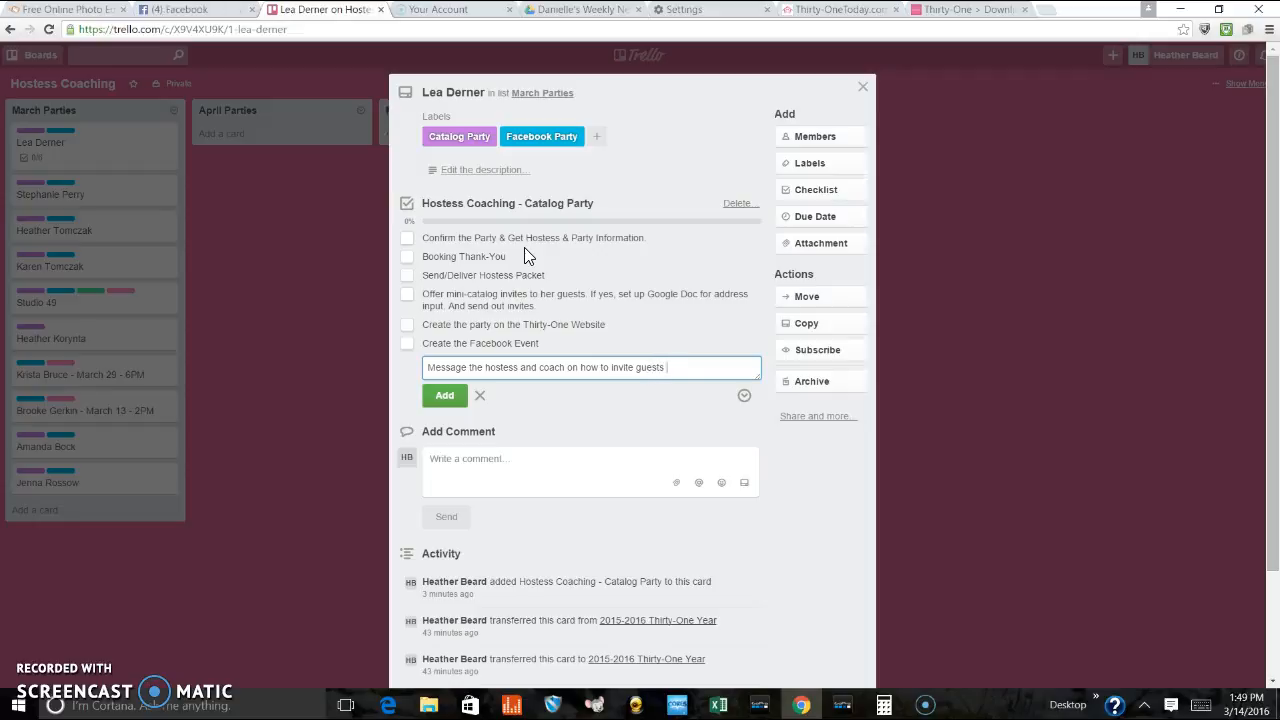
pyautogui.write('to the Facebook Event.')
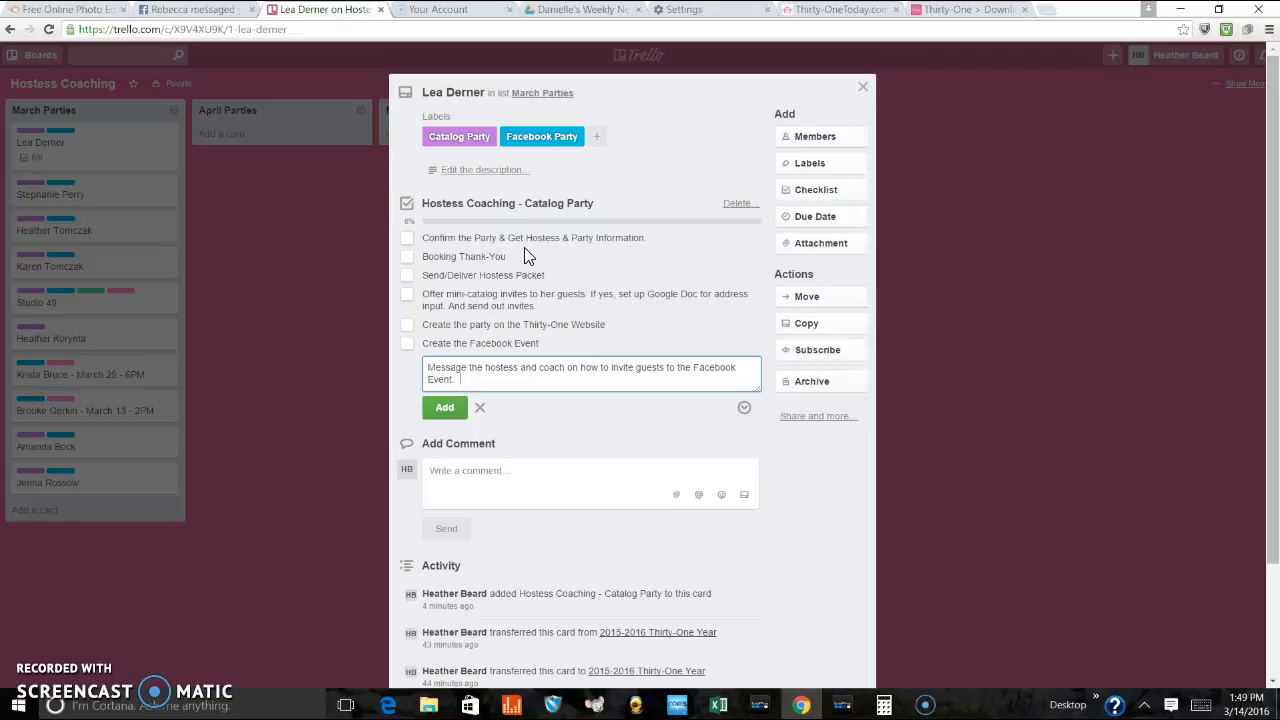
# Save the hostess coaching item and add 'Schedule Cinchshare Party' to the checklist.
pyautogui.click(444, 408)
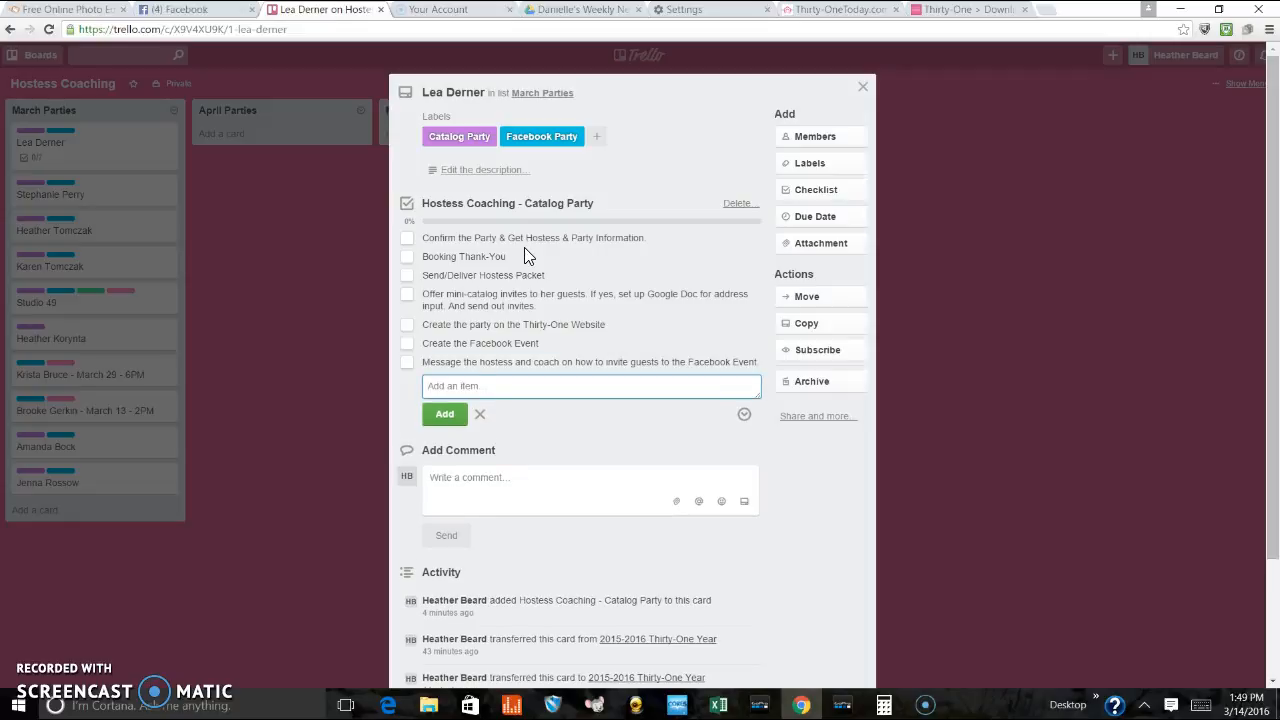
pyautogui.write('Schedule')
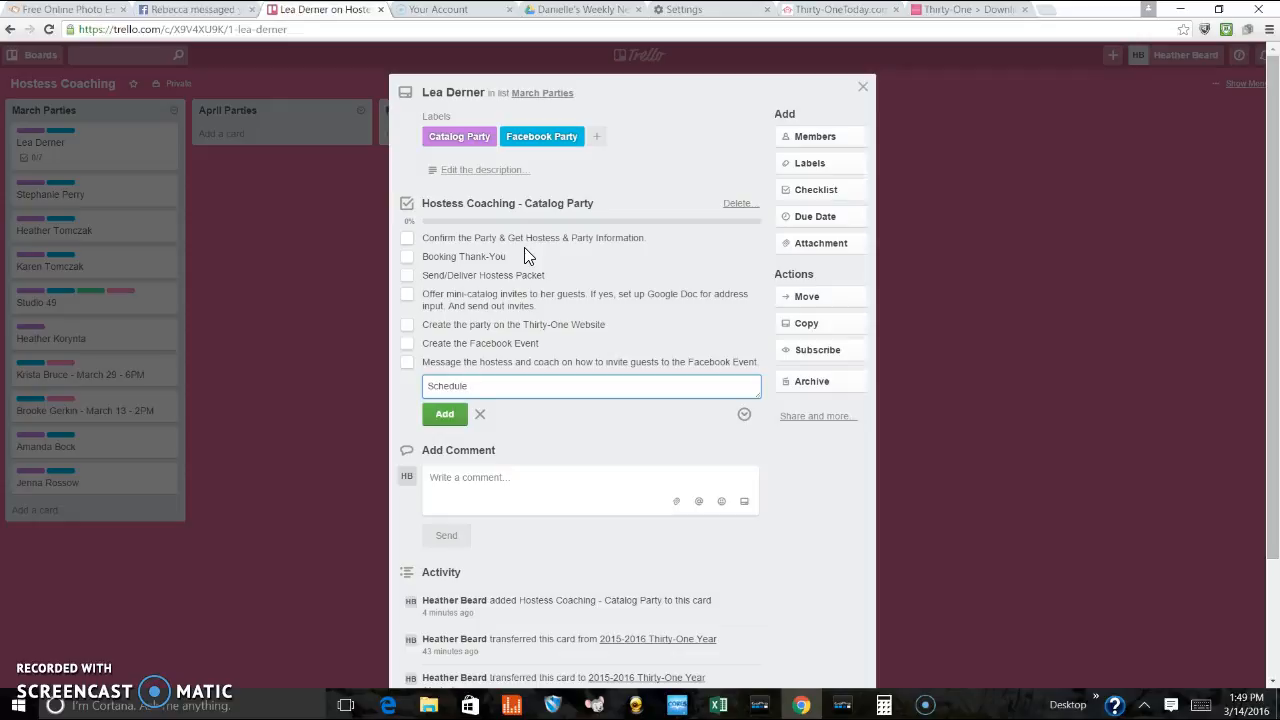
pyautogui.write('Cinchsh')
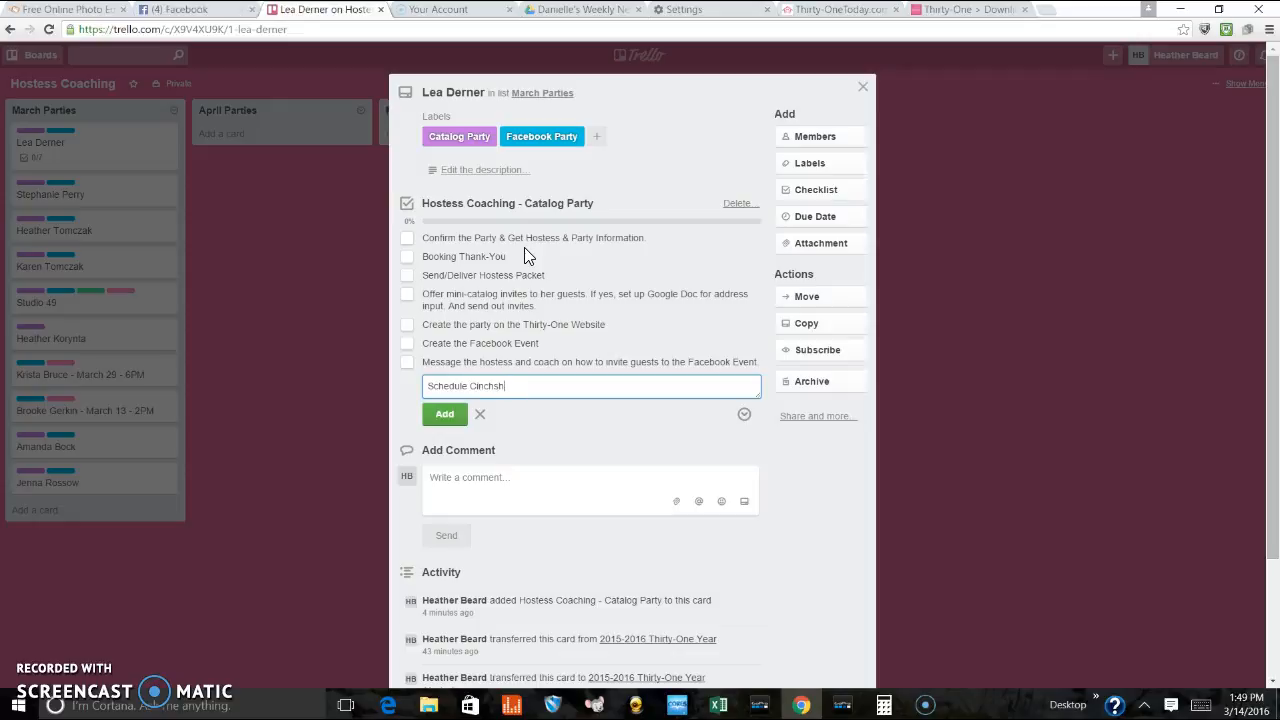
pyautogui.write('are Party')
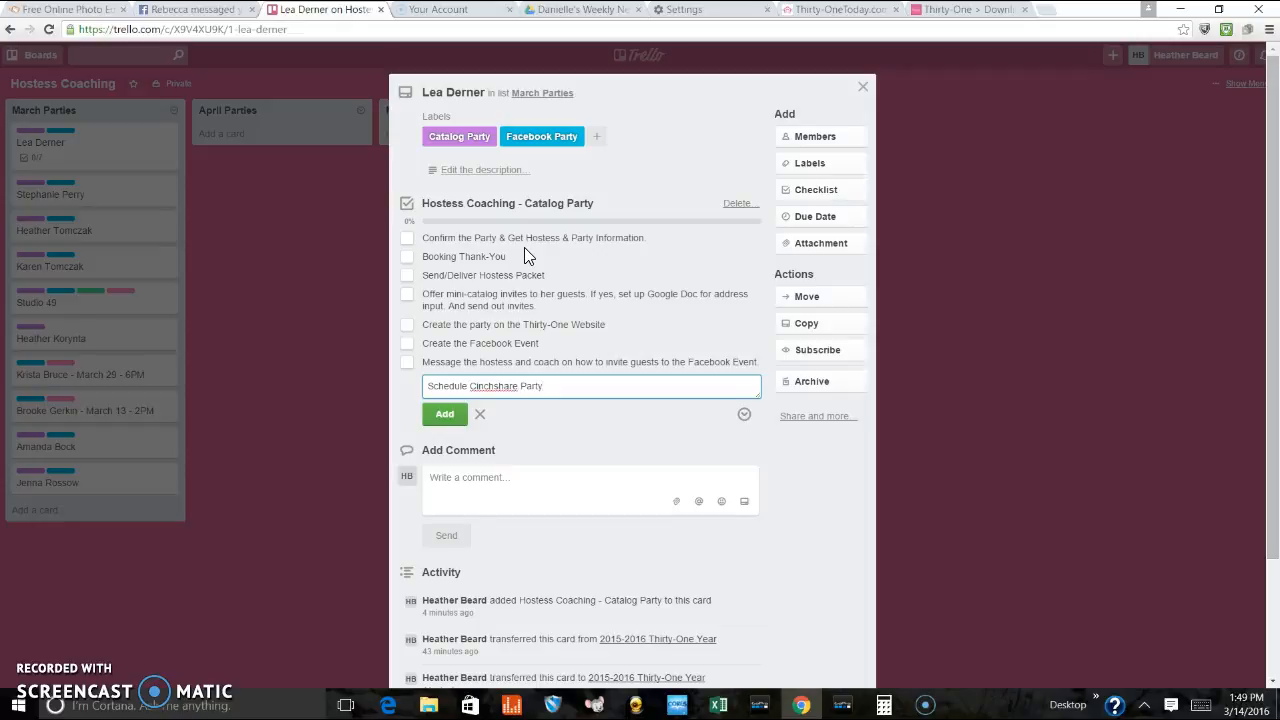
pyautogui.click(444, 414)
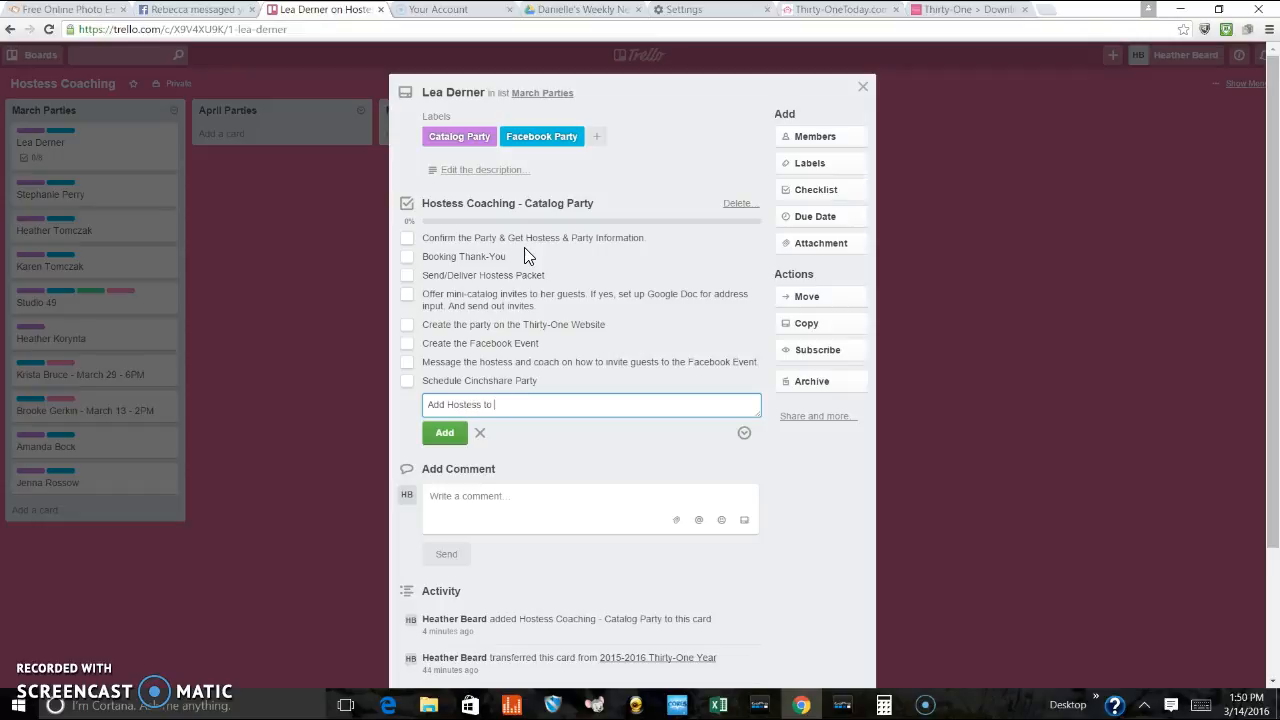
# Add the VIP Customer page item to the checklist.
pyautogui.write('my VIP')
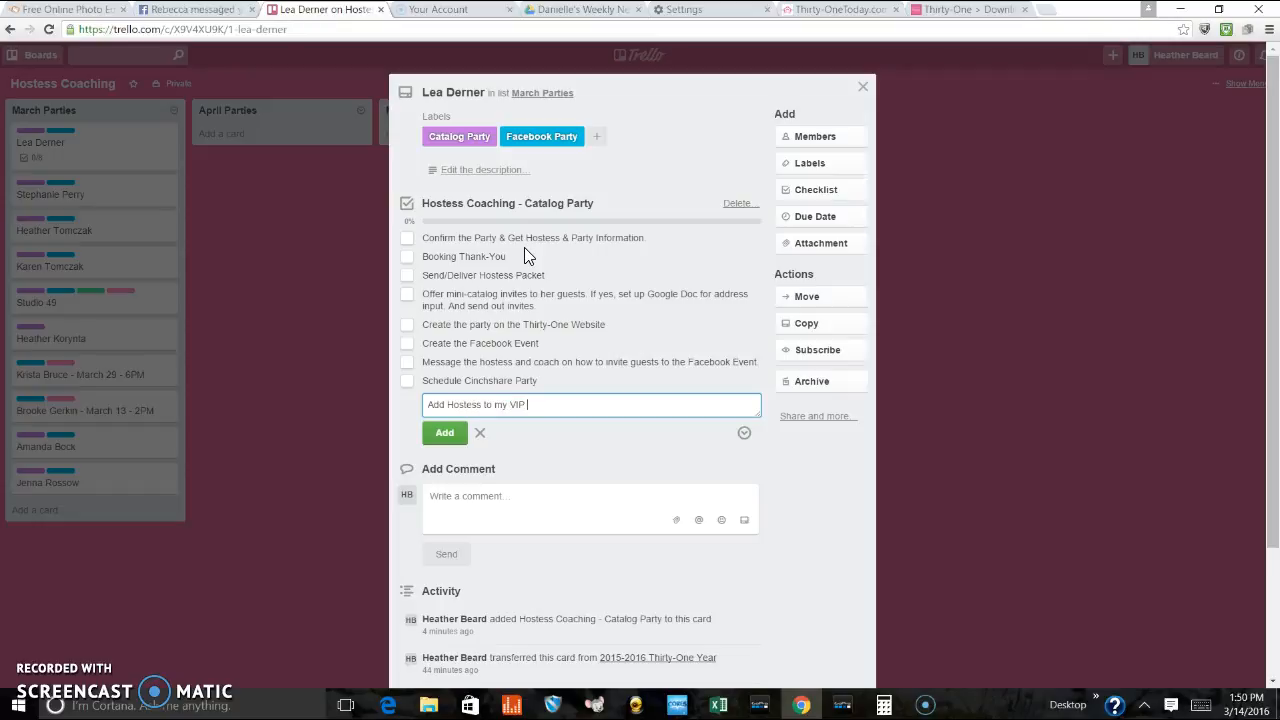
pyautogui.write('Customer p')
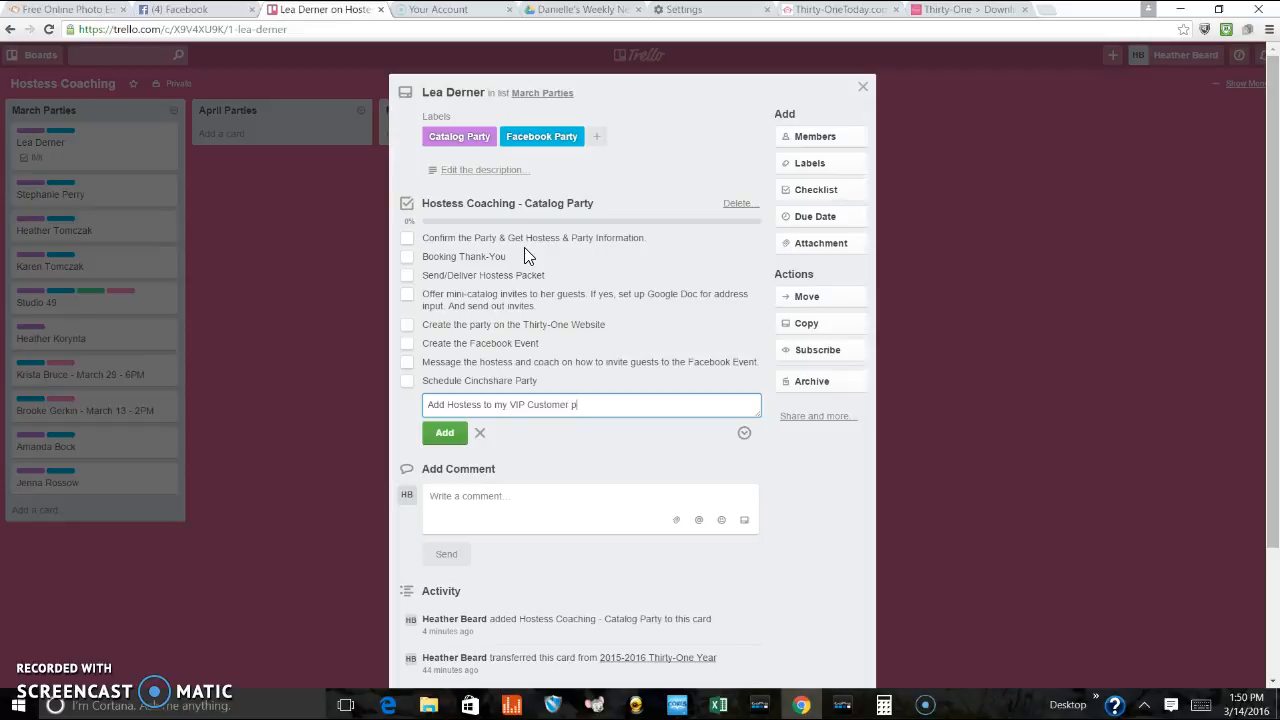
pyautogui.click(444, 432)
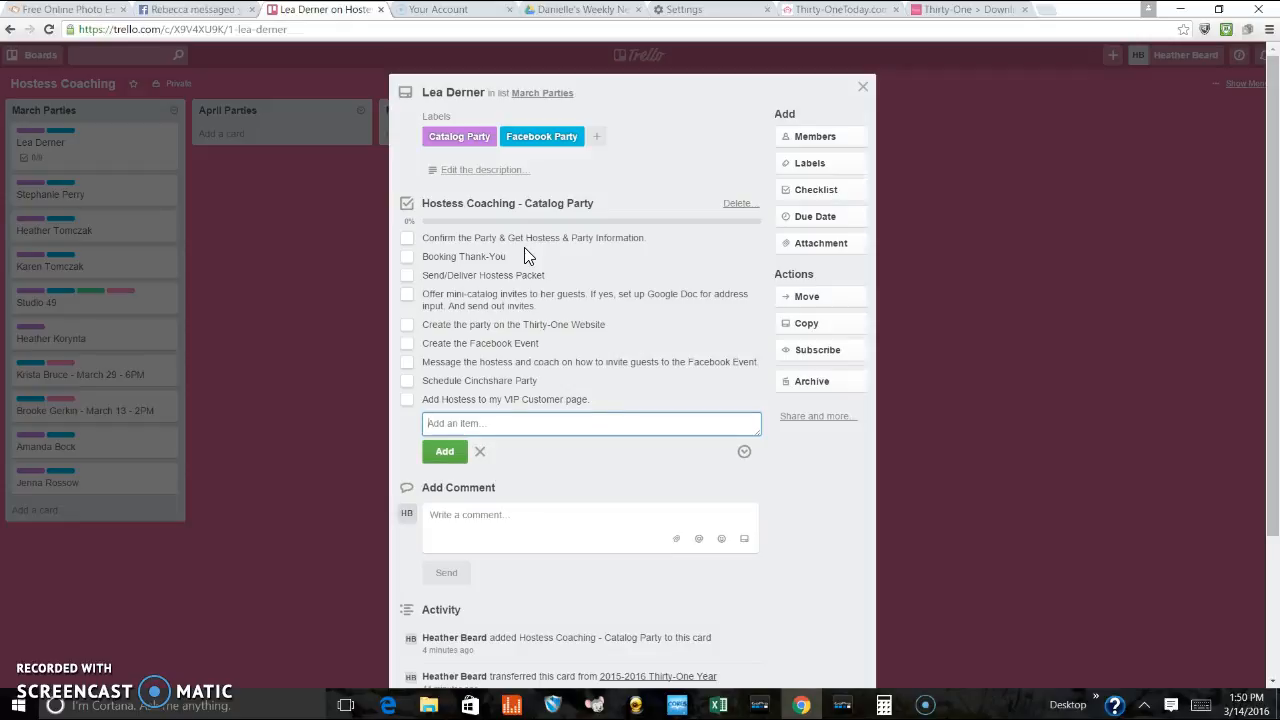
# Add the item 'Create a Redstamp' to the checklist.
pyautogui.write('Creaa')
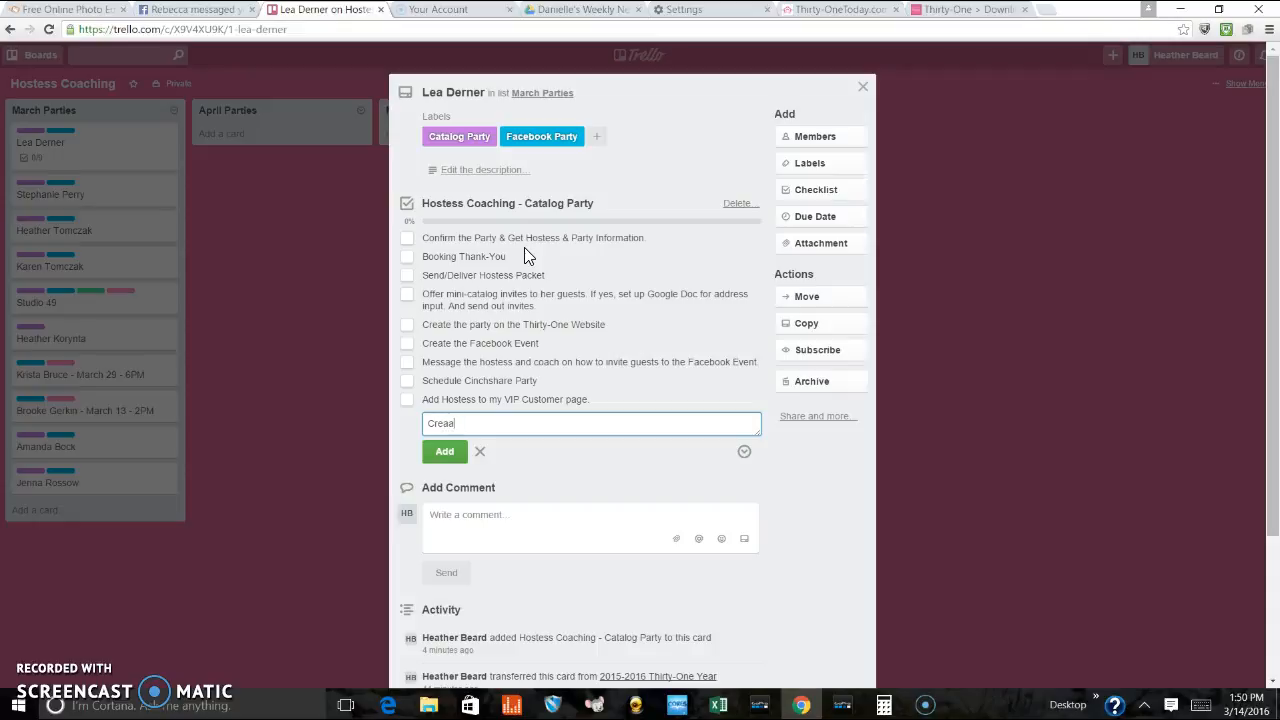
pyautogui.write('Create a e')
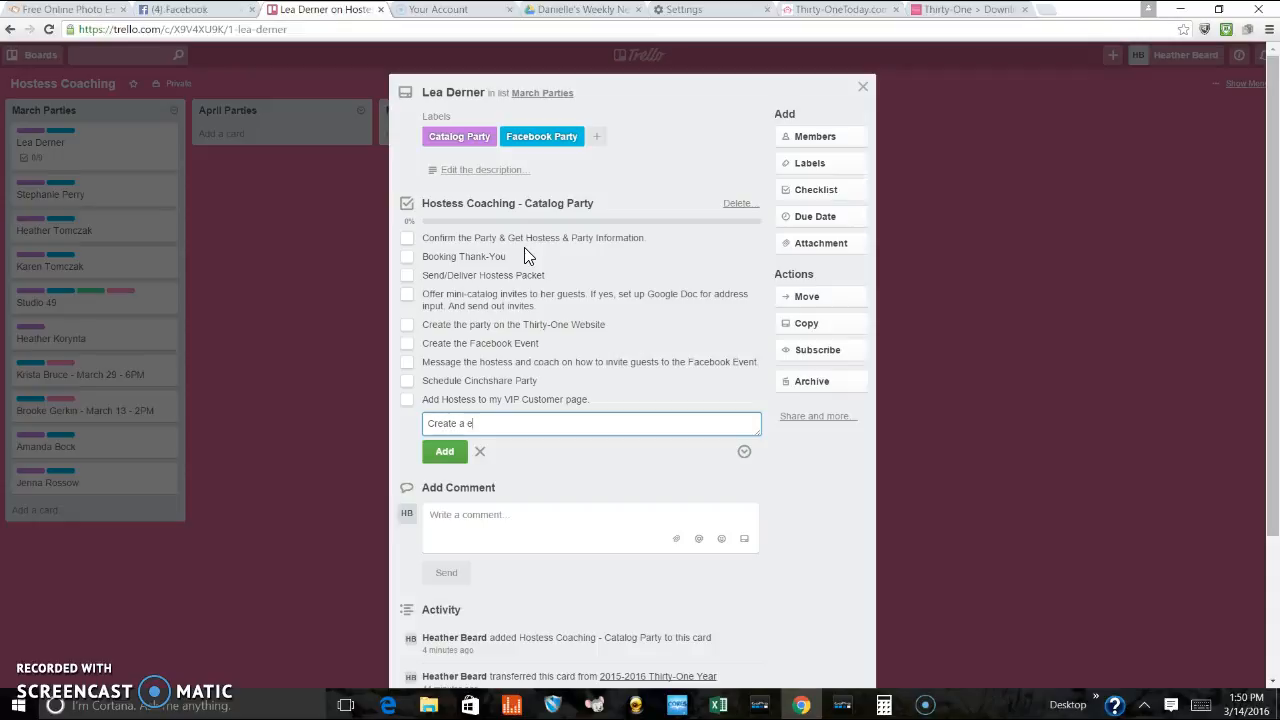
pyautogui.write('Redstam')
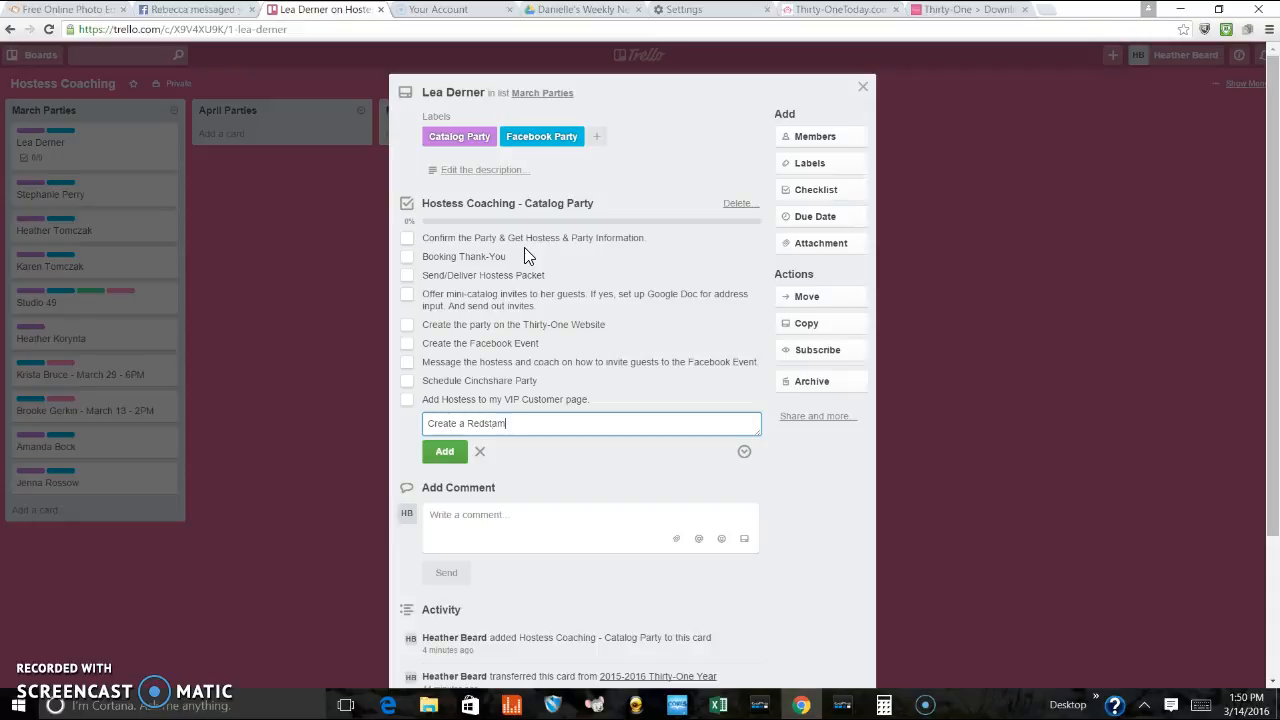
pyautogui.write('p')
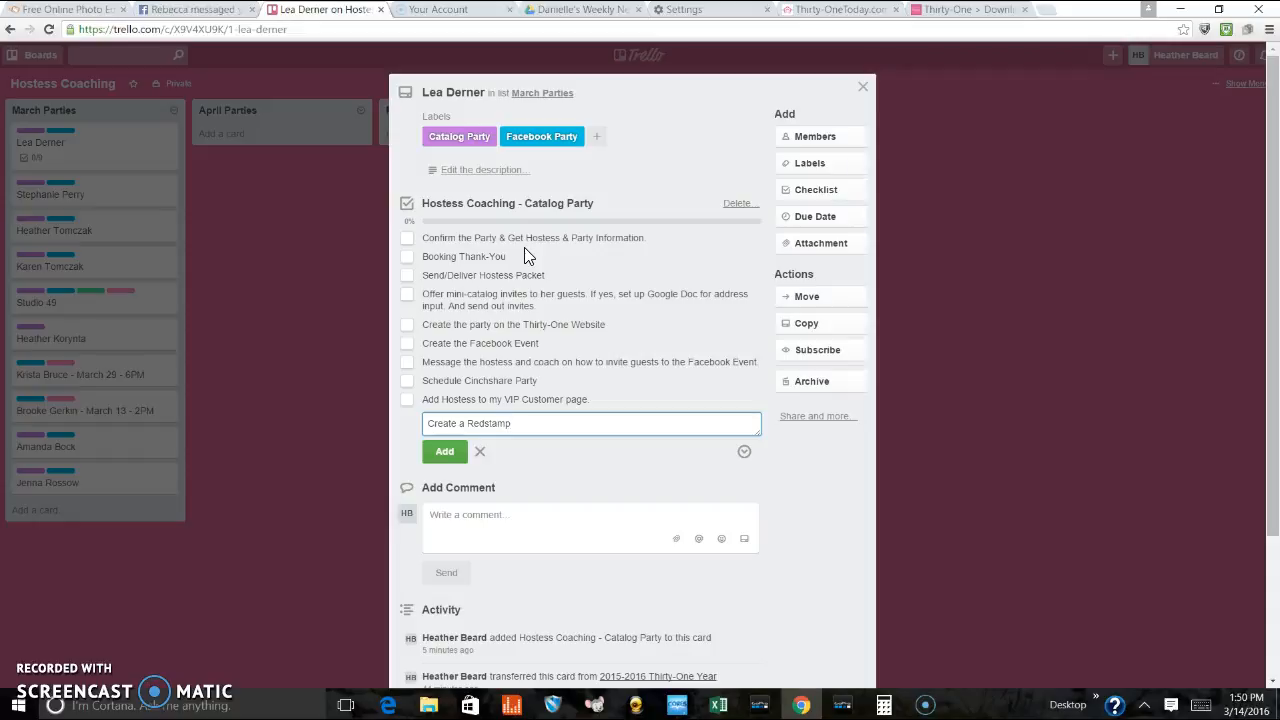
pyautogui.click(444, 452)
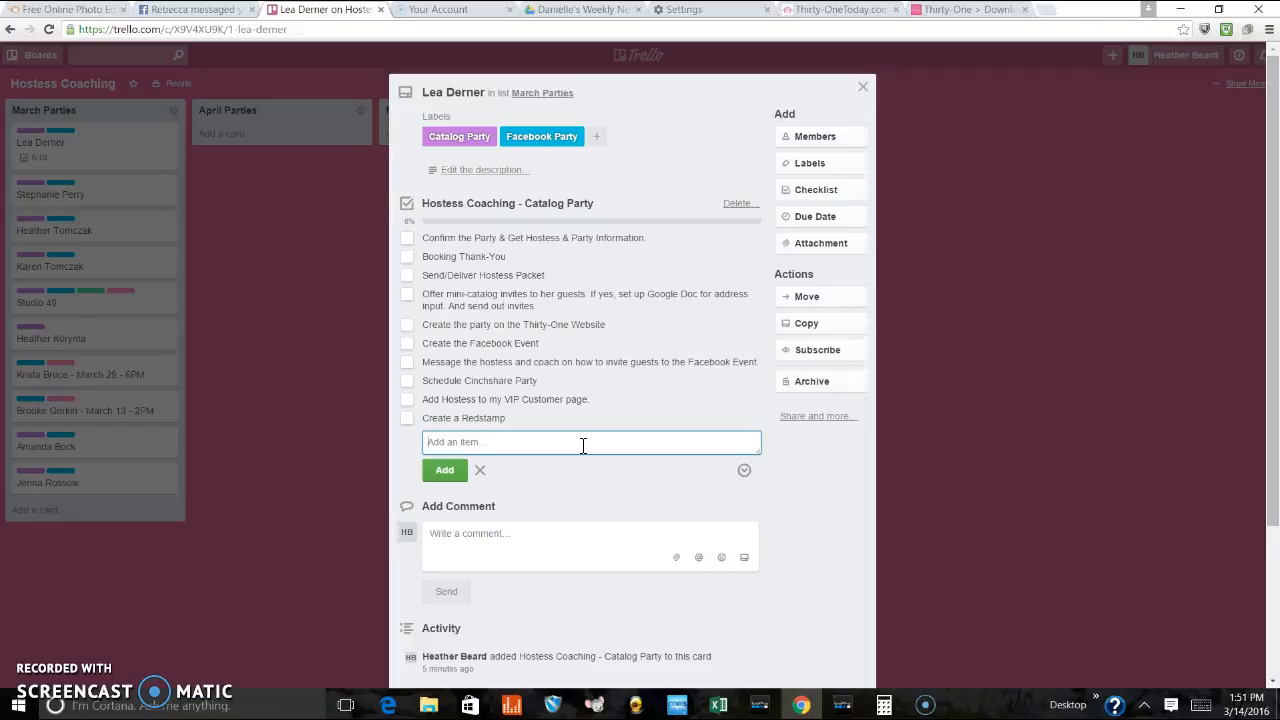
# Add the Touch Point 1 item about seeing if the hostess needs anything else.
pyautogui.write('T')
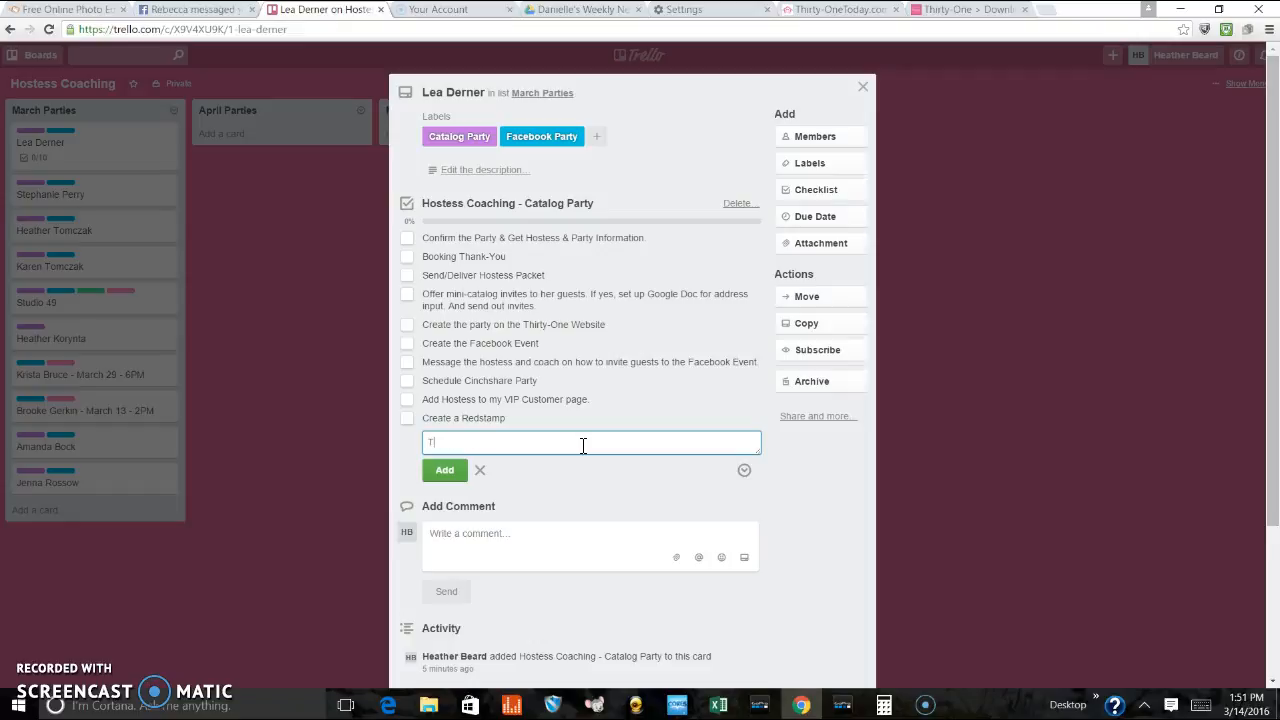
pyautogui.write('ouch Point')
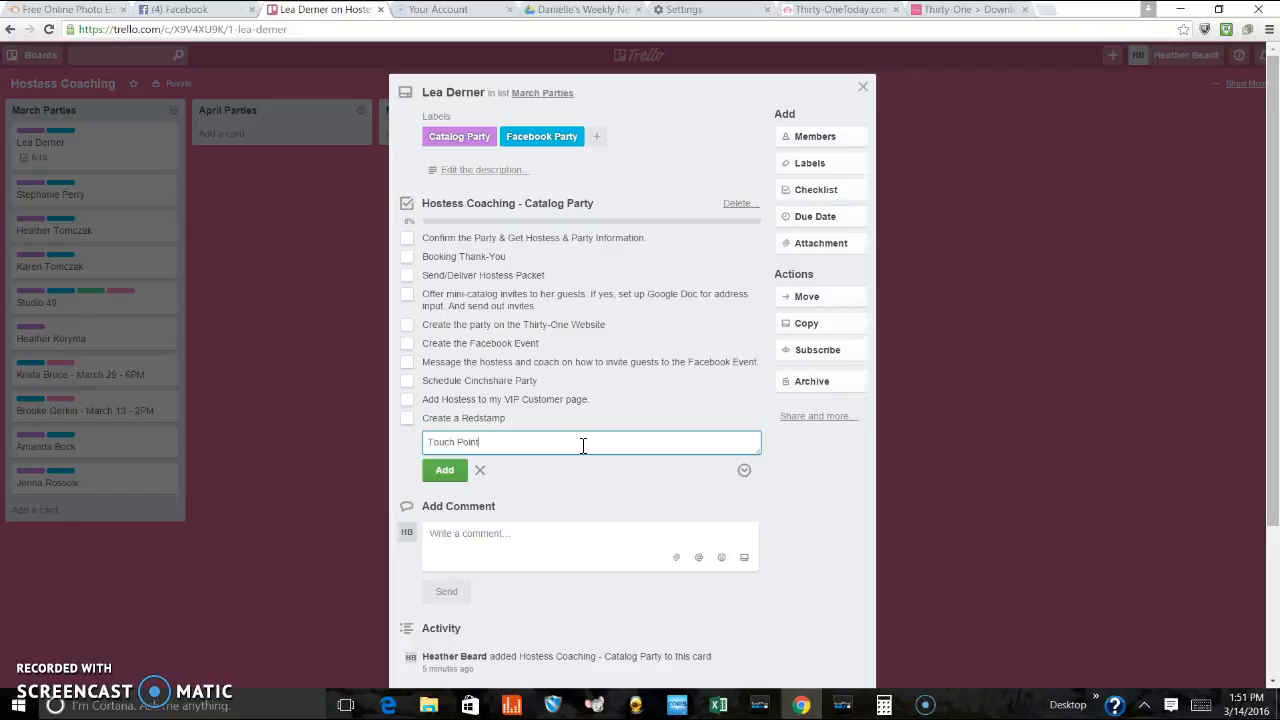
pyautogui.write('1 -')
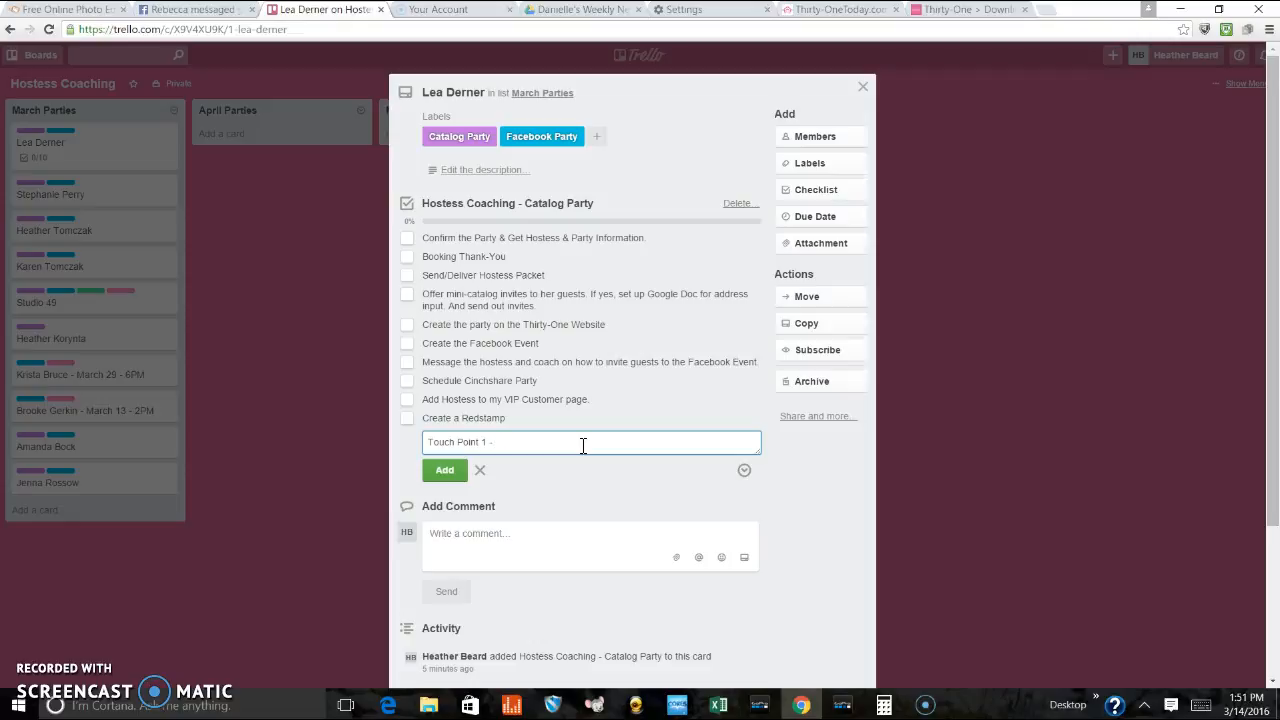
pyautogui.write('seet')
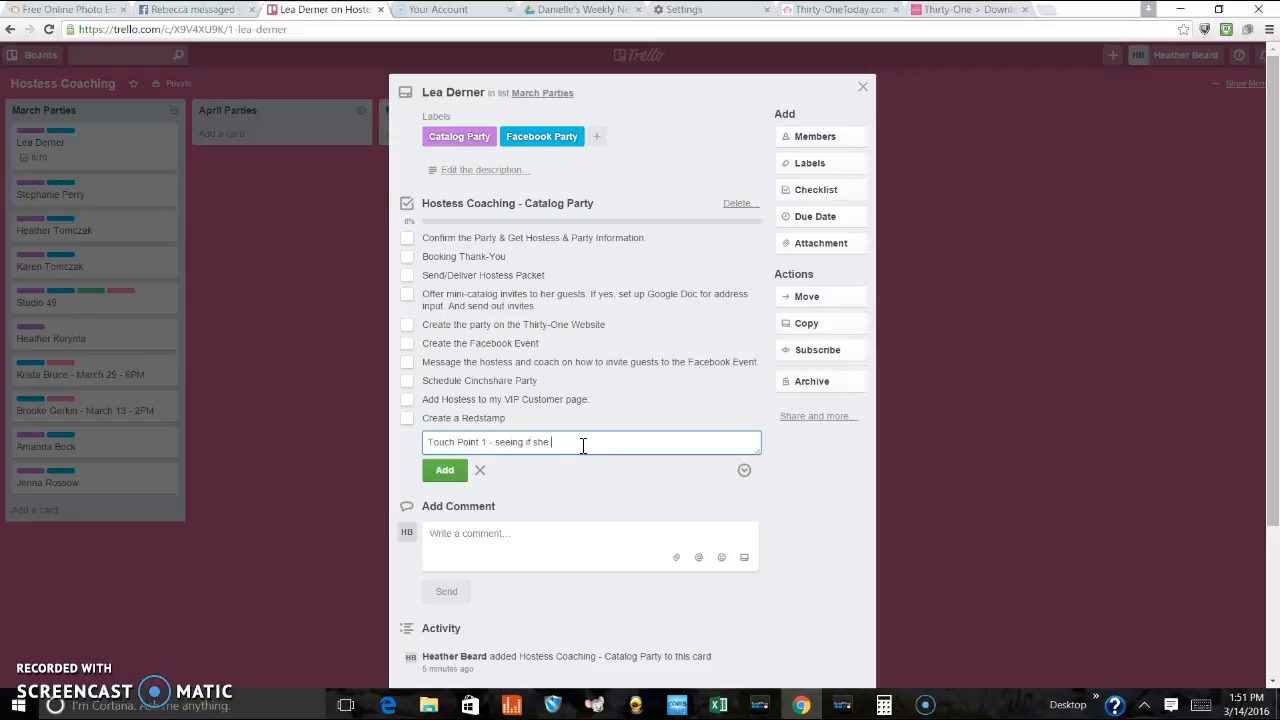
pyautogui.write('needs anything el')
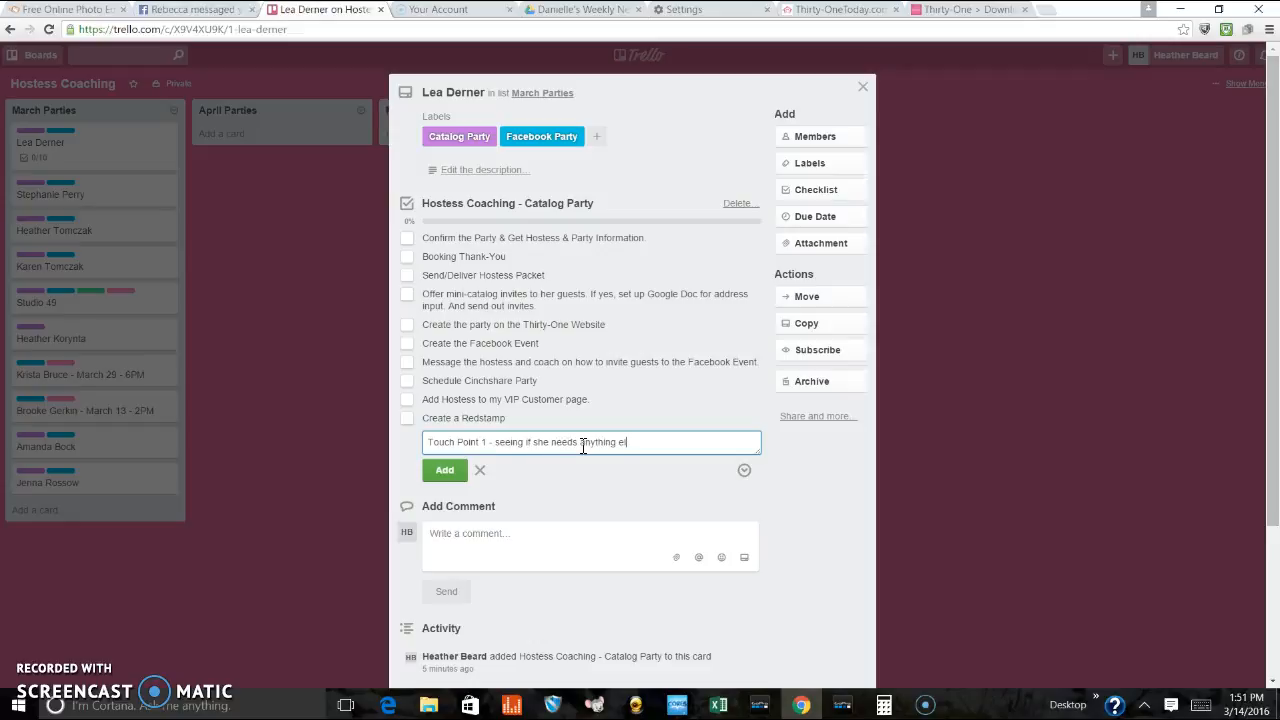
pyautogui.write('se.')
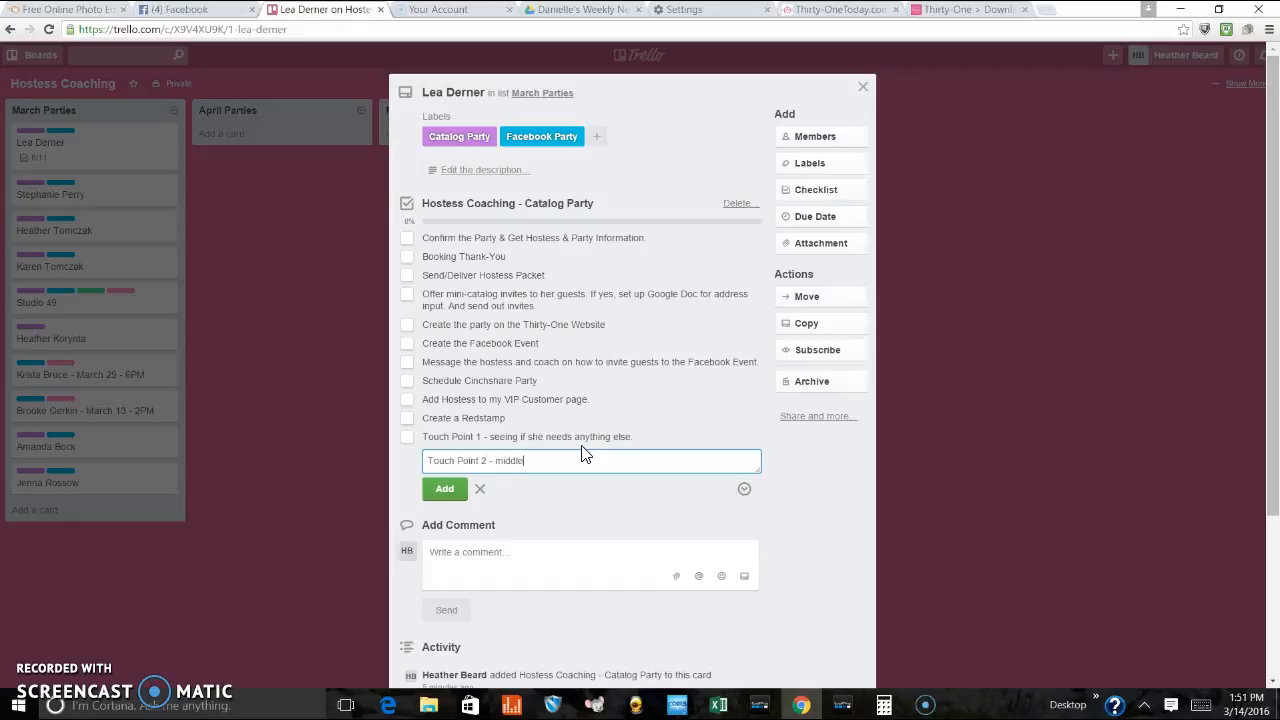
# Add the Touch Point 2 item about hostess benefits and ordering online.
pyautogui.write('- see if she needs any')
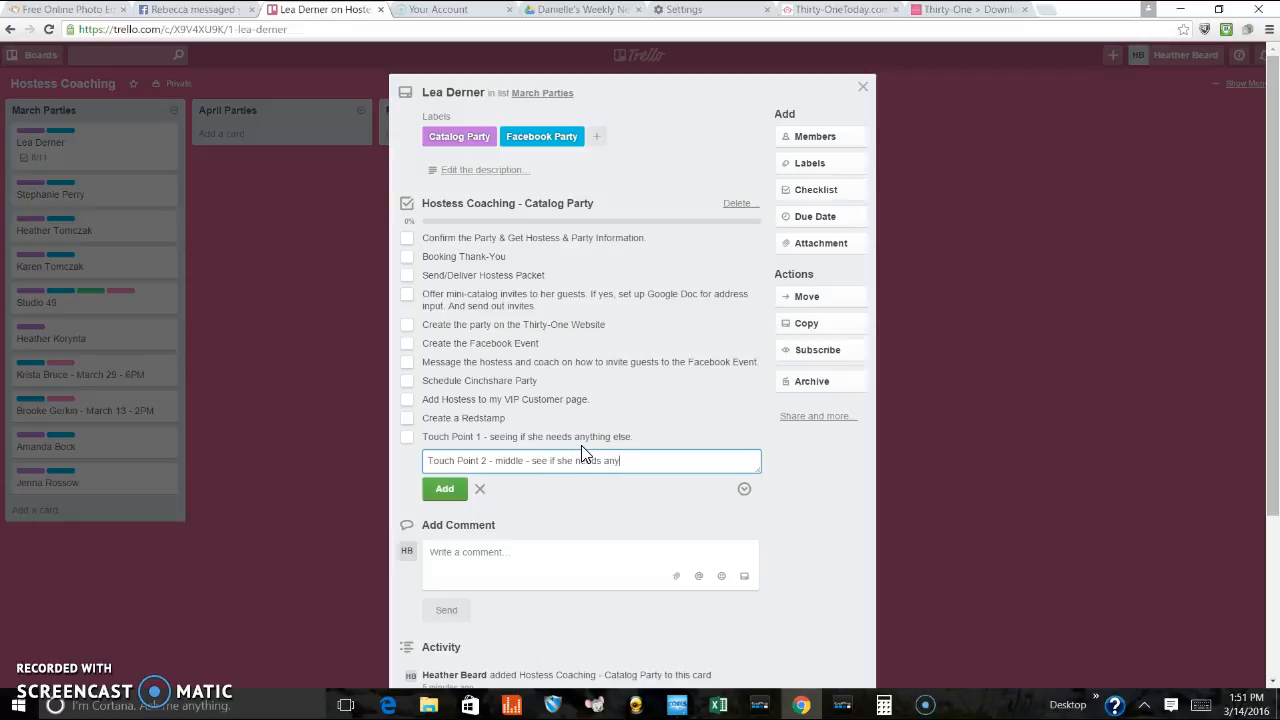
pyautogui.write('thing')
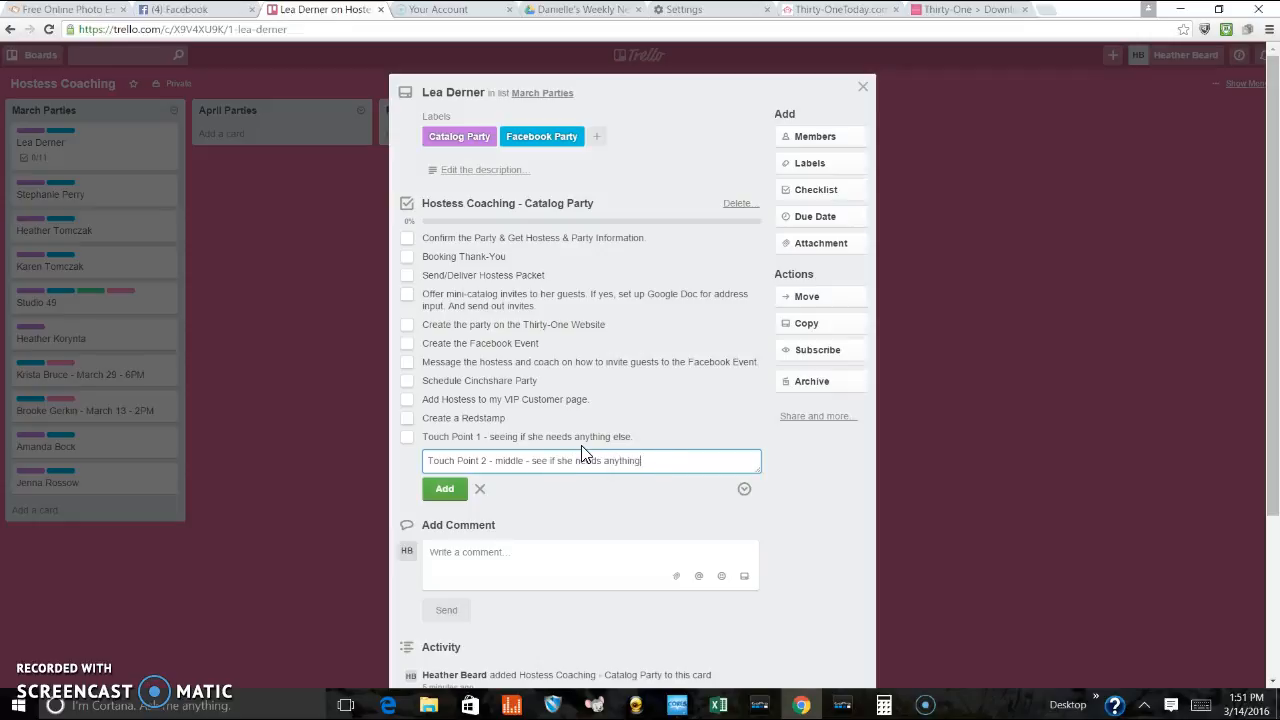
pyautogui.write('- tal')
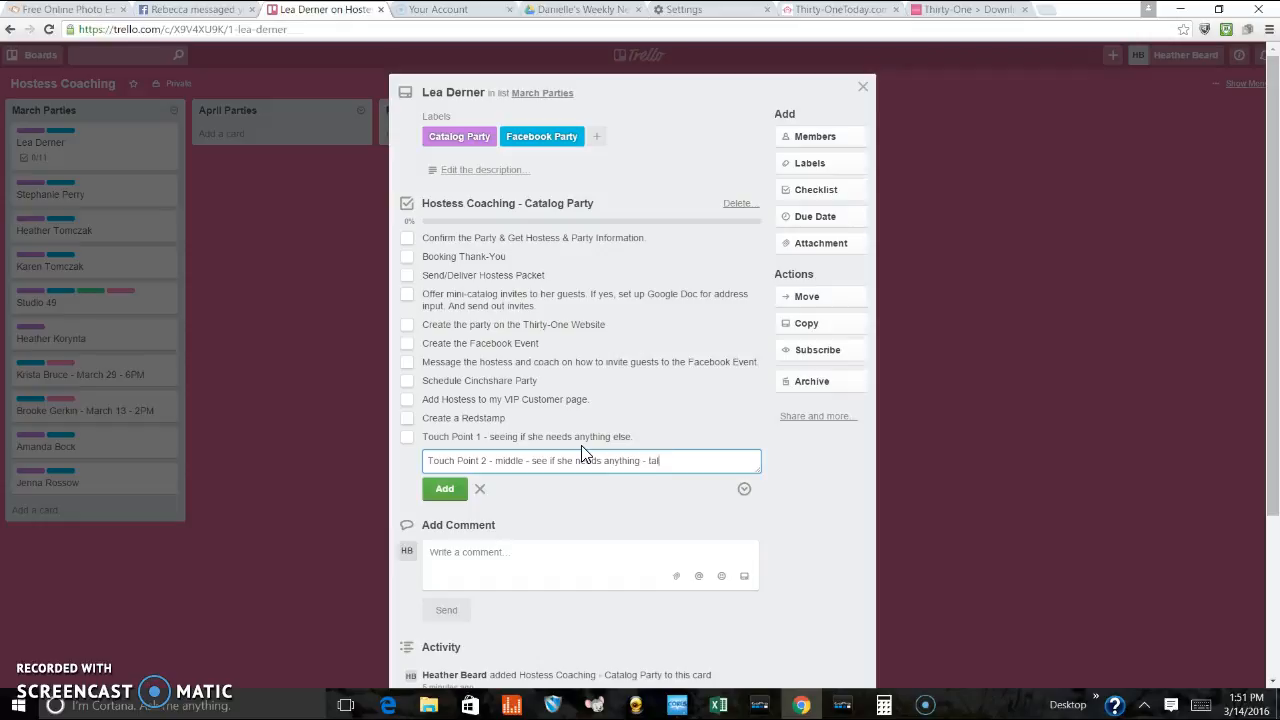
pyautogui.write('talk about host')
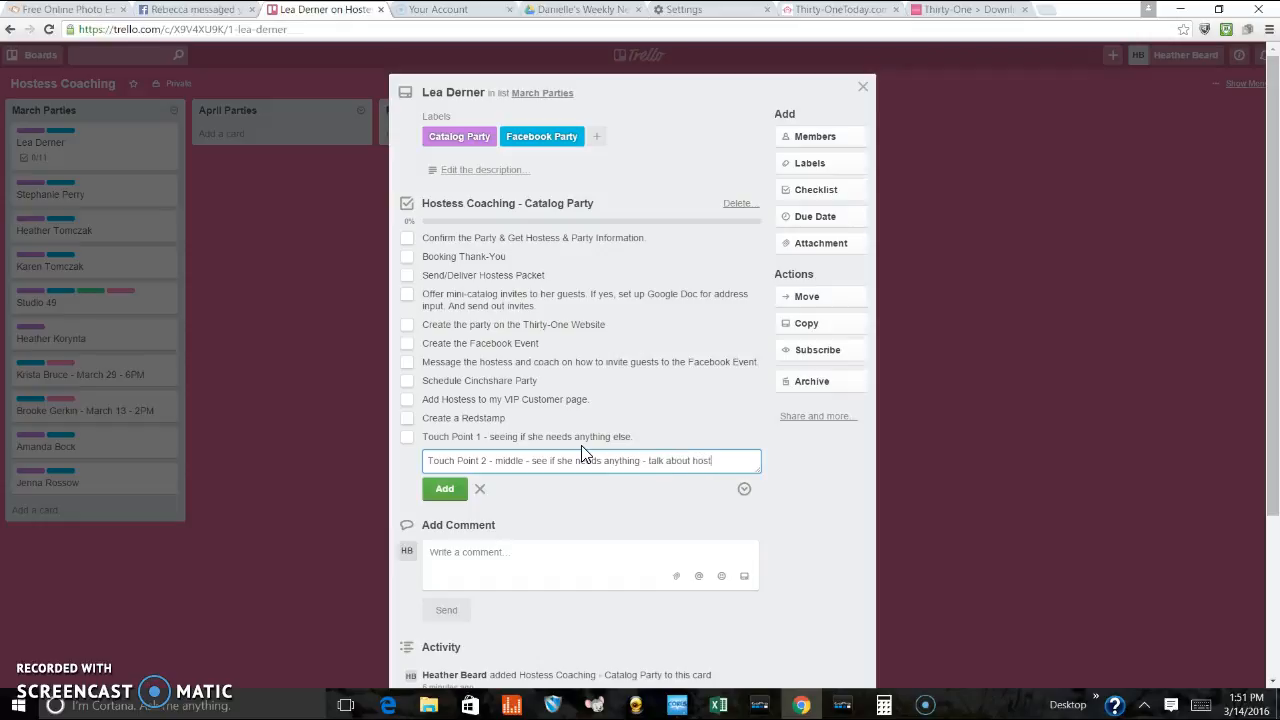
pyautogui.write('ss benefit')
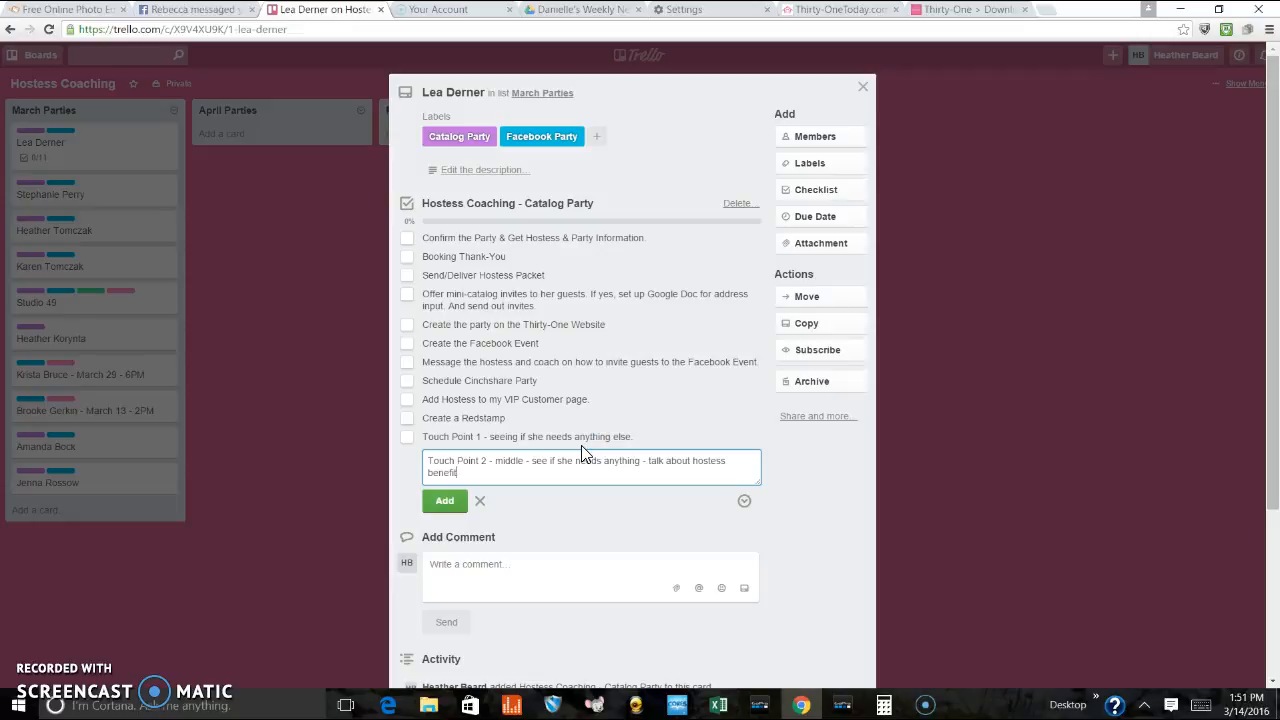
pyautogui.write('-')
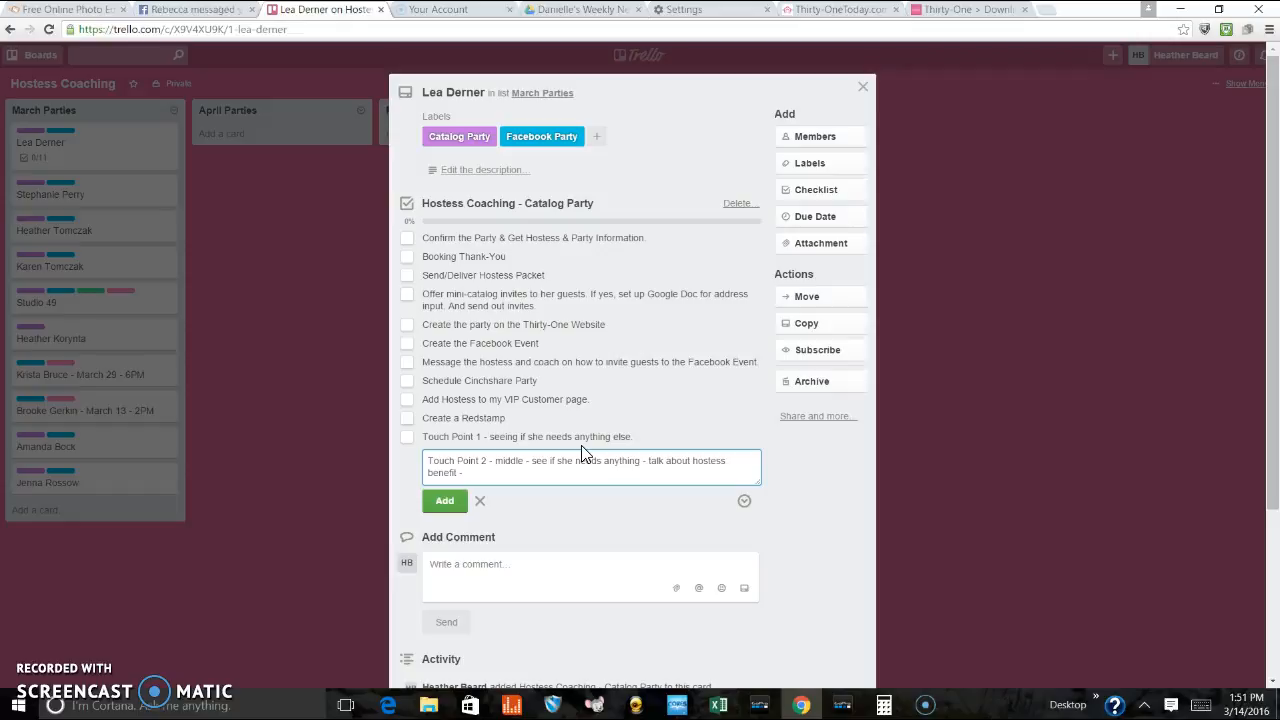
pyautogui.write('- tell her h')
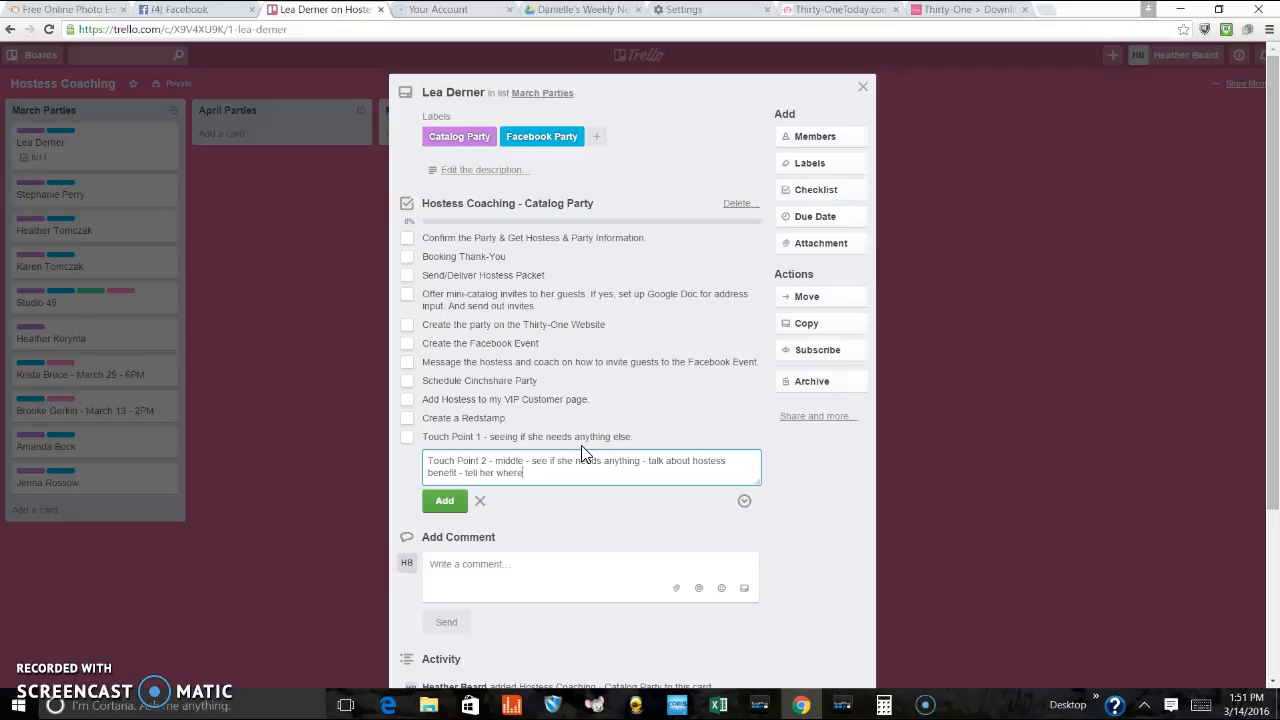
pyautogui.write('she is at')
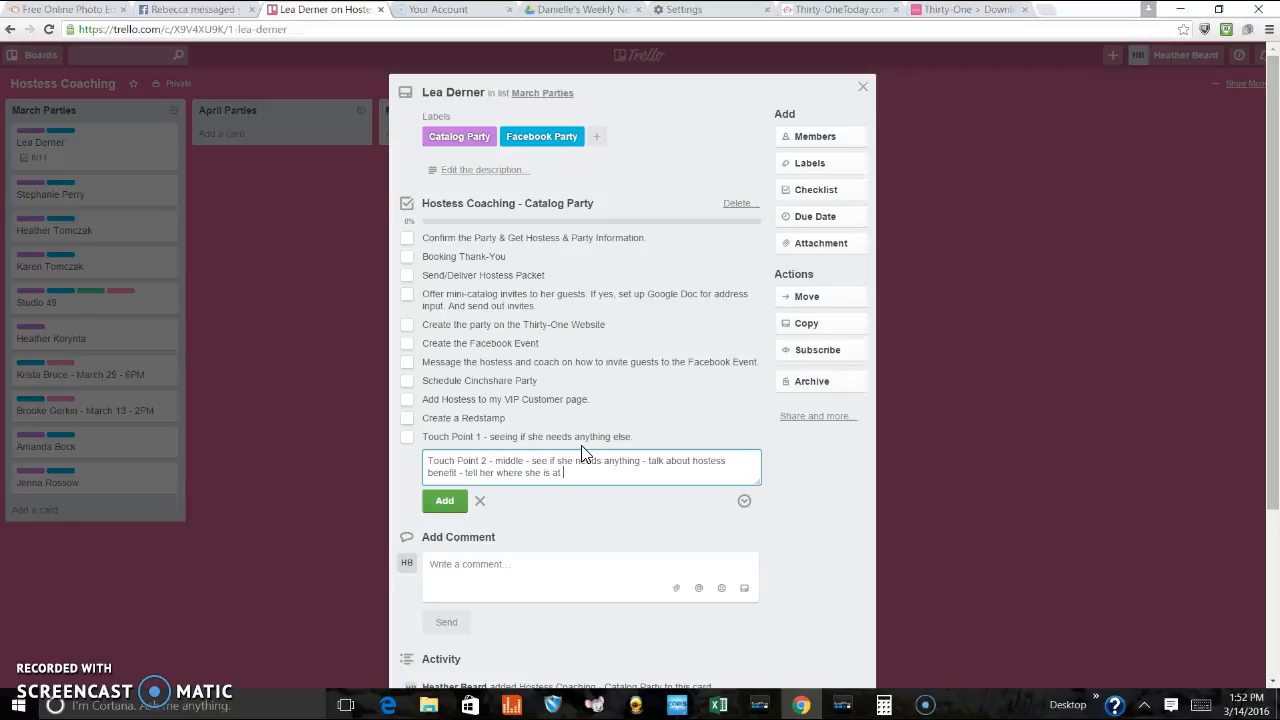
pyautogui.write('onlin')
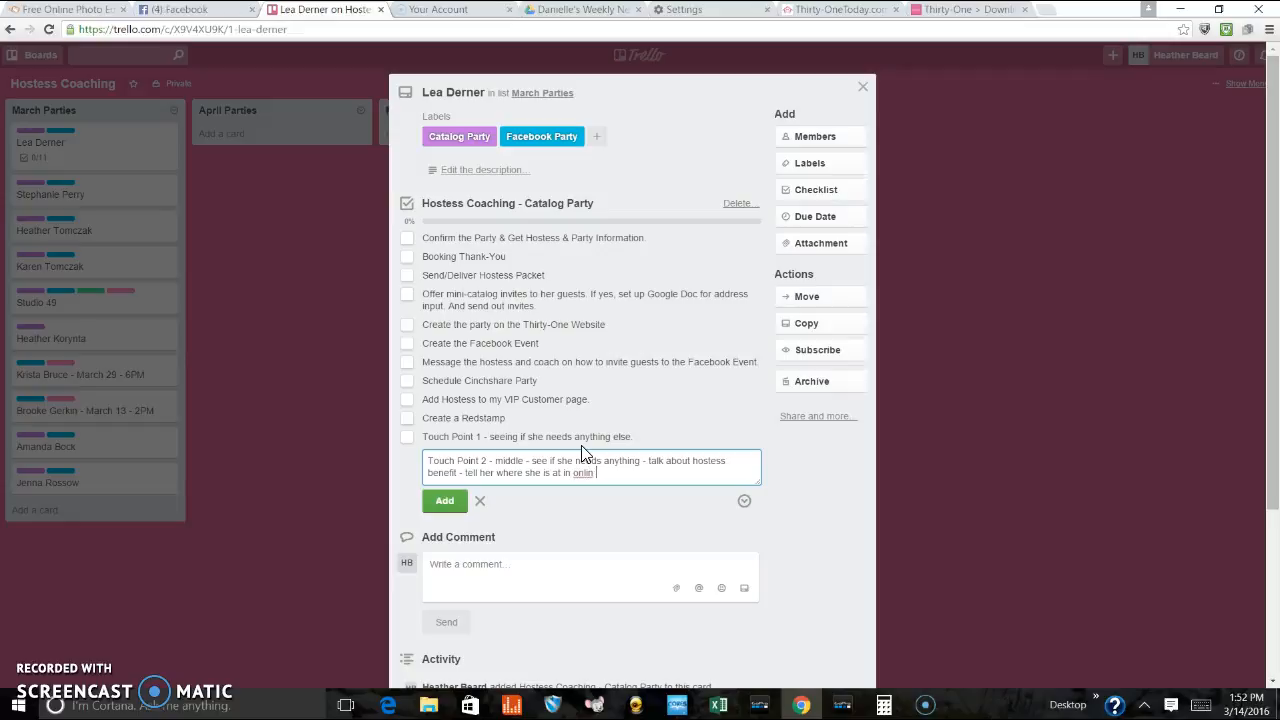
pyautogui.click(444, 500)
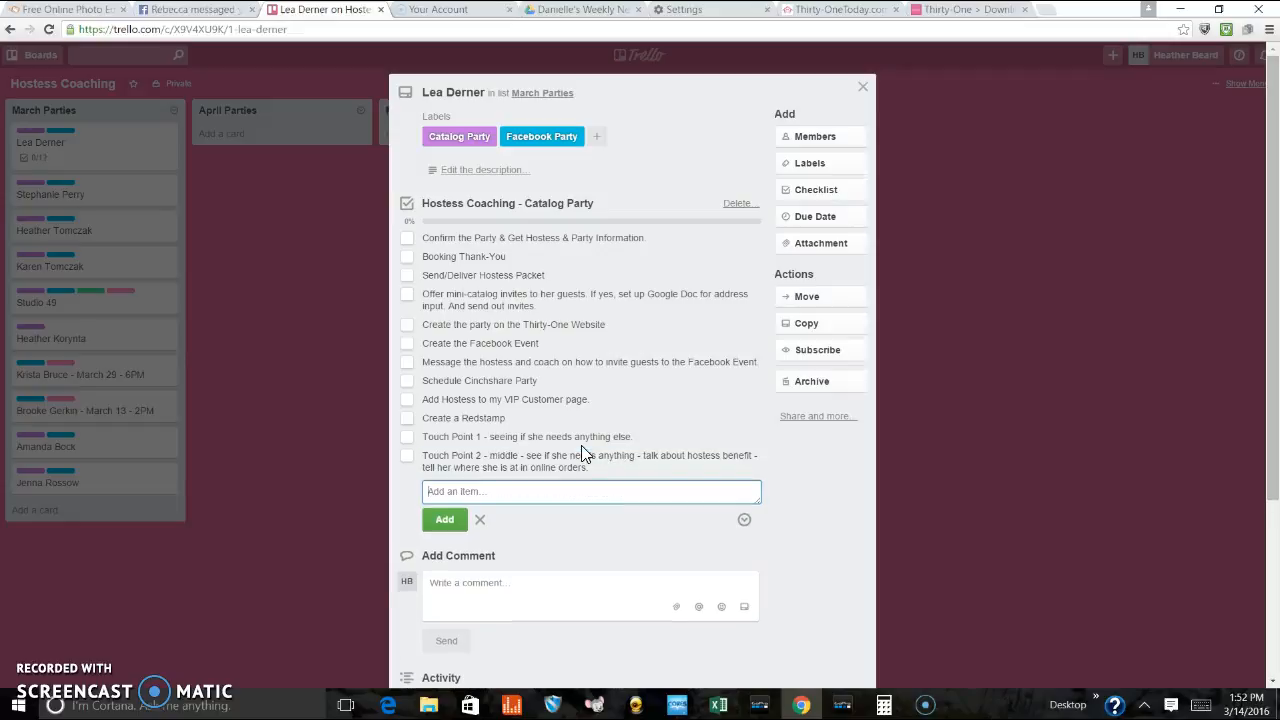
# Add the Touch Point 3 item about party close and hostess needs.
pyautogui.write('Touch Point 3 - Day before we')
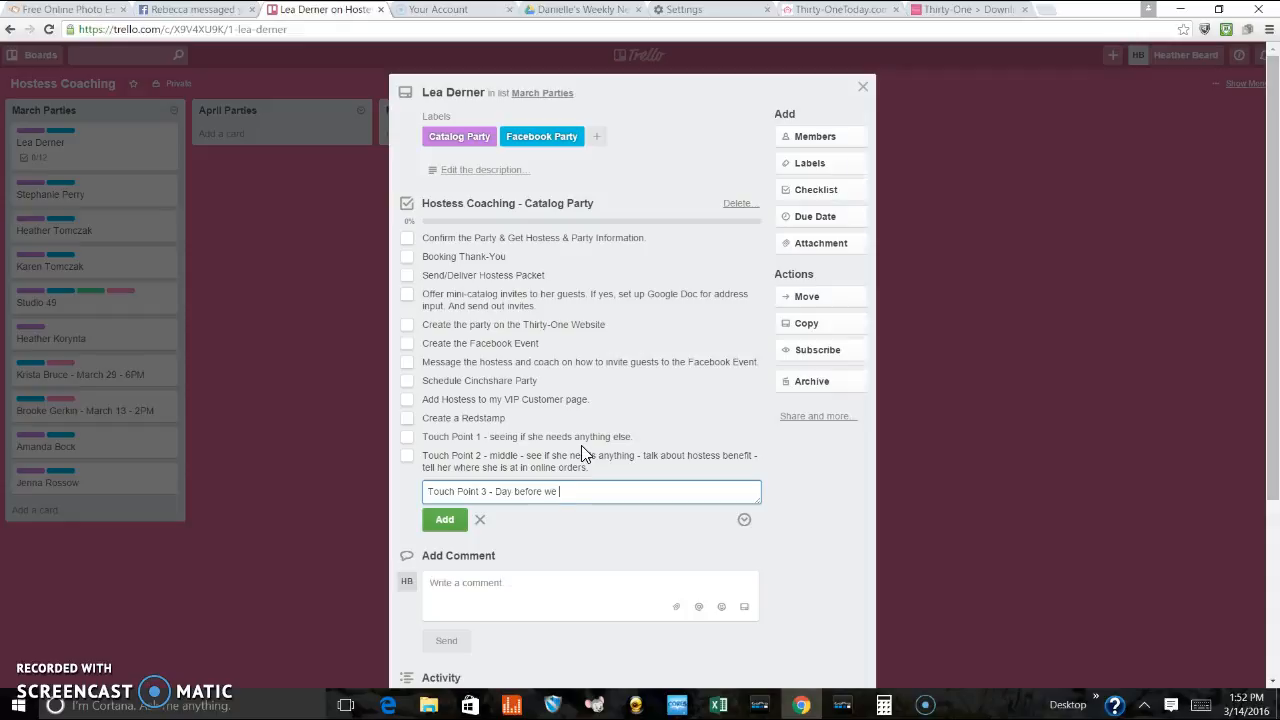
pyautogui.write('close.')
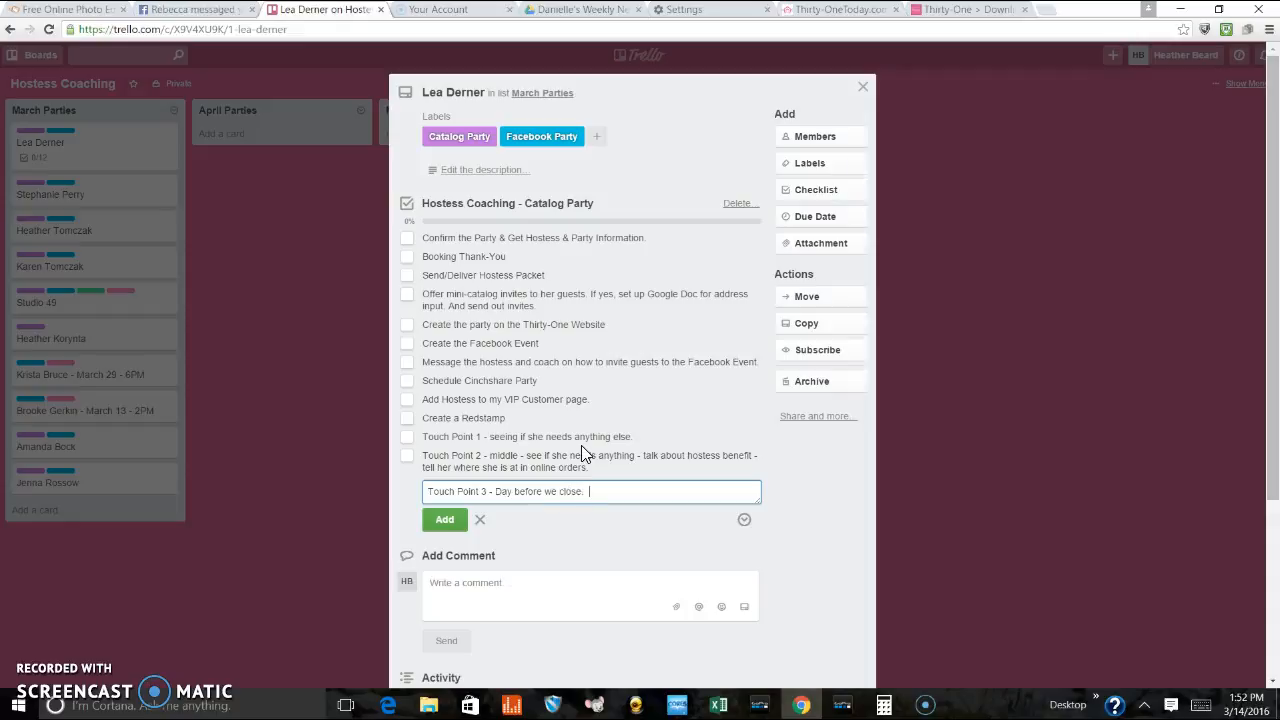
pyautogui.write('ne')
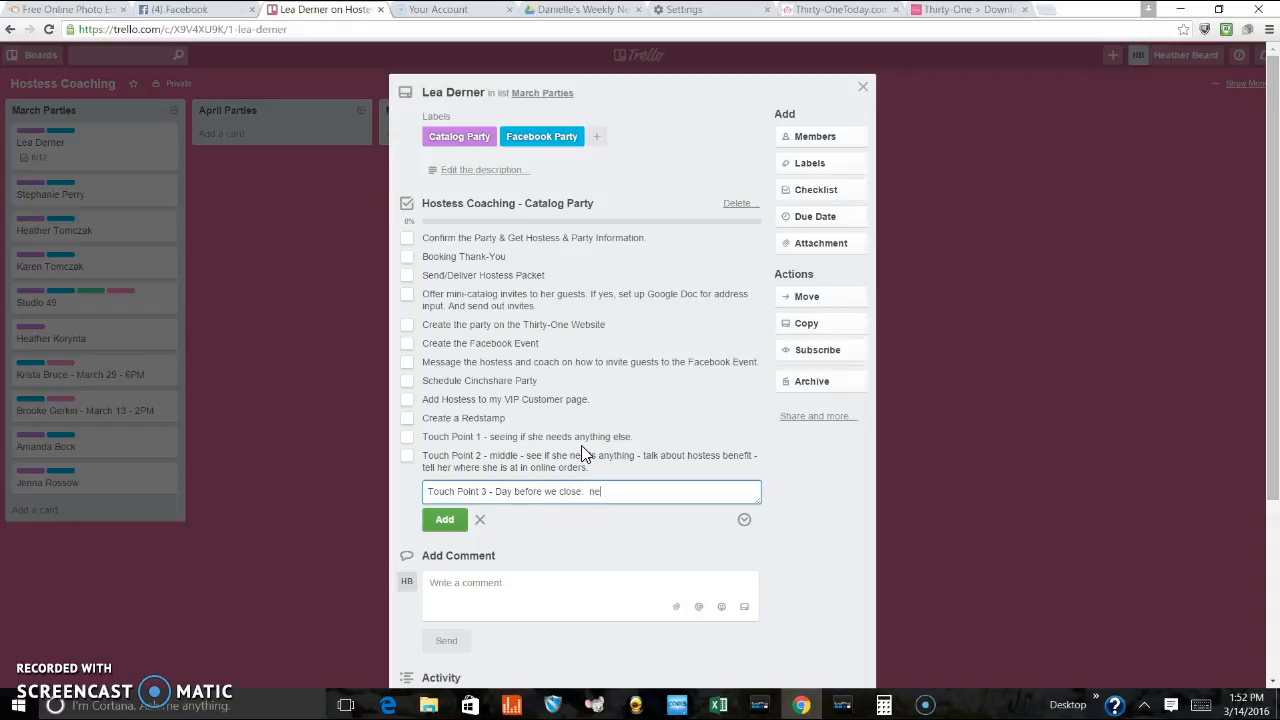
pyautogui.write('Needs')
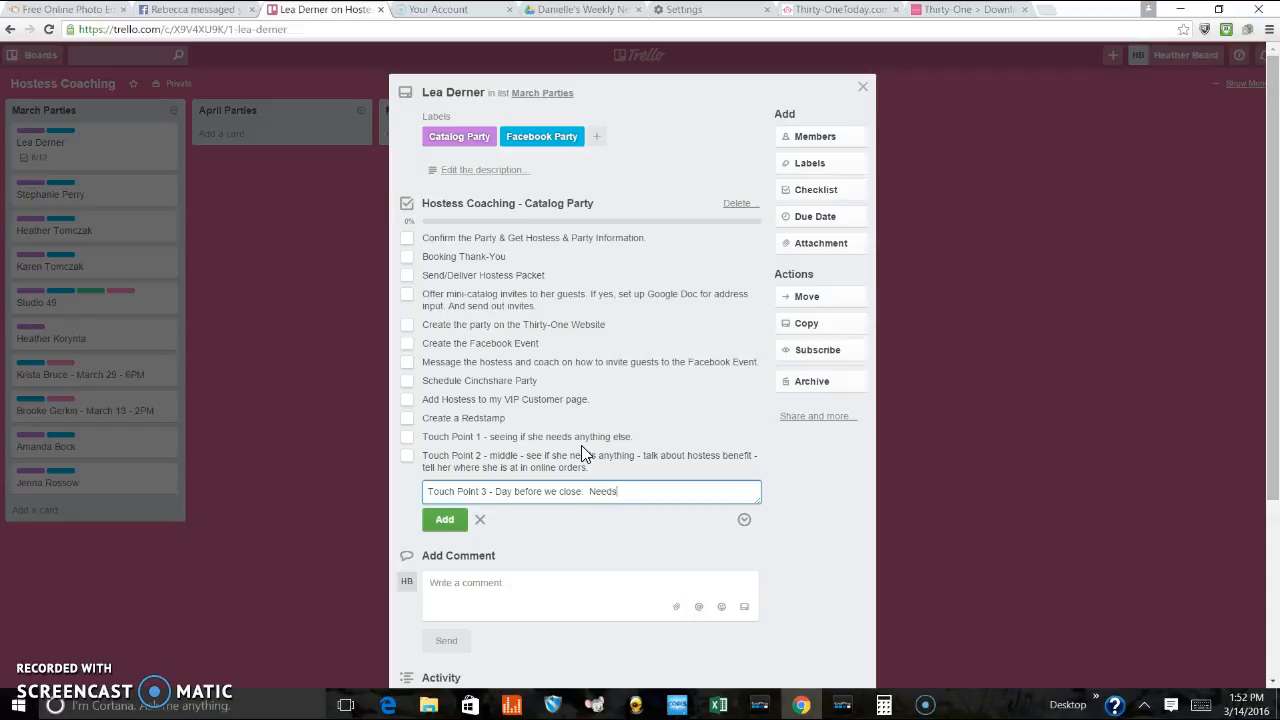
pyautogui.click(444, 520)
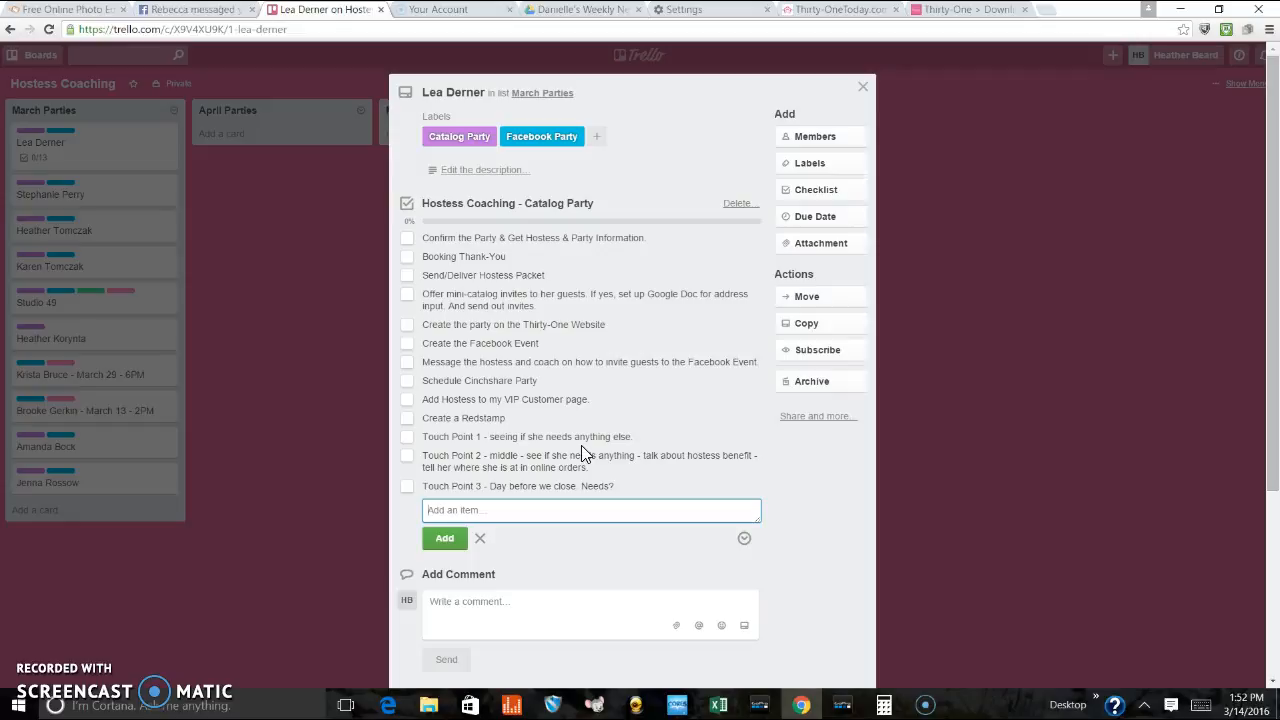
# Add the meeting item about communicating on paper orders and the 'Enter Party' item.
pyautogui.write('Meet/')
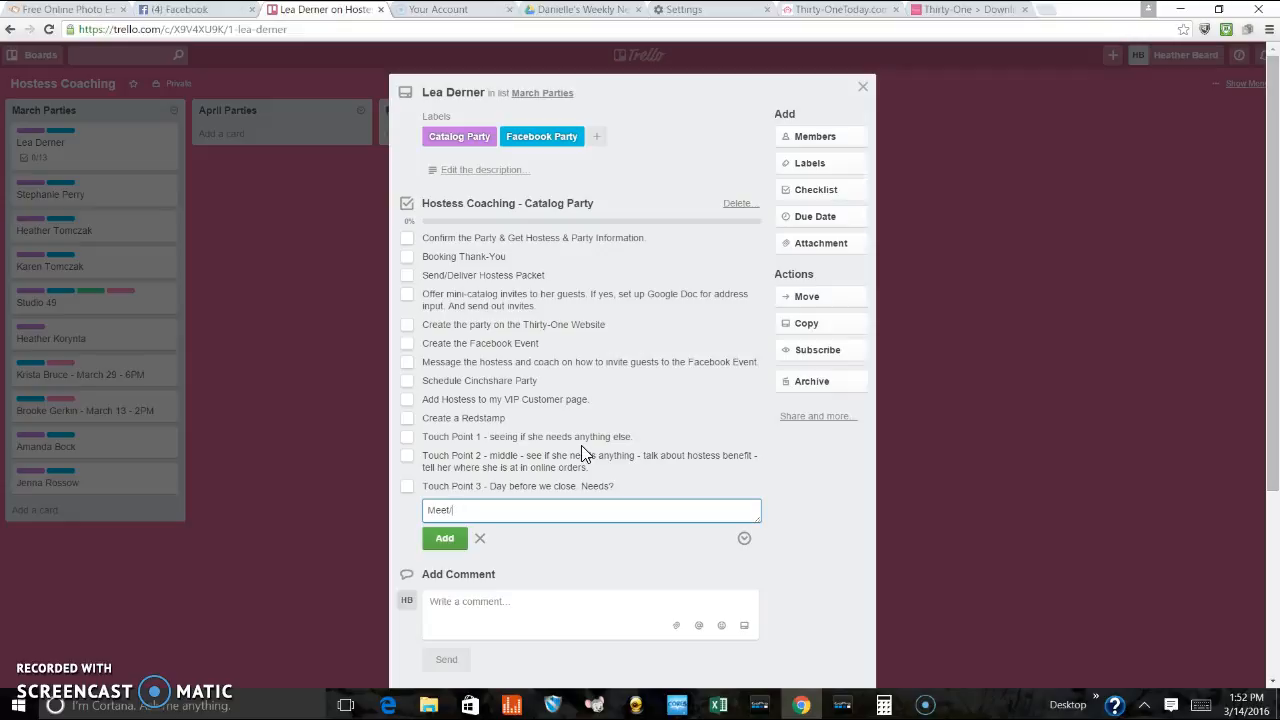
pyautogui.write('Communic')
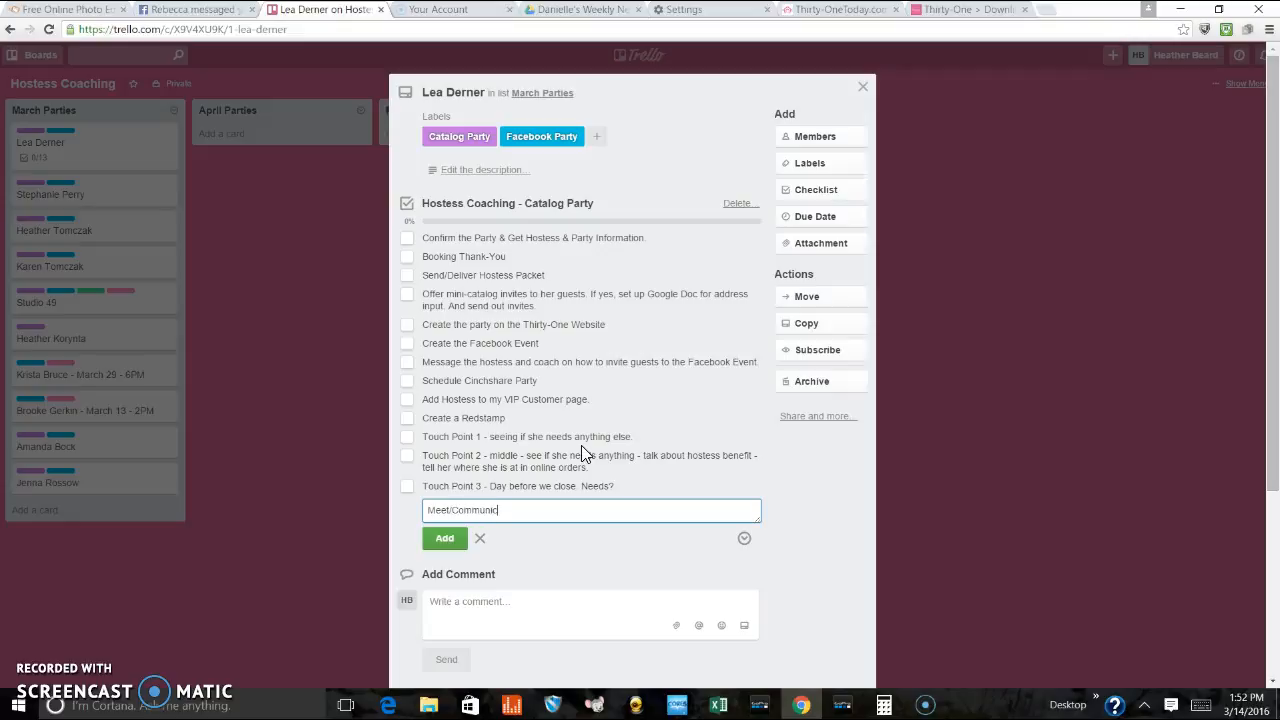
pyautogui.write('ate on  ho')
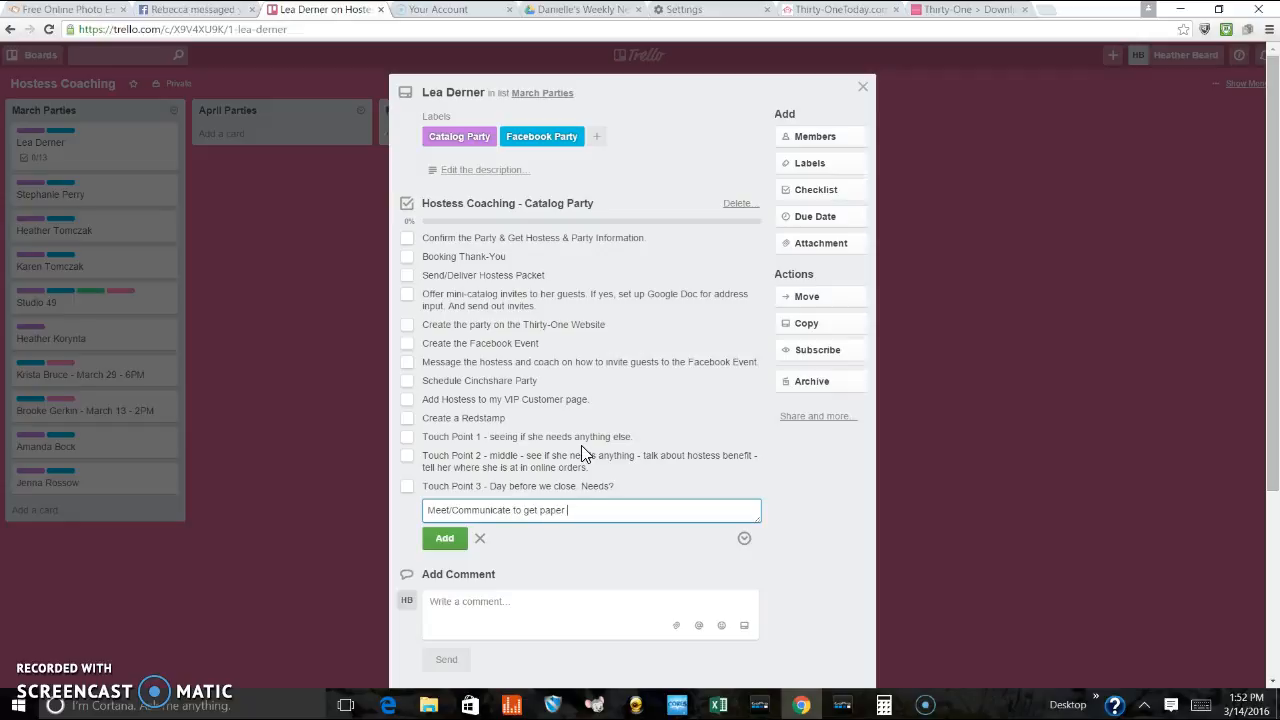
pyautogui.write('orders')
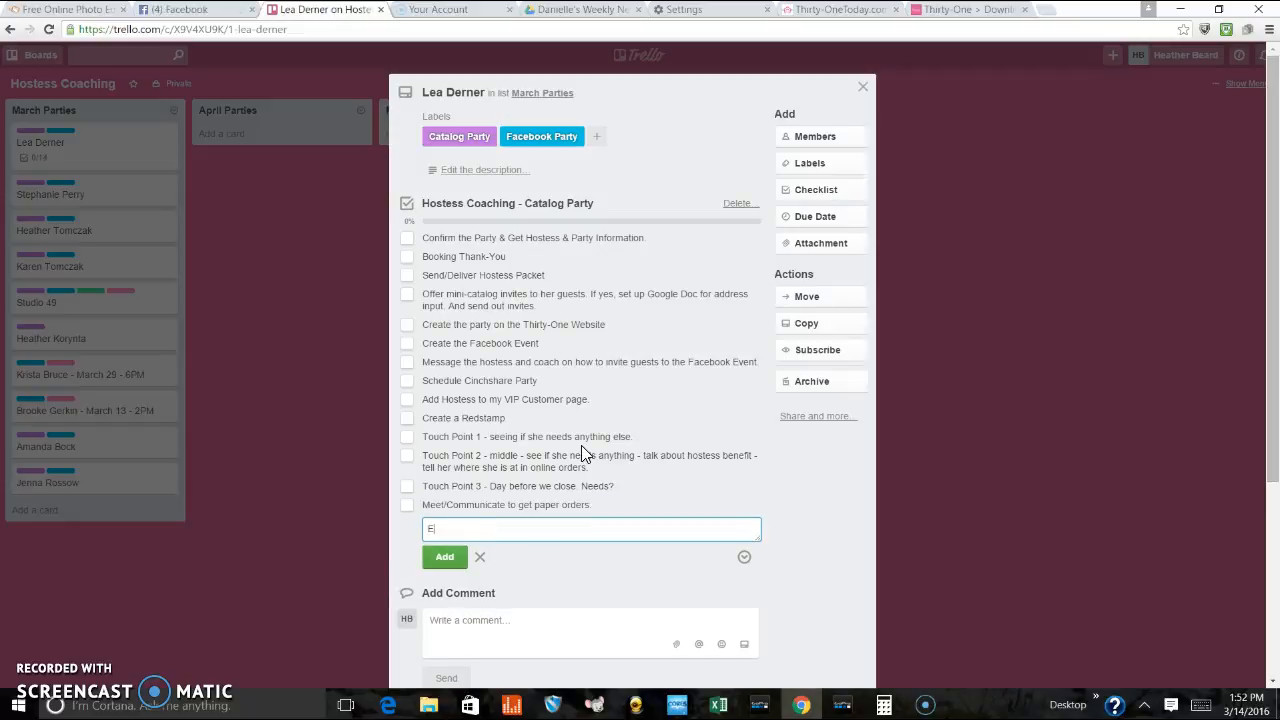
pyautogui.write('Enter Party')
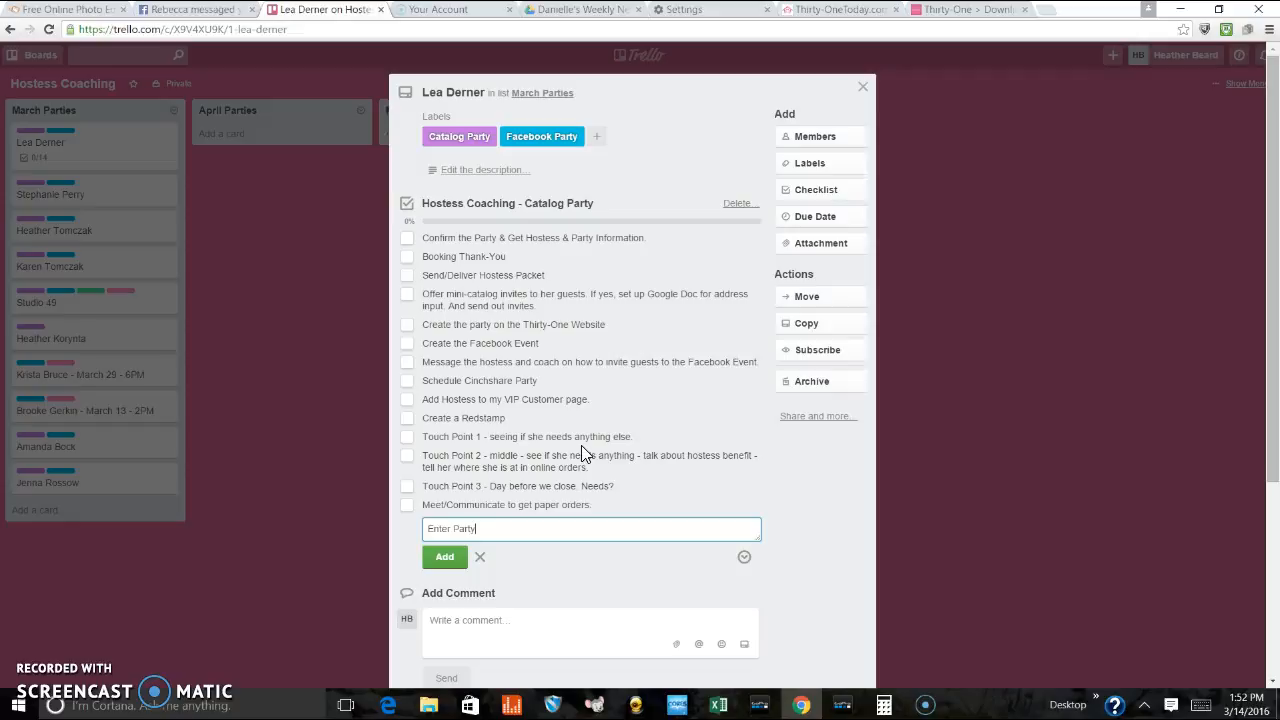
pyautogui.click(444, 556)
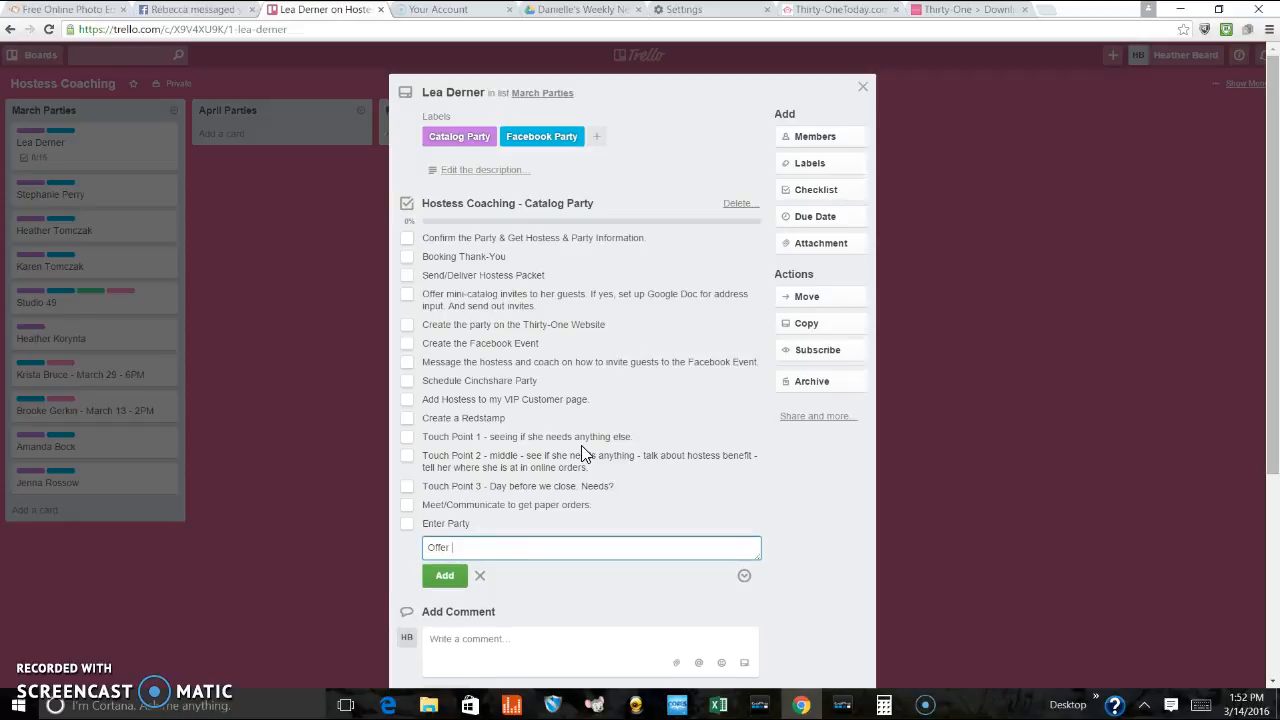
# Add the item 'Offer the Opportunity' to the checklist.
pyautogui.write('the Oppo')
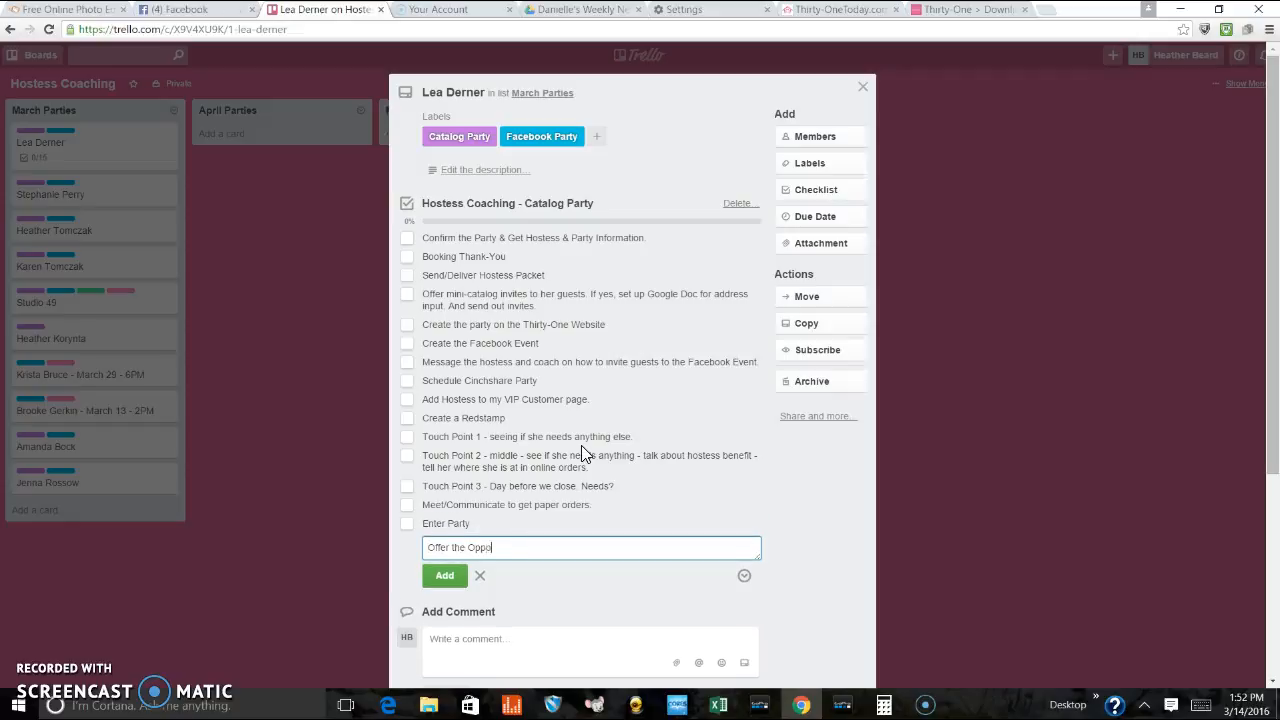
pyautogui.write('rtunity')
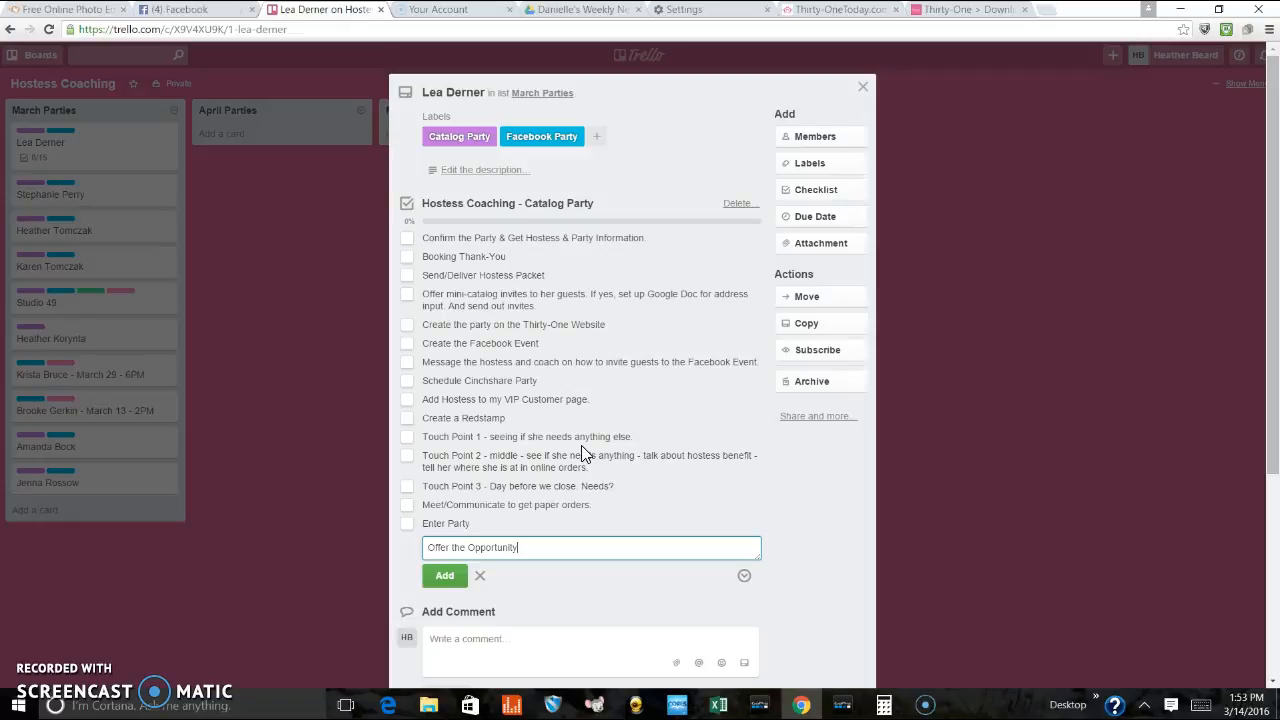
pyautogui.click(444, 576)
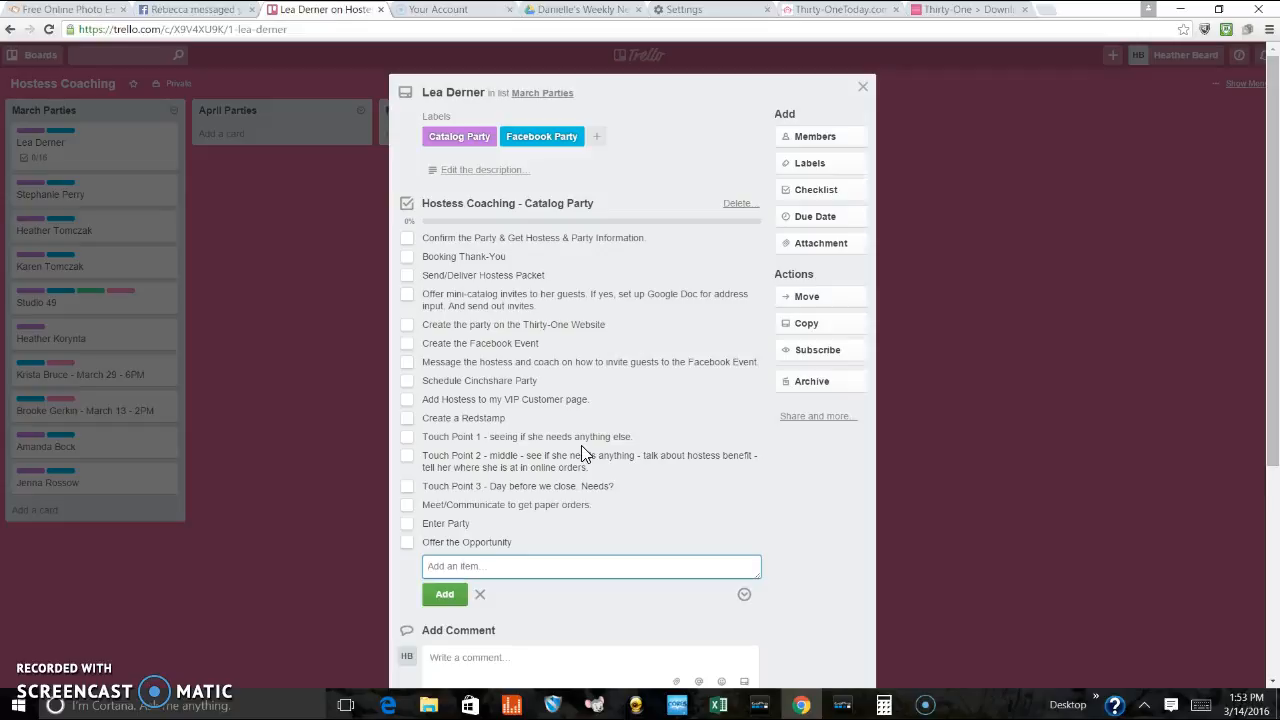
# Add the item about posting a Thank You in the Facebook Event.
pyautogui.write('Post in')
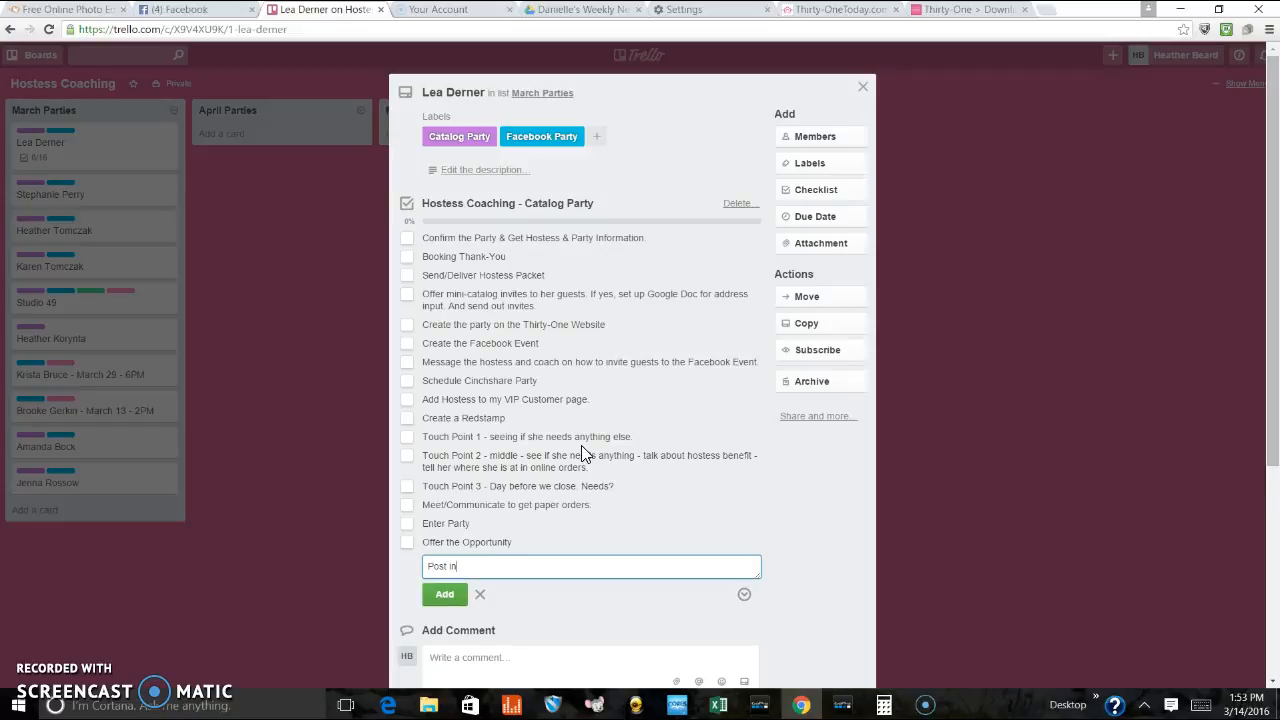
pyautogui.write('Facebook')
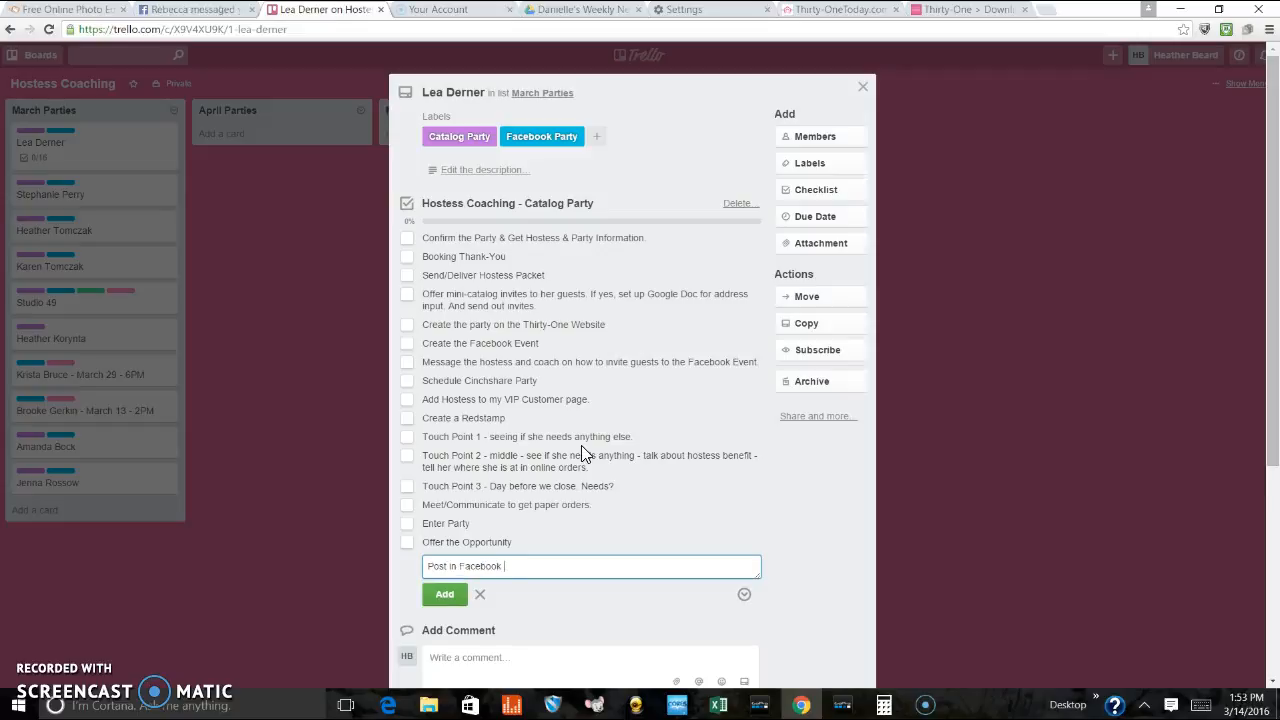
pyautogui.write('Event a Than')
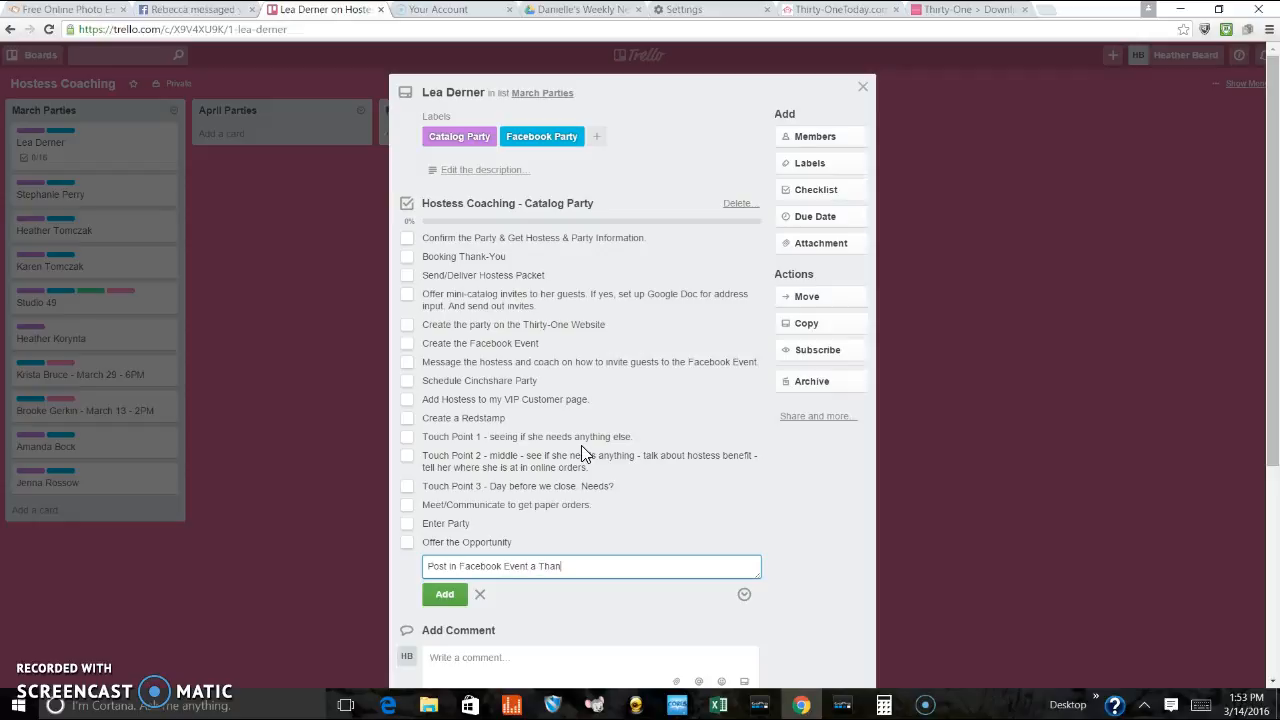
pyautogui.click(444, 594)
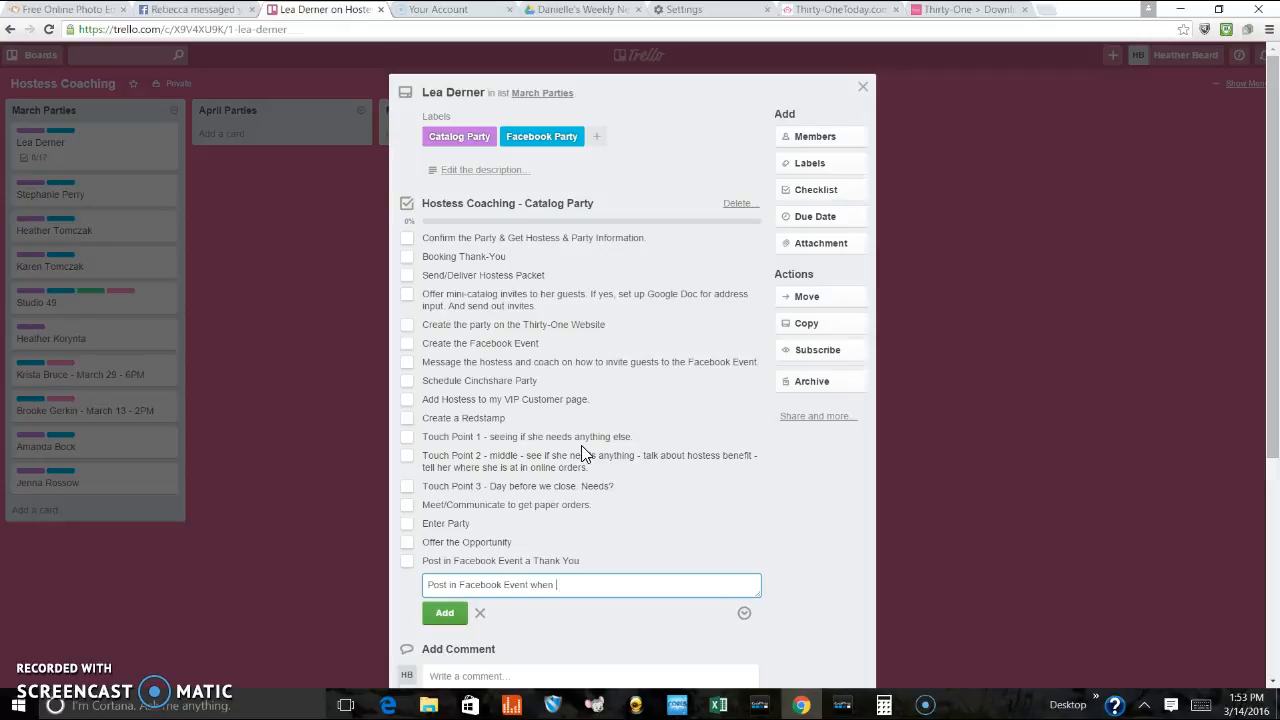
# Add the Orders Ship post item and 'Move this card to 2015-2016 Party Board'.
pyautogui.write('Orders Ship')
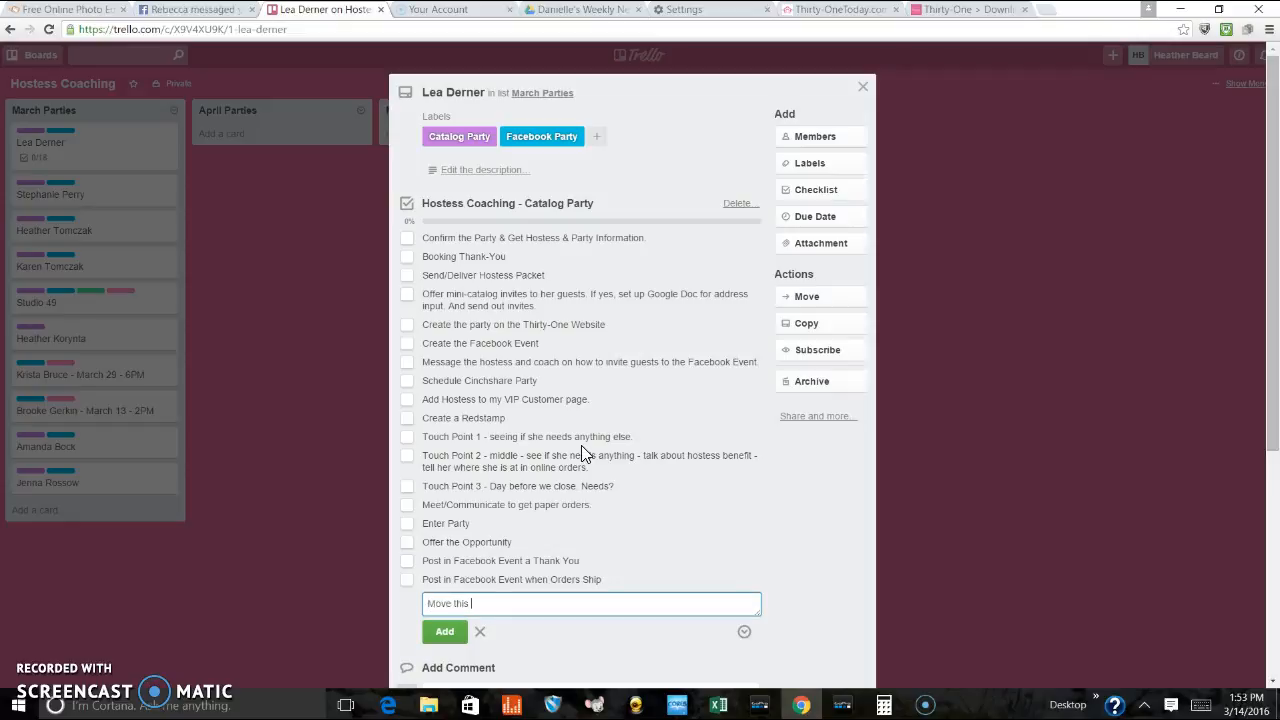
pyautogui.write('card to')
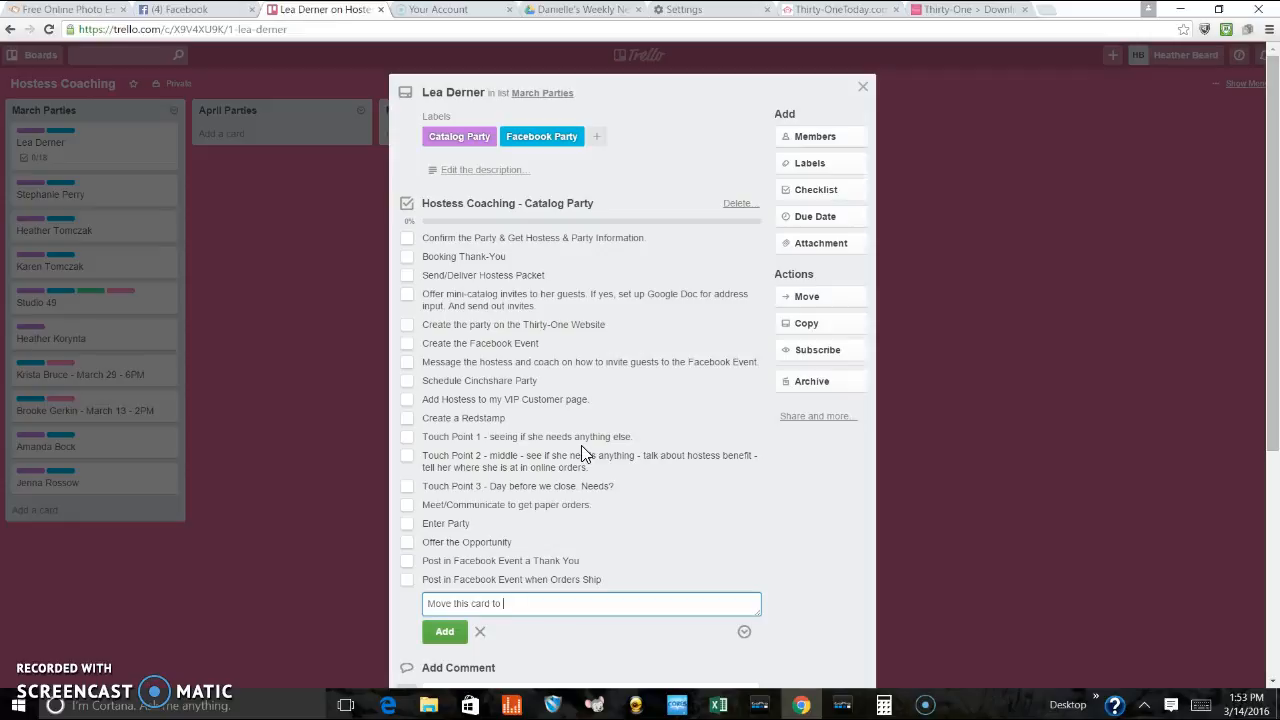
pyautogui.write('20')
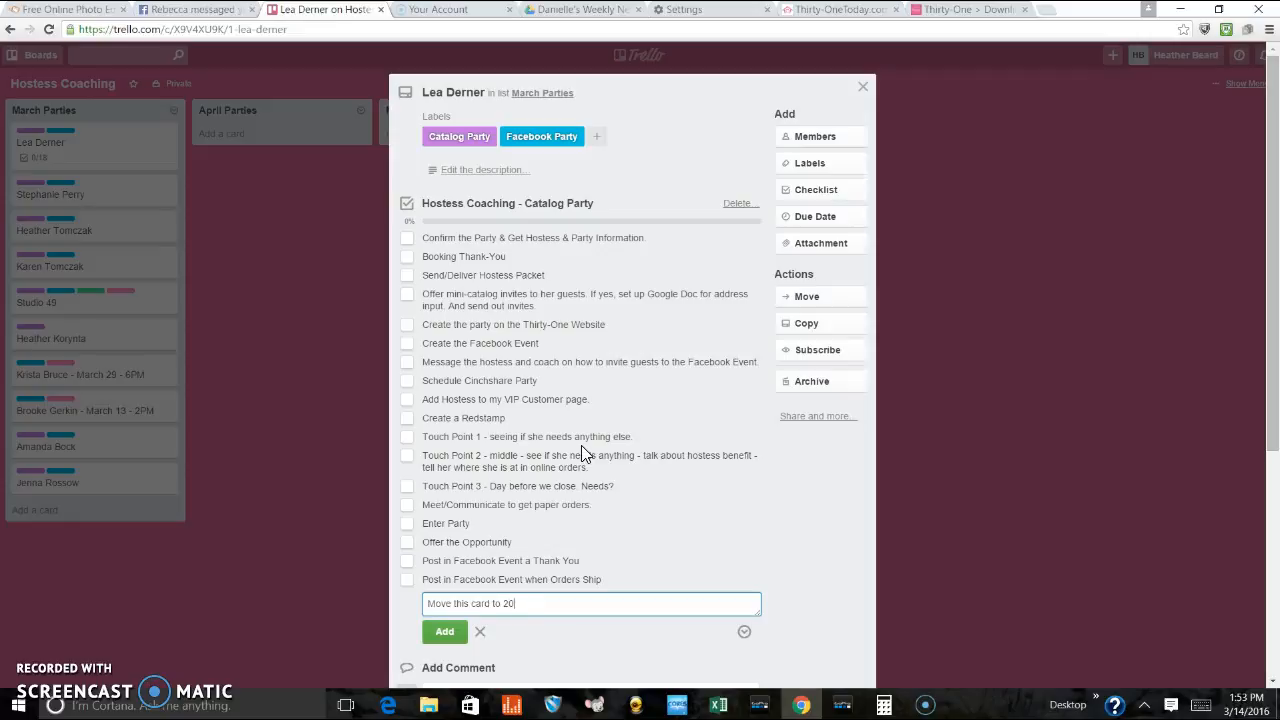
pyautogui.write('15-2016 B')
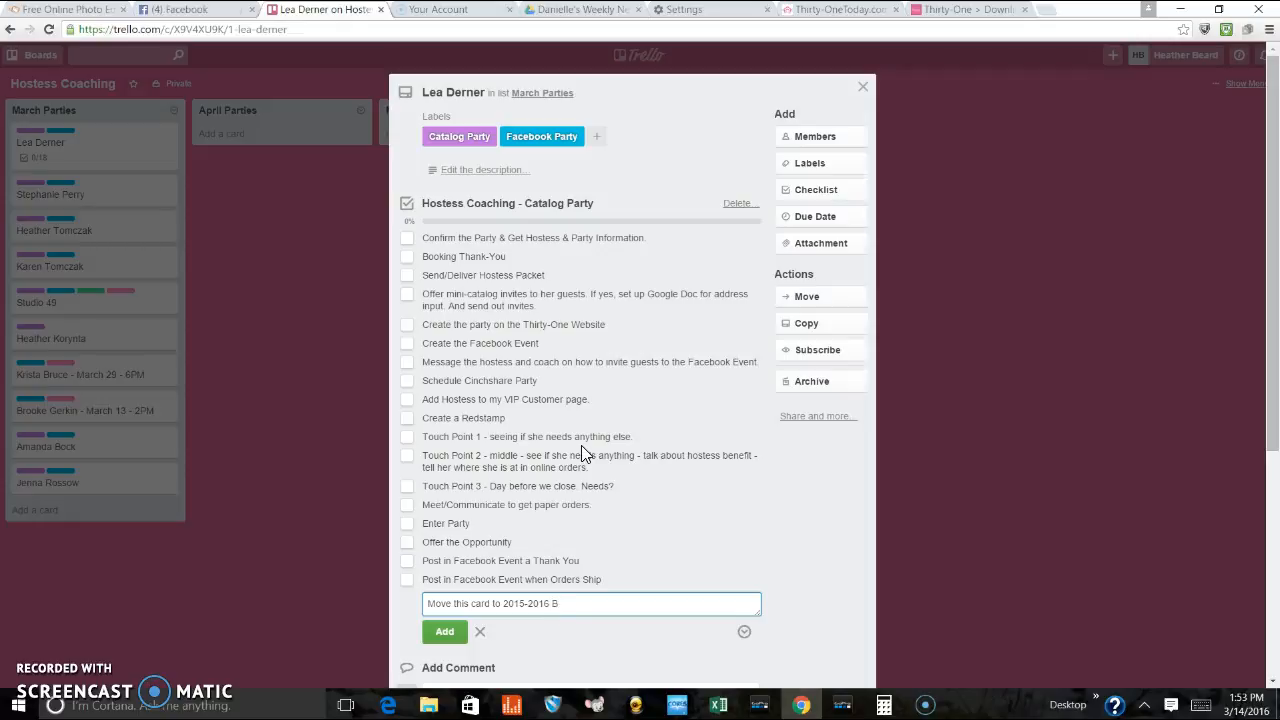
pyautogui.write('Party')
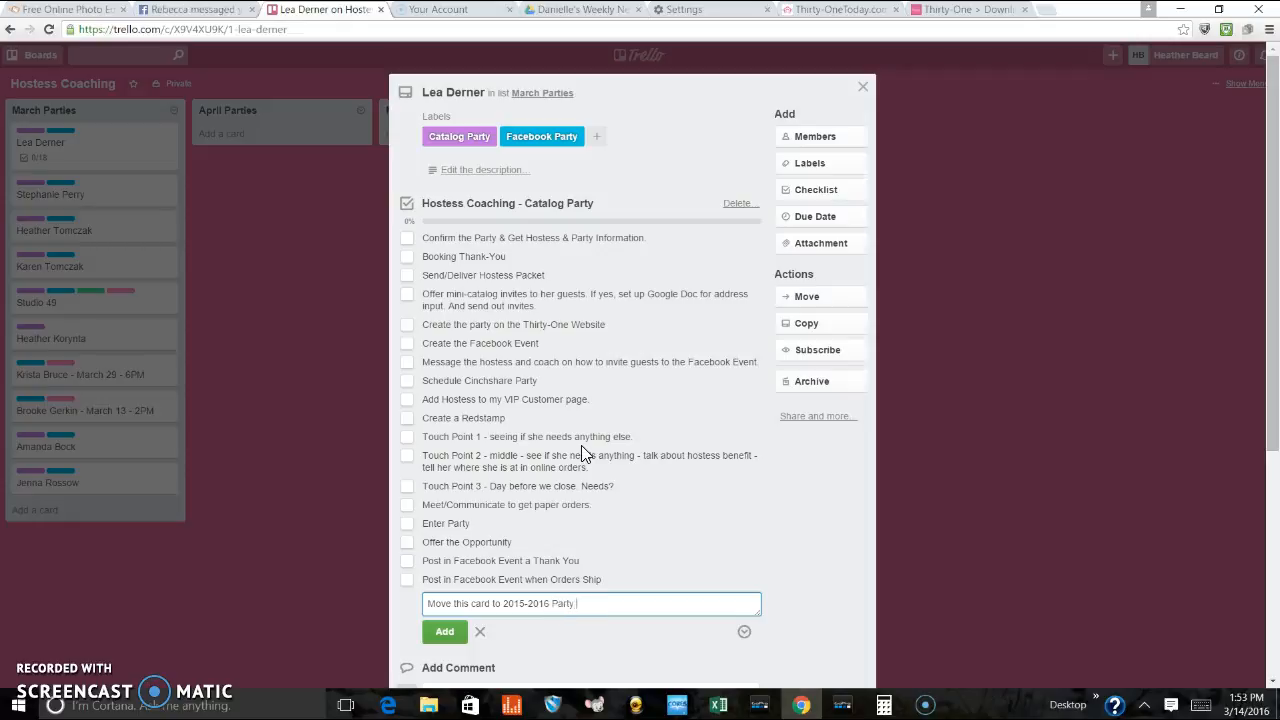
pyautogui.write('Board')
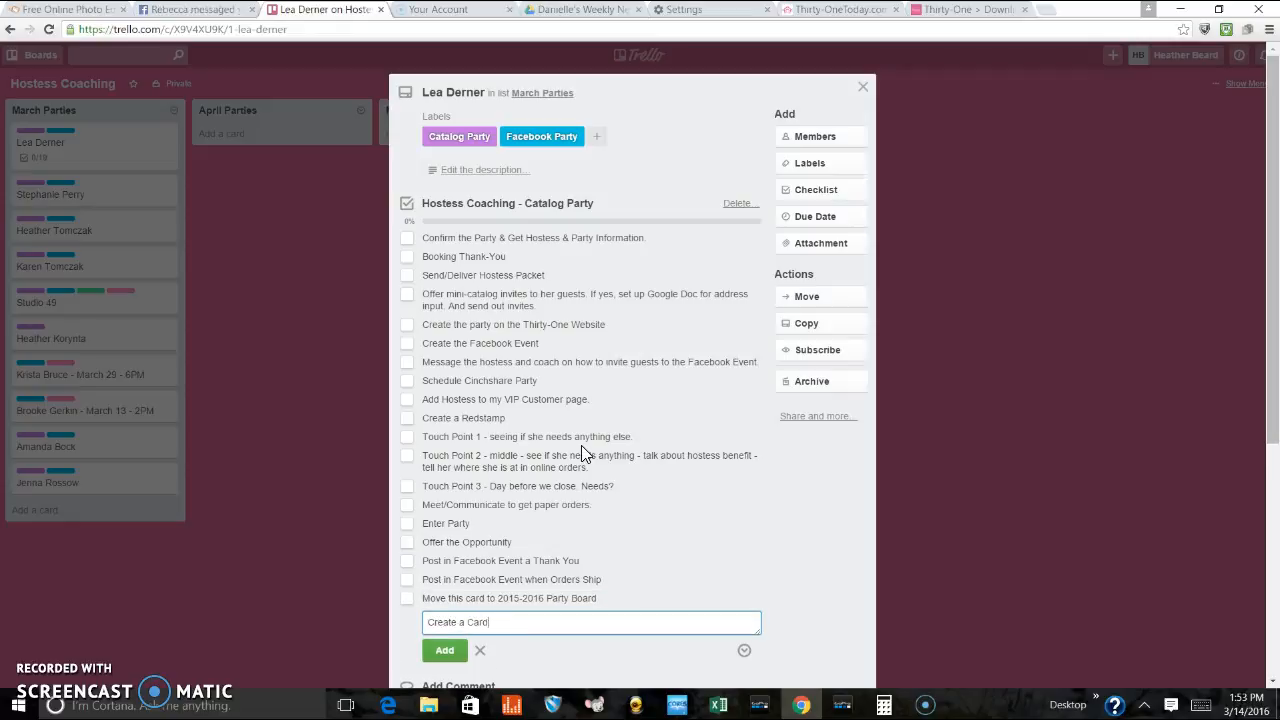
# Add the checklist item 'Create a Card in 30/60/90 Customer Care Board'.
pyautogui.write('in 3/')
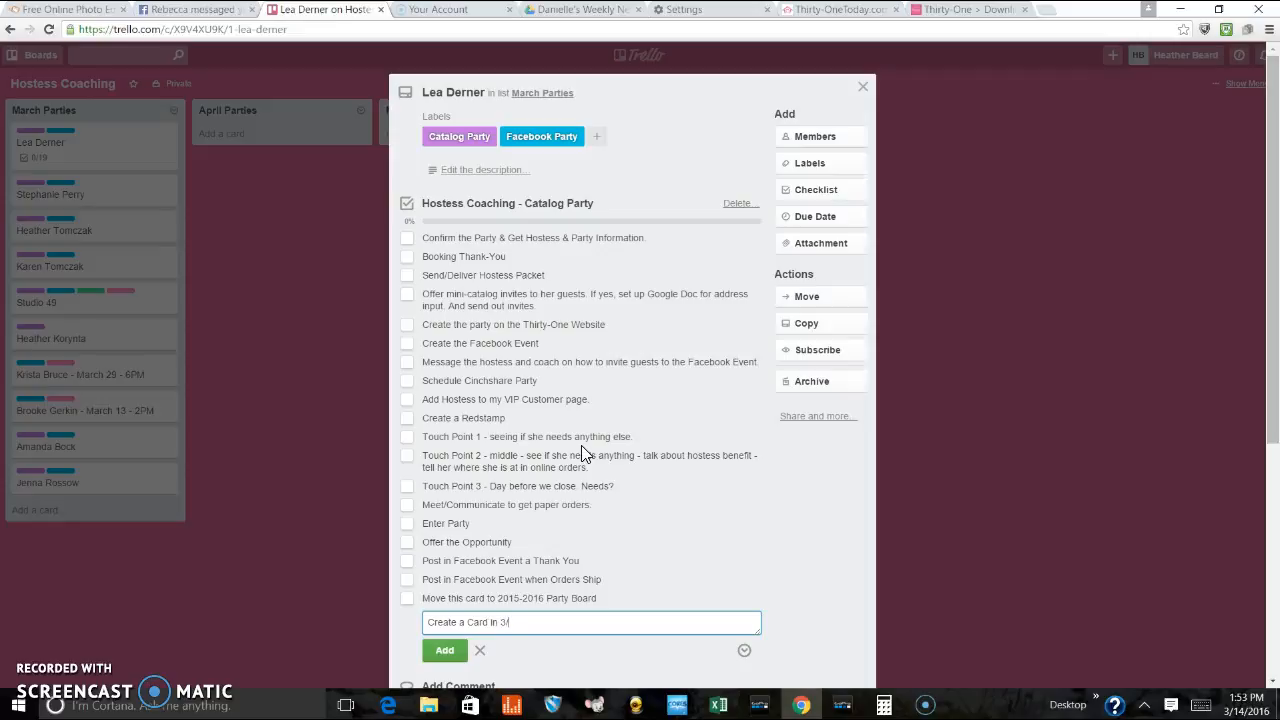
pyautogui.write('0/5')
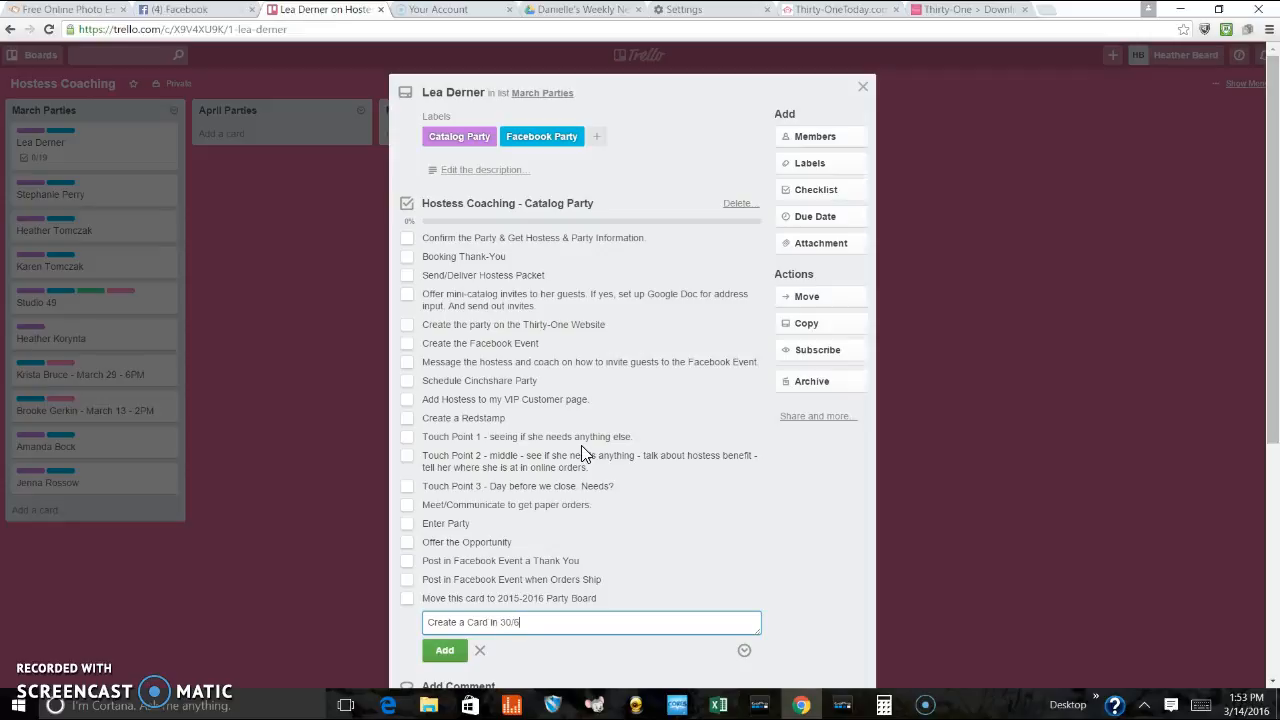
pyautogui.write('0/90')
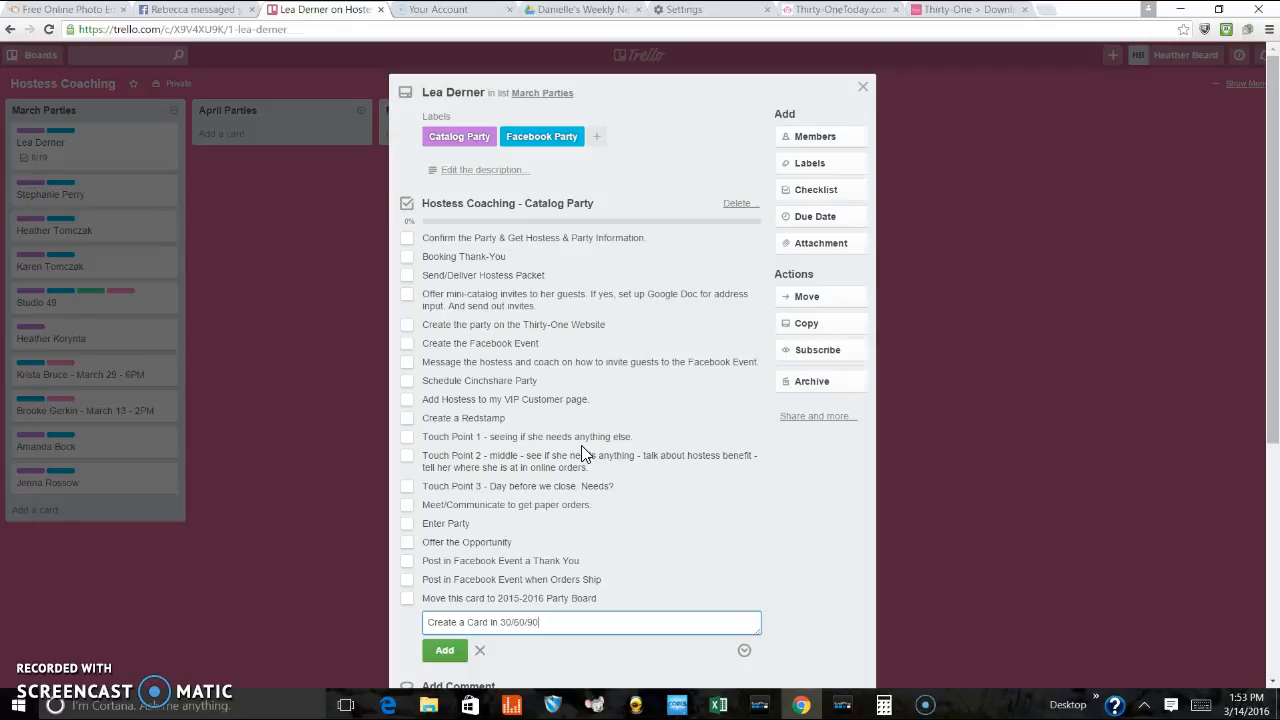
pyautogui.write('Customer C')
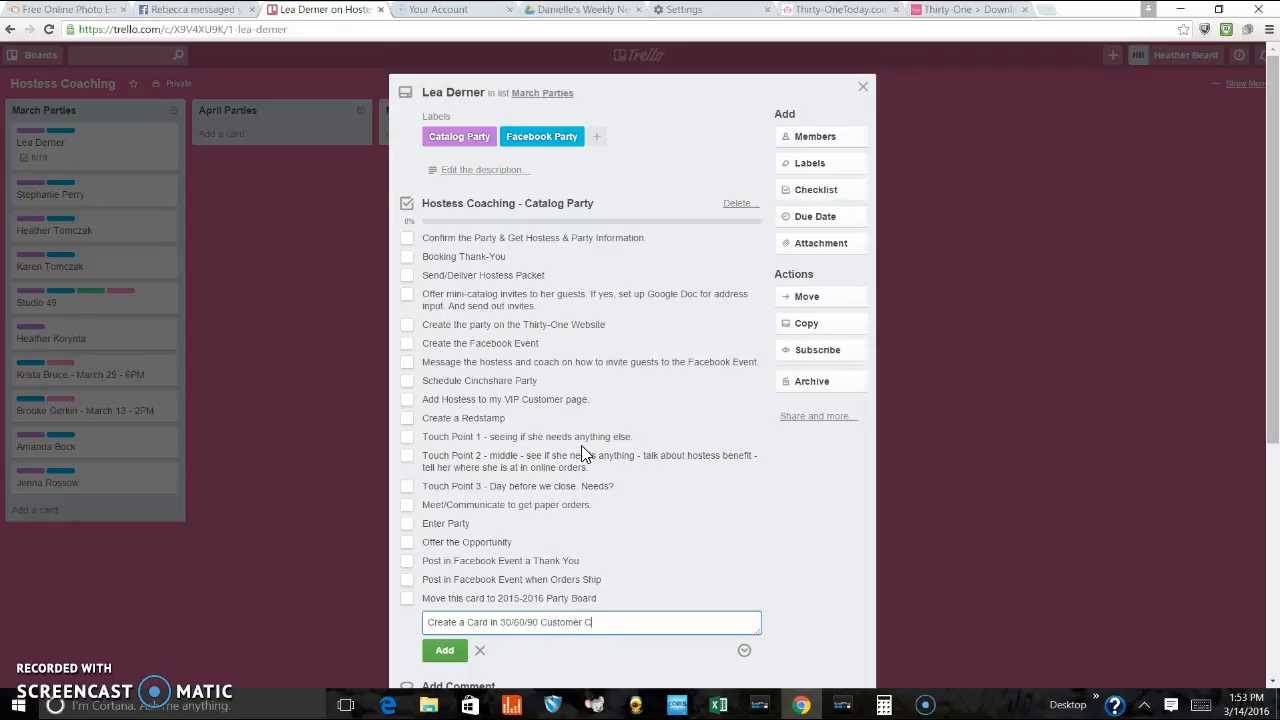
pyautogui.write('are Board')
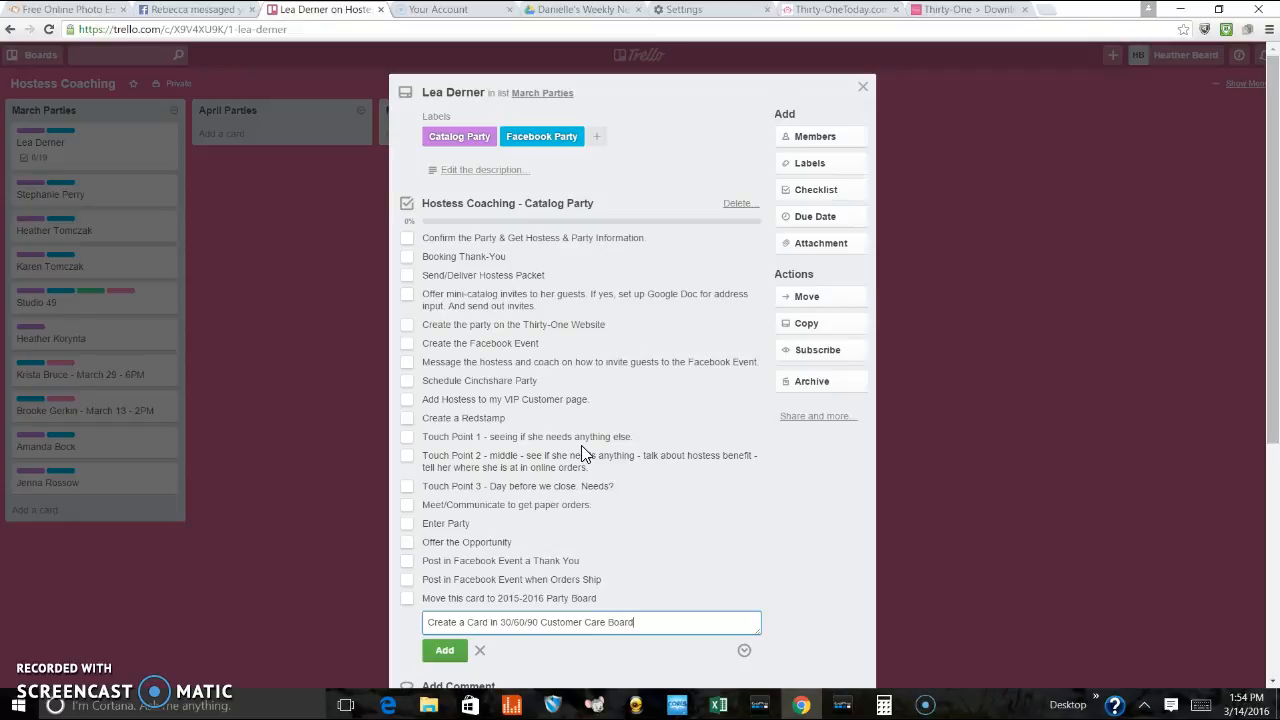
pyautogui.click(444, 650)
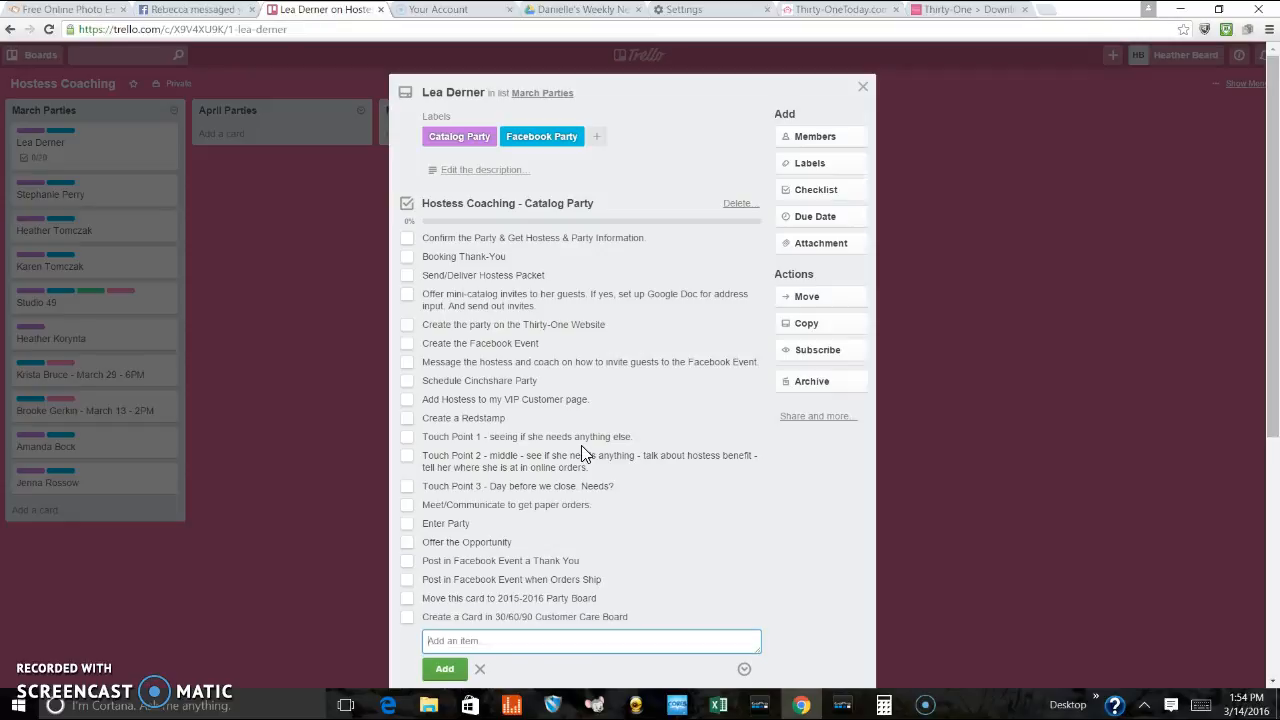
# Add 'Send a Thank-You to the Hostess (after party)' and the 'Christmas filled out' checklist items.
pyautogui.write('Send a Thank-')
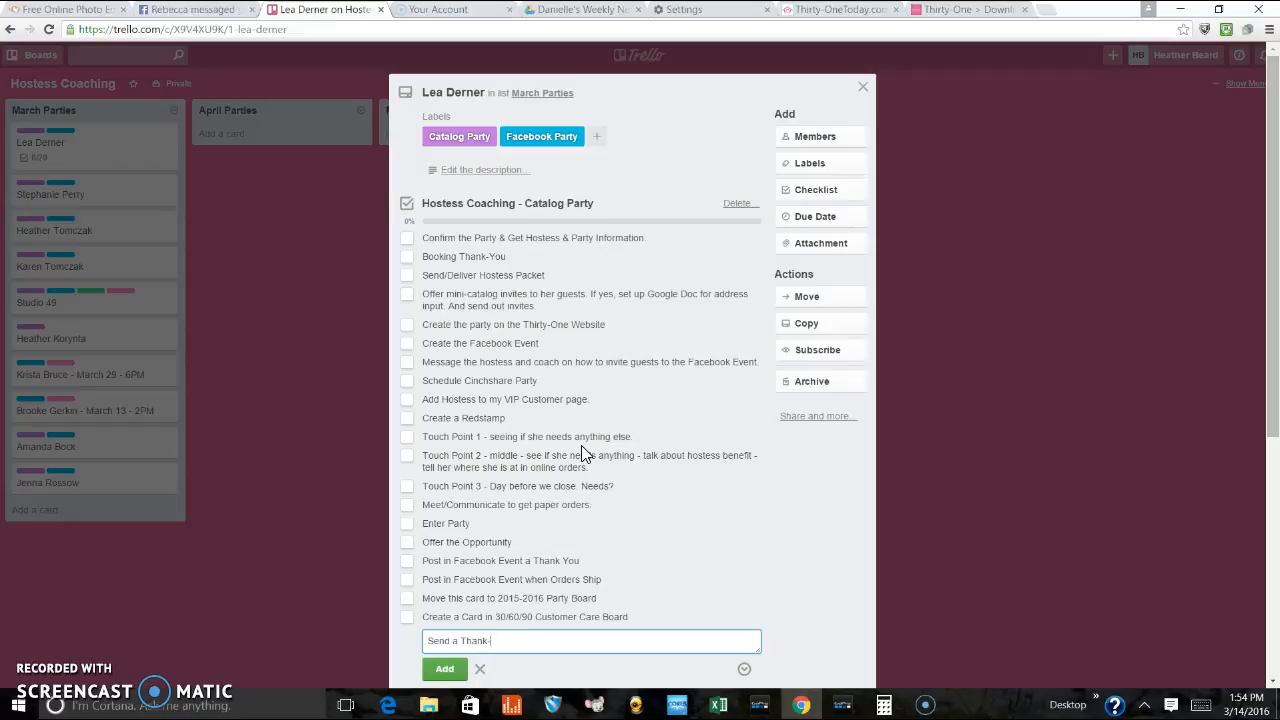
pyautogui.write('You to the')
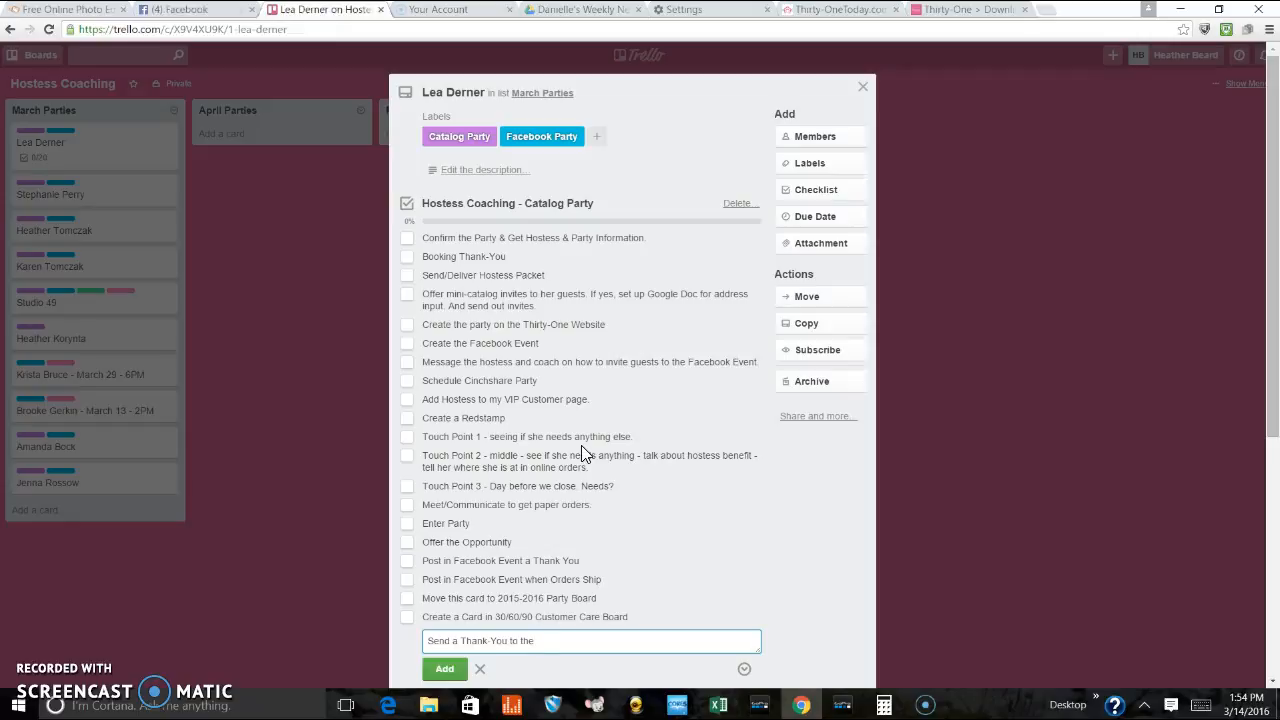
pyautogui.write('Hostess')
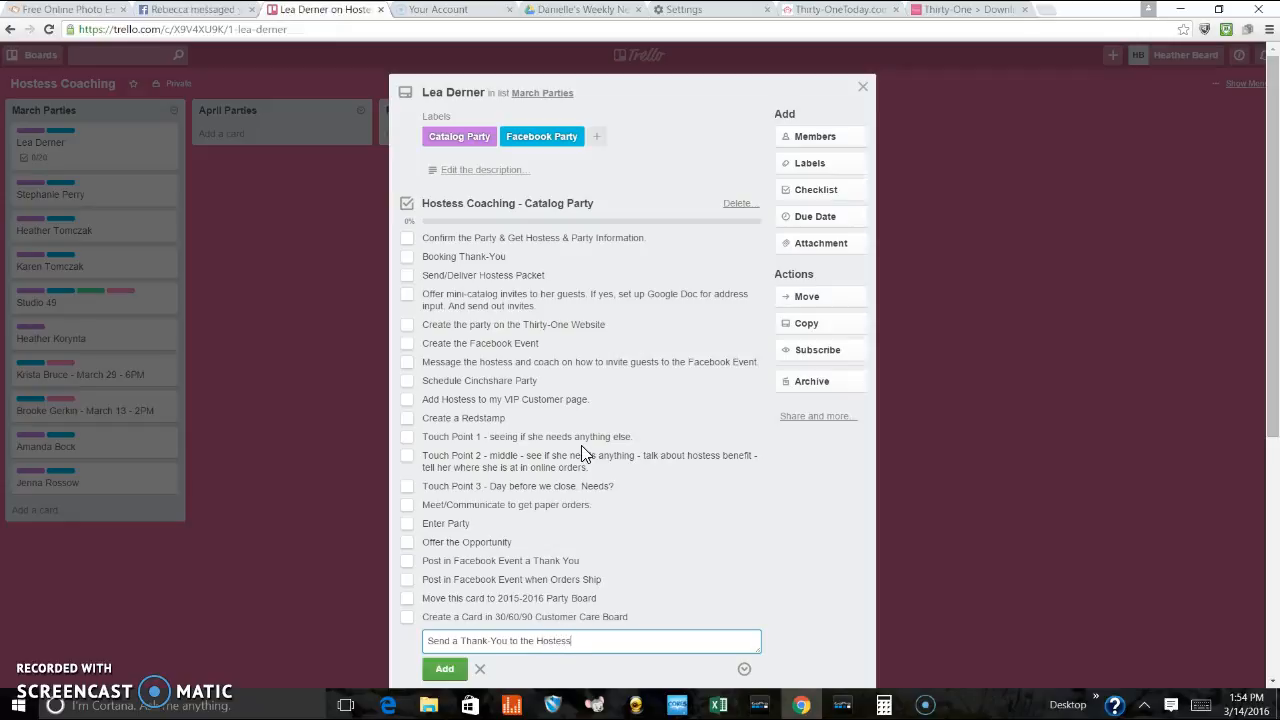
pyautogui.write('(after')
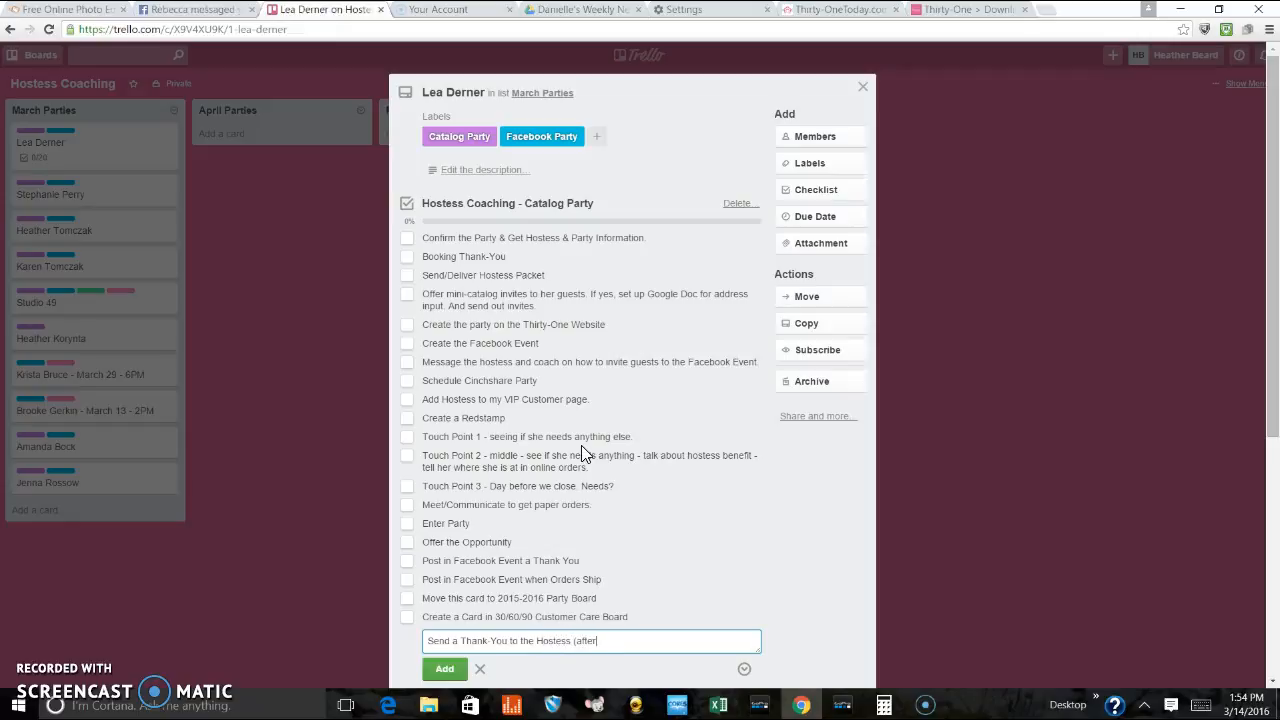
pyautogui.write('party)')
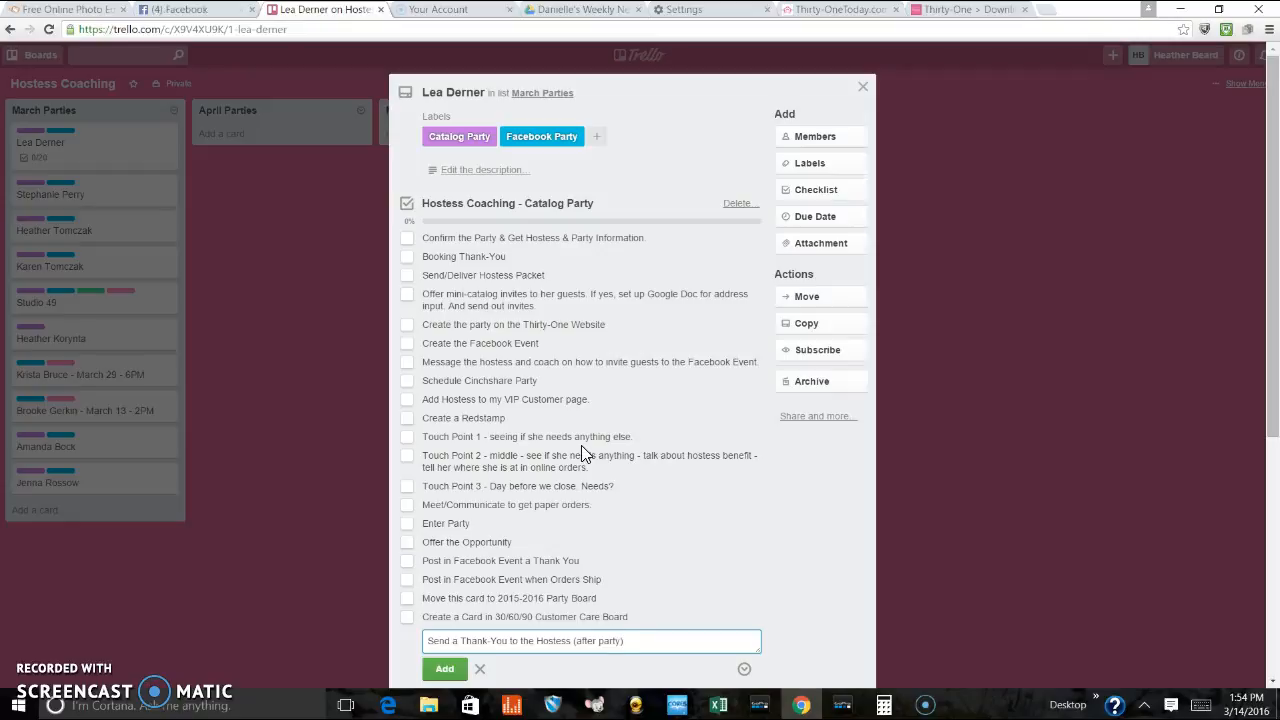
pyautogui.write('Chr')
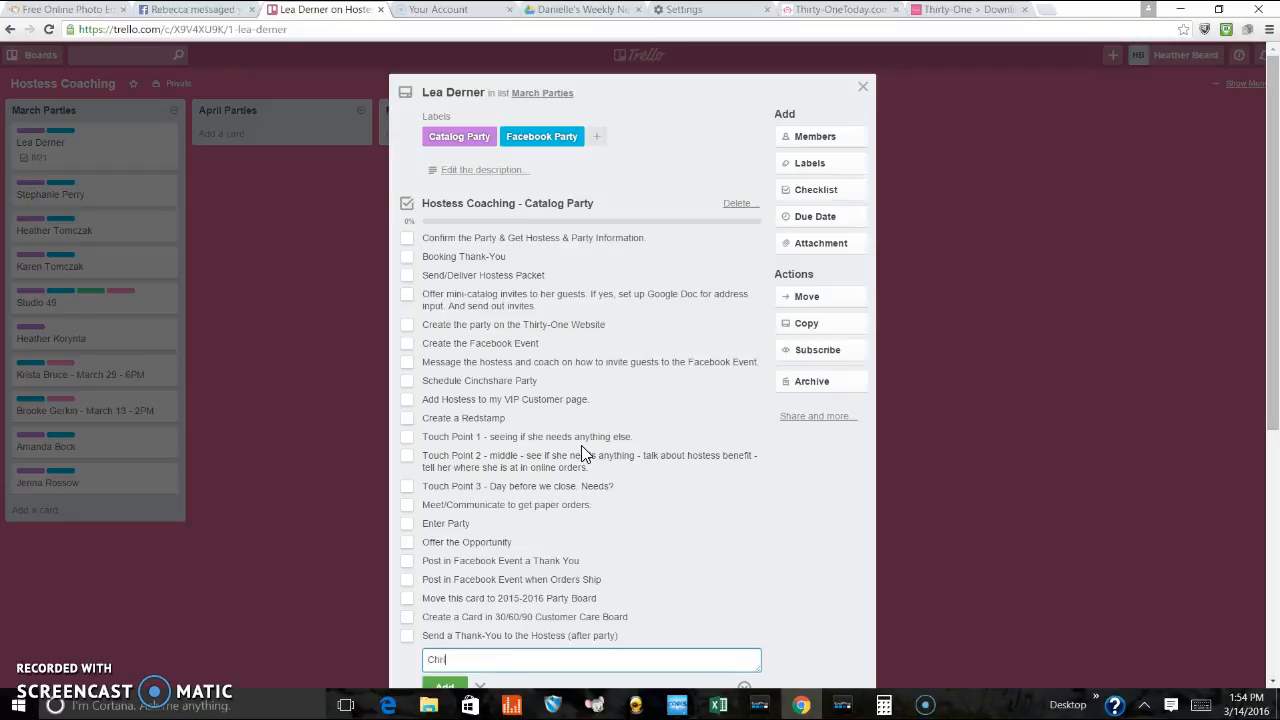
pyautogui.write('Christmas fille')
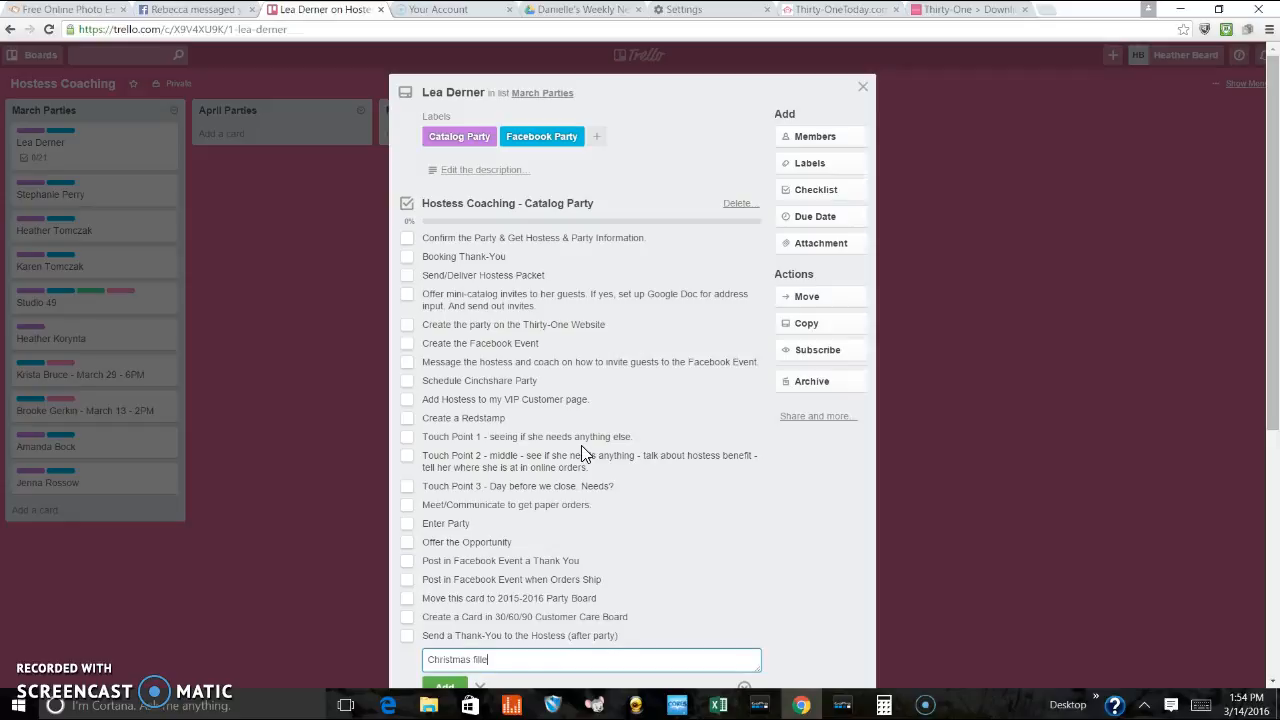
pyautogui.press('Return')
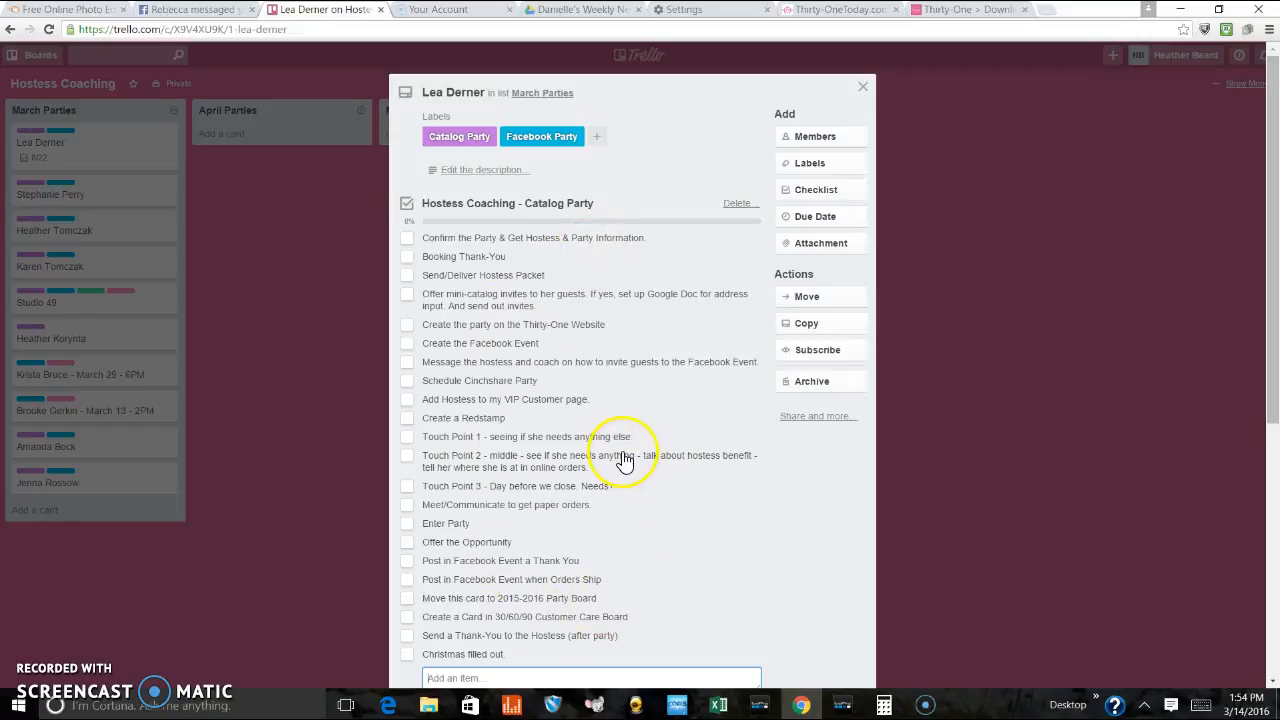
pyautogui.moveTo(600, 420)
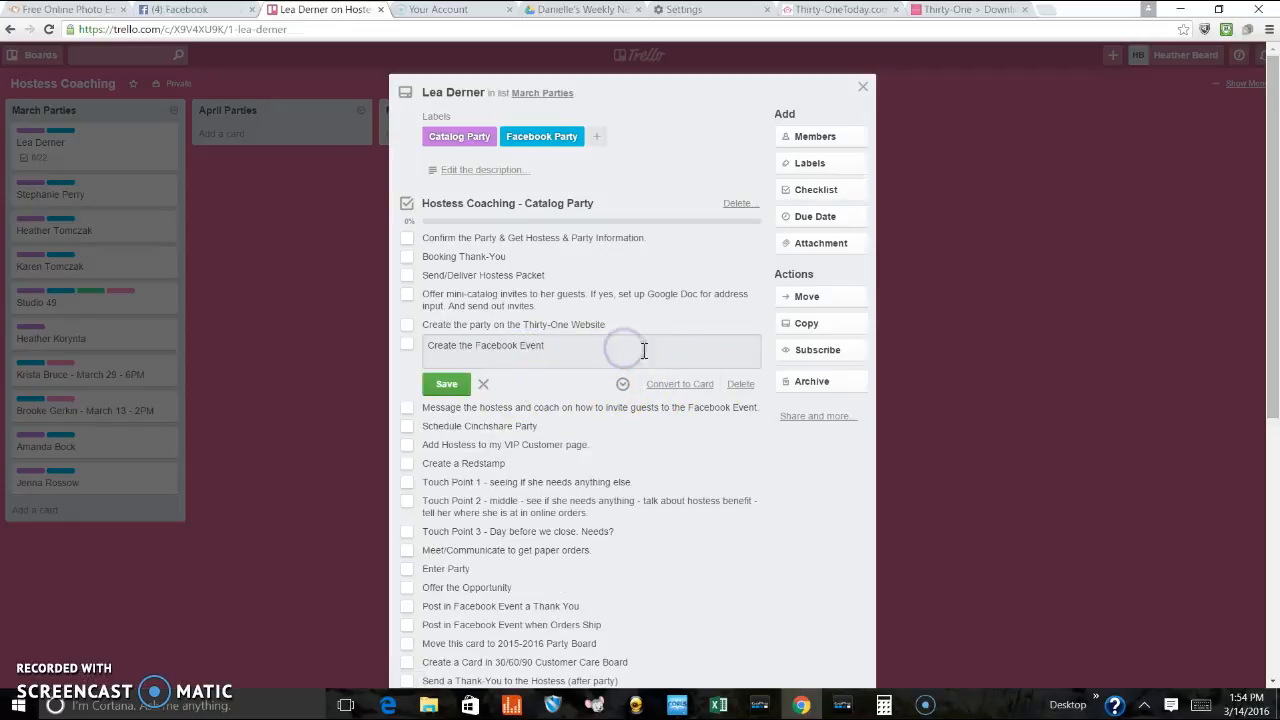
# Open the 'Create the Facebook Event' checklist item in its inline edit box.
pyautogui.click(622, 384)
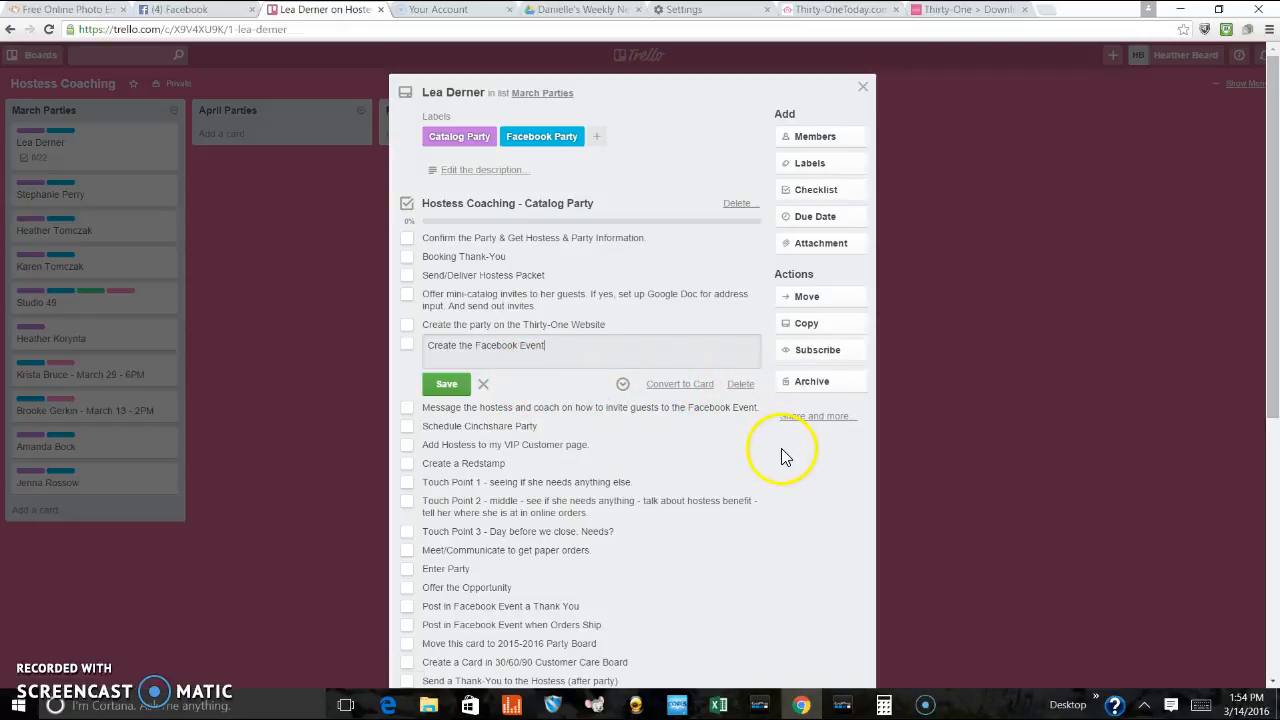
pyautogui.click(814, 216)
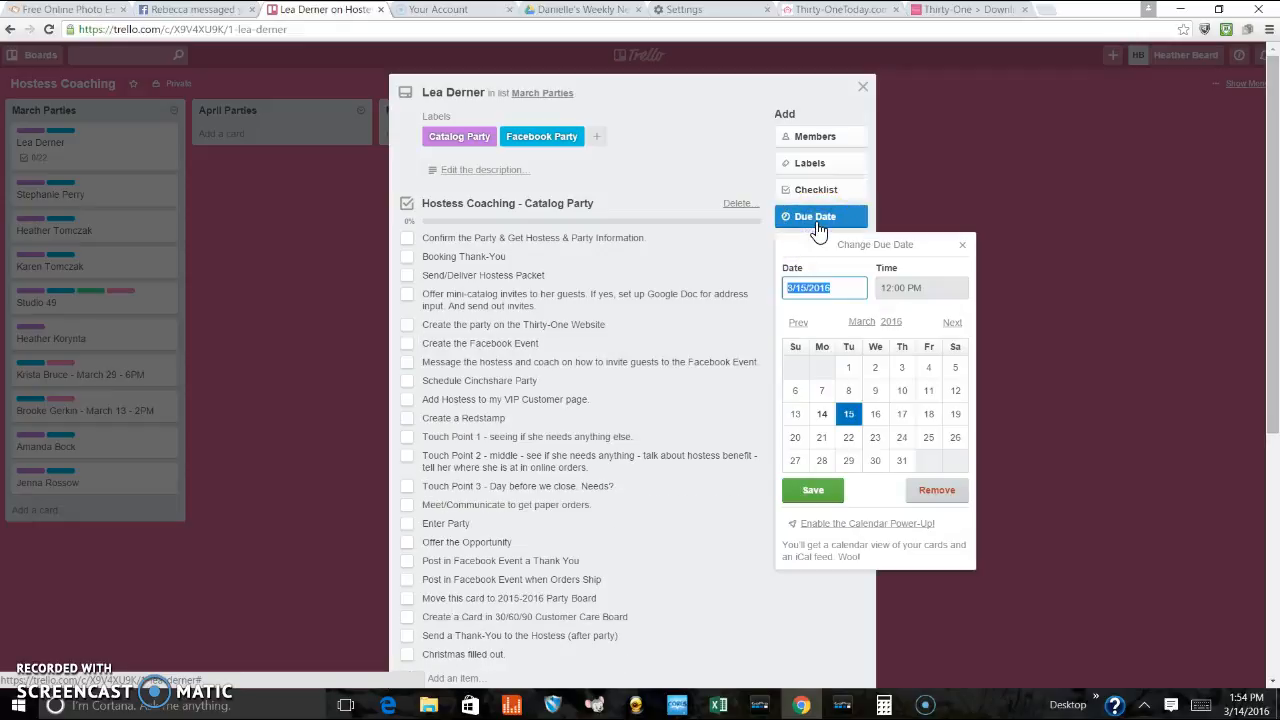
pyautogui.moveTo(744, 556)
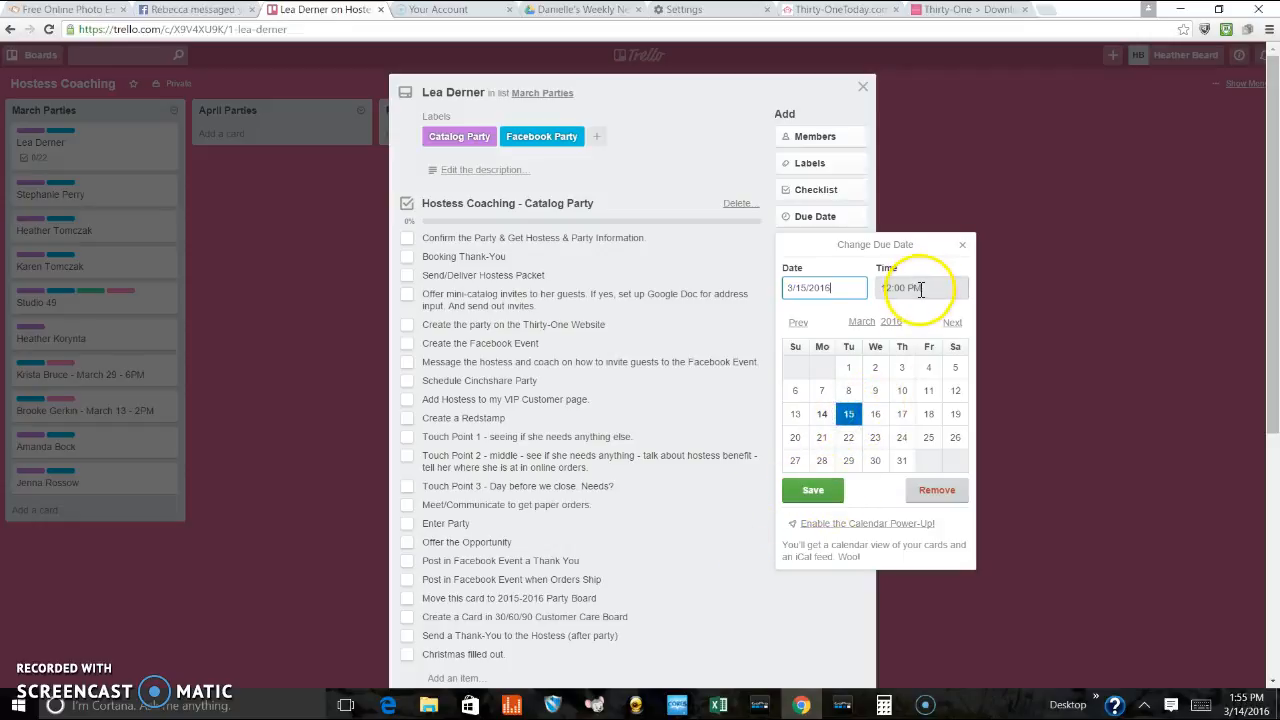
pyautogui.click(920, 288)
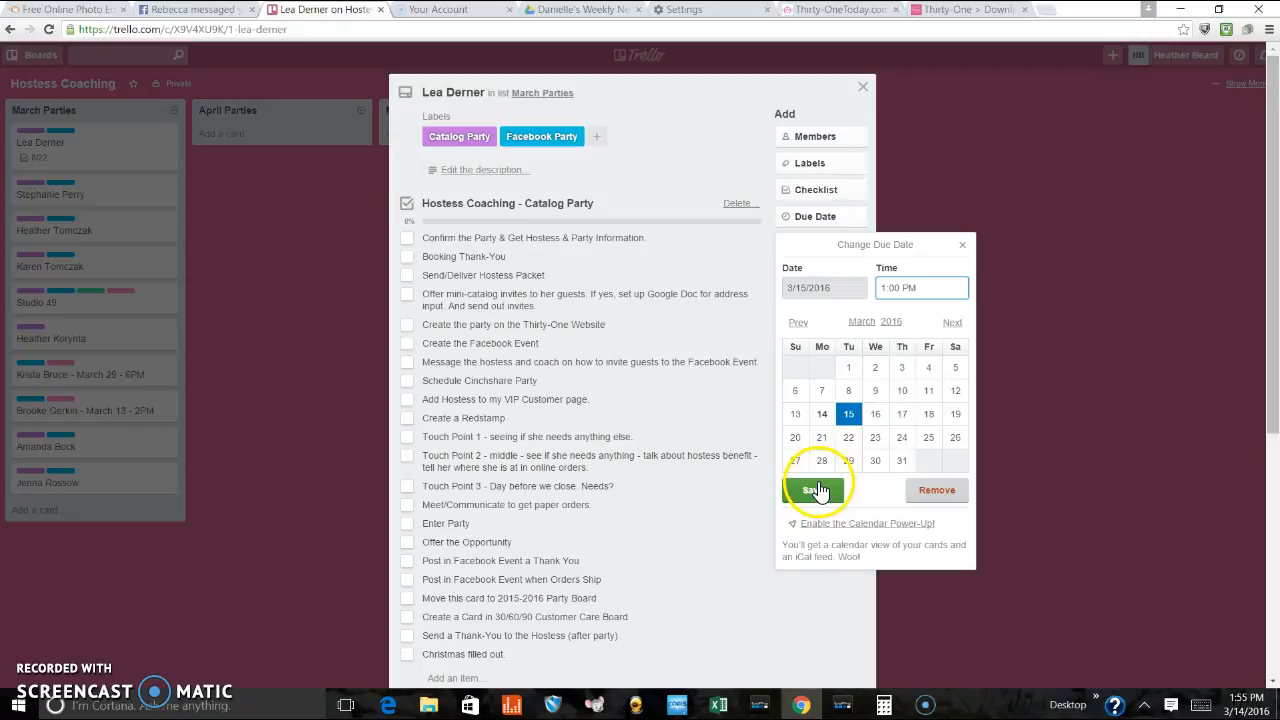
pyautogui.click(810, 490)
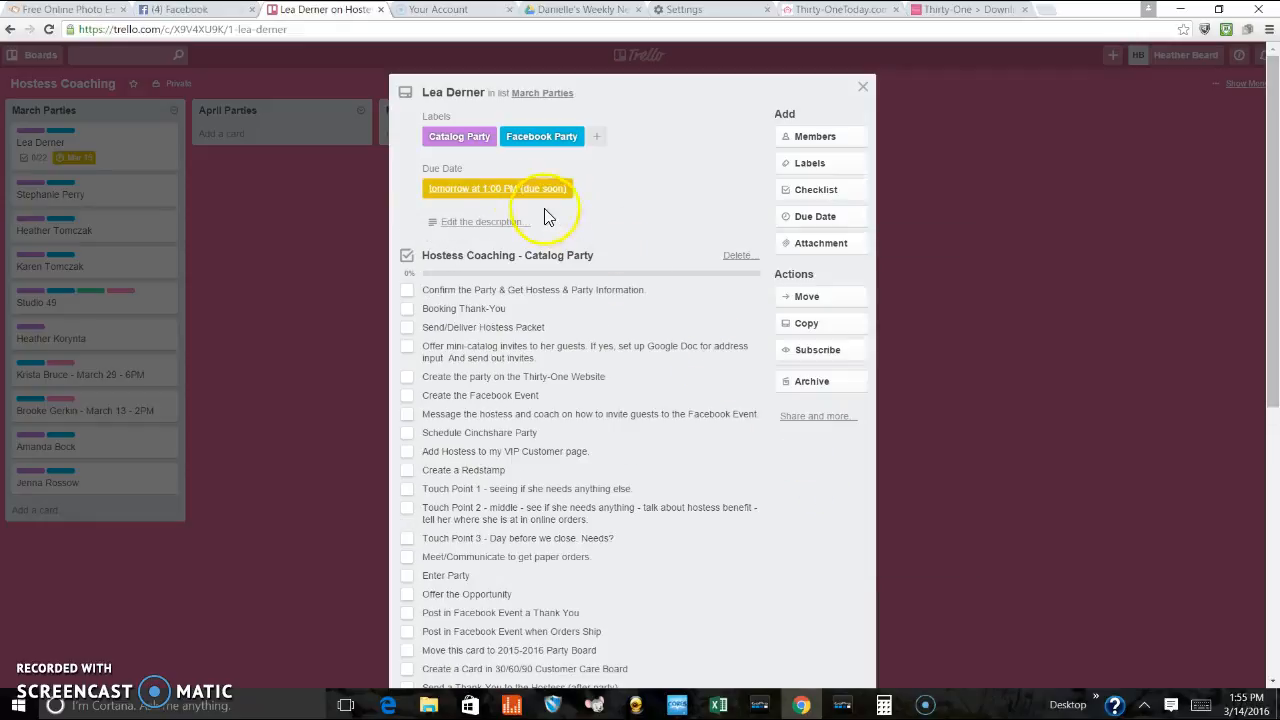
pyautogui.moveTo(496, 188)
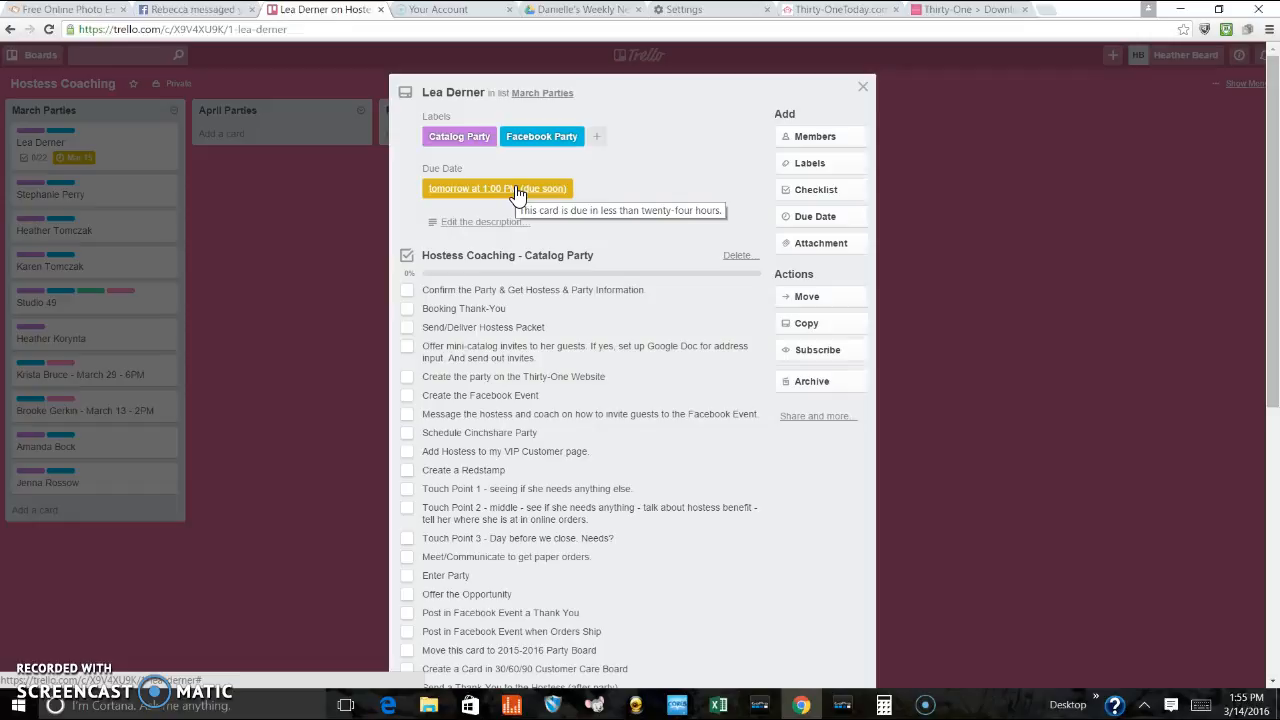
pyautogui.click(496, 188)
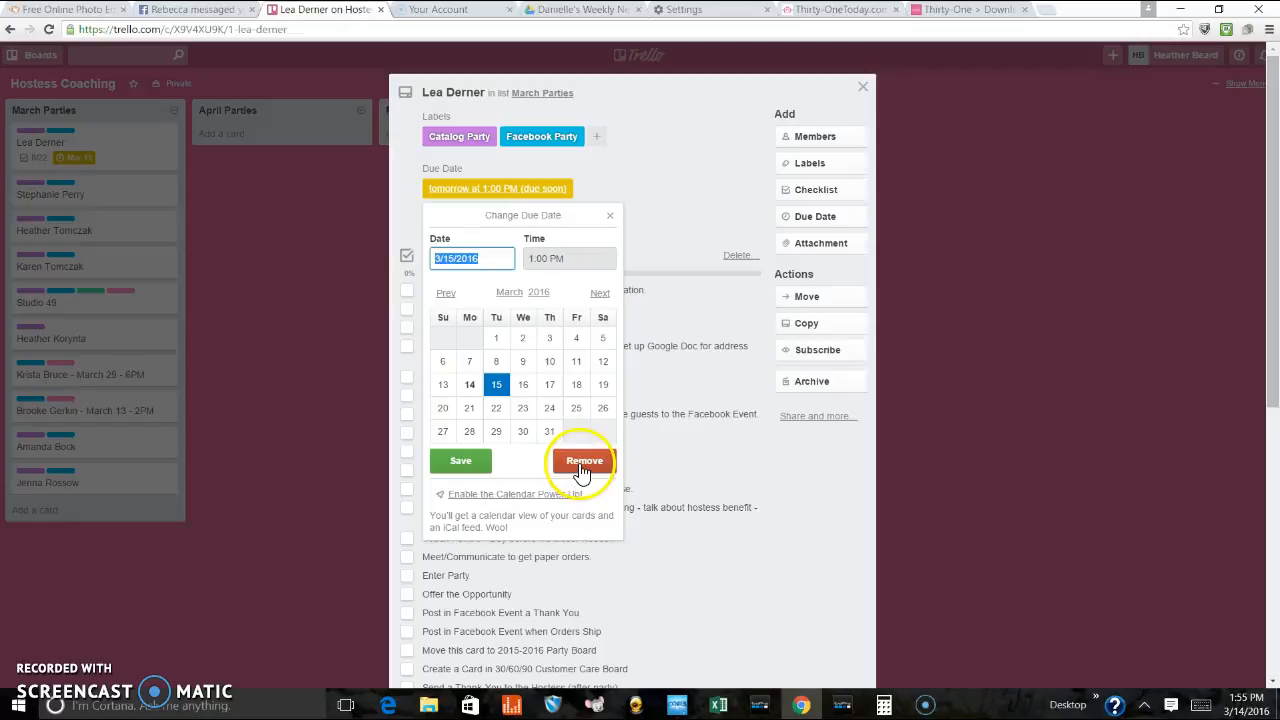
pyautogui.click(584, 460)
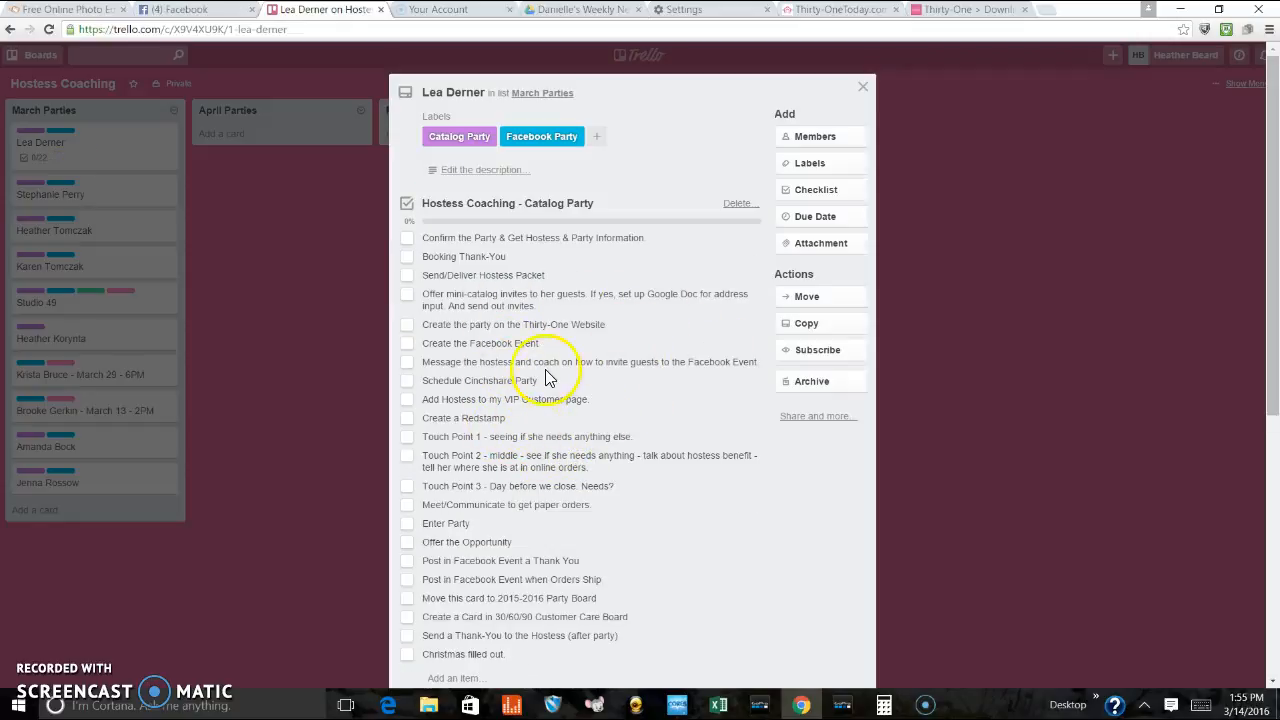
pyautogui.click(588, 362)
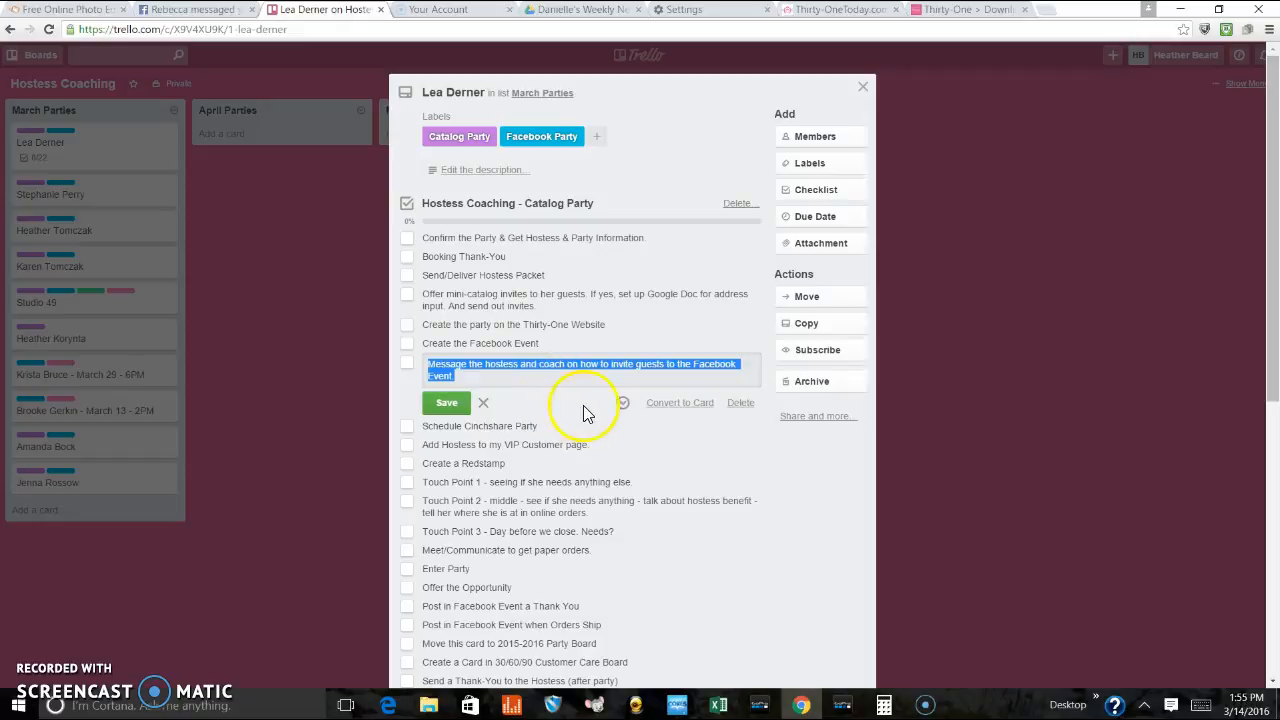
pyautogui.click(624, 402)
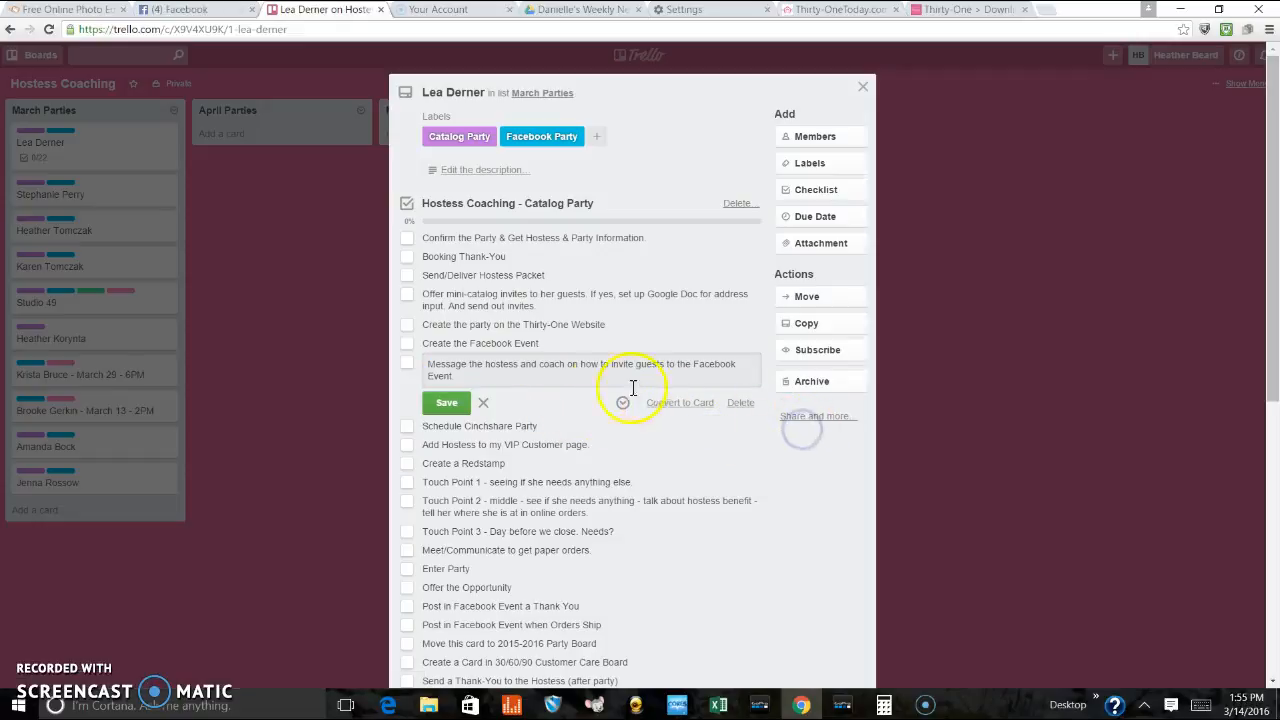
pyautogui.click(448, 402)
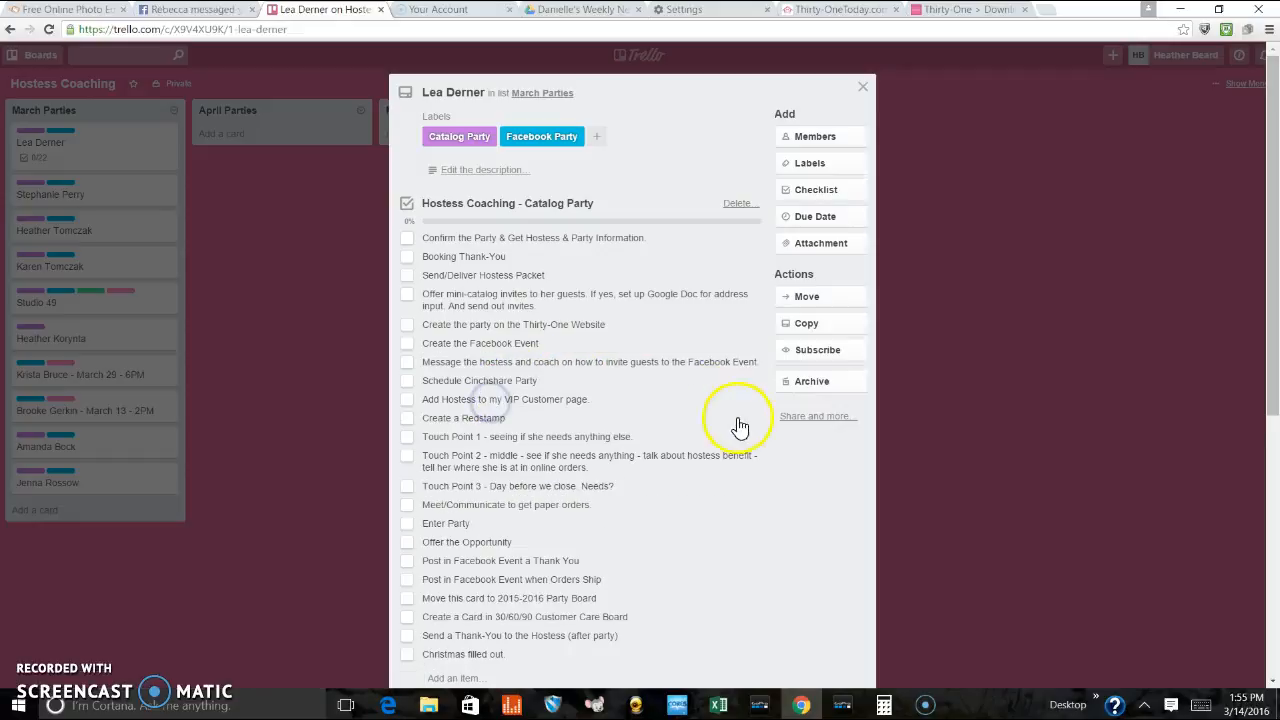
pyautogui.moveTo(744, 456)
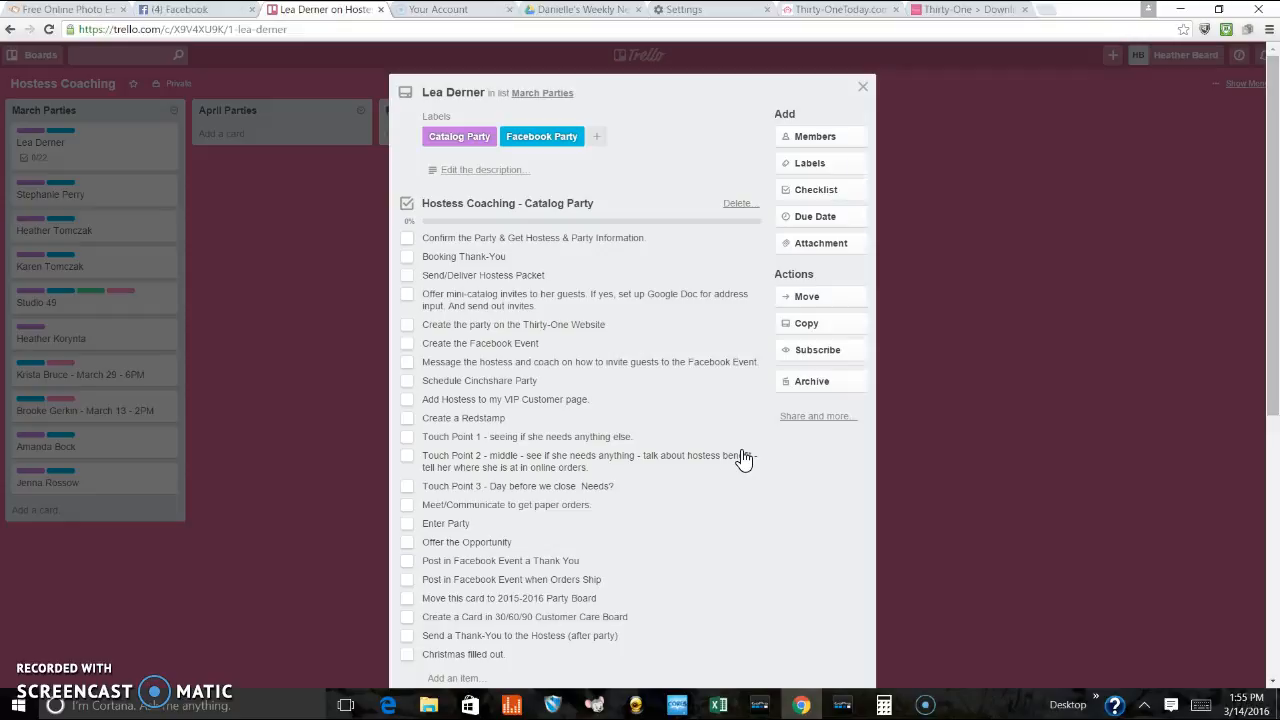
# Check off 'Confirm the Party & Get Hostess & Party Information' on the checklist.
pyautogui.scroll(-3)
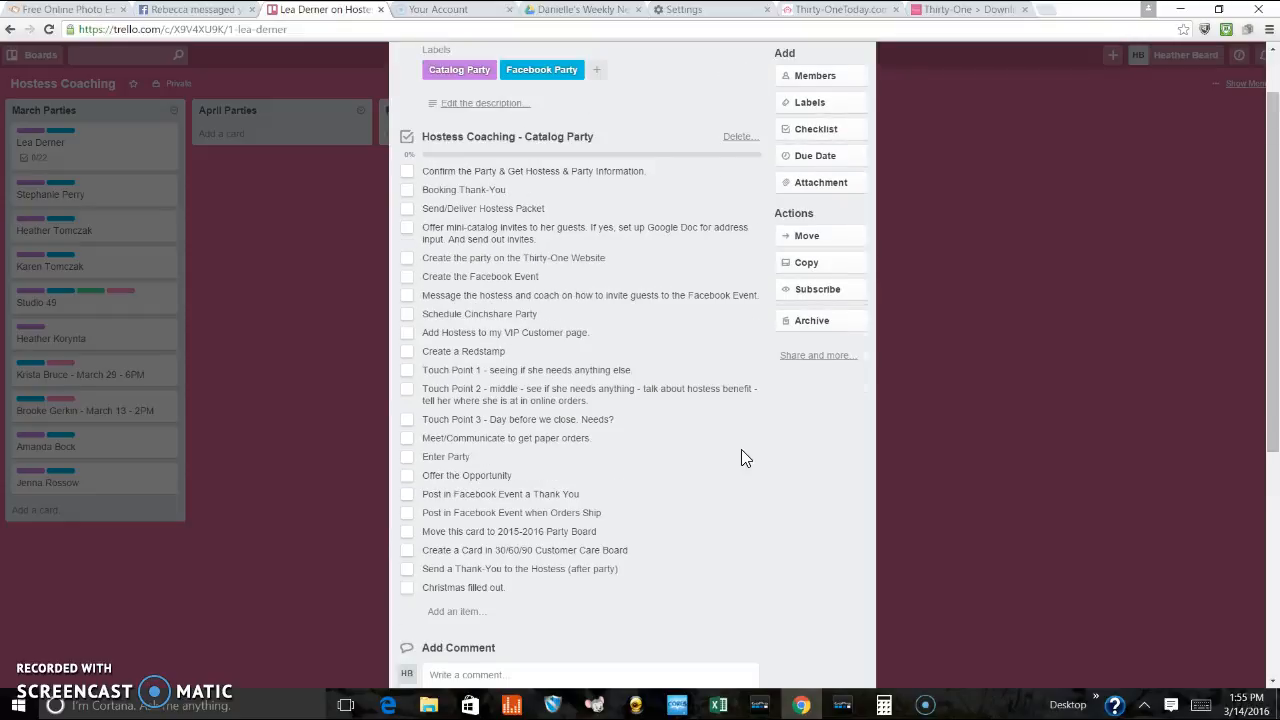
pyautogui.moveTo(468, 280)
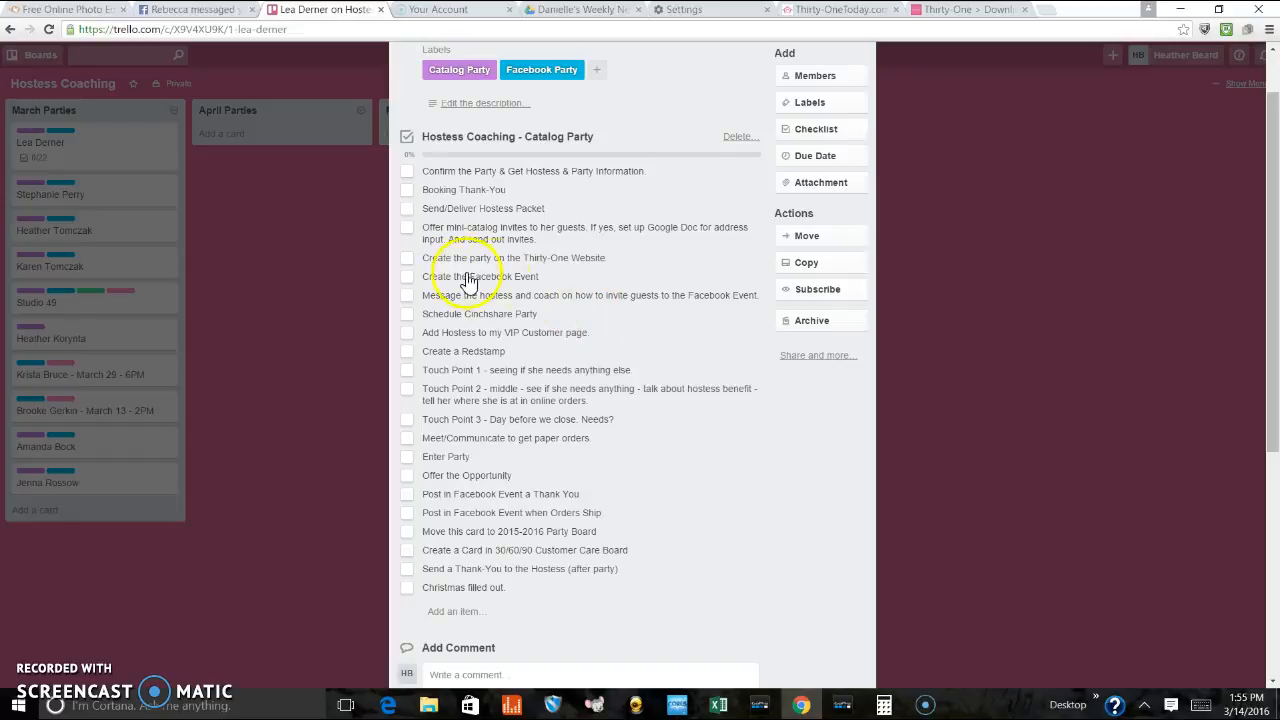
pyautogui.moveTo(420, 220)
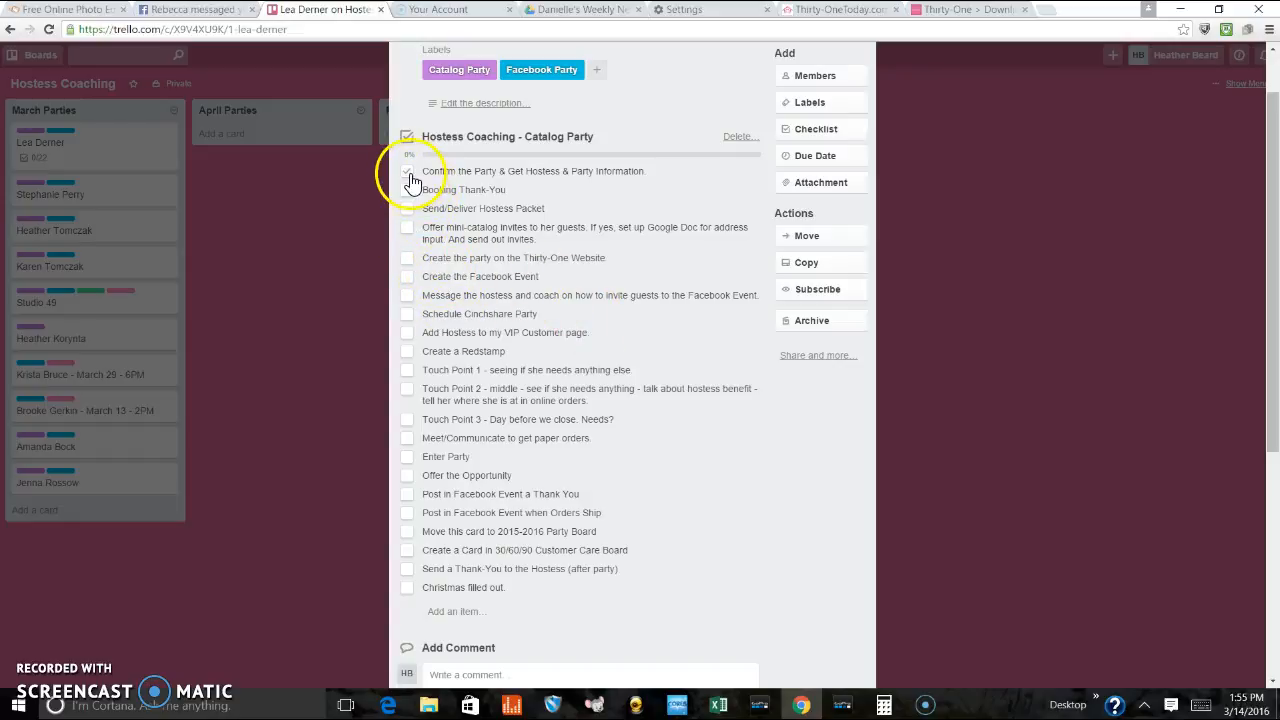
pyautogui.click(408, 170)
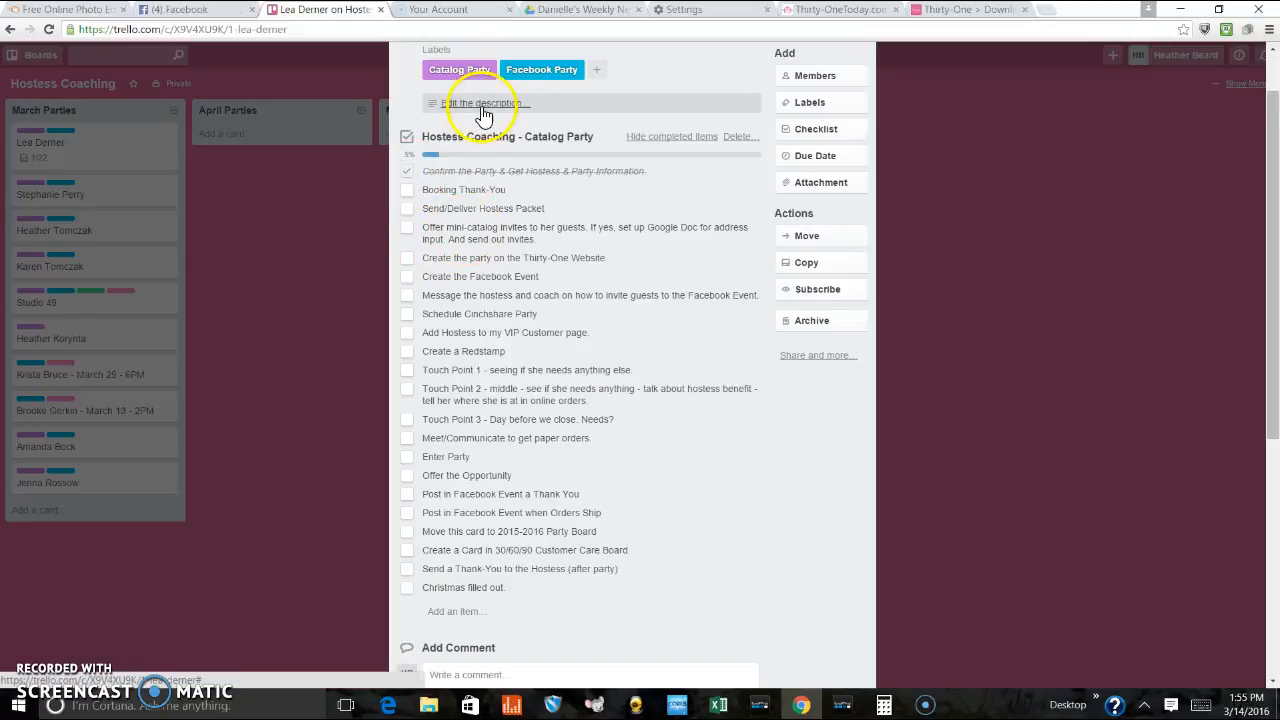
pyautogui.click(484, 104)
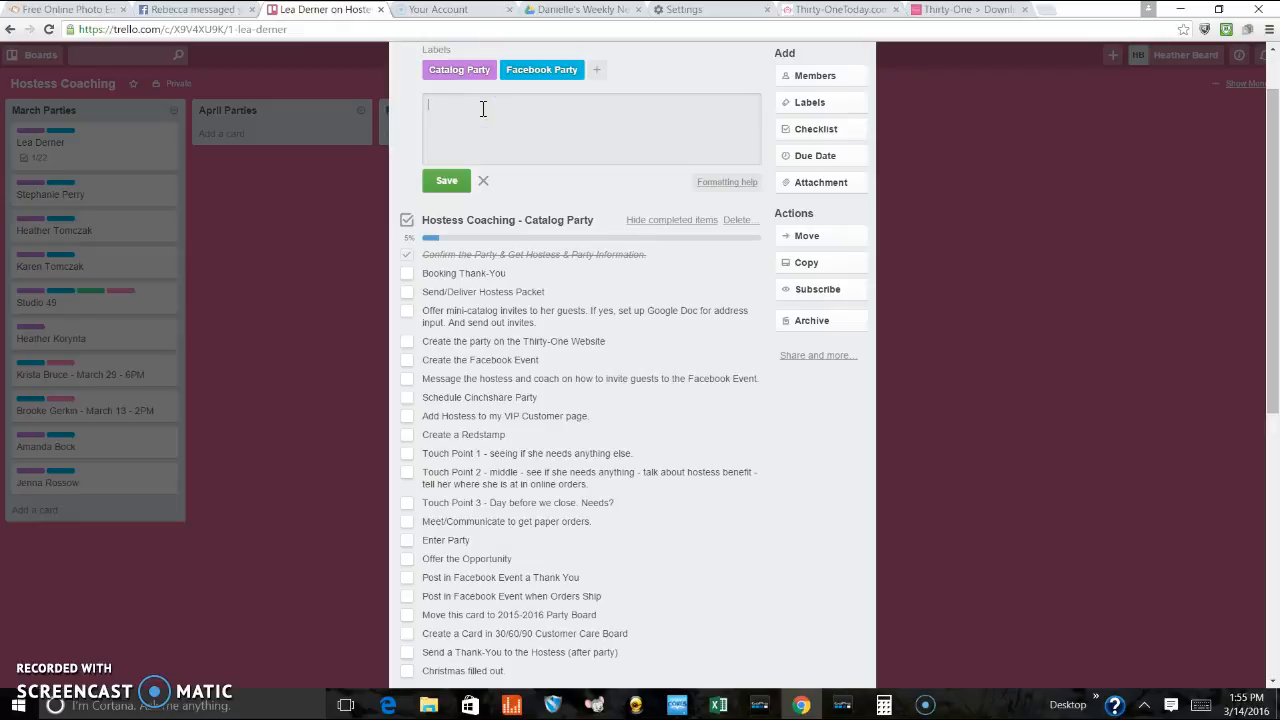
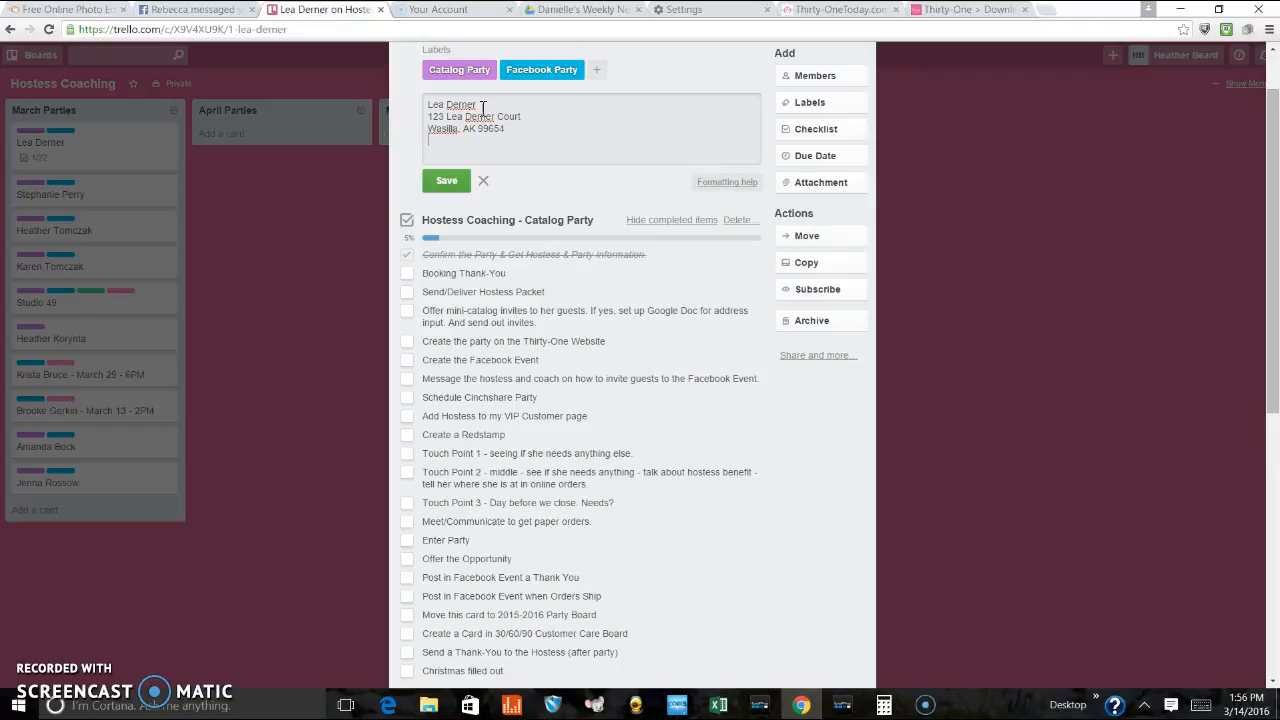
pyautogui.write('(907) 555')
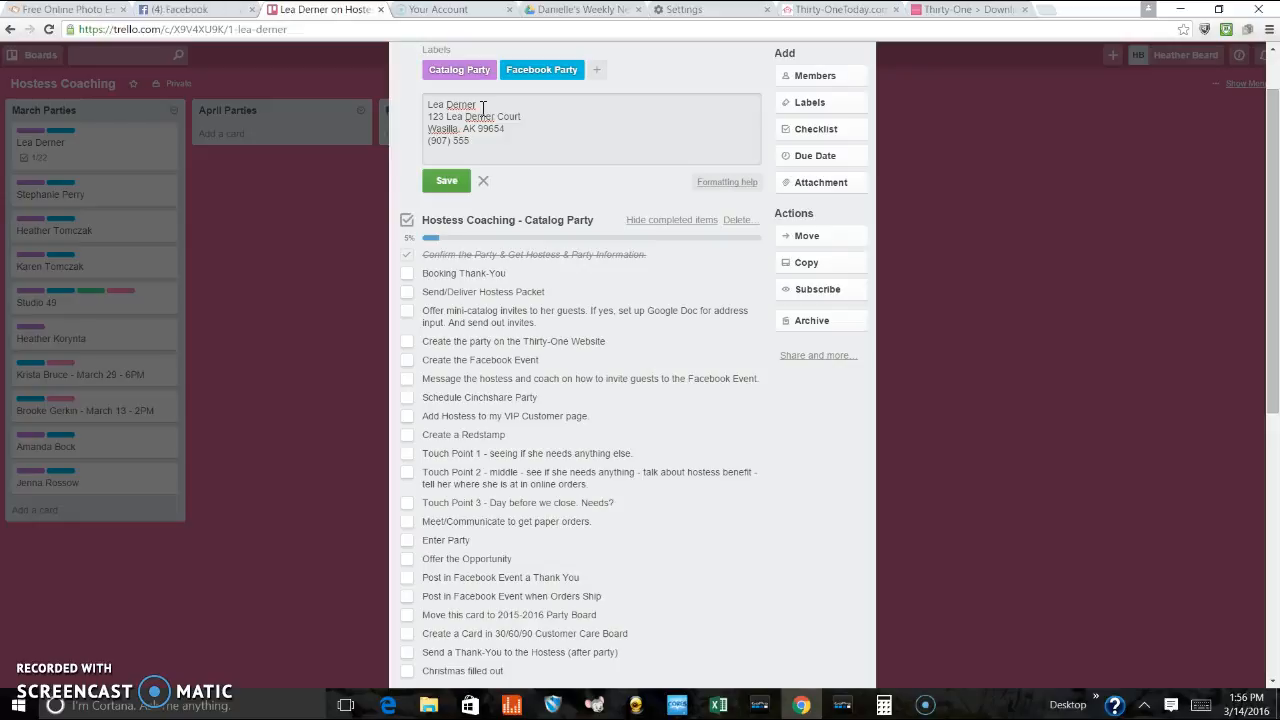
pyautogui.write('-5555')
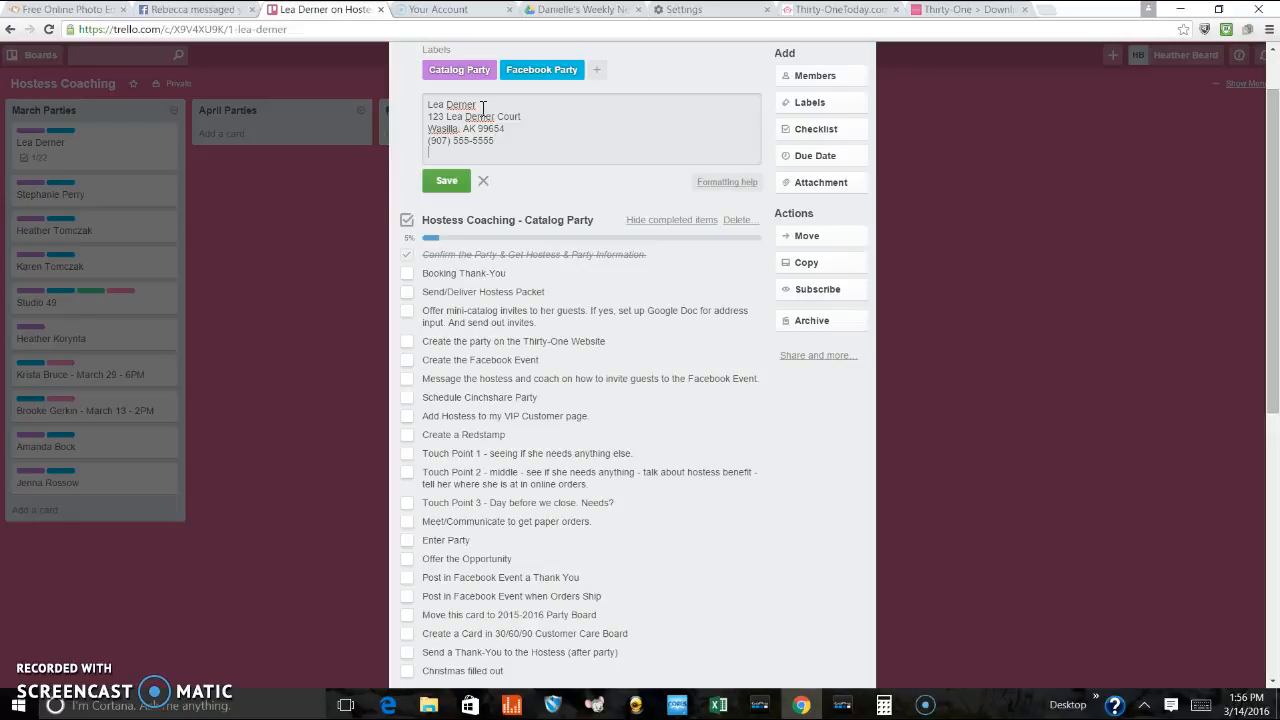
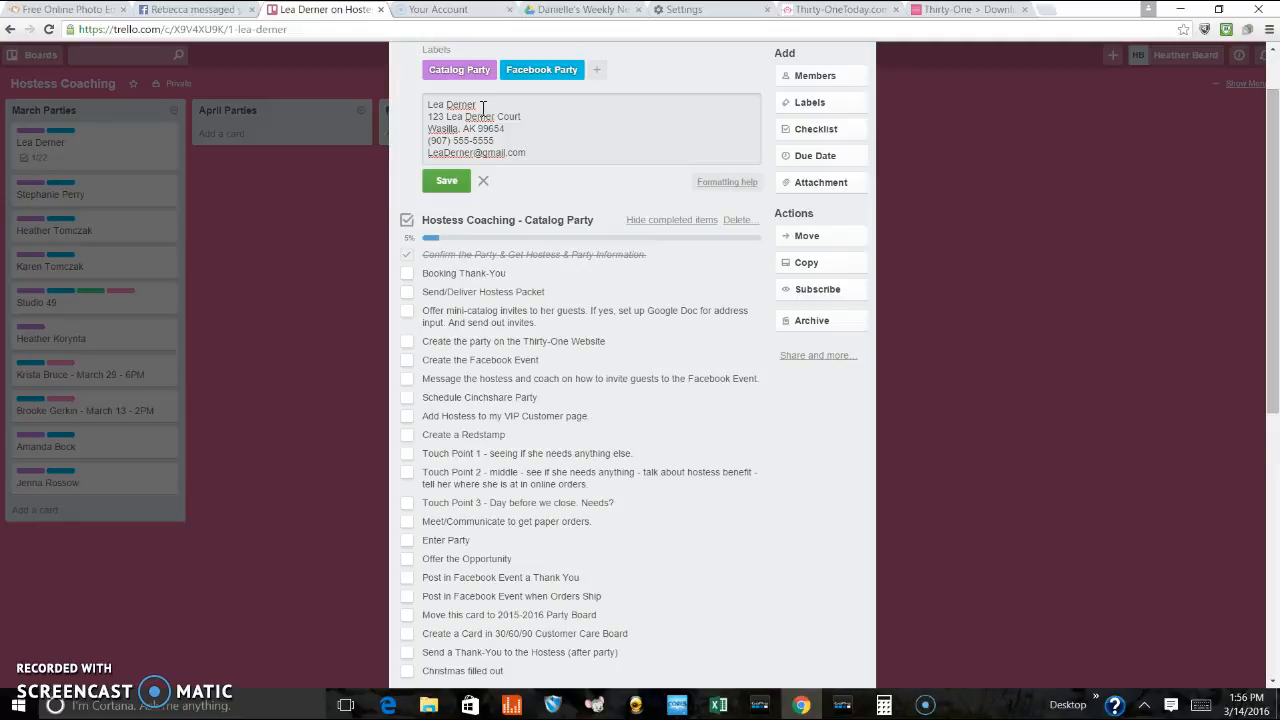
pyautogui.click(446, 180)
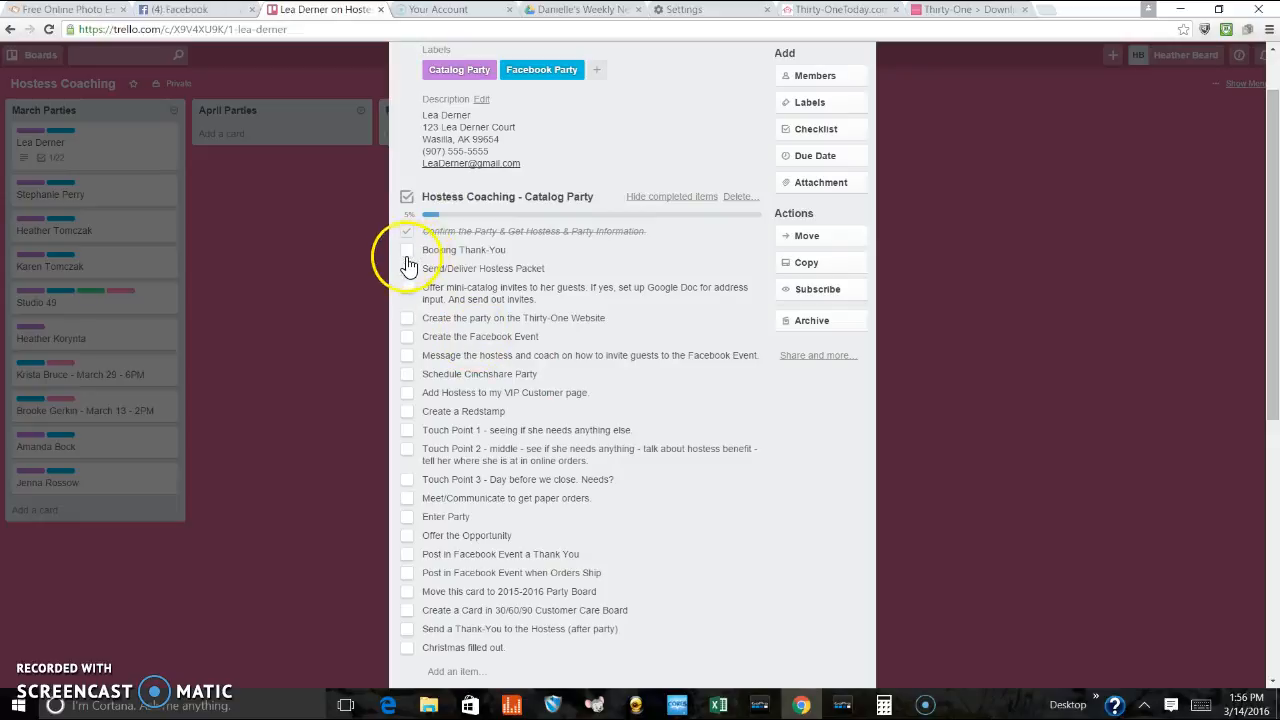
# Check off Booking Thank-You, Send/Deliver Hostess Packet and the mini-catalog invites item.
pyautogui.click(408, 250)
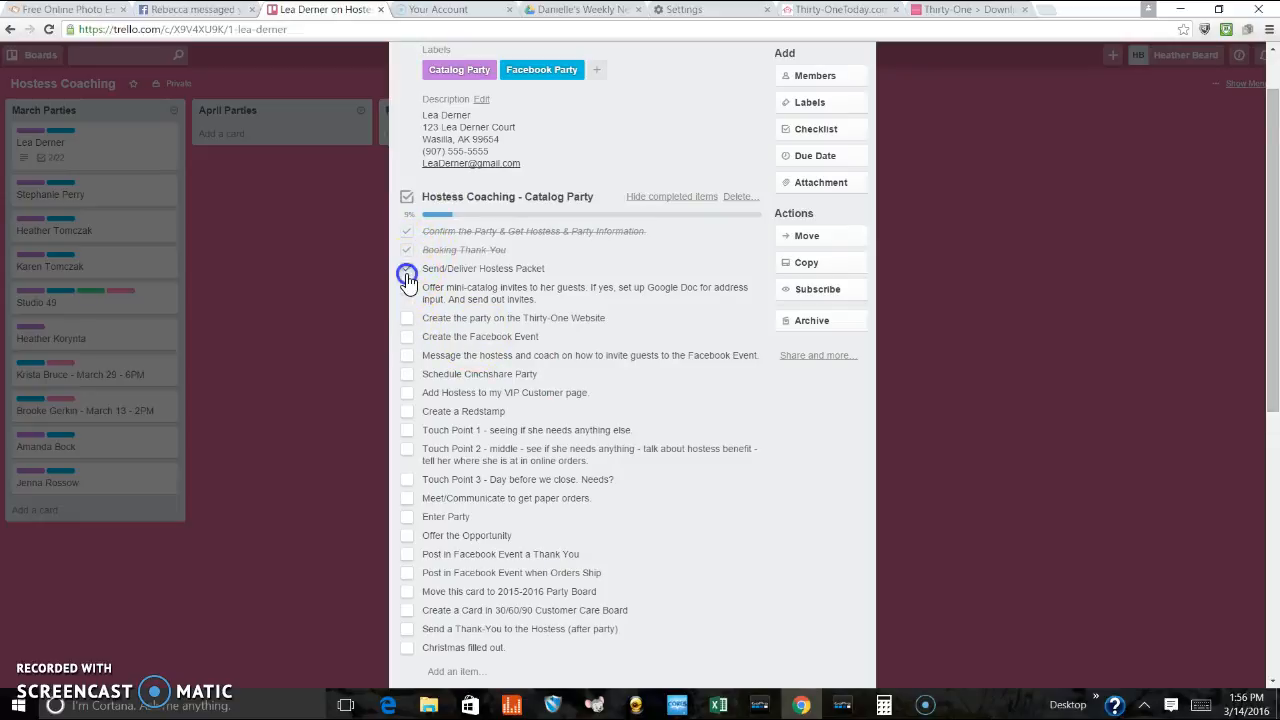
pyautogui.click(408, 272)
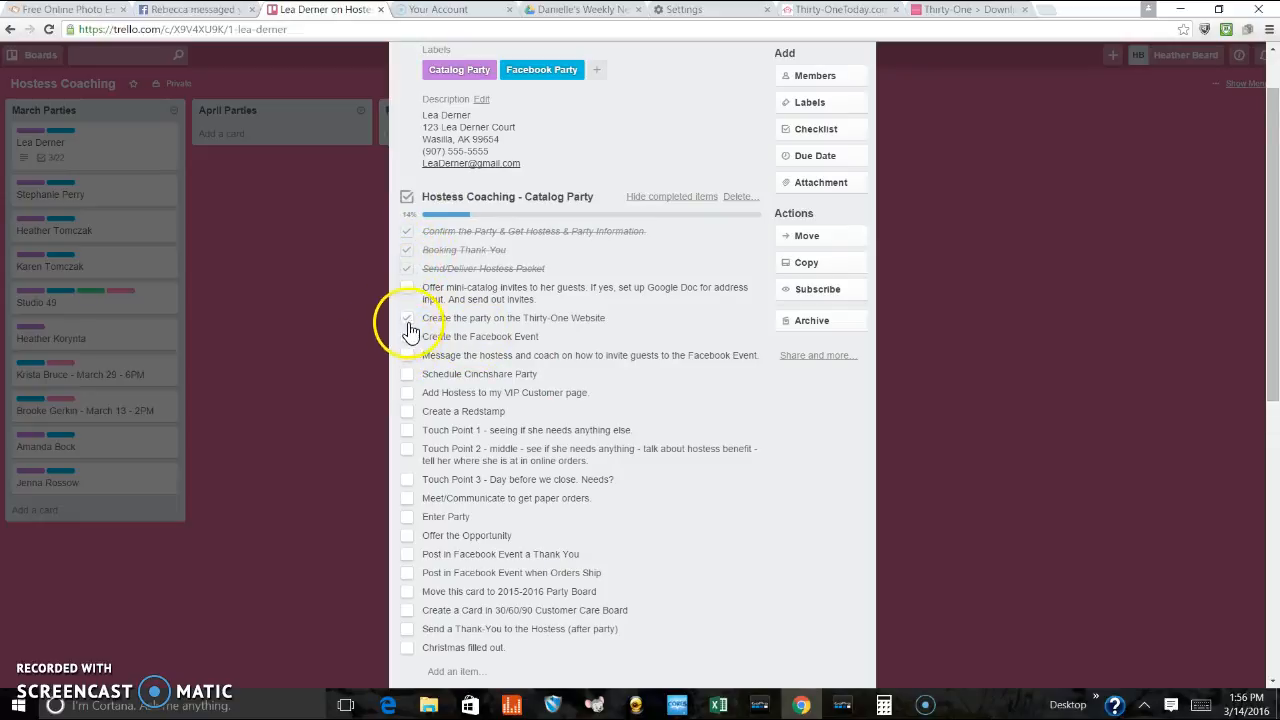
pyautogui.click(408, 292)
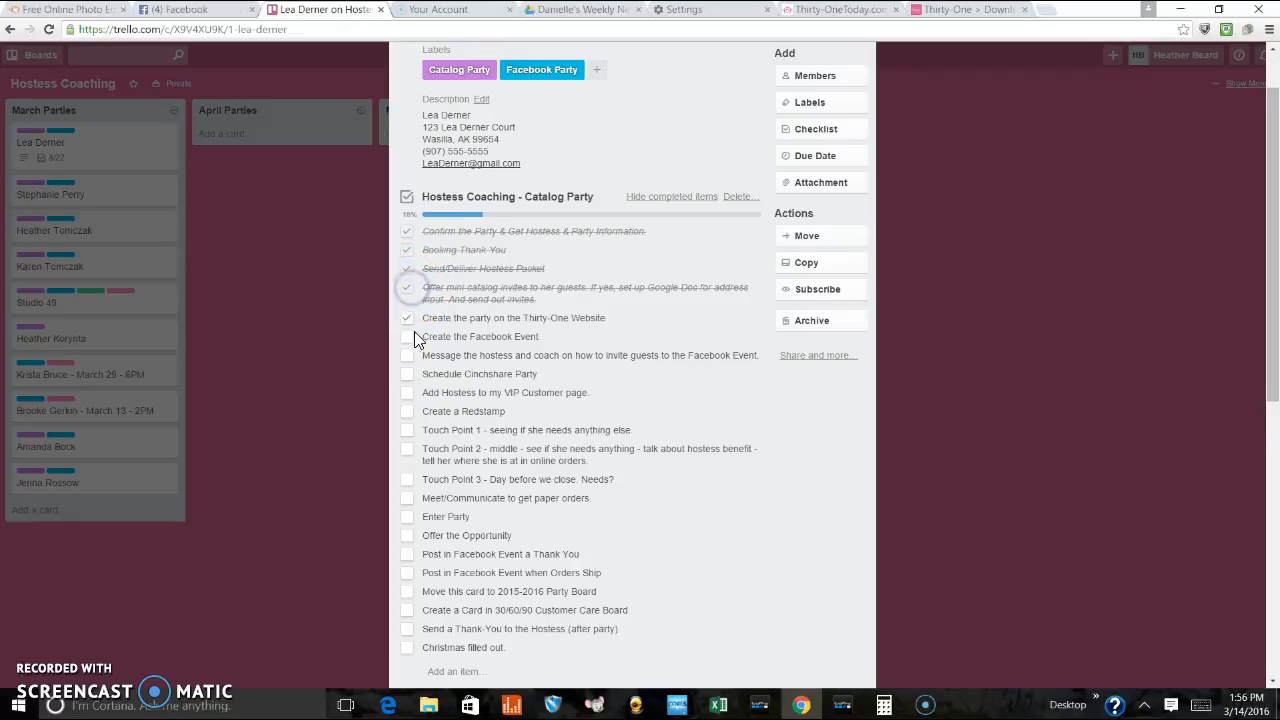
pyautogui.click(408, 318)
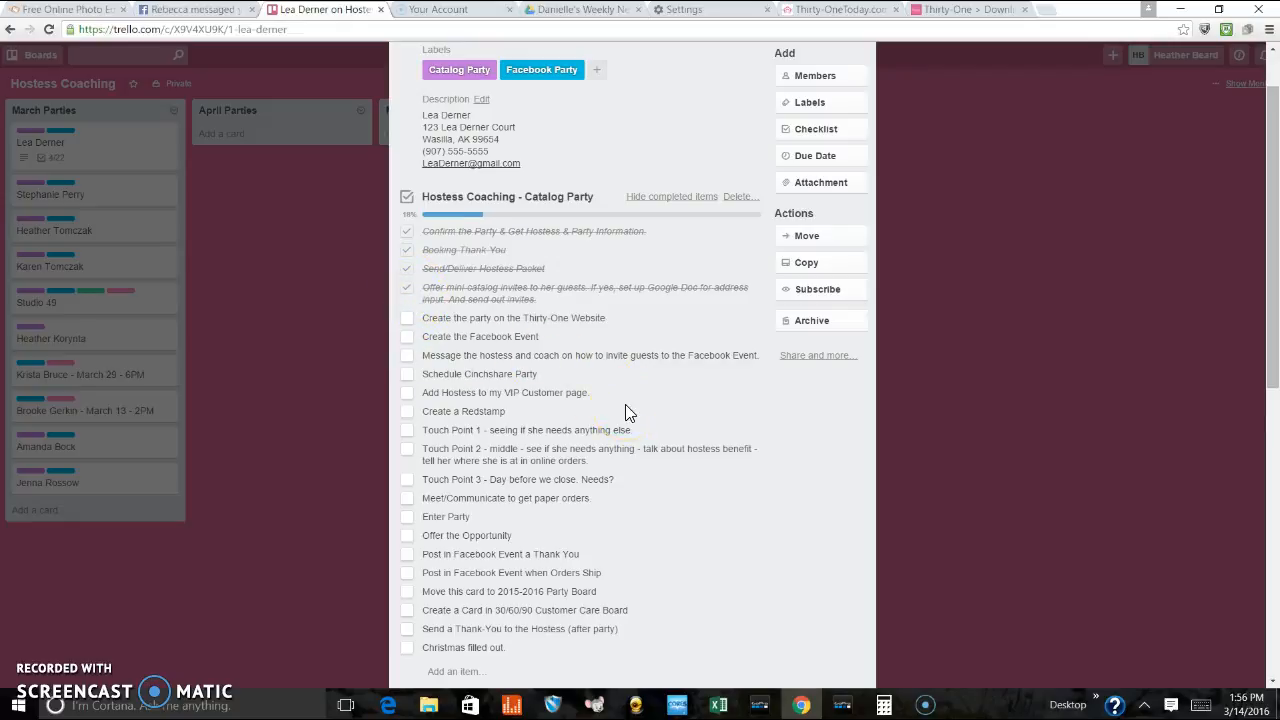
pyautogui.moveTo(576, 336)
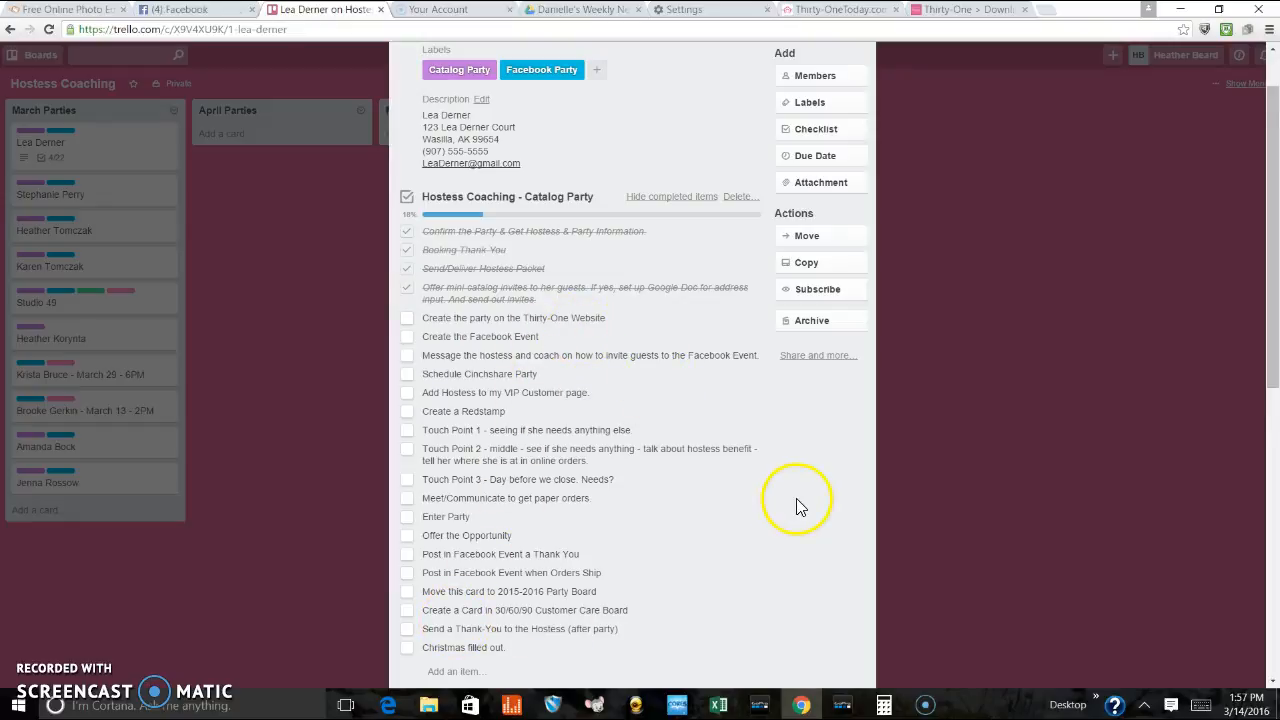
pyautogui.moveTo(660, 352)
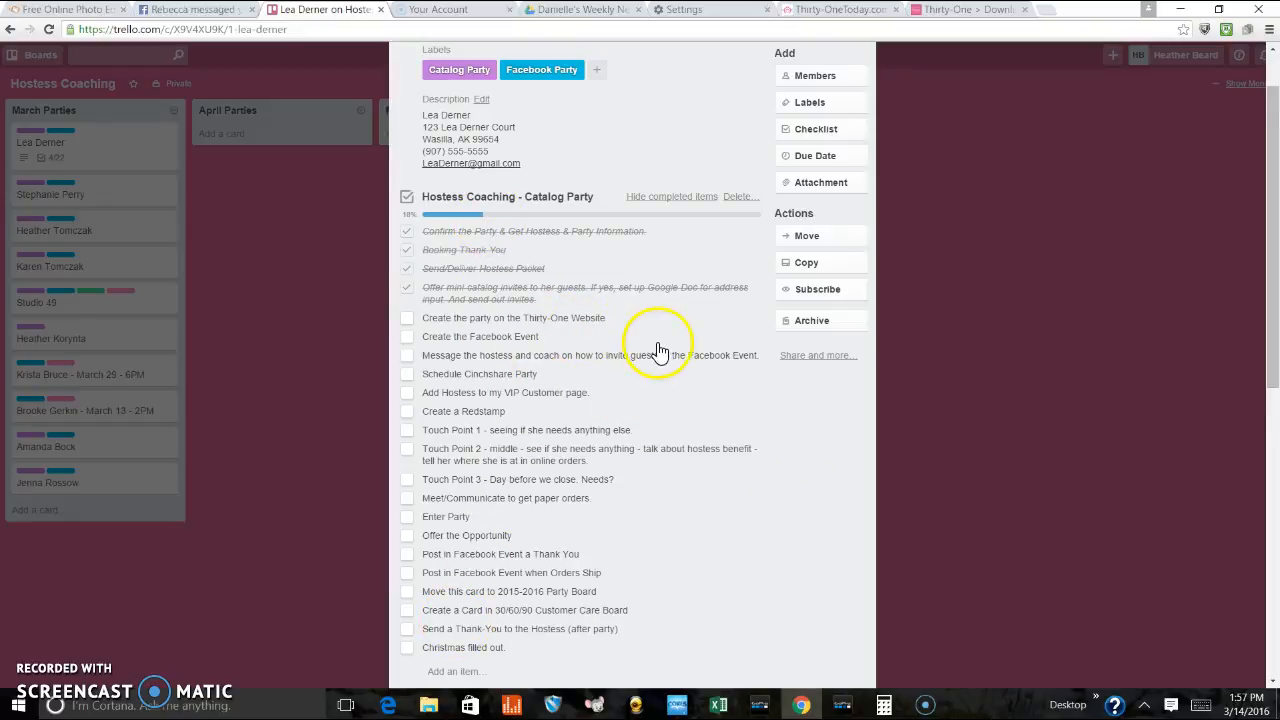
pyautogui.moveTo(652, 438)
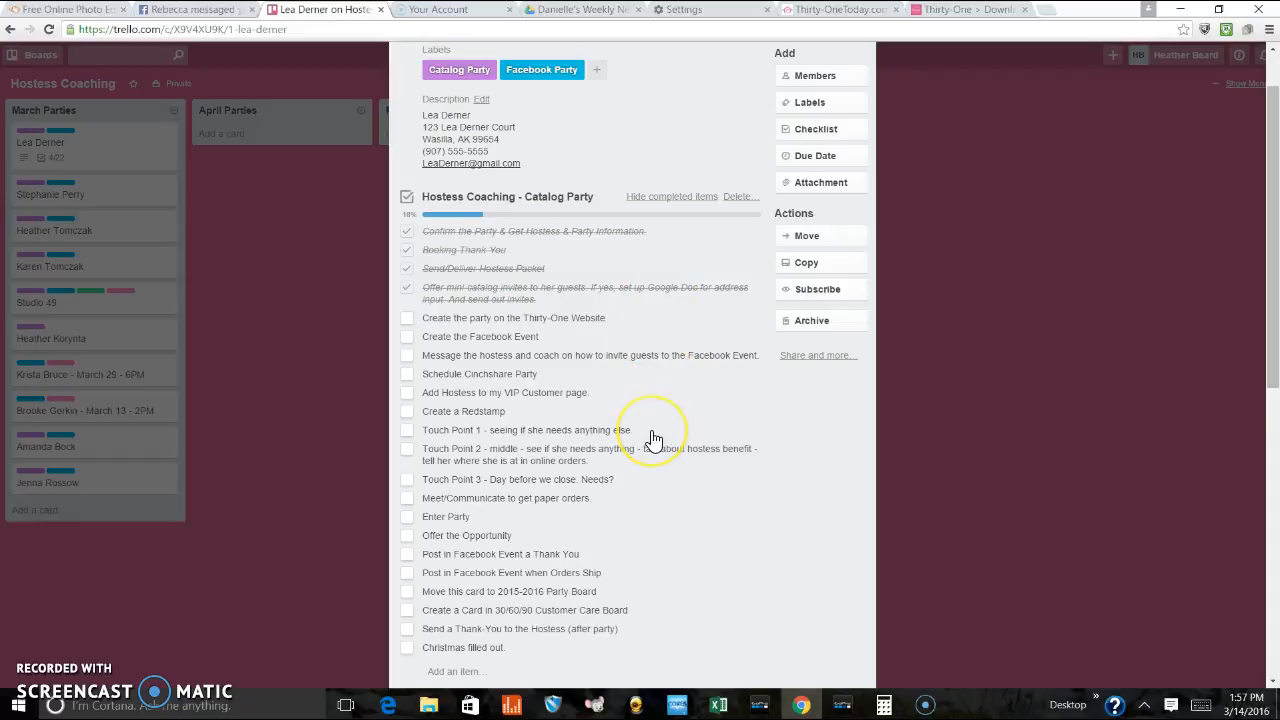
pyautogui.scroll(-3)
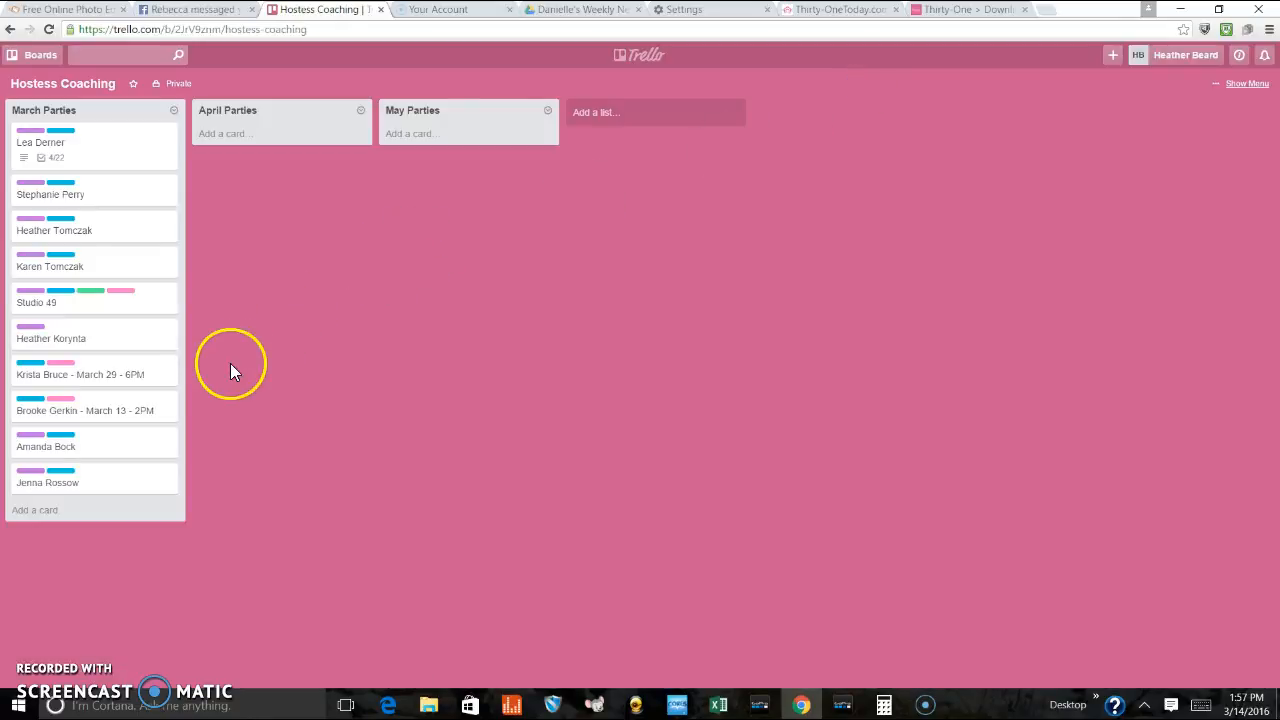
pyautogui.moveTo(62, 200)
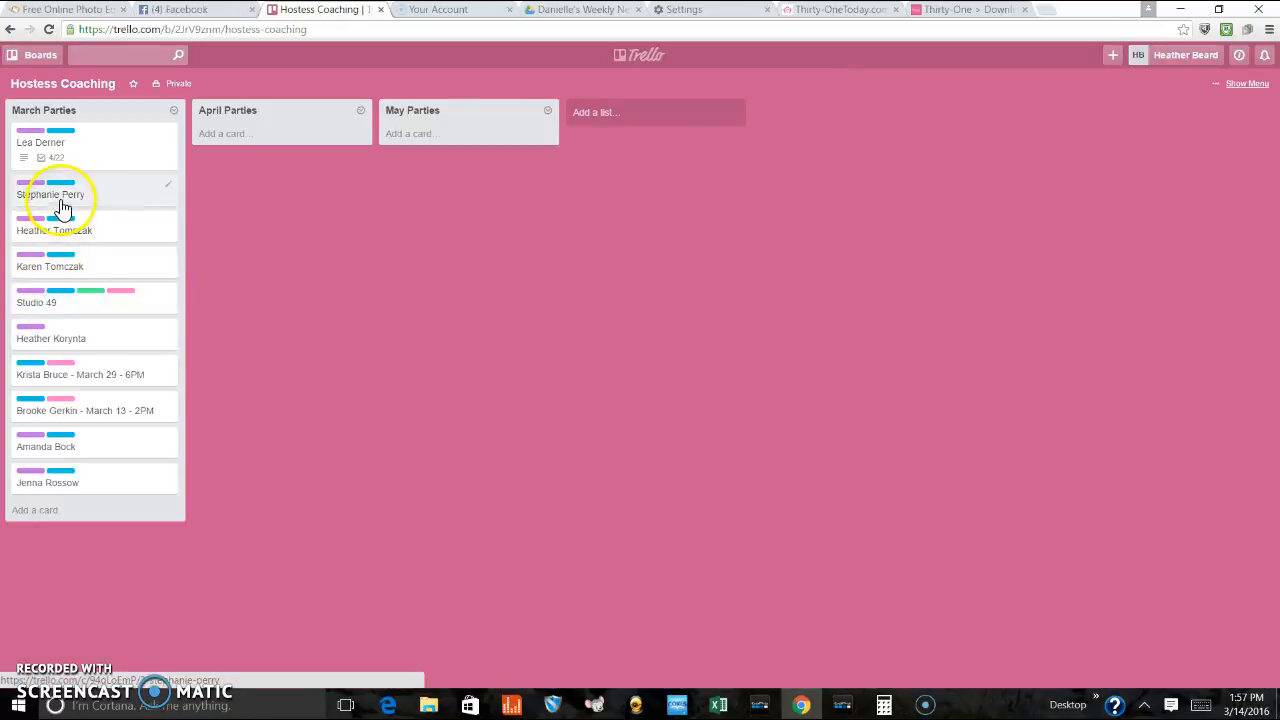
pyautogui.click(52, 194)
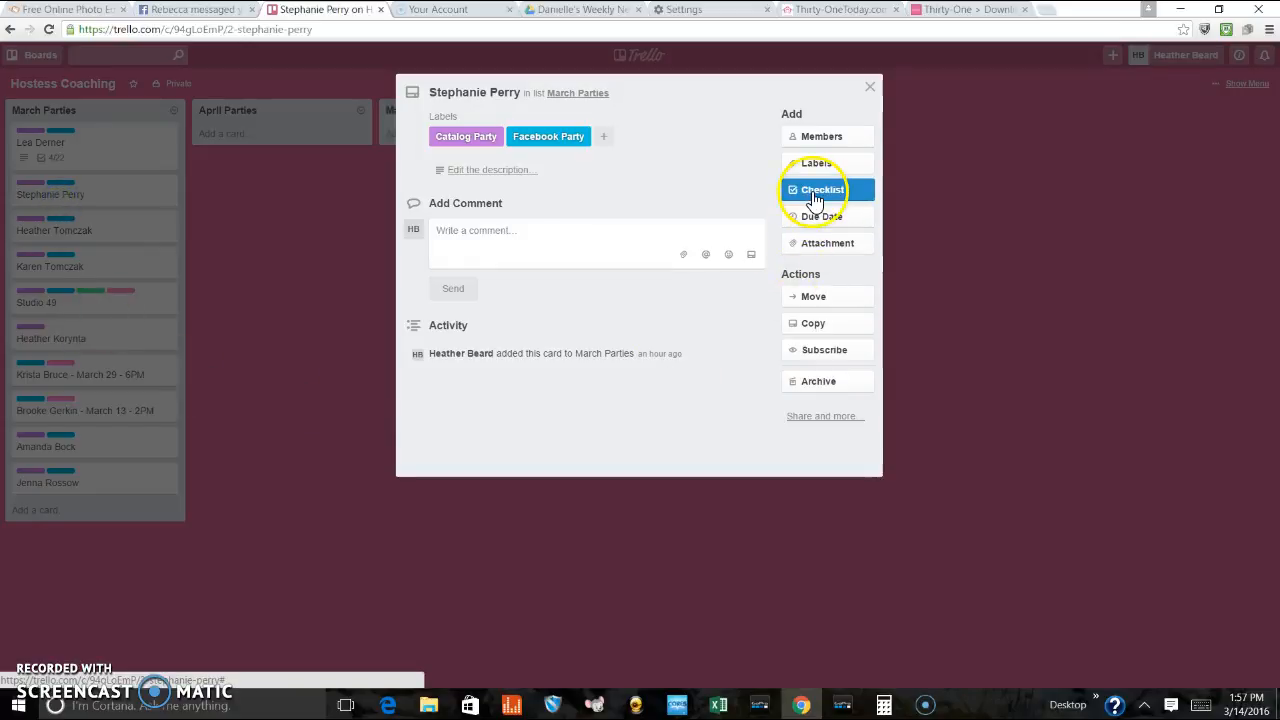
pyautogui.click(822, 188)
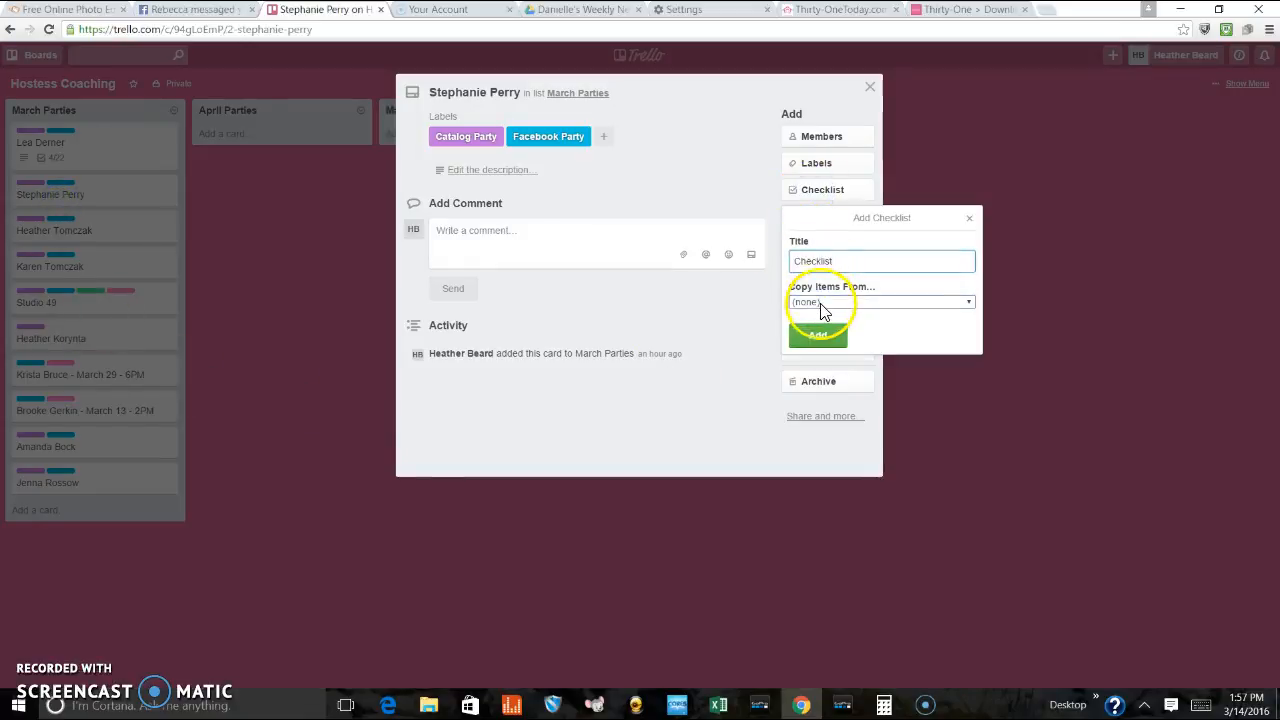
pyautogui.click(880, 302)
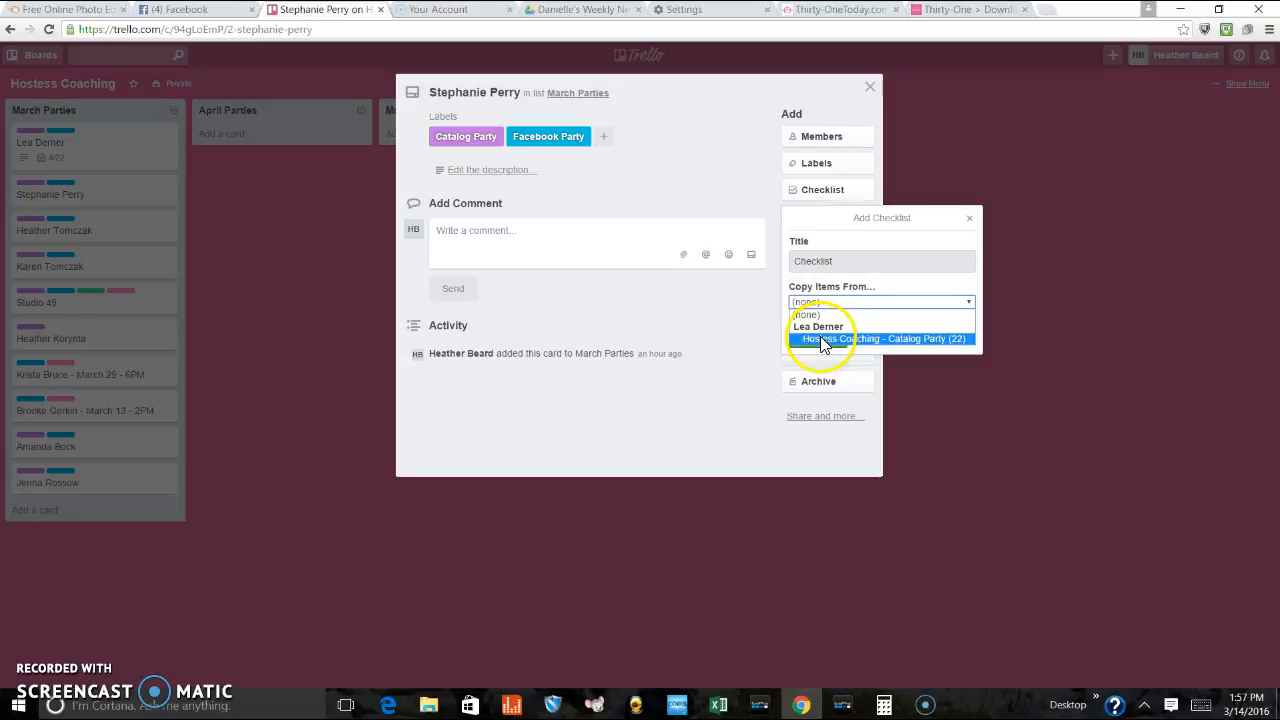
pyautogui.click(884, 338)
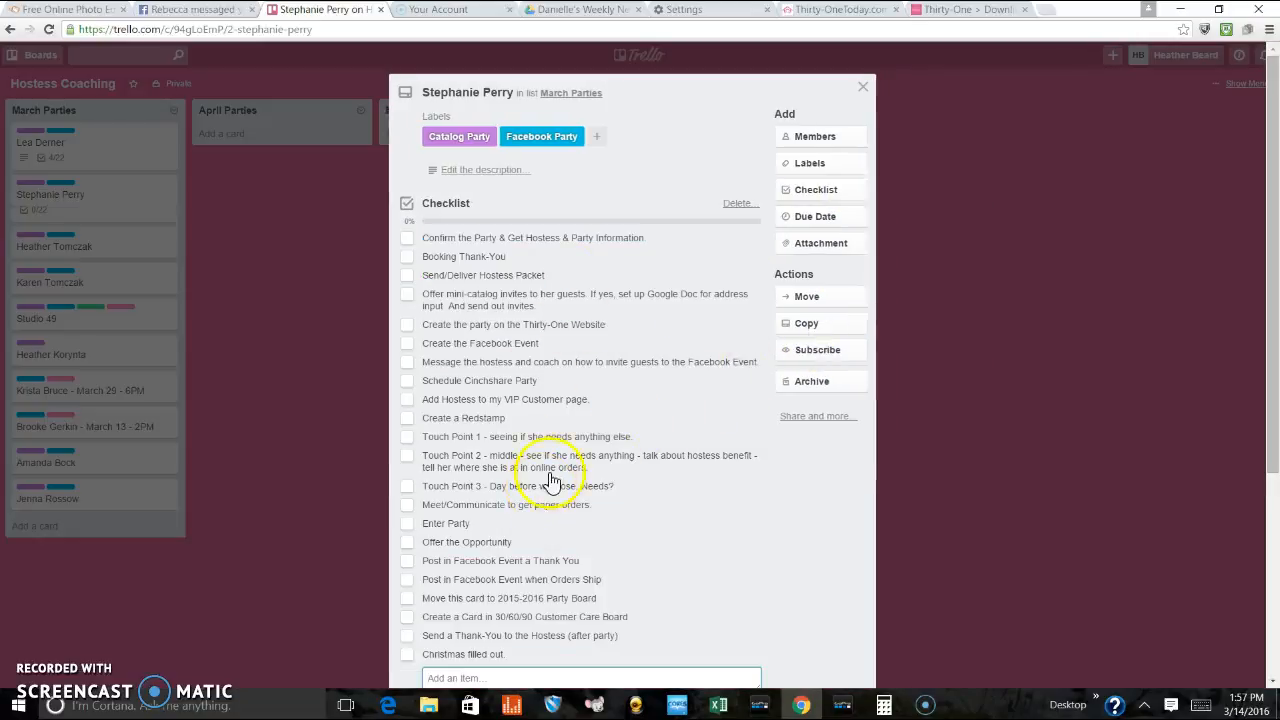
pyautogui.click(860, 86)
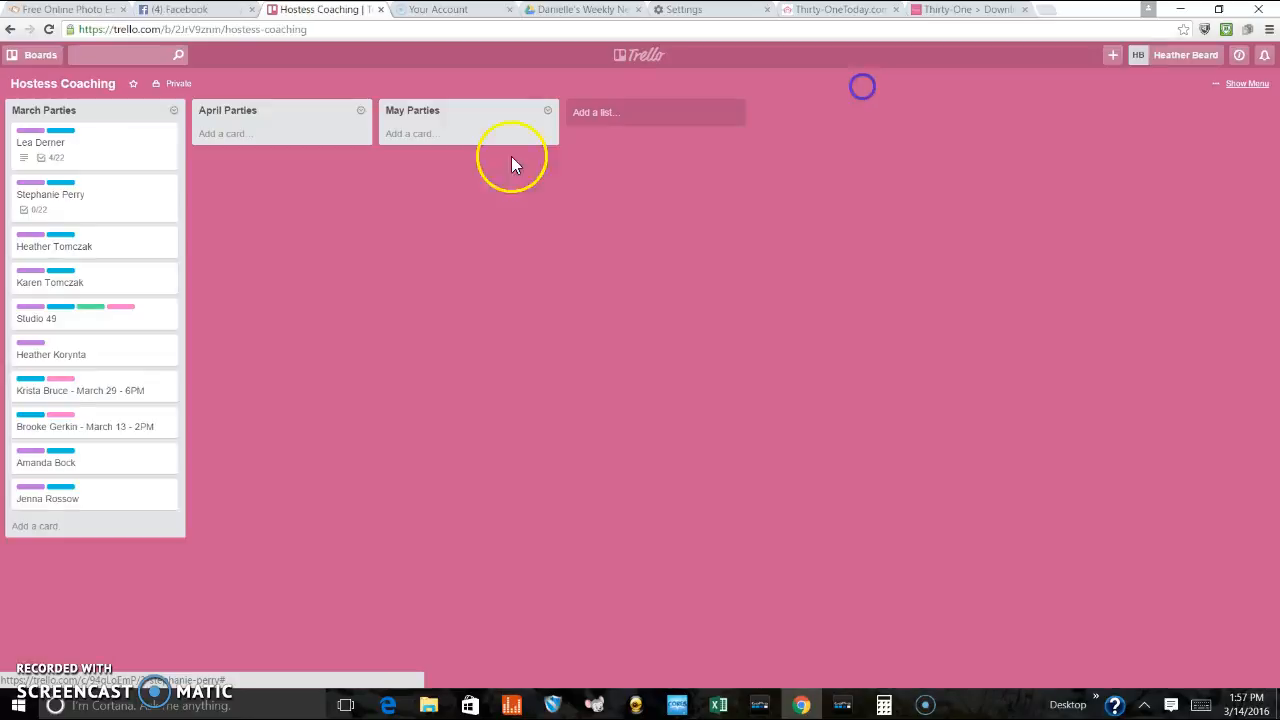
pyautogui.click(54, 246)
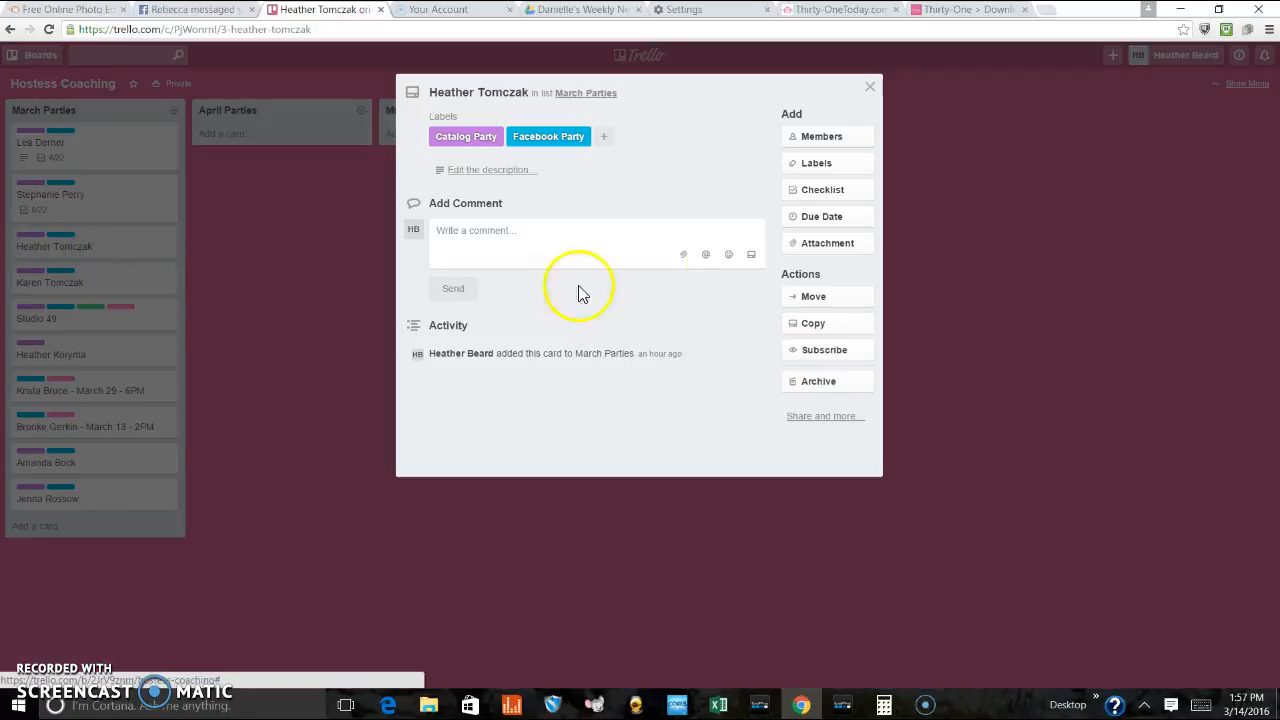
pyautogui.moveTo(822, 188)
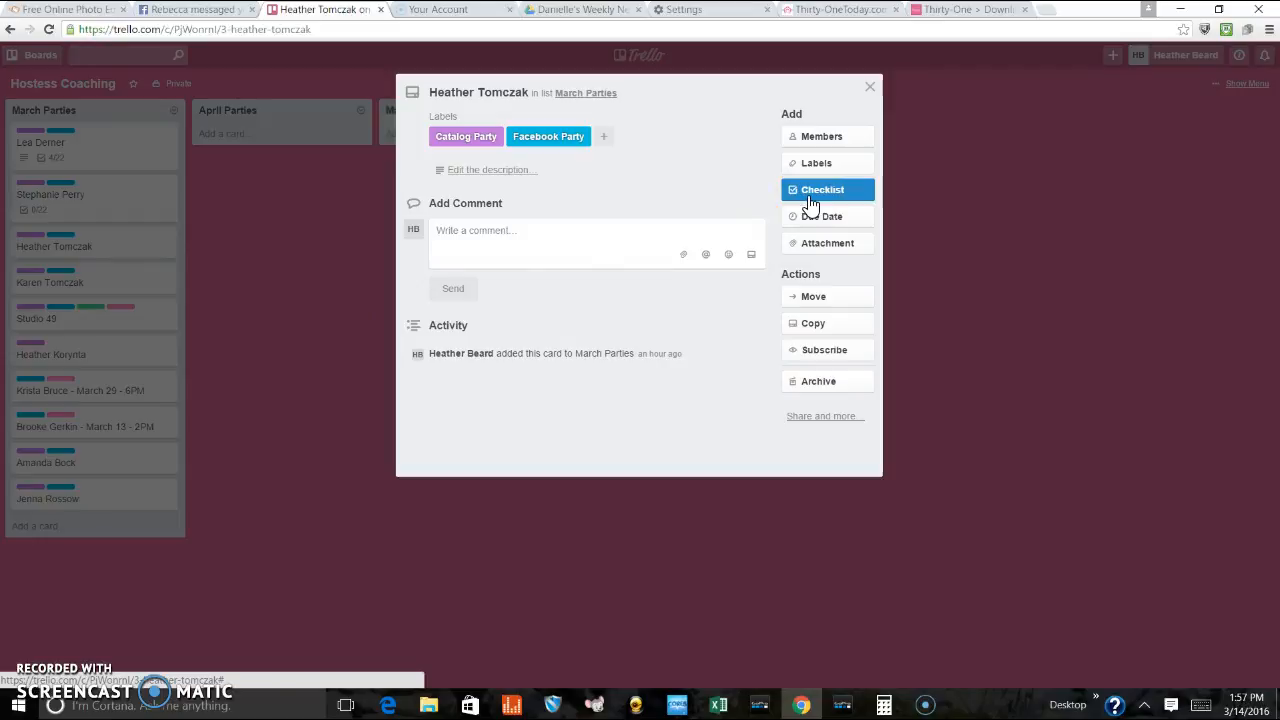
pyautogui.click(822, 188)
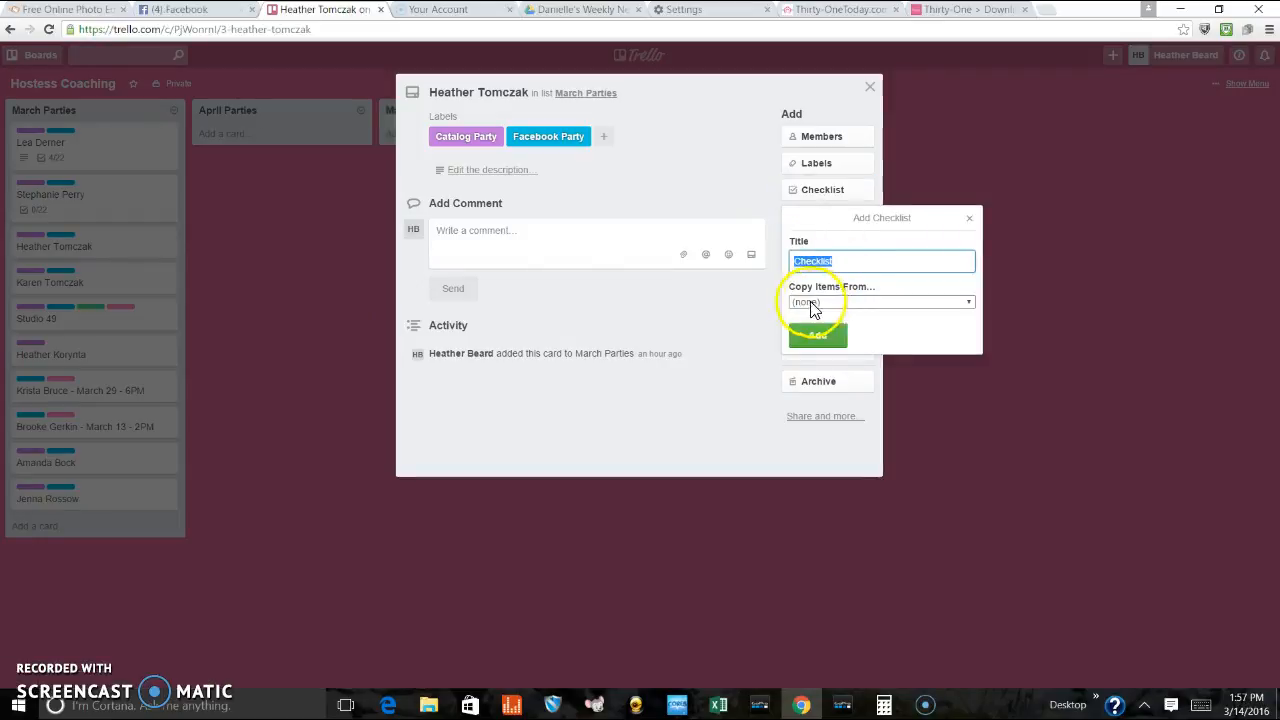
pyautogui.click(878, 300)
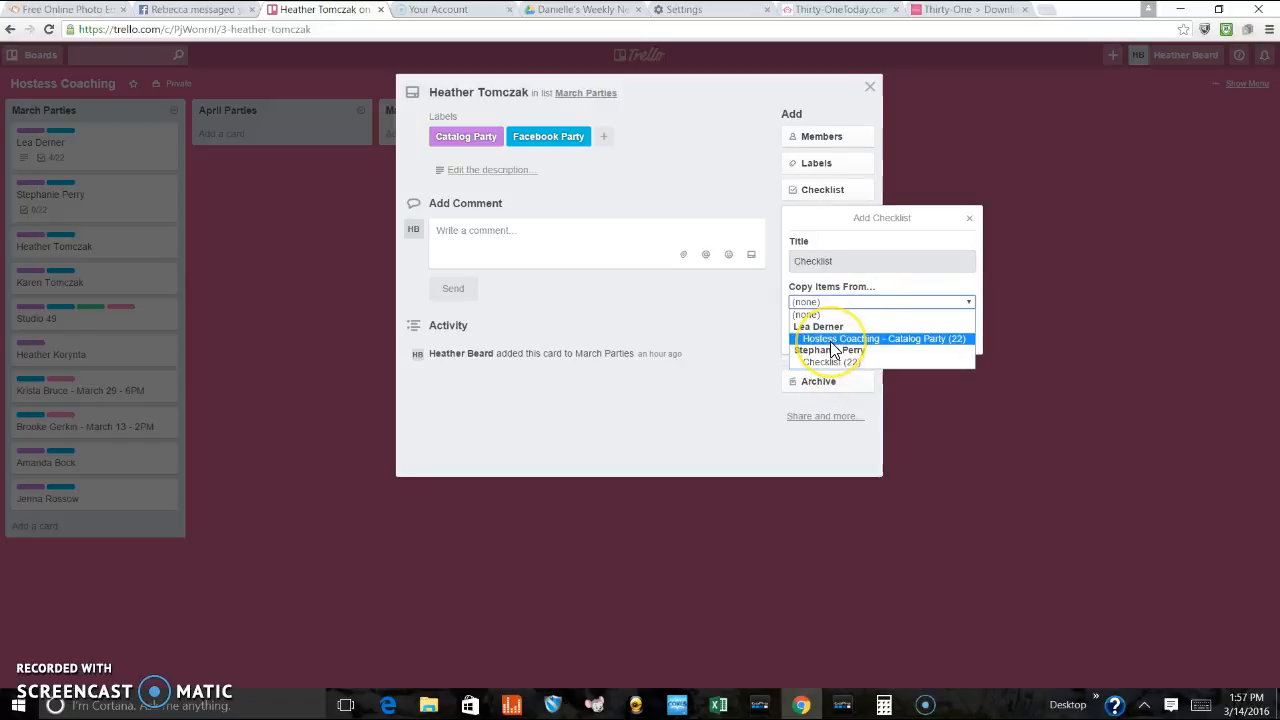
pyautogui.moveTo(830, 362)
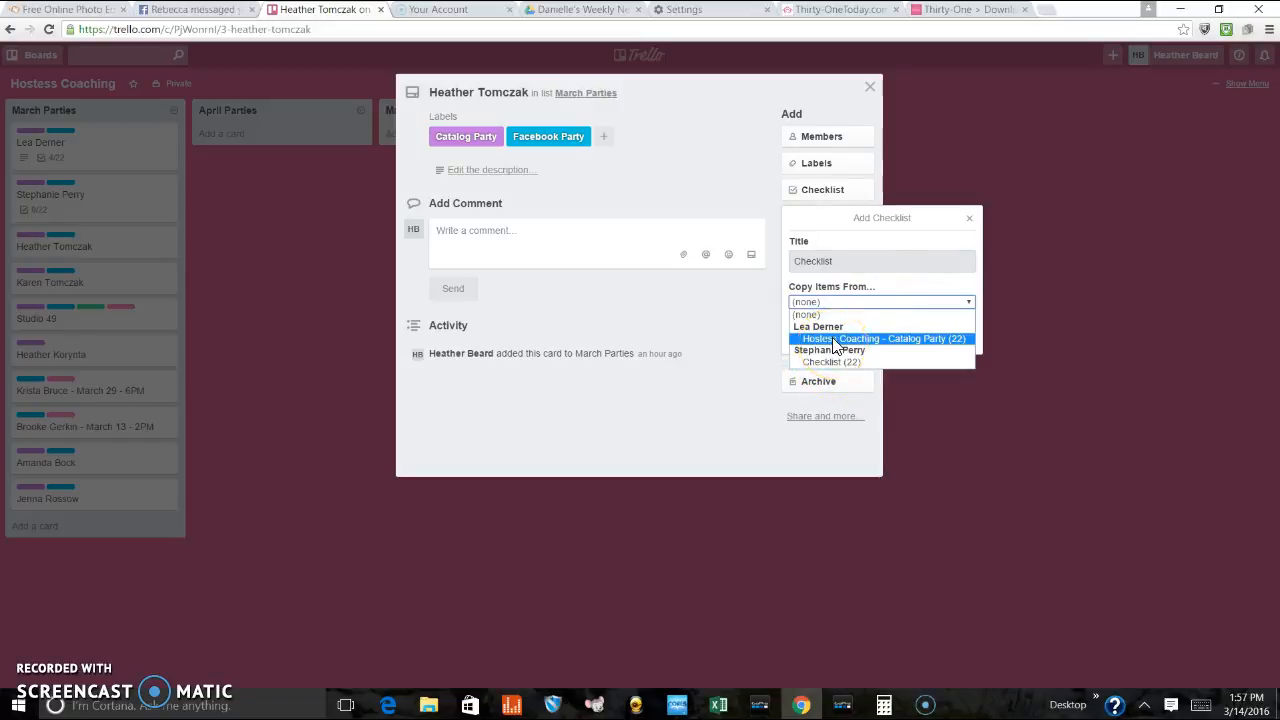
pyautogui.click(882, 338)
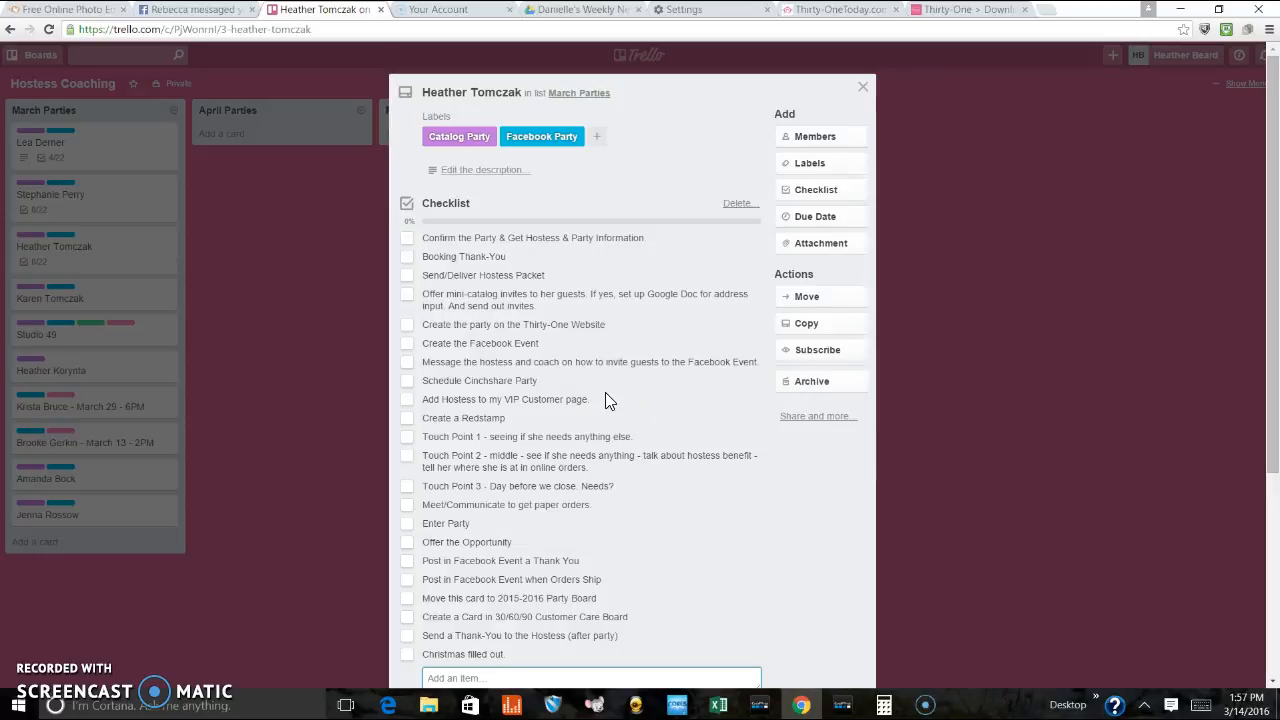
pyautogui.moveTo(684, 328)
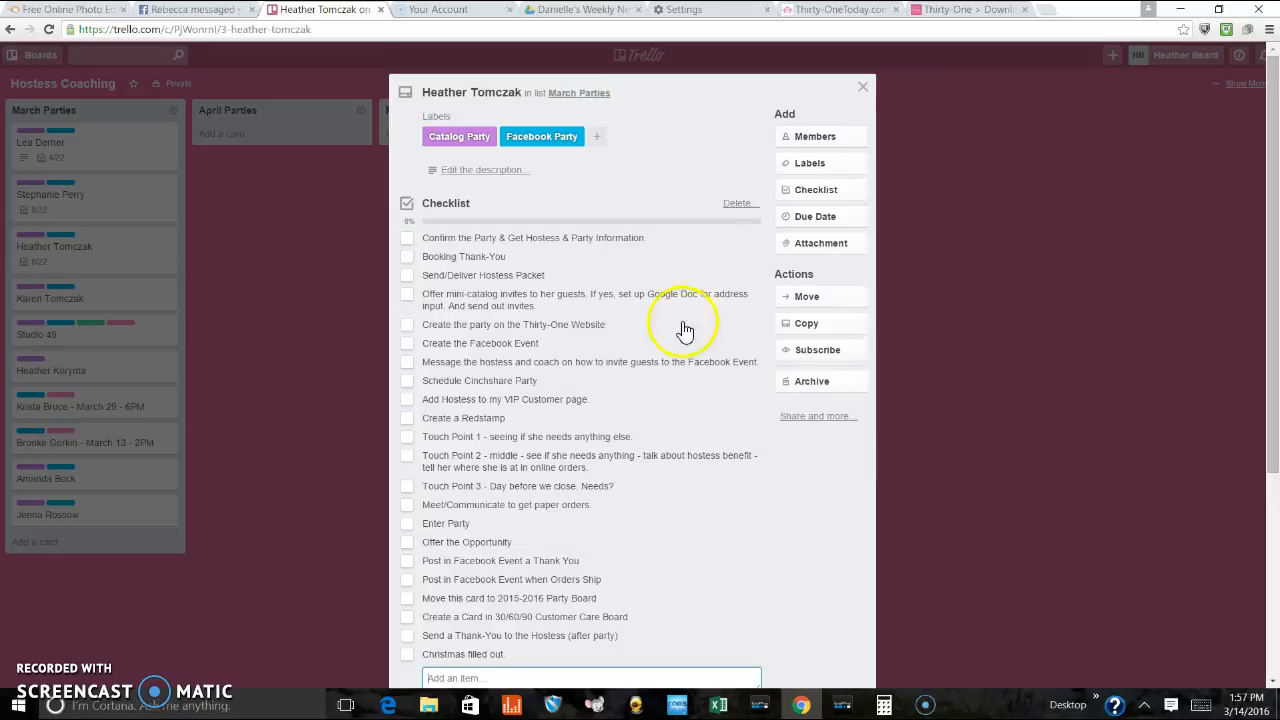
pyautogui.click(862, 86)
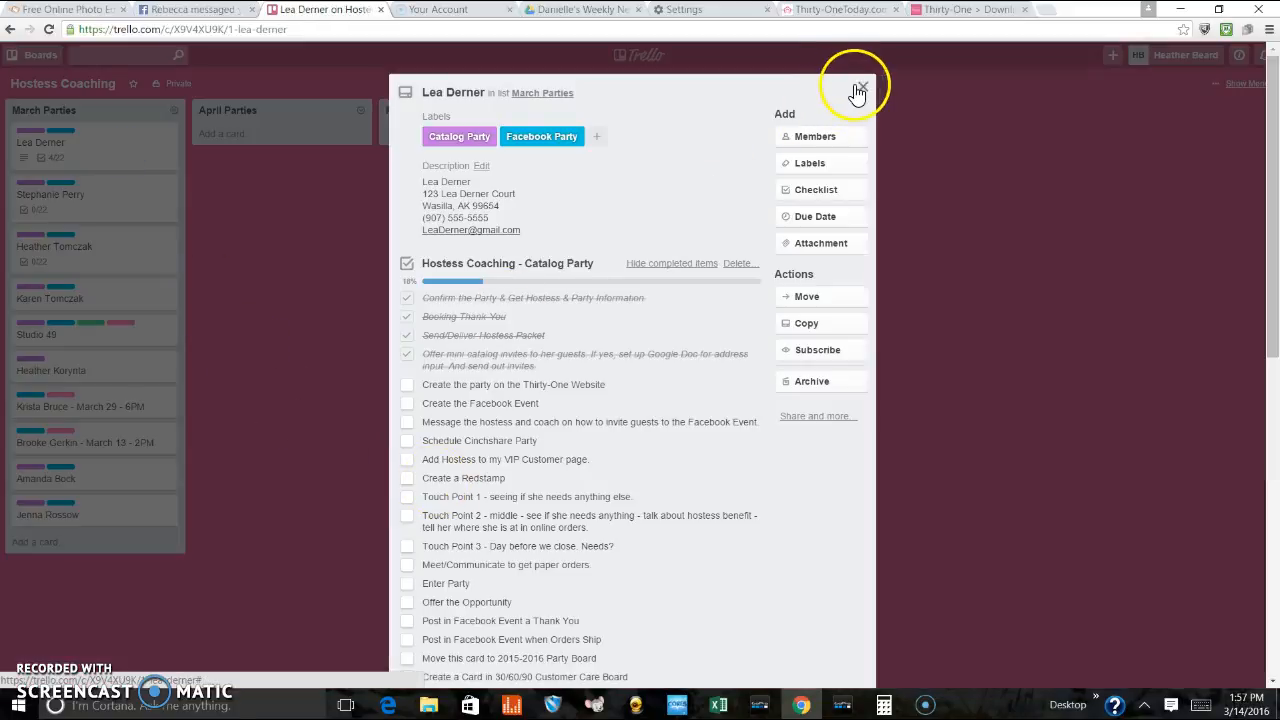
pyautogui.click(858, 86)
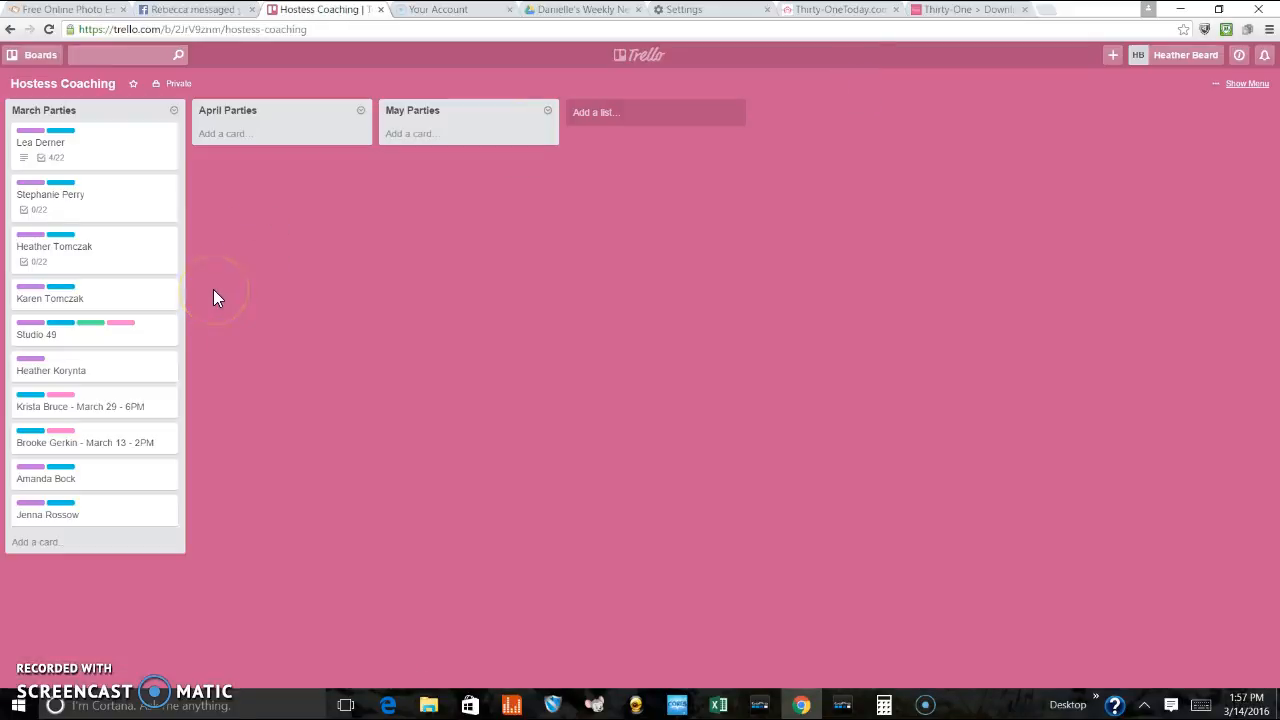